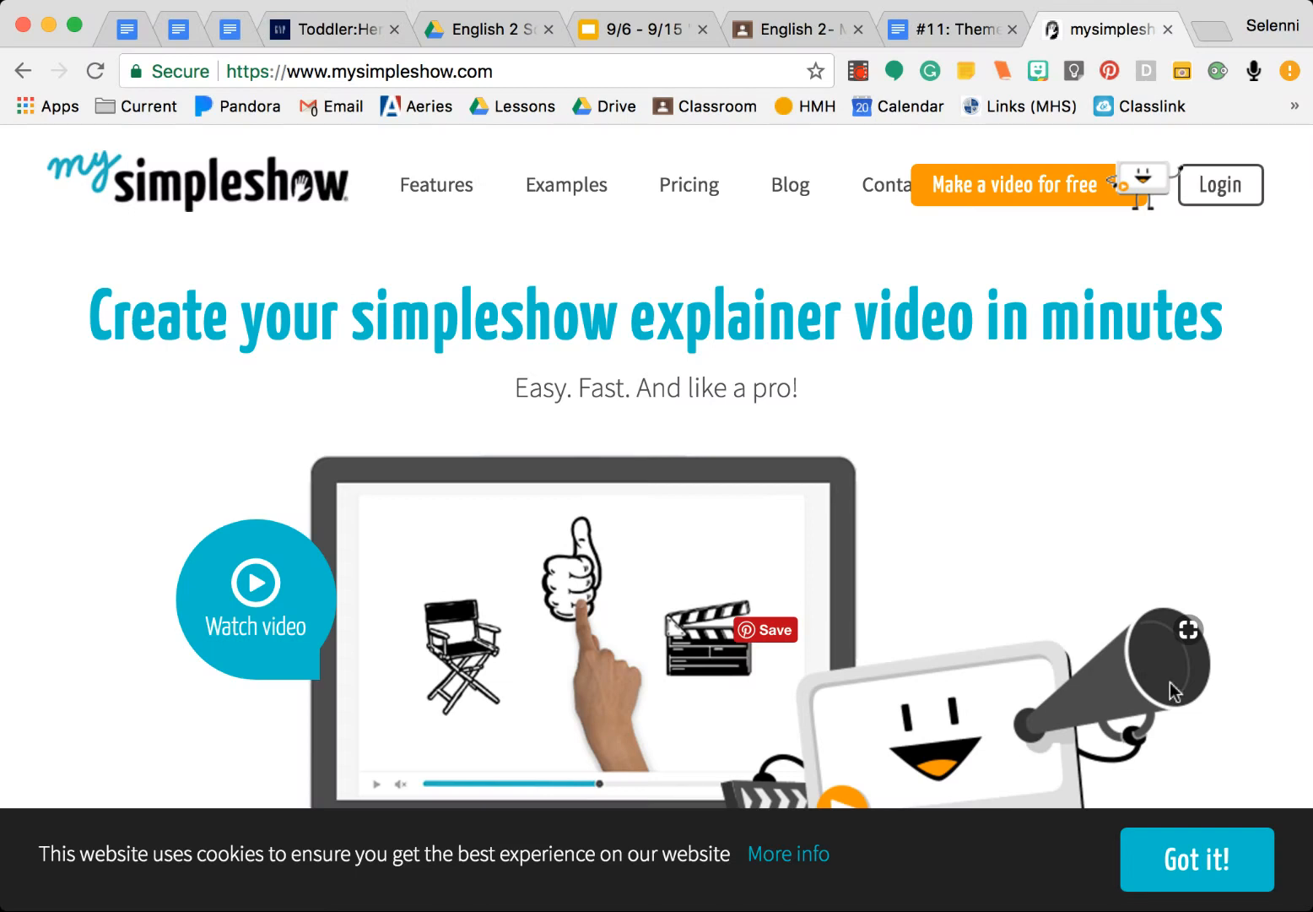
mouse_move(1027, 373)
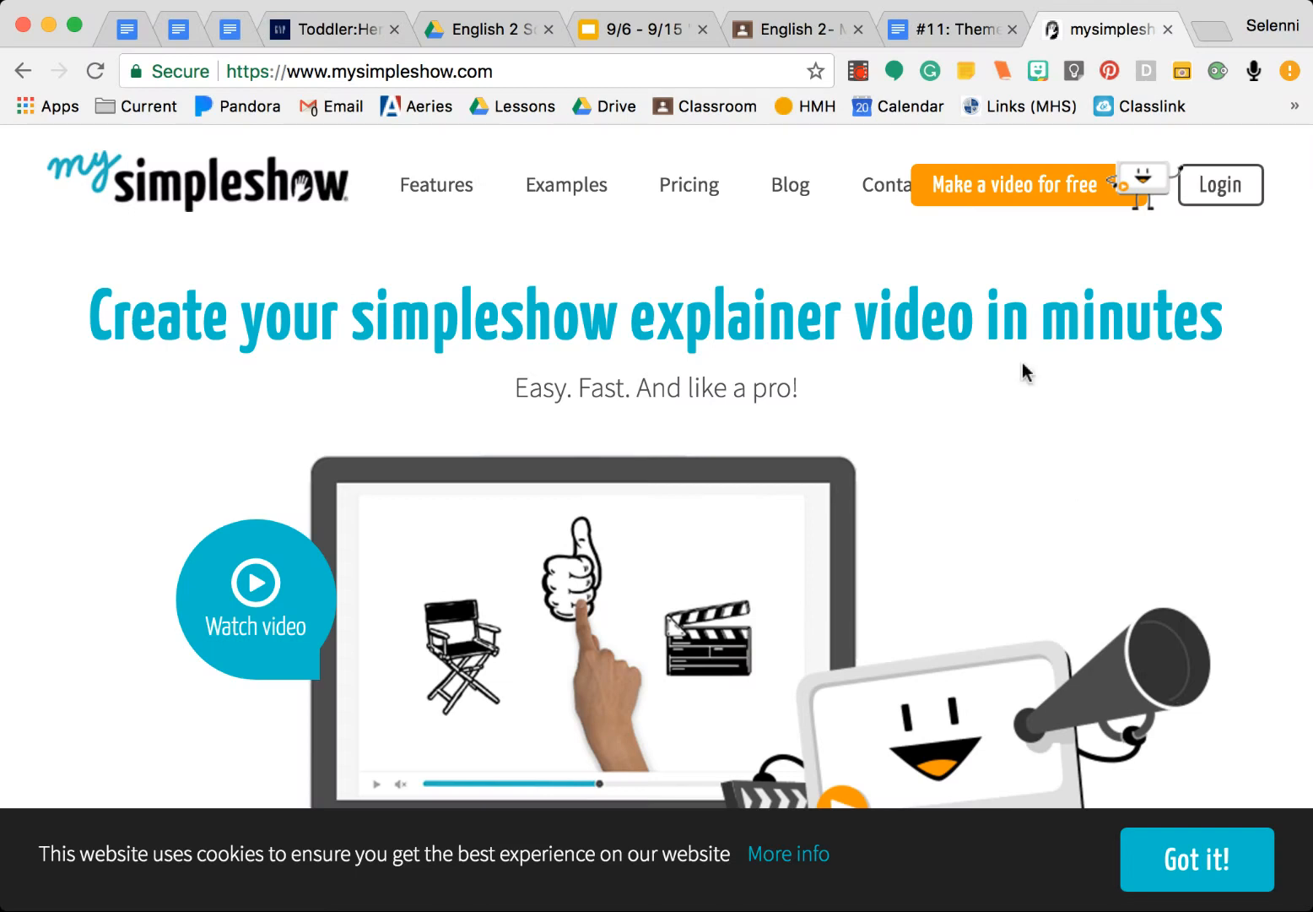
Reach the mysimpleshow website via the link in the assignment document
click(952, 27)
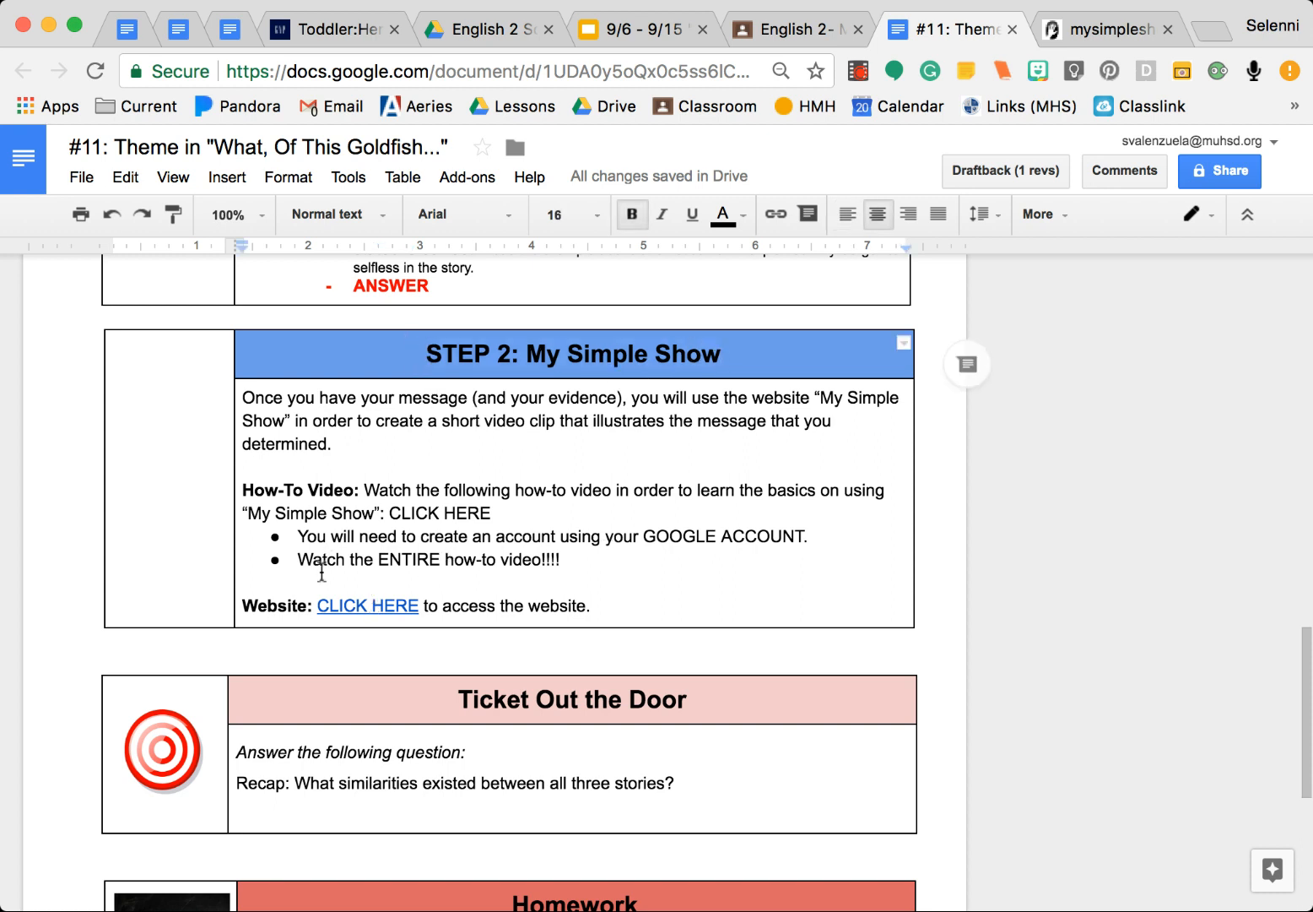
click(368, 605)
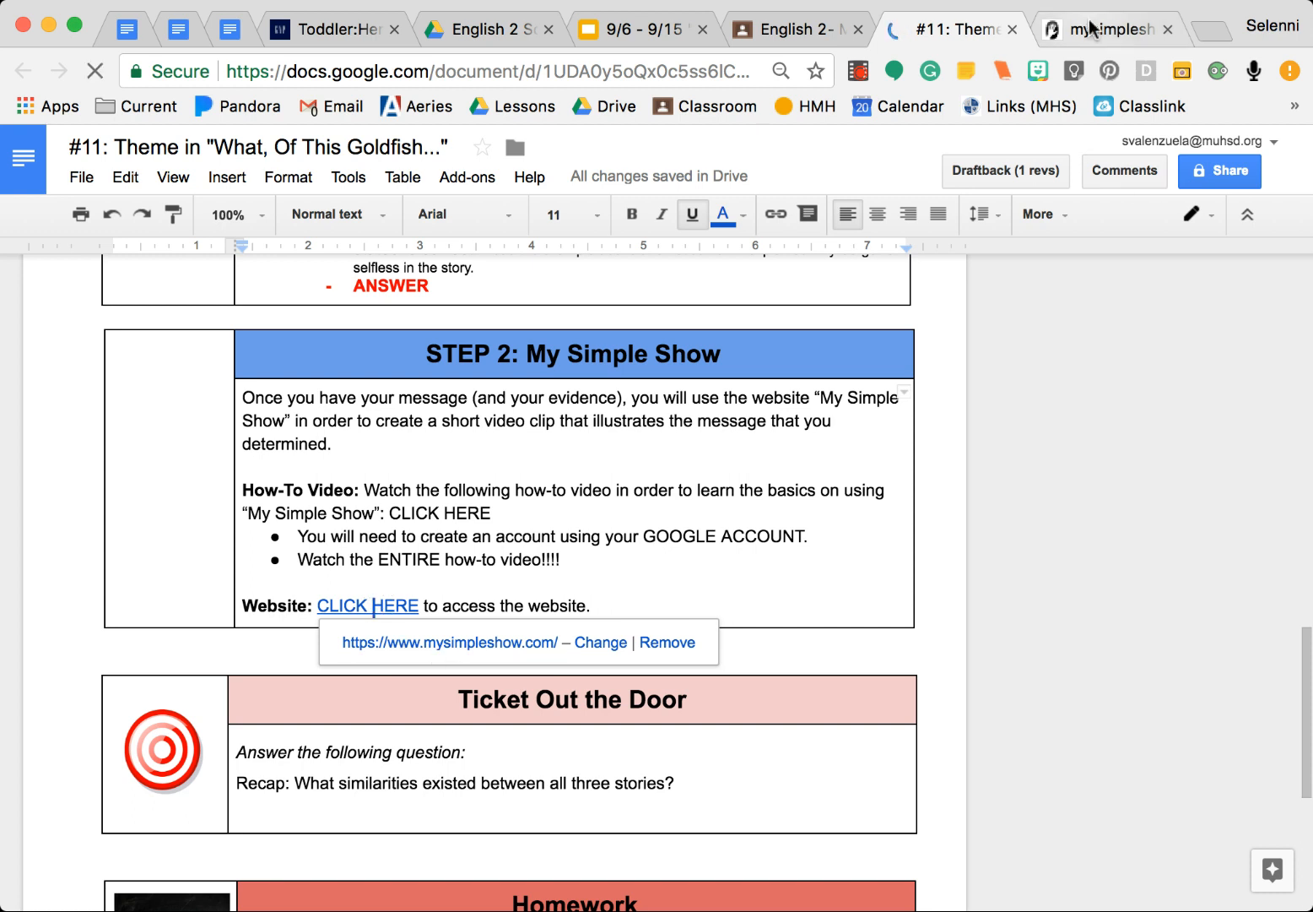
click(1108, 27)
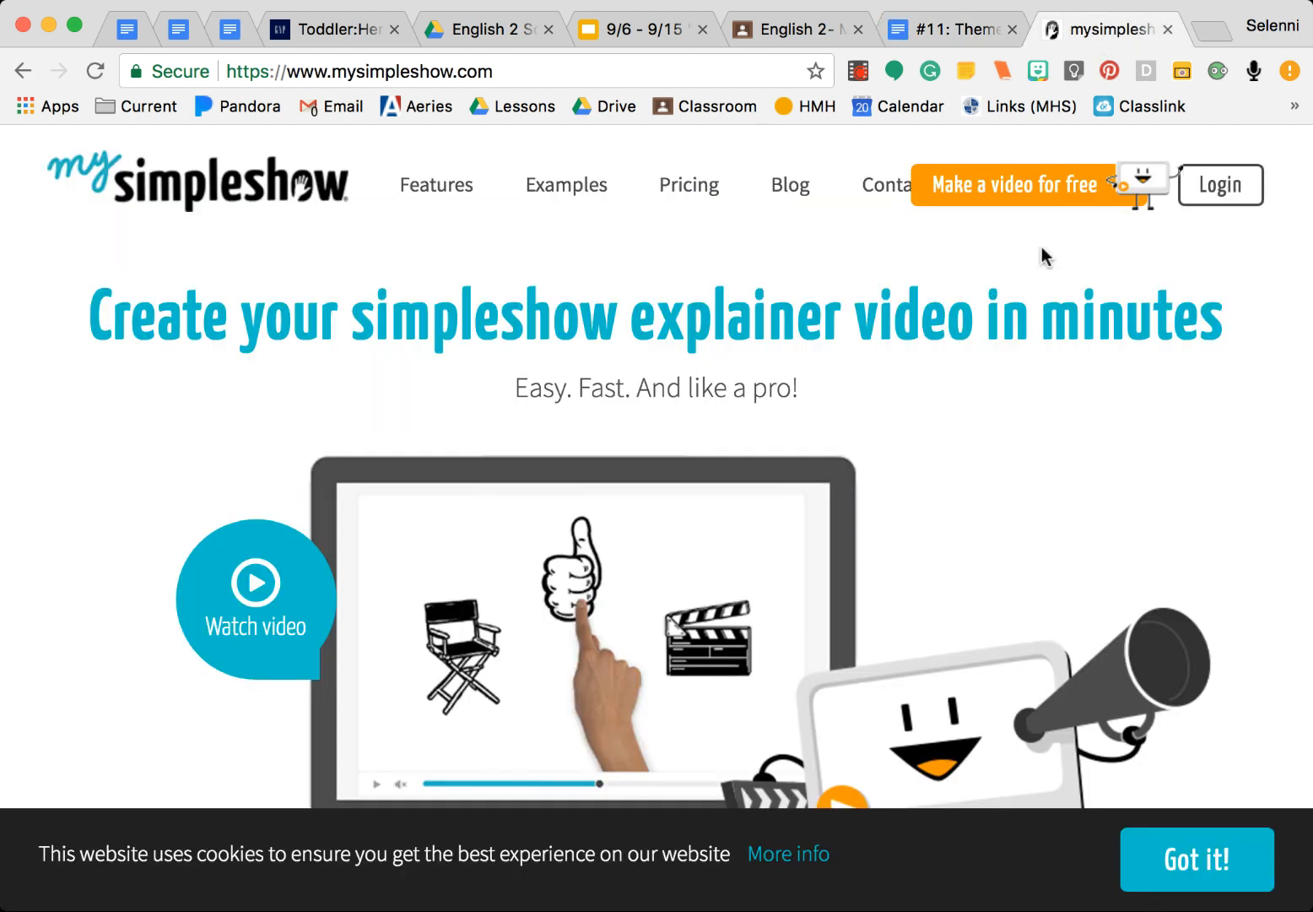
Start making a free video and sign in with a Google account
click(1013, 184)
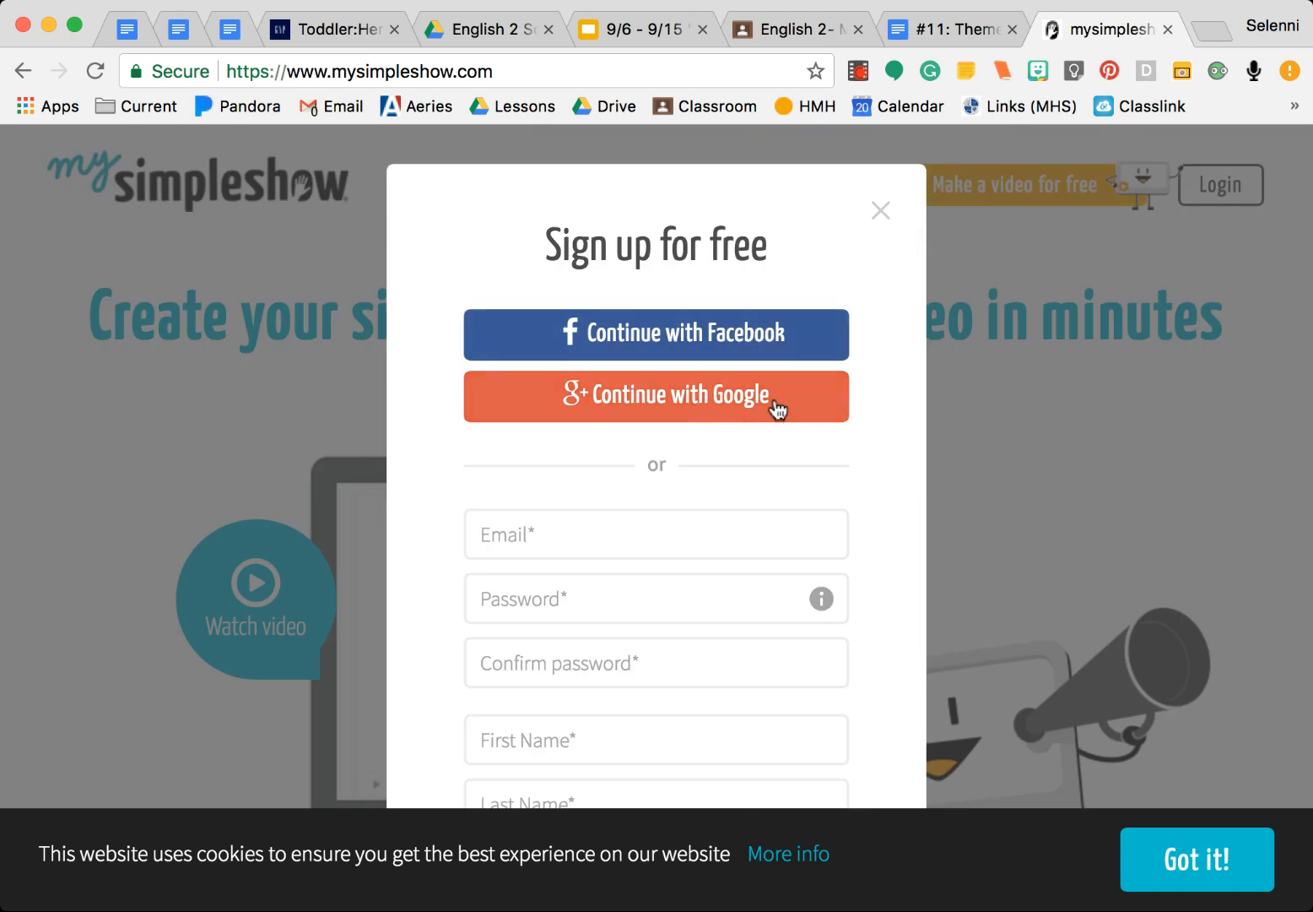
mouse_move(791, 408)
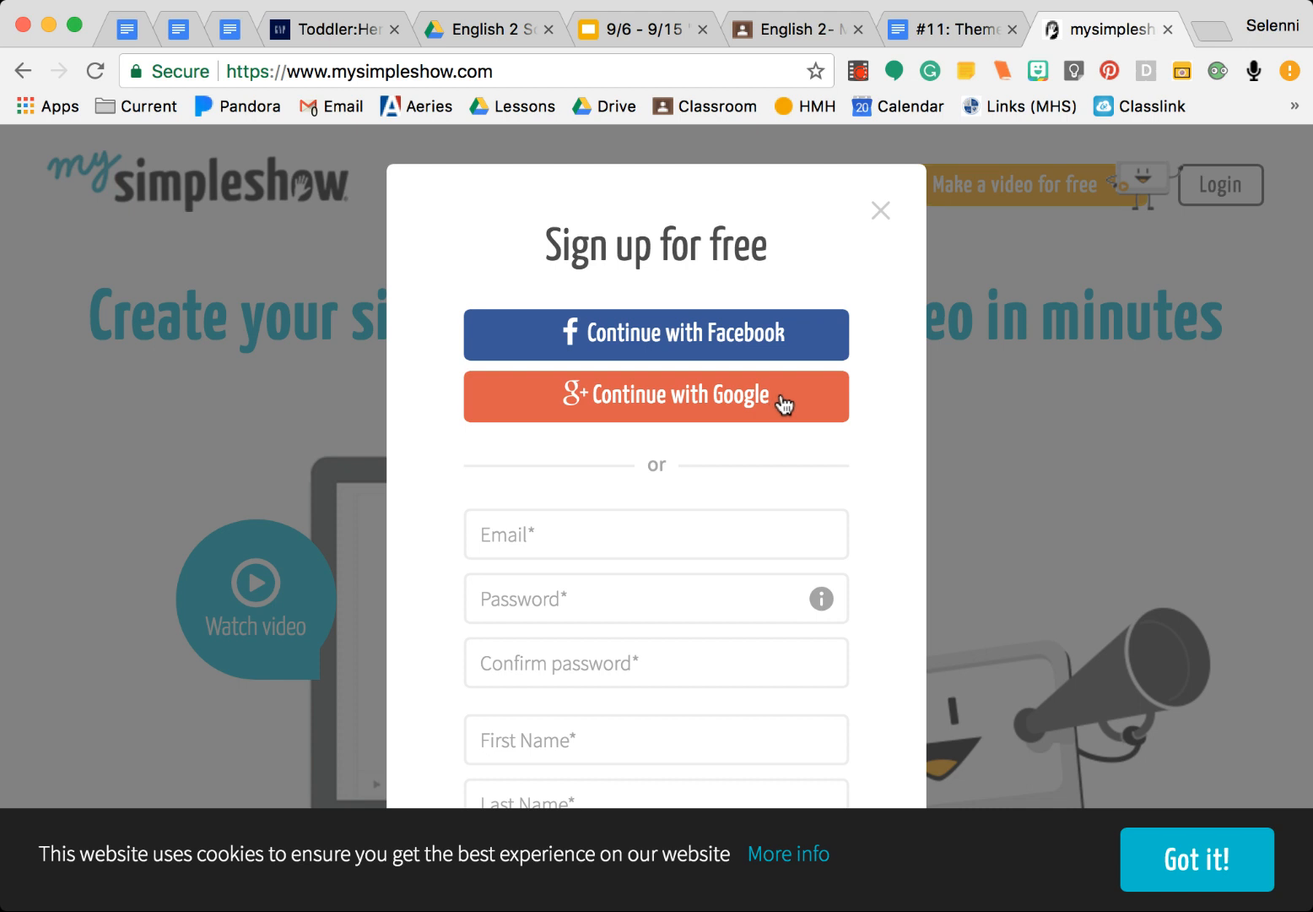
click(655, 395)
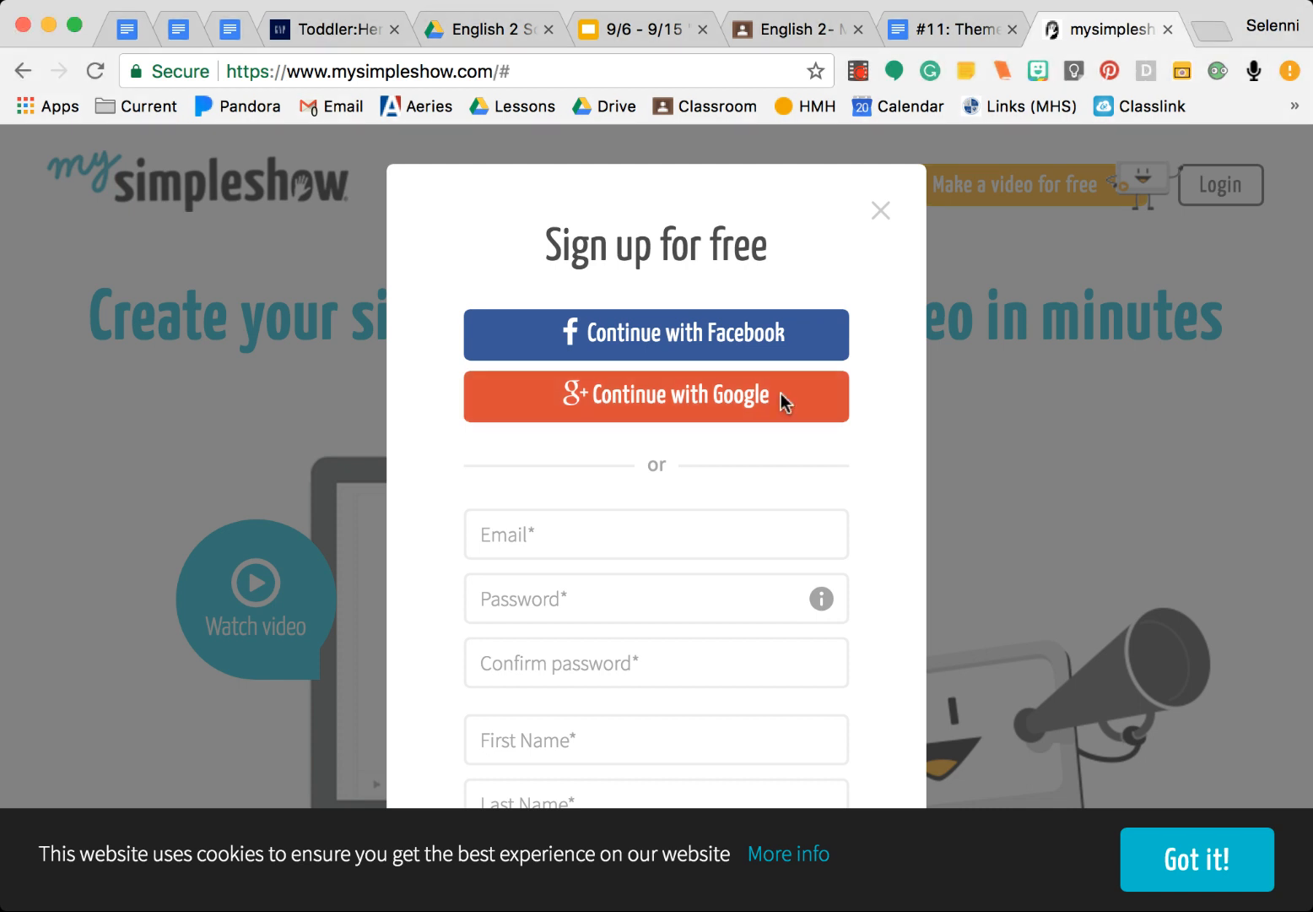
click(655, 396)
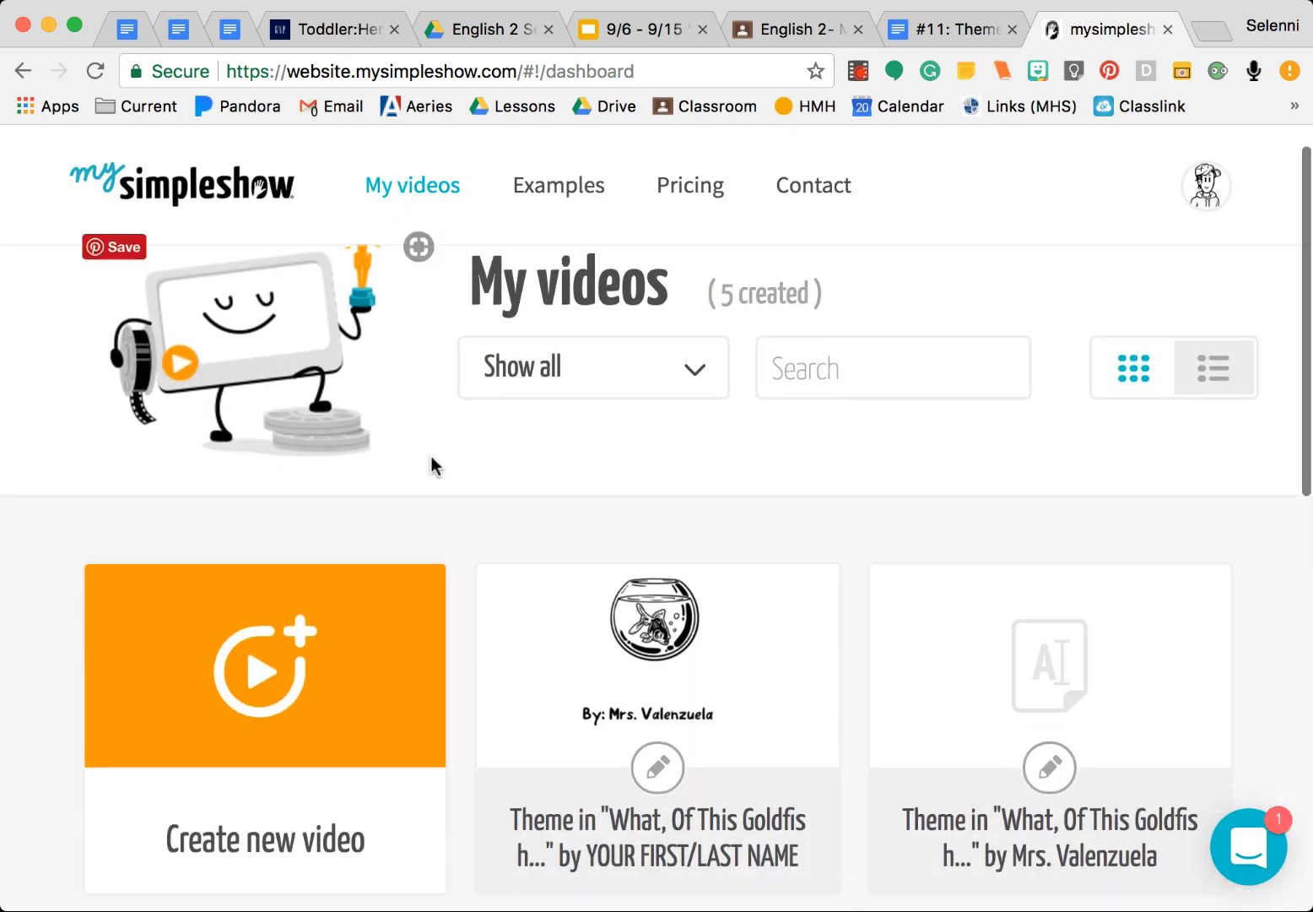
Create a new video named 'Theme in "What, Of This Goldfish" by Mrs. Valenzuela' using a self-written script
click(264, 665)
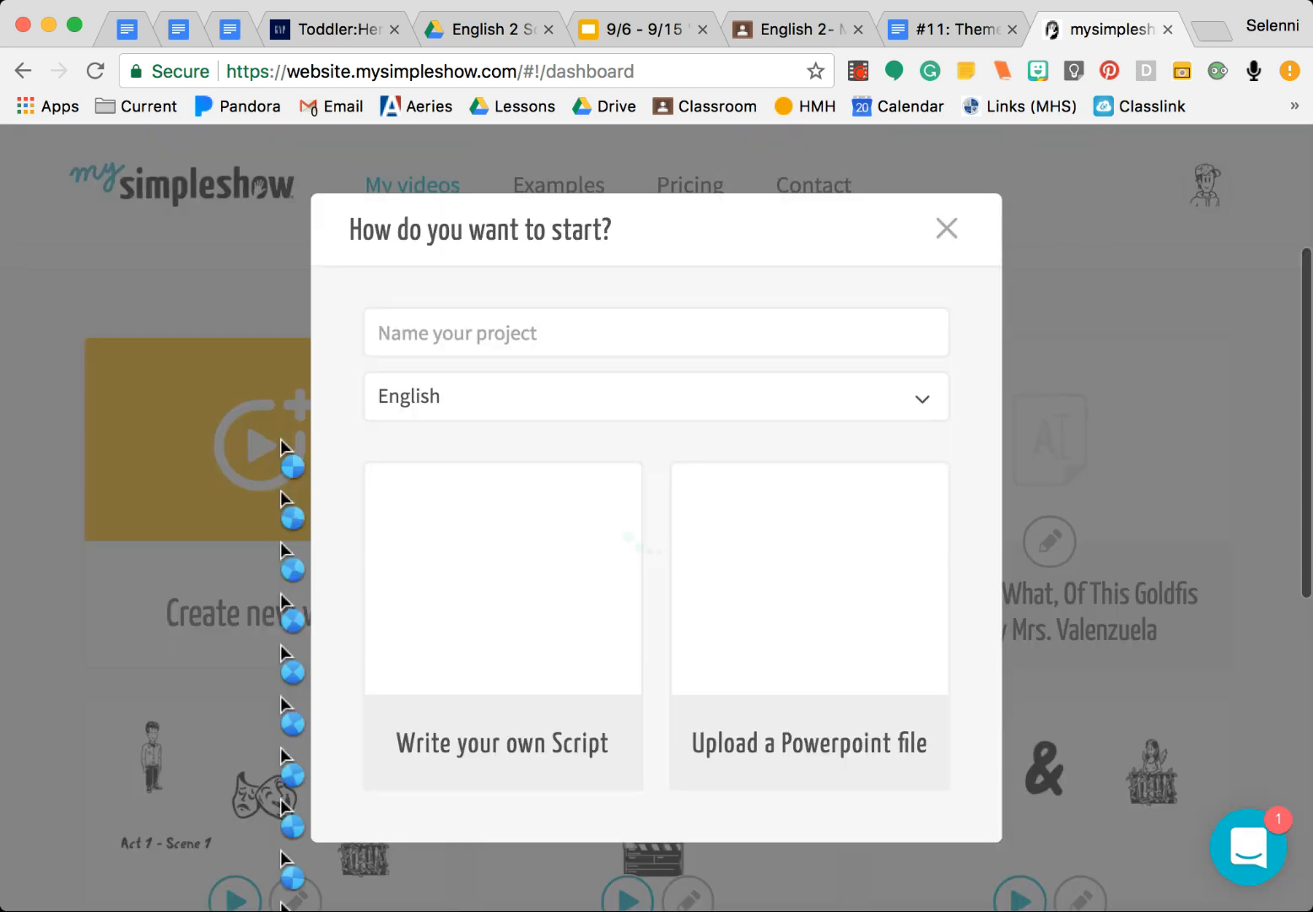
click(655, 331)
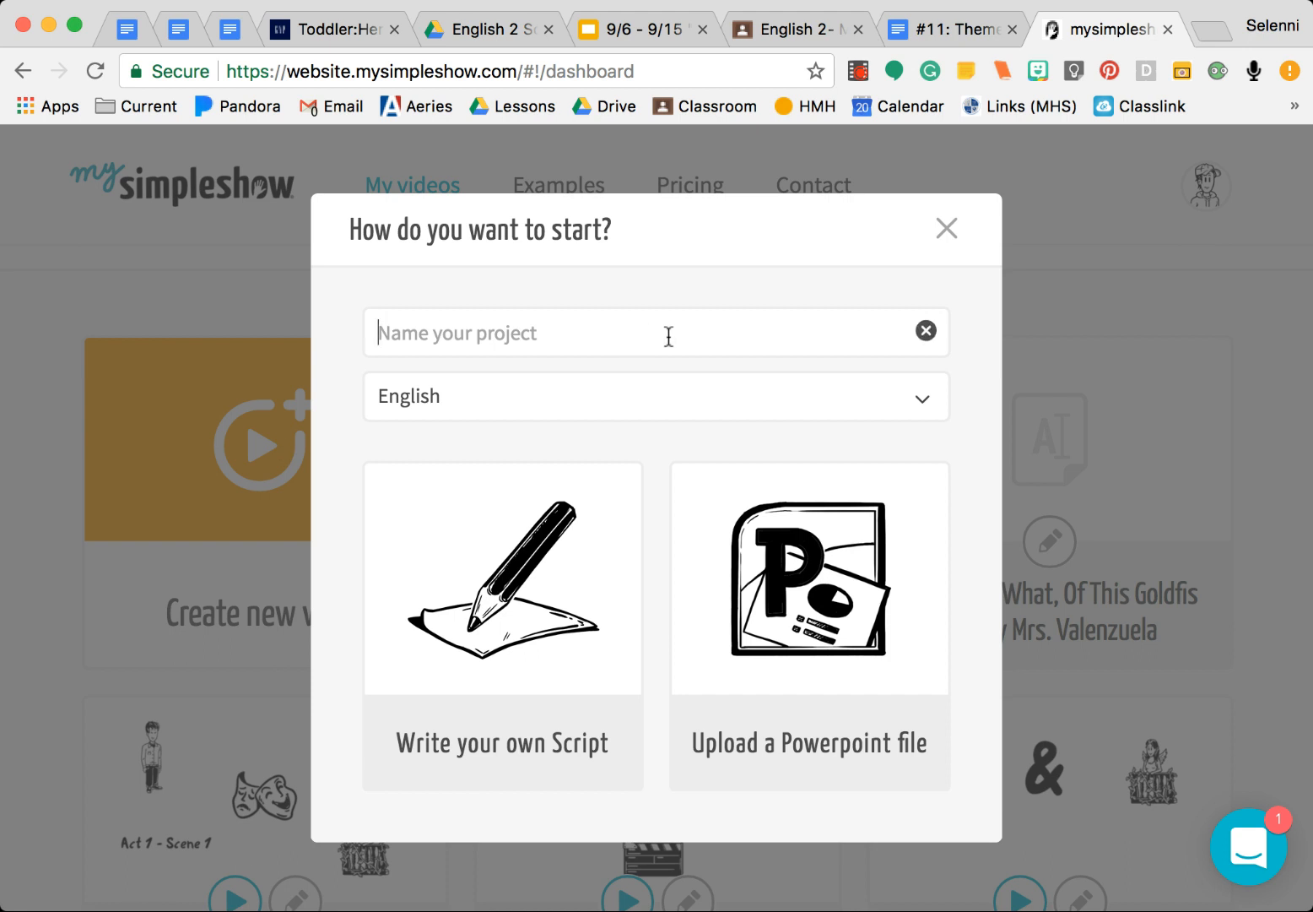
text(Theme)
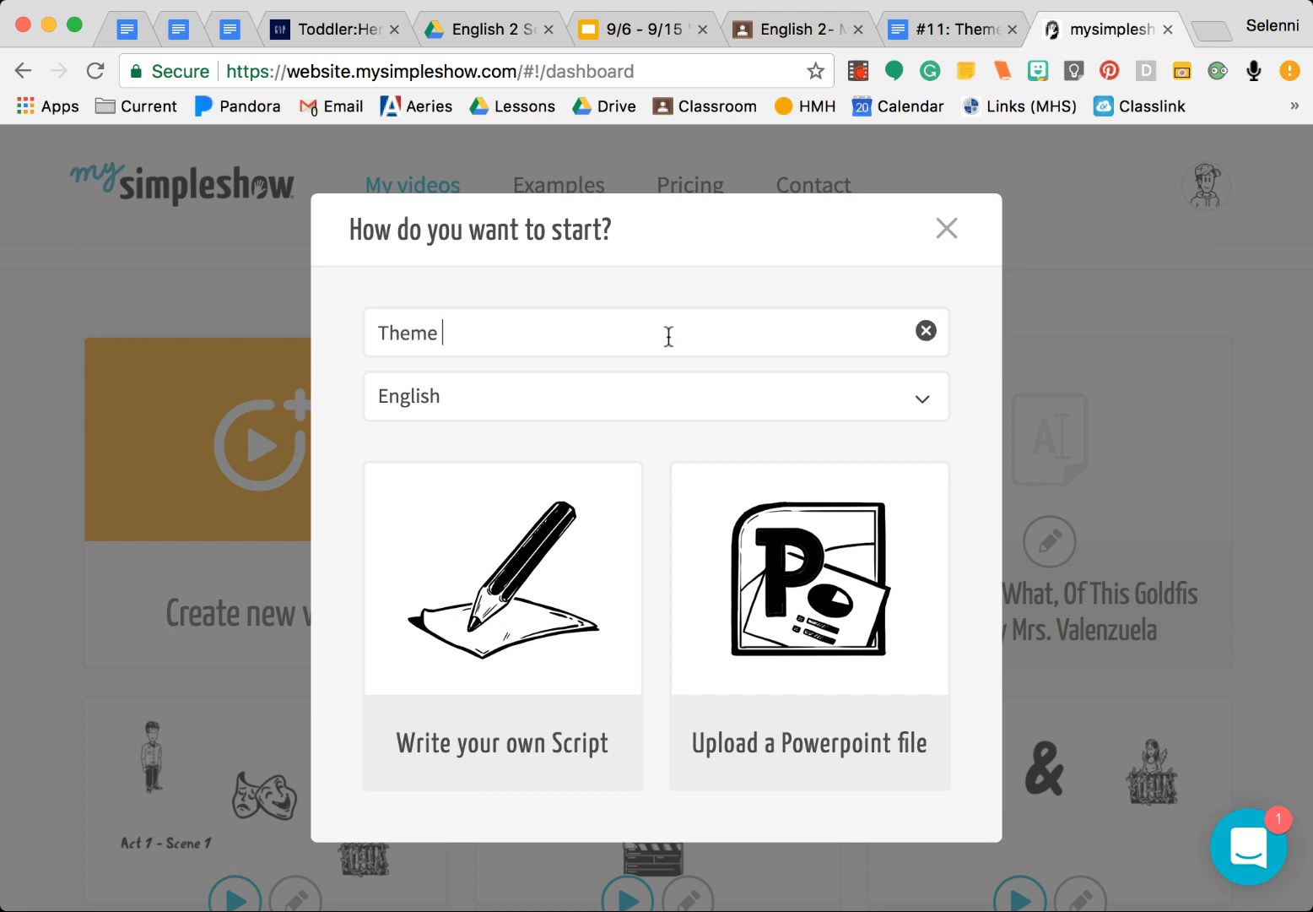
text(in "What)
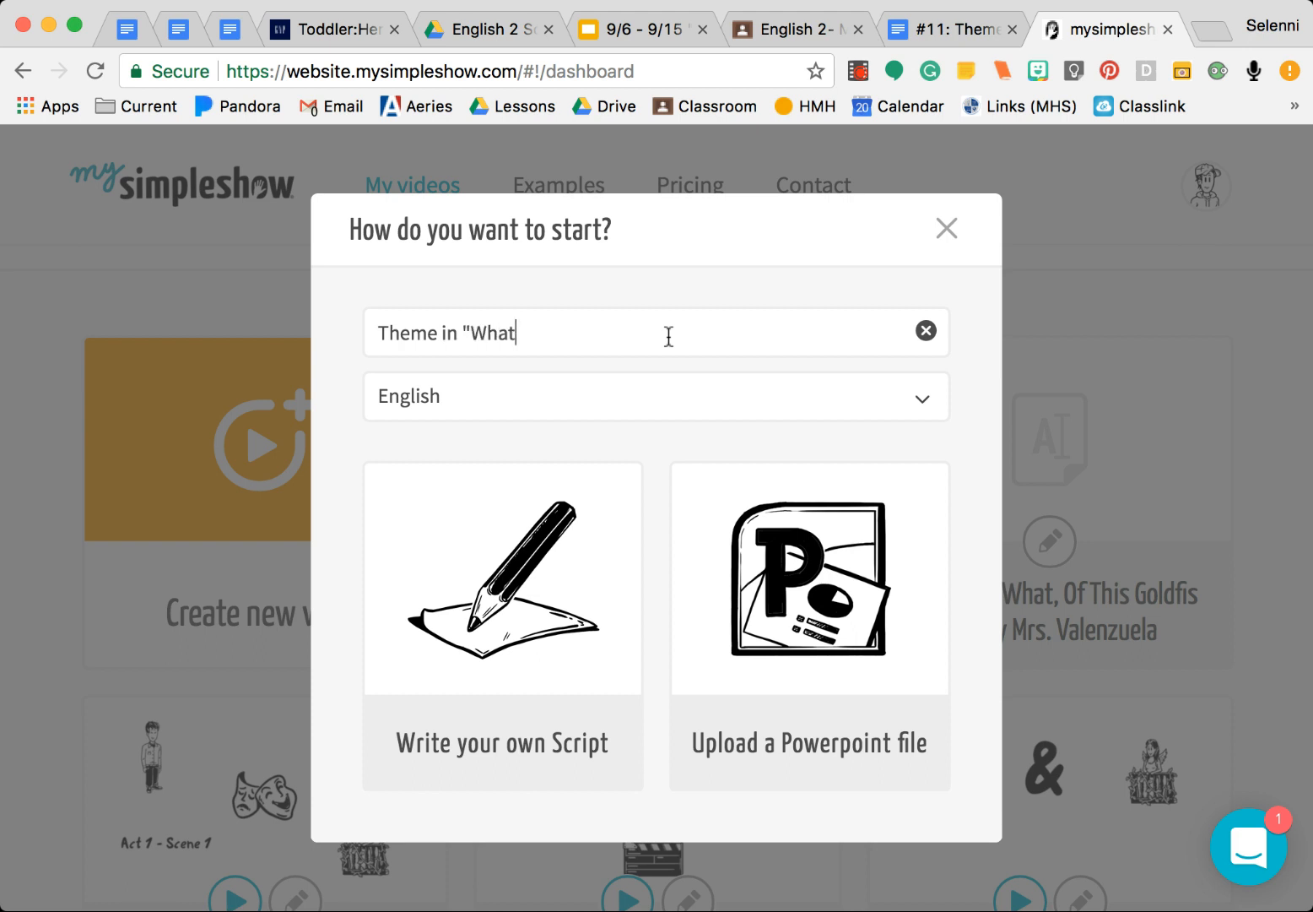
text(, Of This)
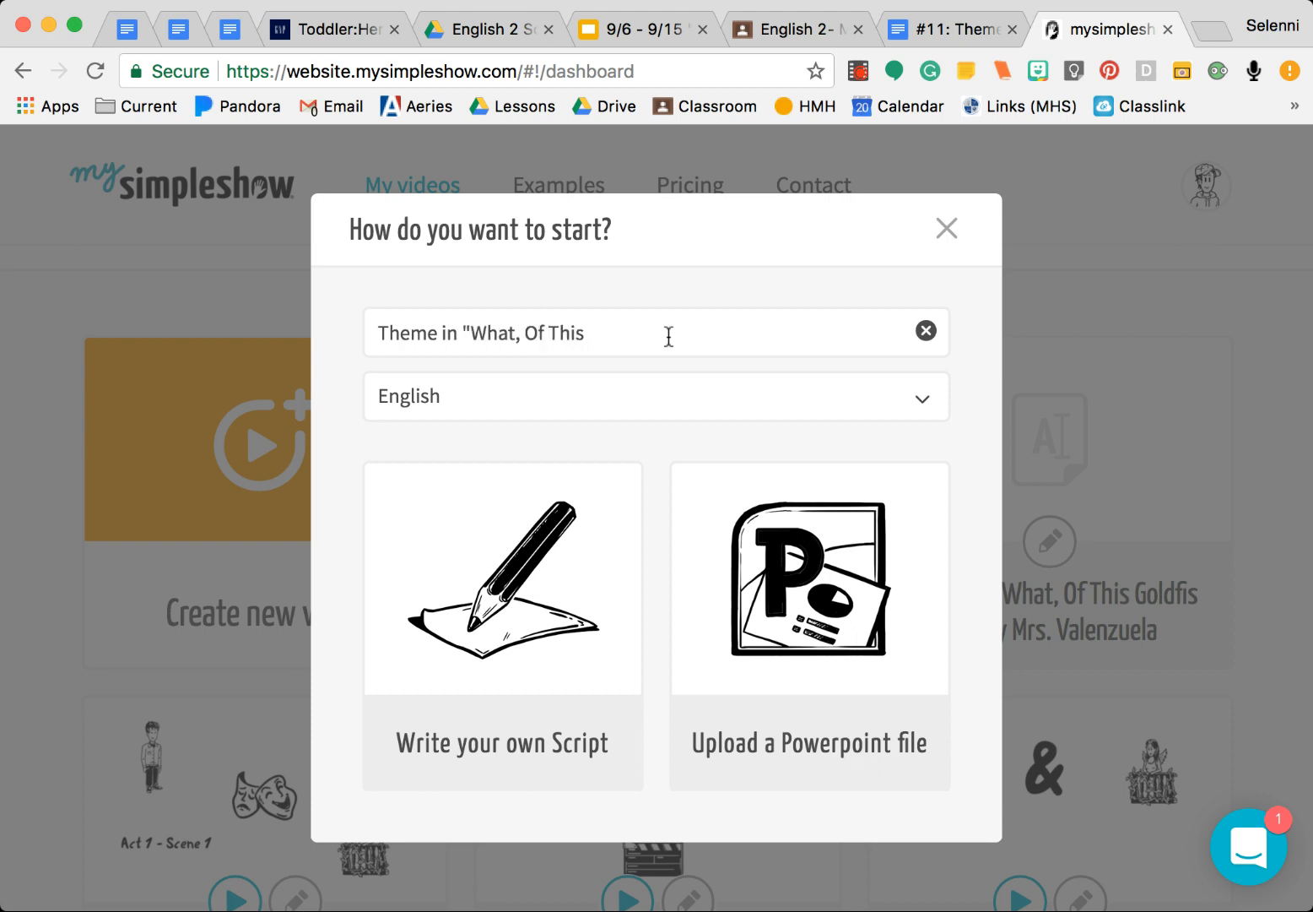
text(Goldfish" by)
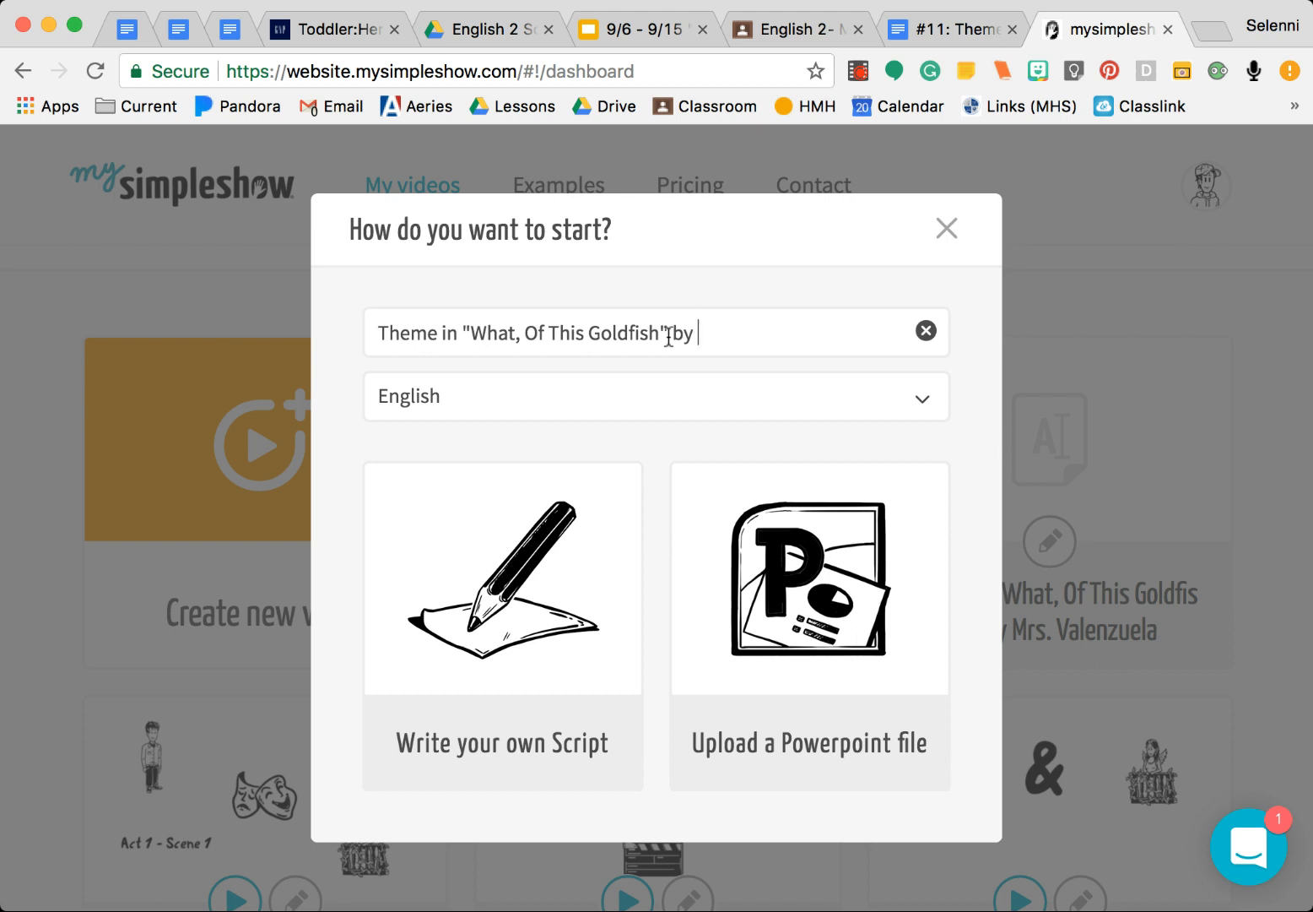
text(Mr)
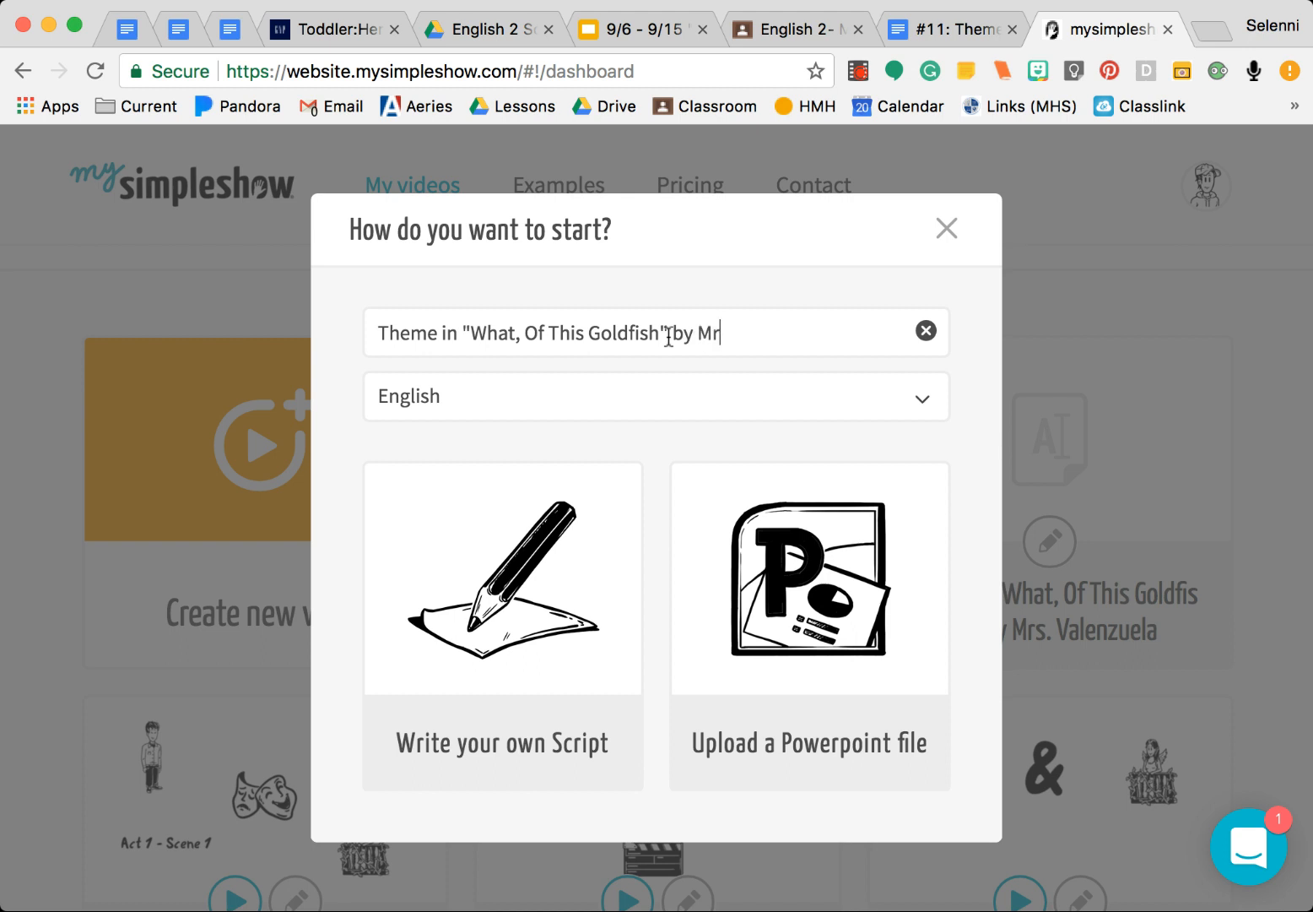
text(s. Valenzuela)
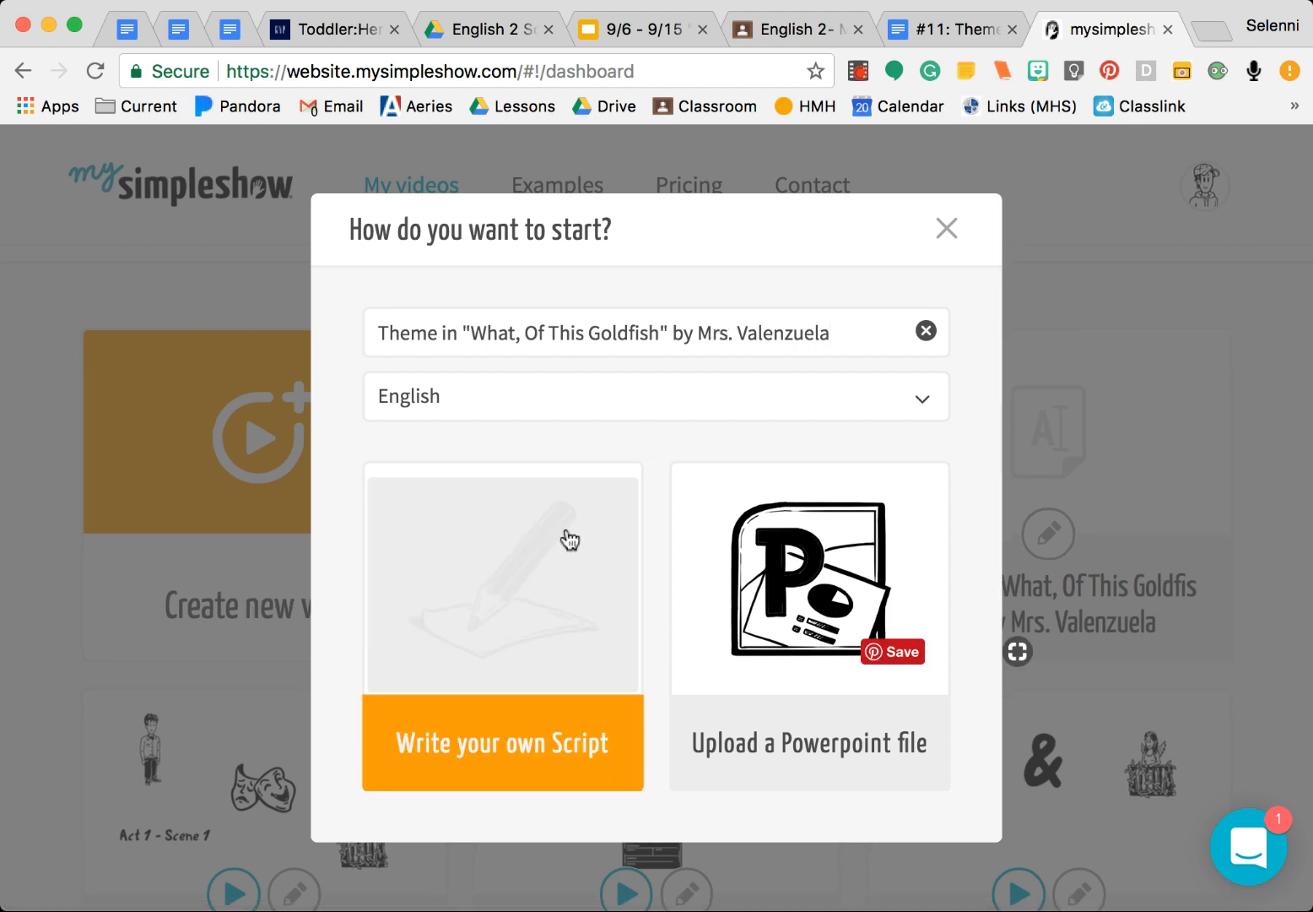
click(503, 742)
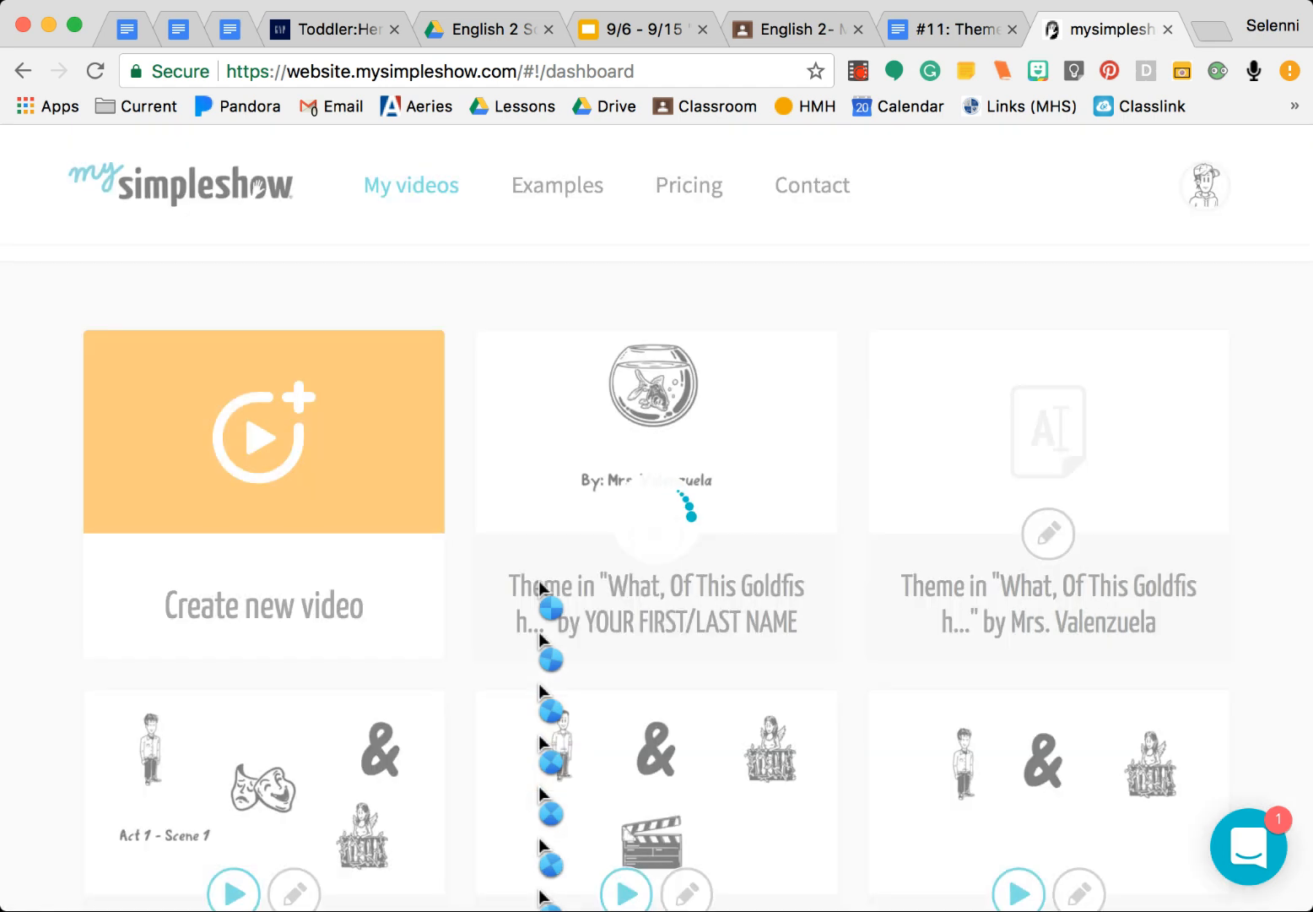
Choose the Blank template storyline so the Write step opens with empty sections
click(264, 432)
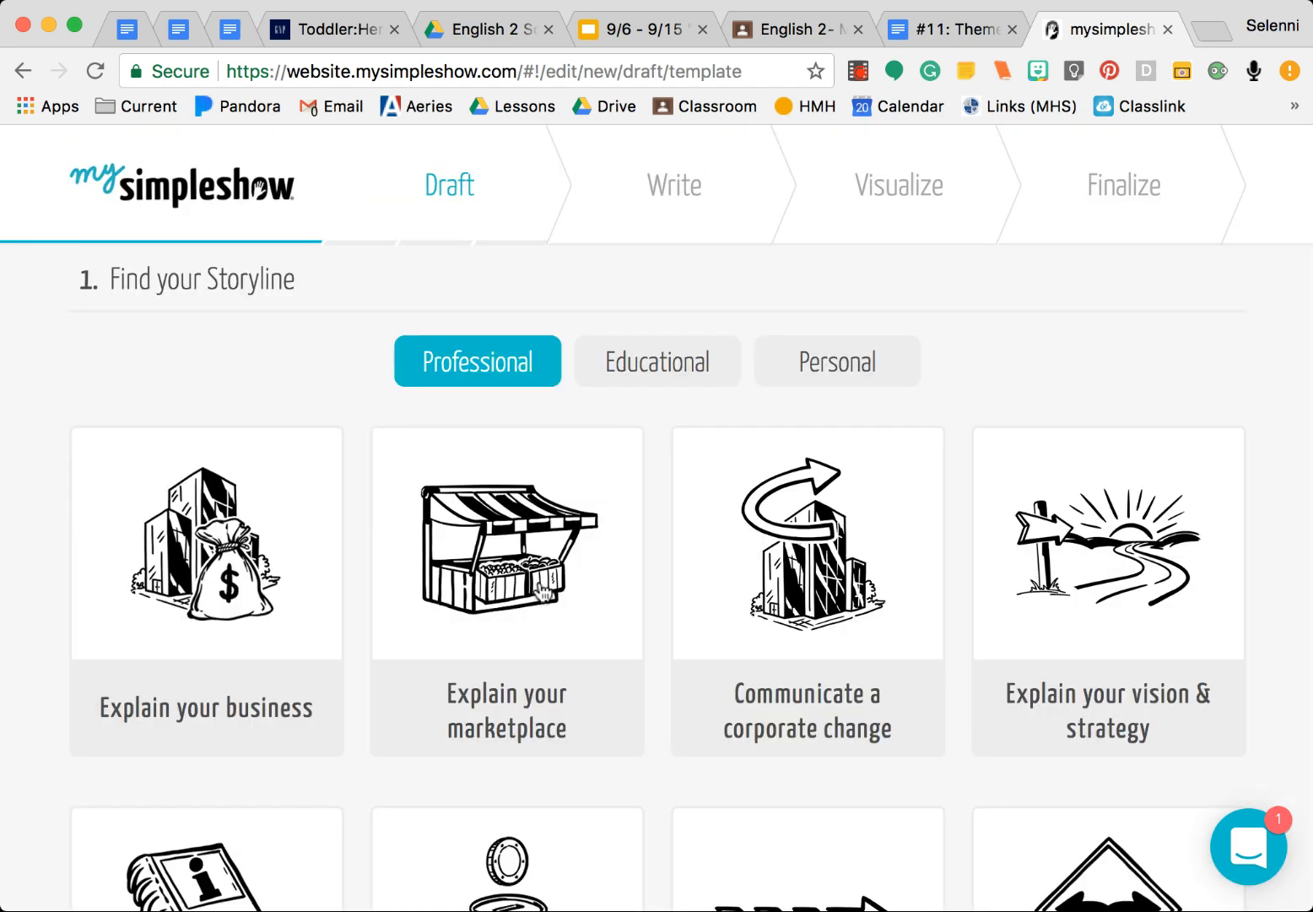
scroll(down, 3)
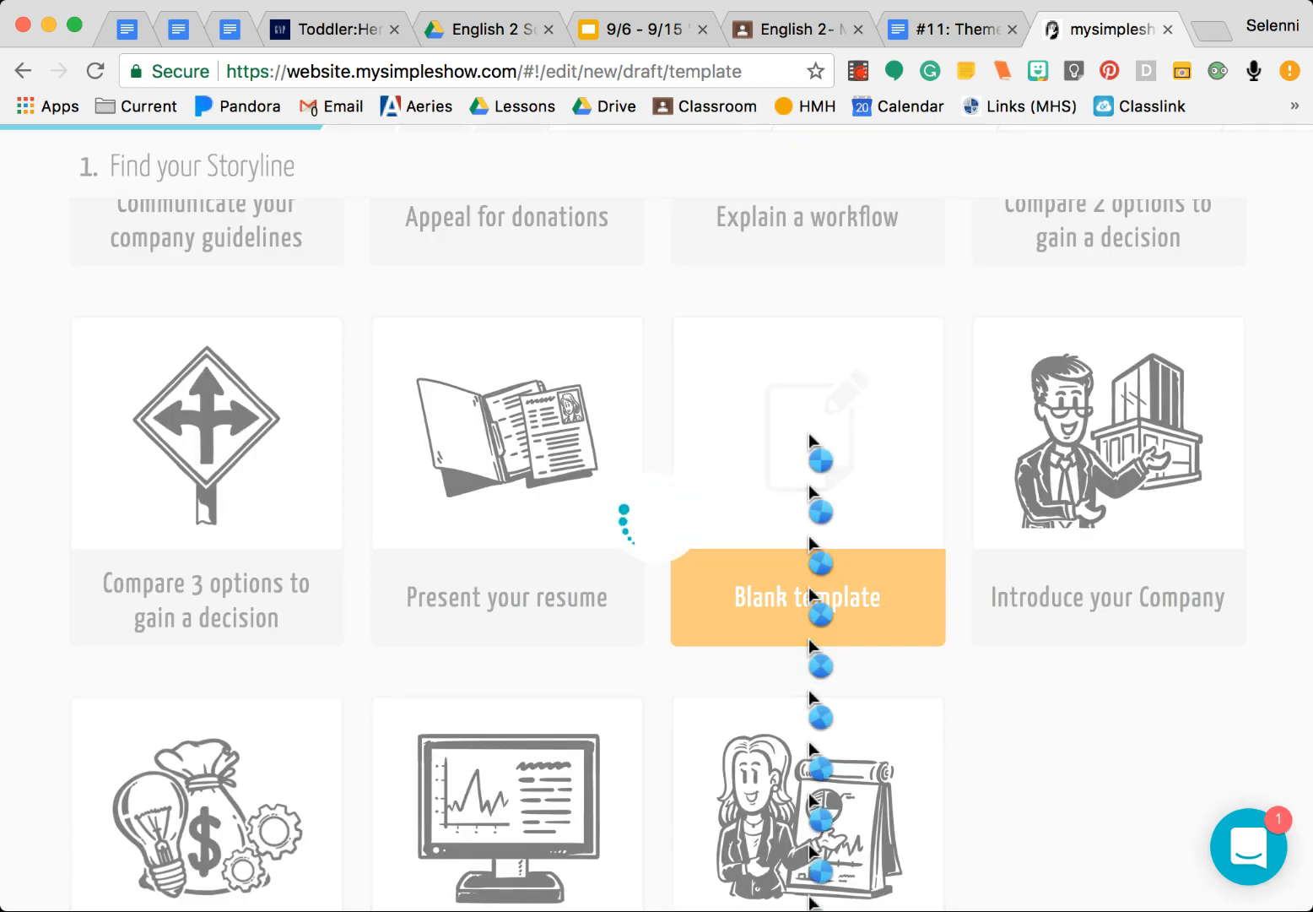
click(807, 598)
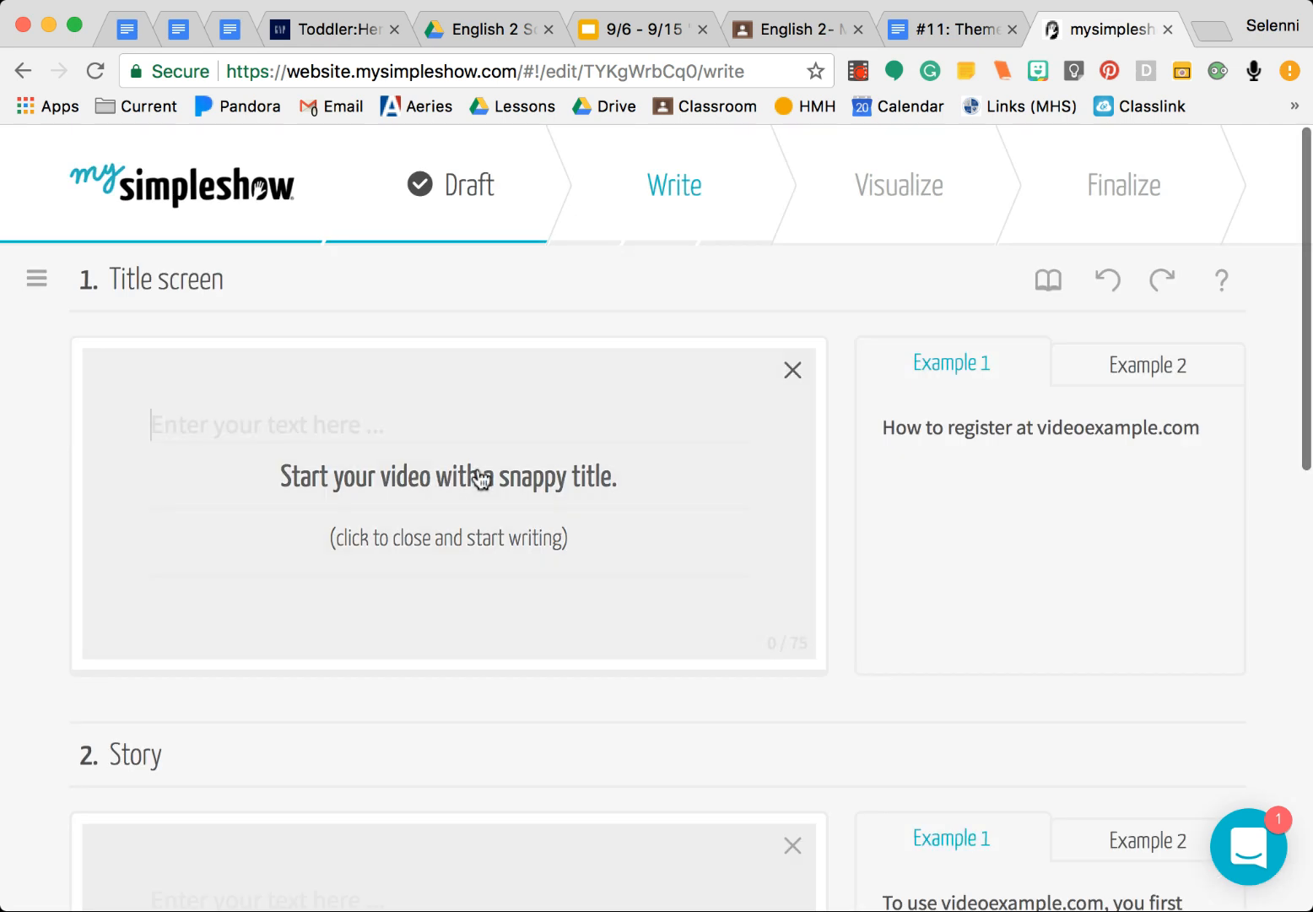
Write the title screen text 'Theme in "What, Of This Goldfish..." by Mrs. Valenzuela'
click(449, 476)
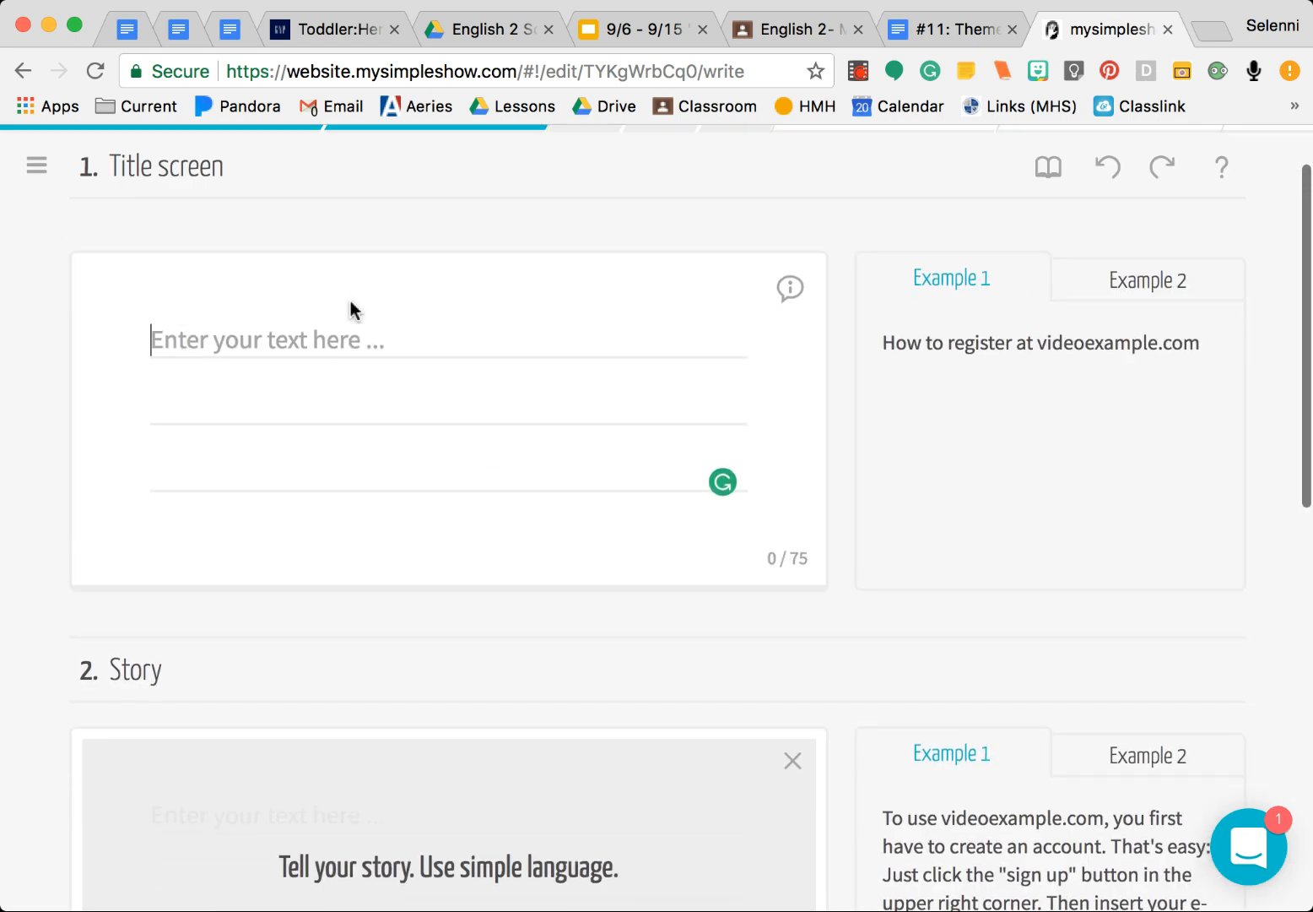
text(Theme in)
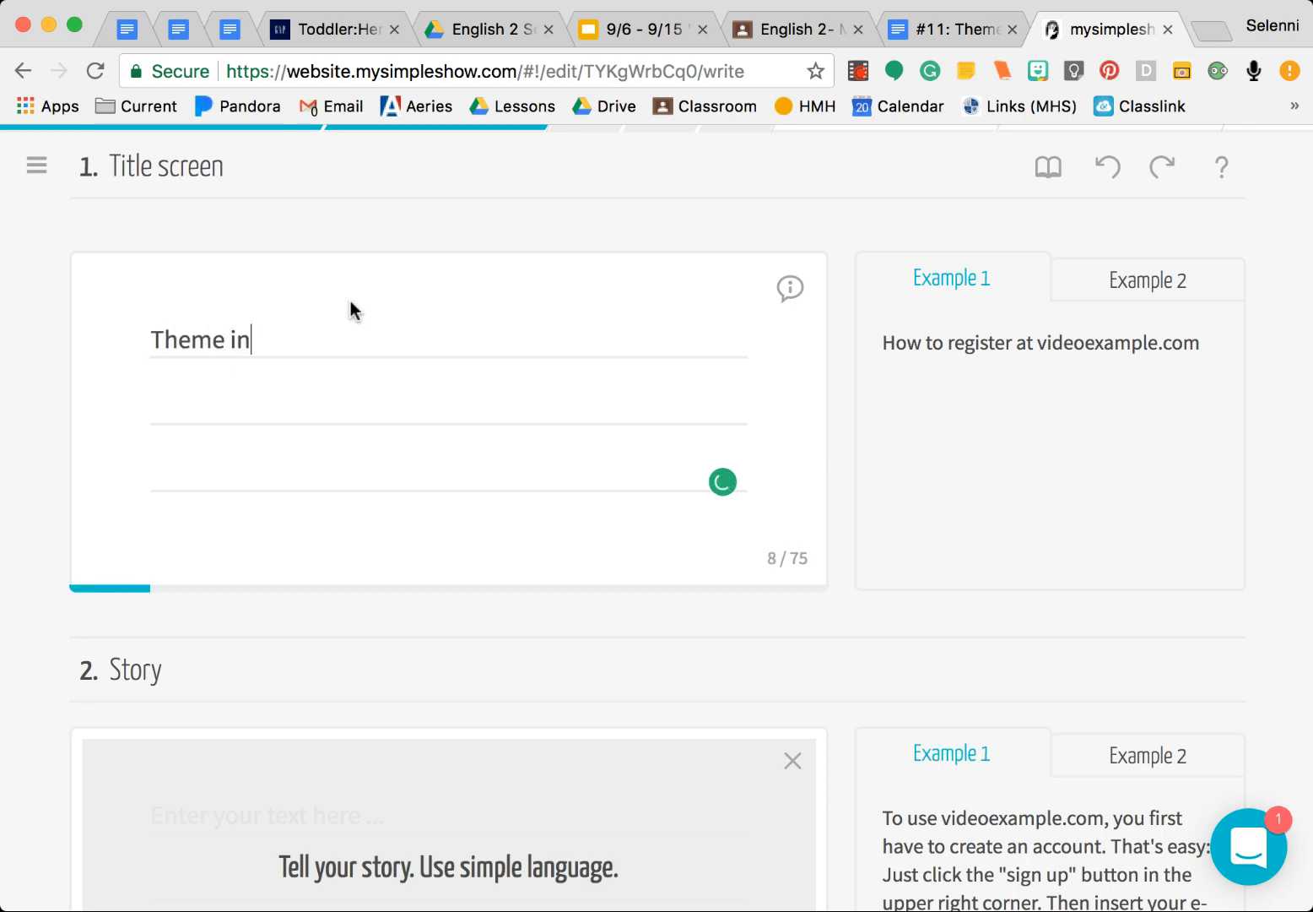
text("What)
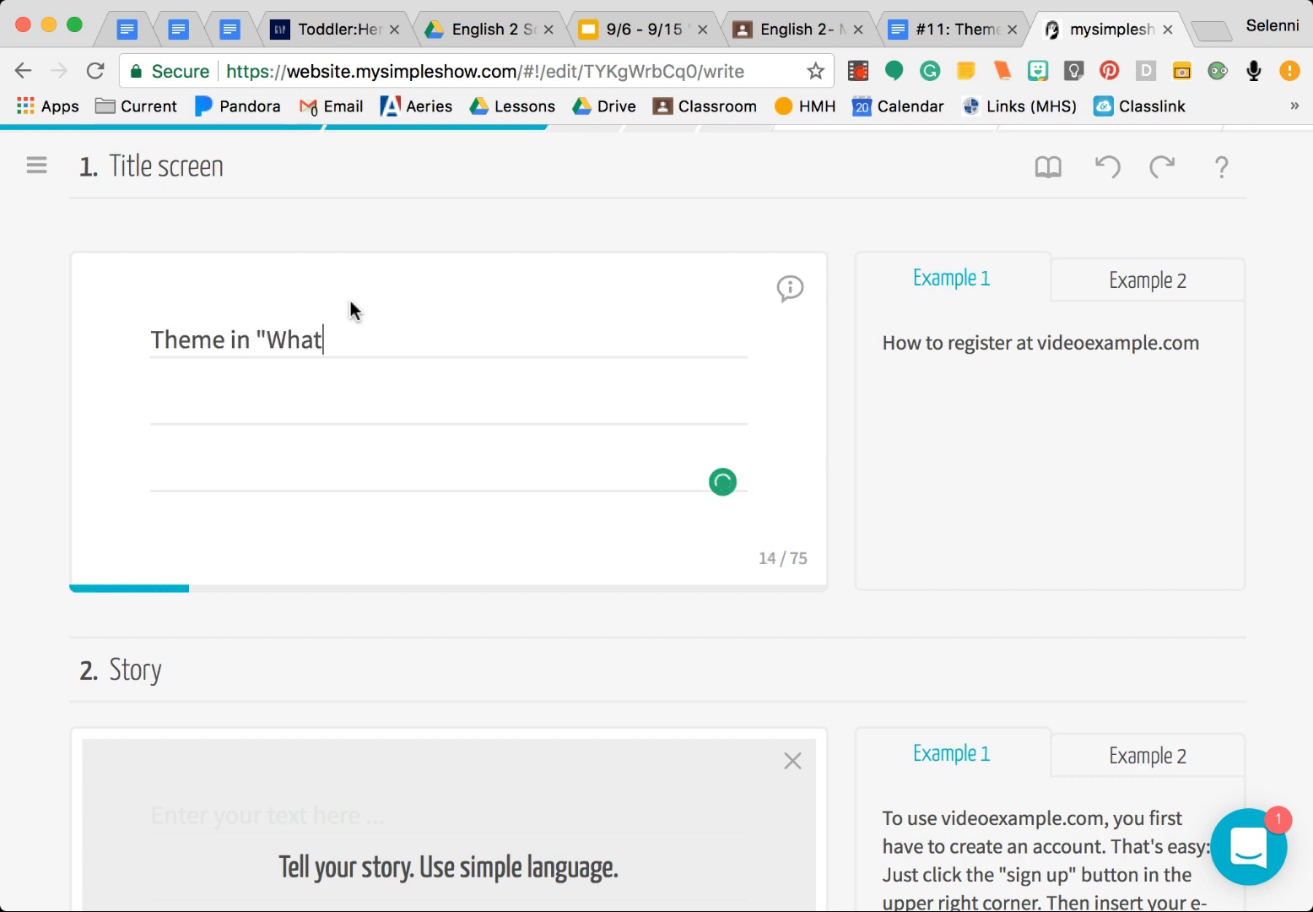
text(, Of)
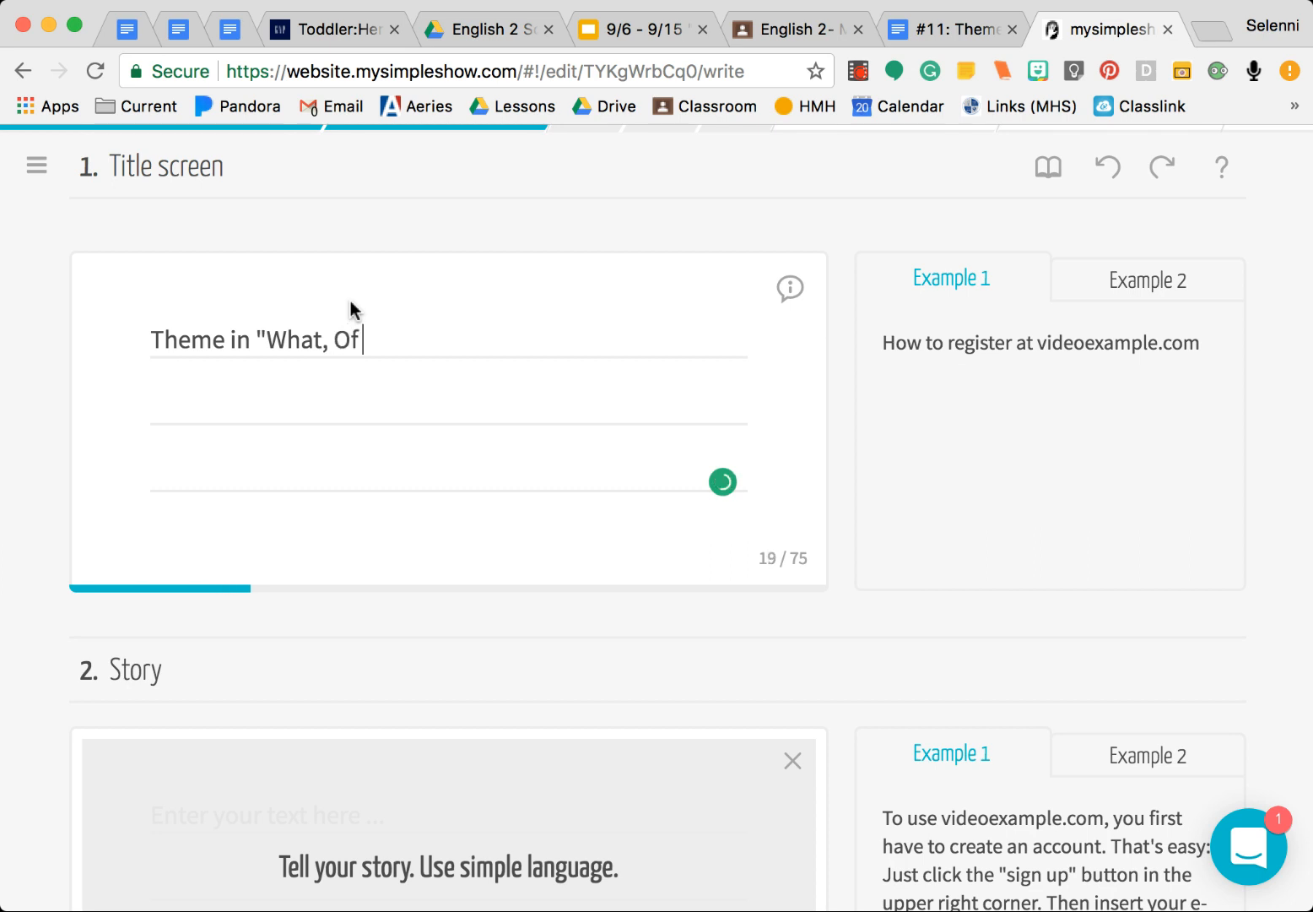
text(This Goldfish)
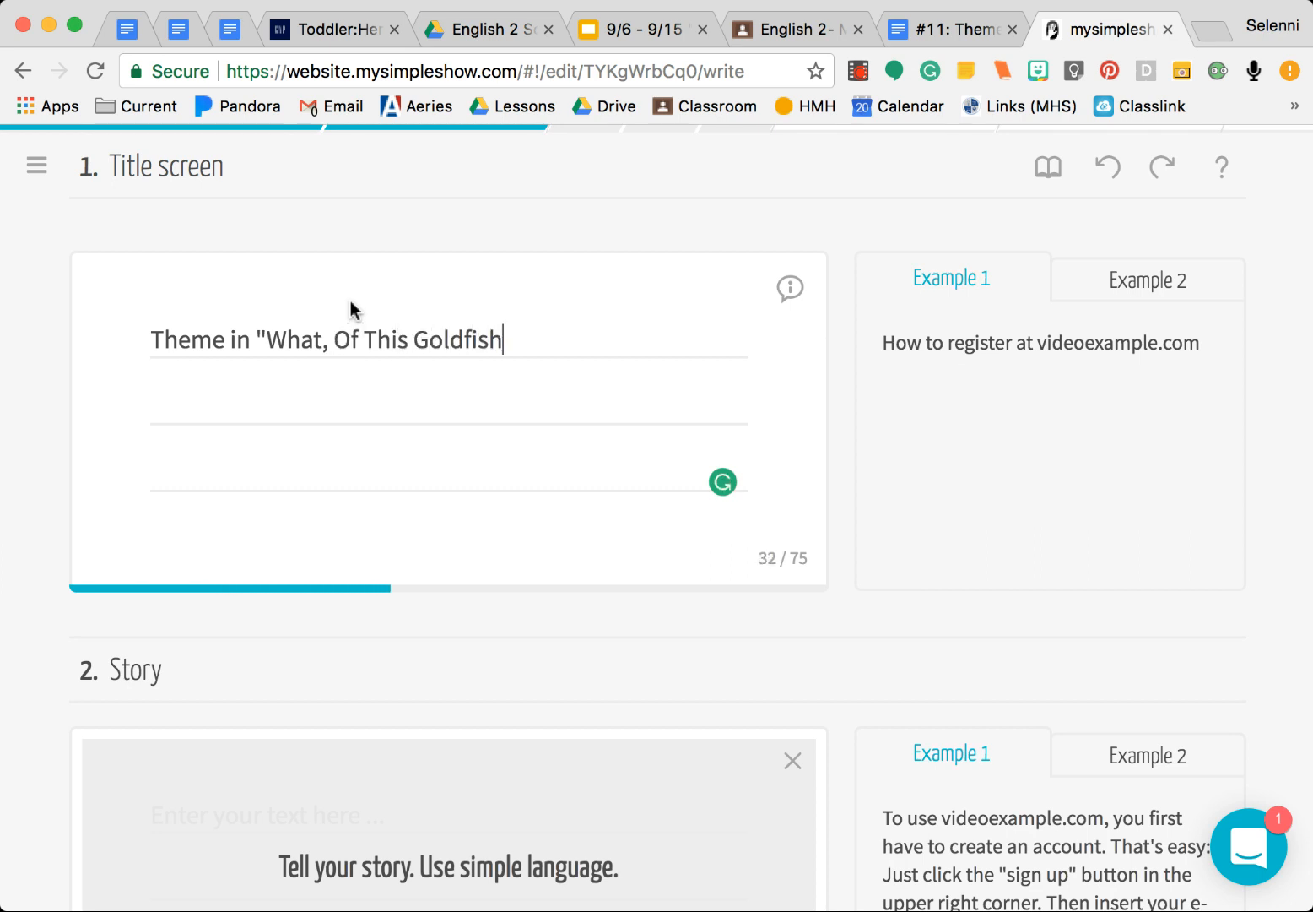
text(..." by Mrs. Val)
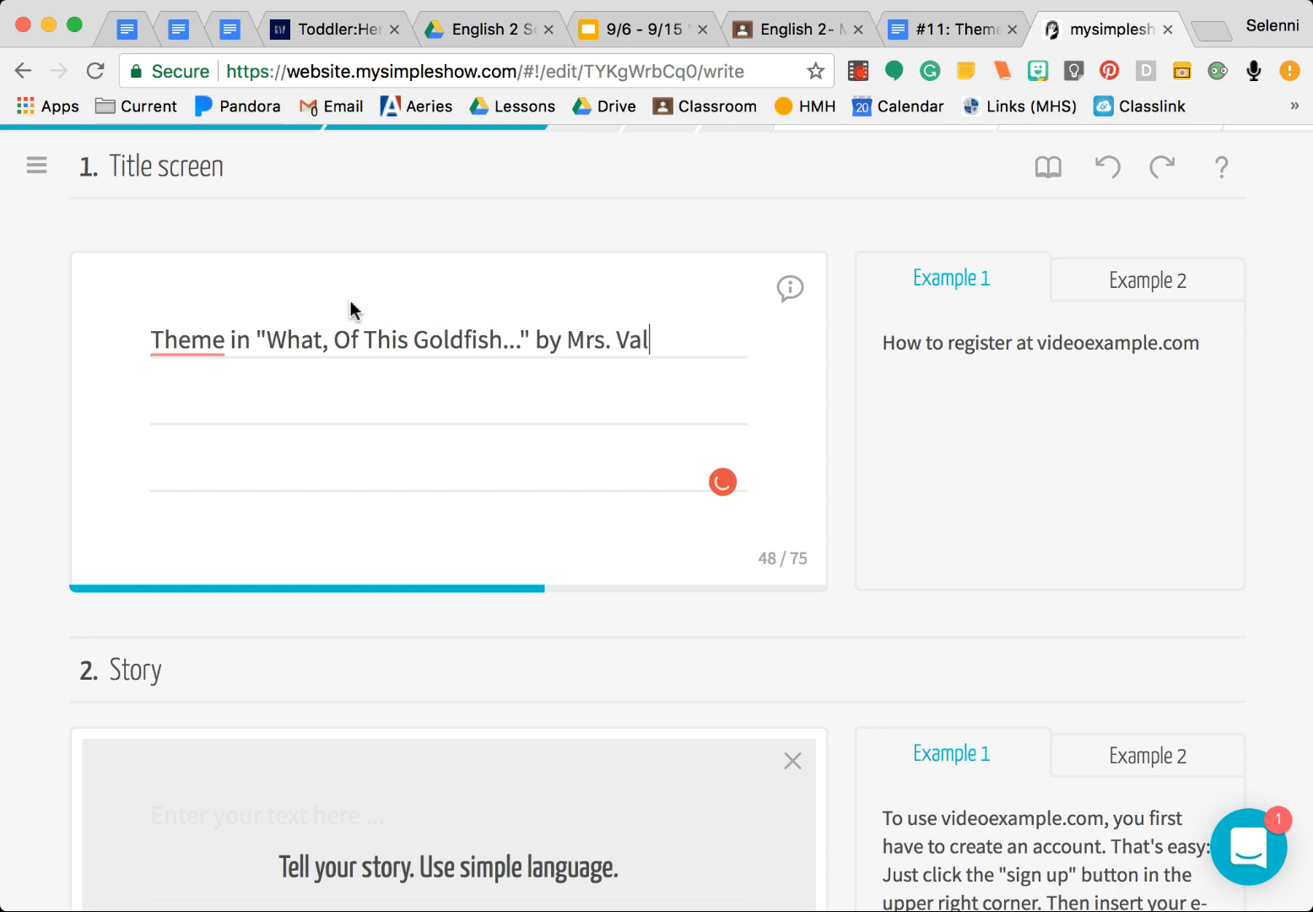
text(enzuela)
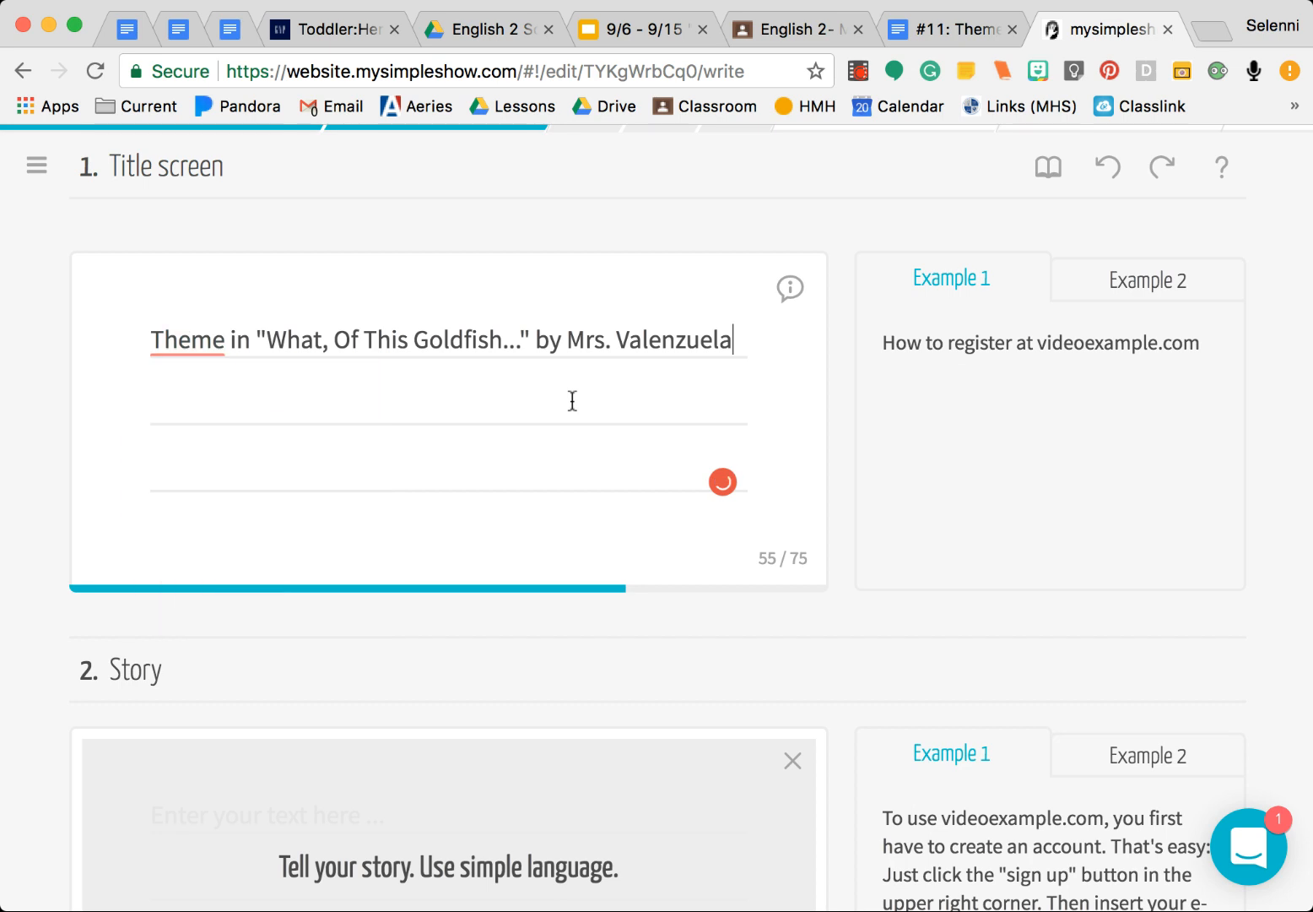
Move down to the Story section and begin editing its empty text box
scroll(down, 3)
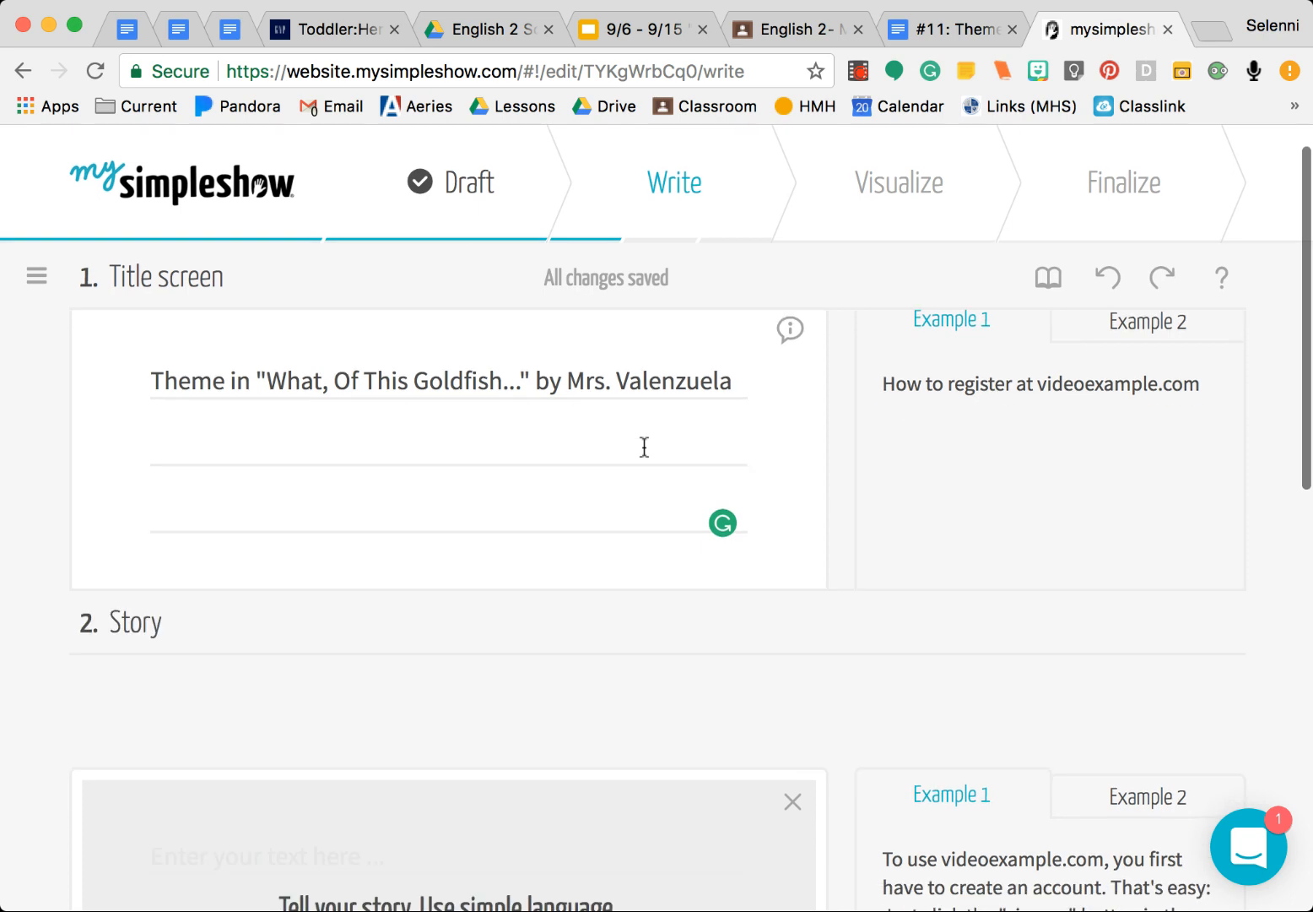
scroll(down, 3)
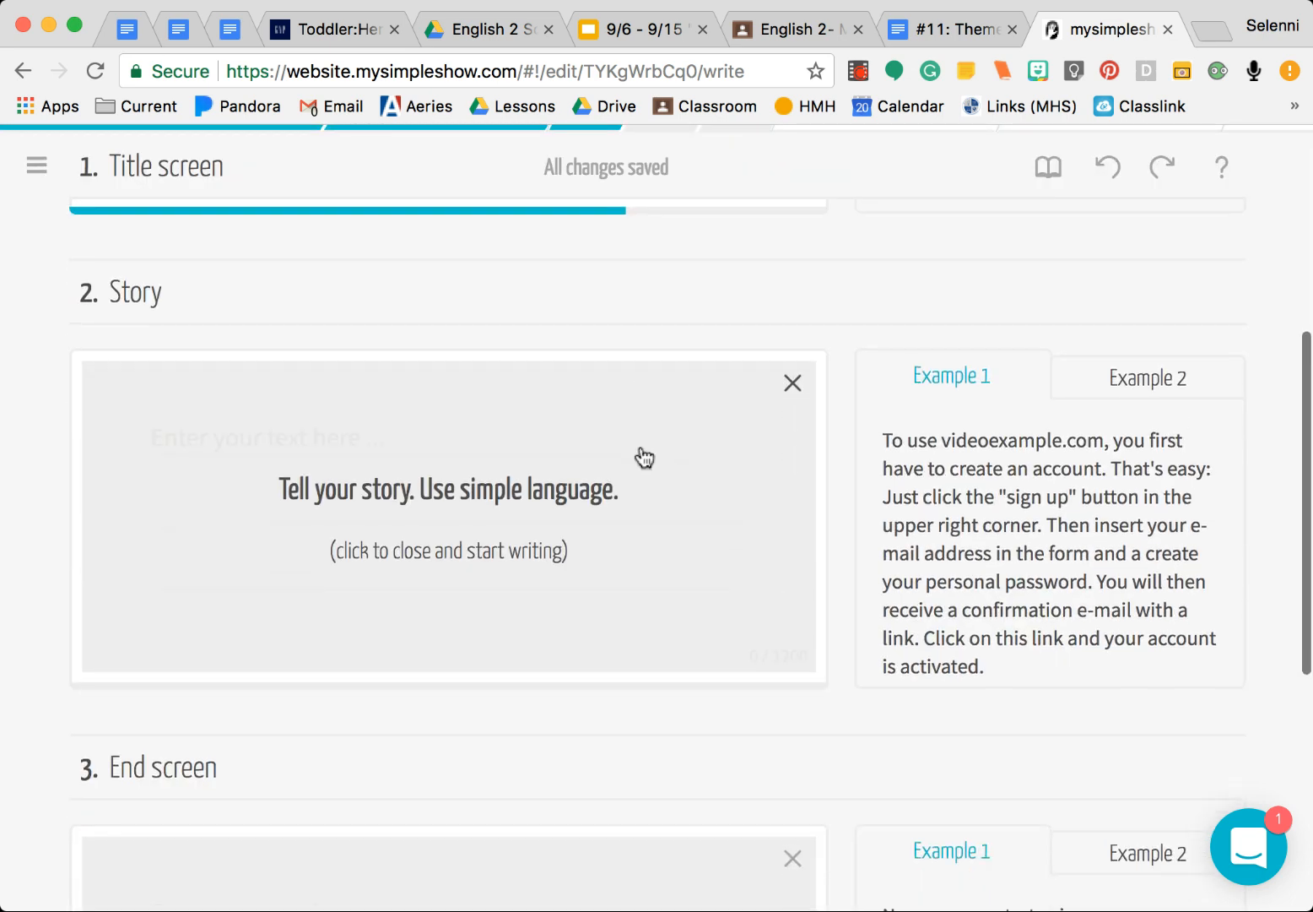
mouse_move(480, 453)
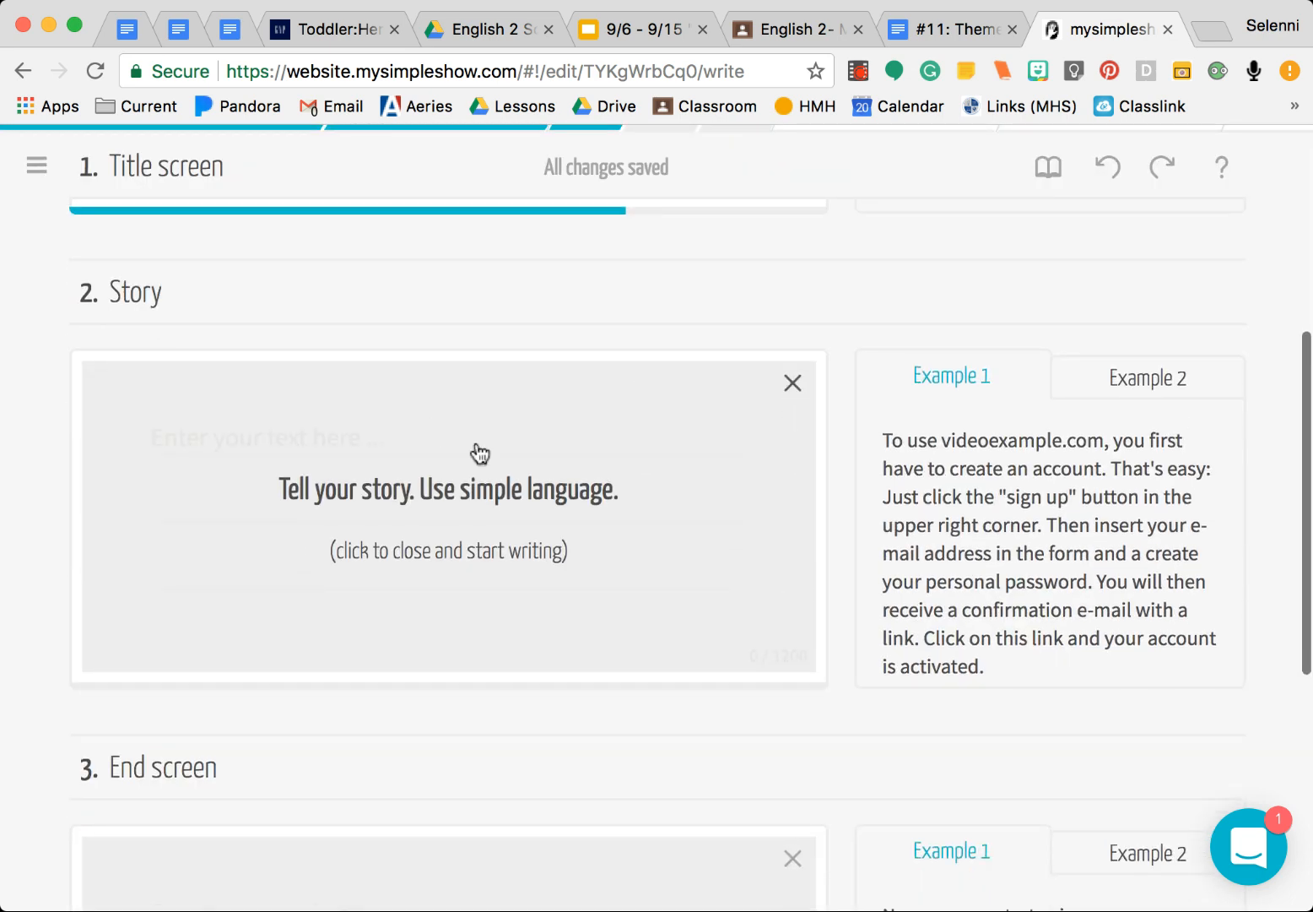
mouse_move(753, 247)
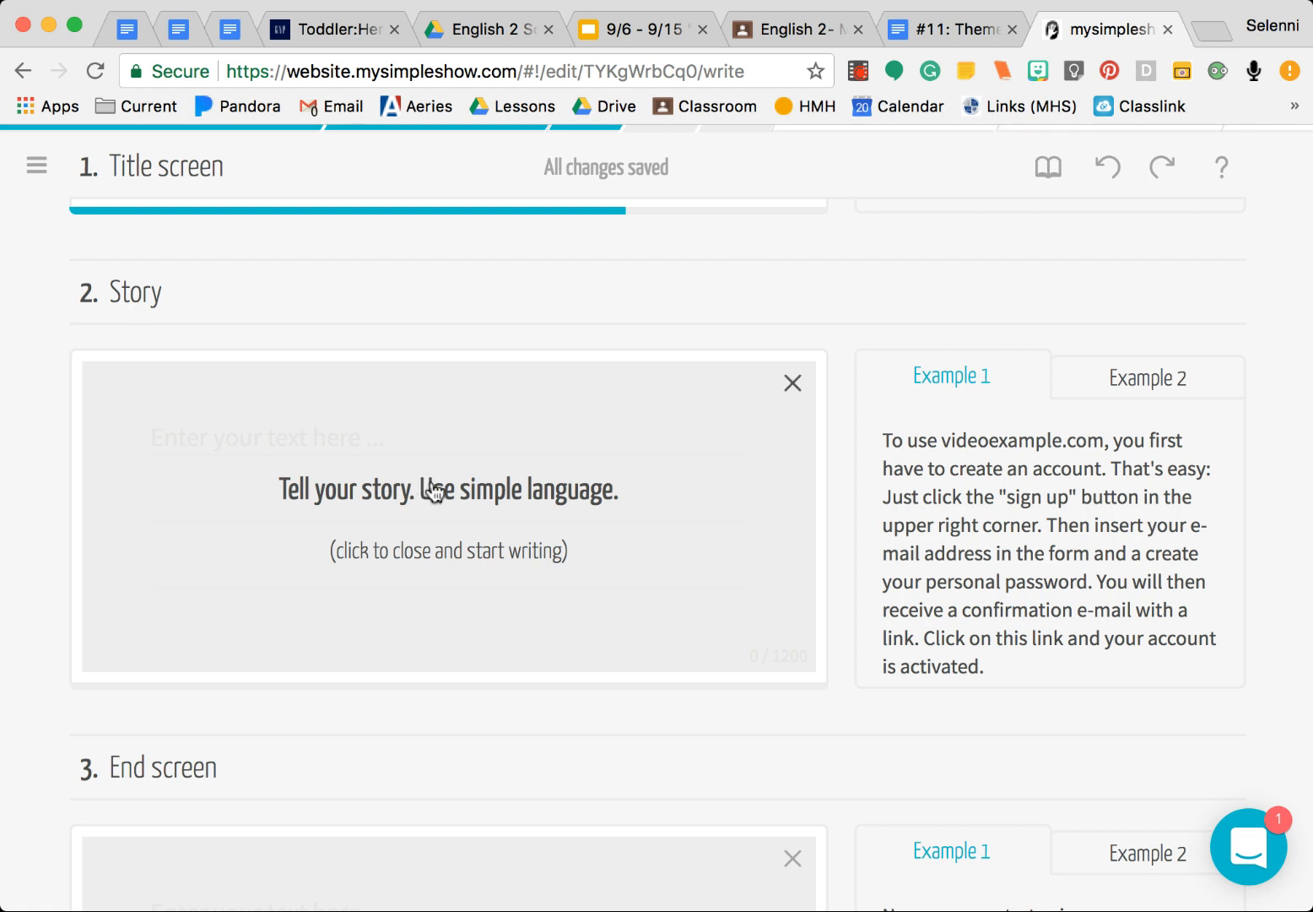
click(449, 490)
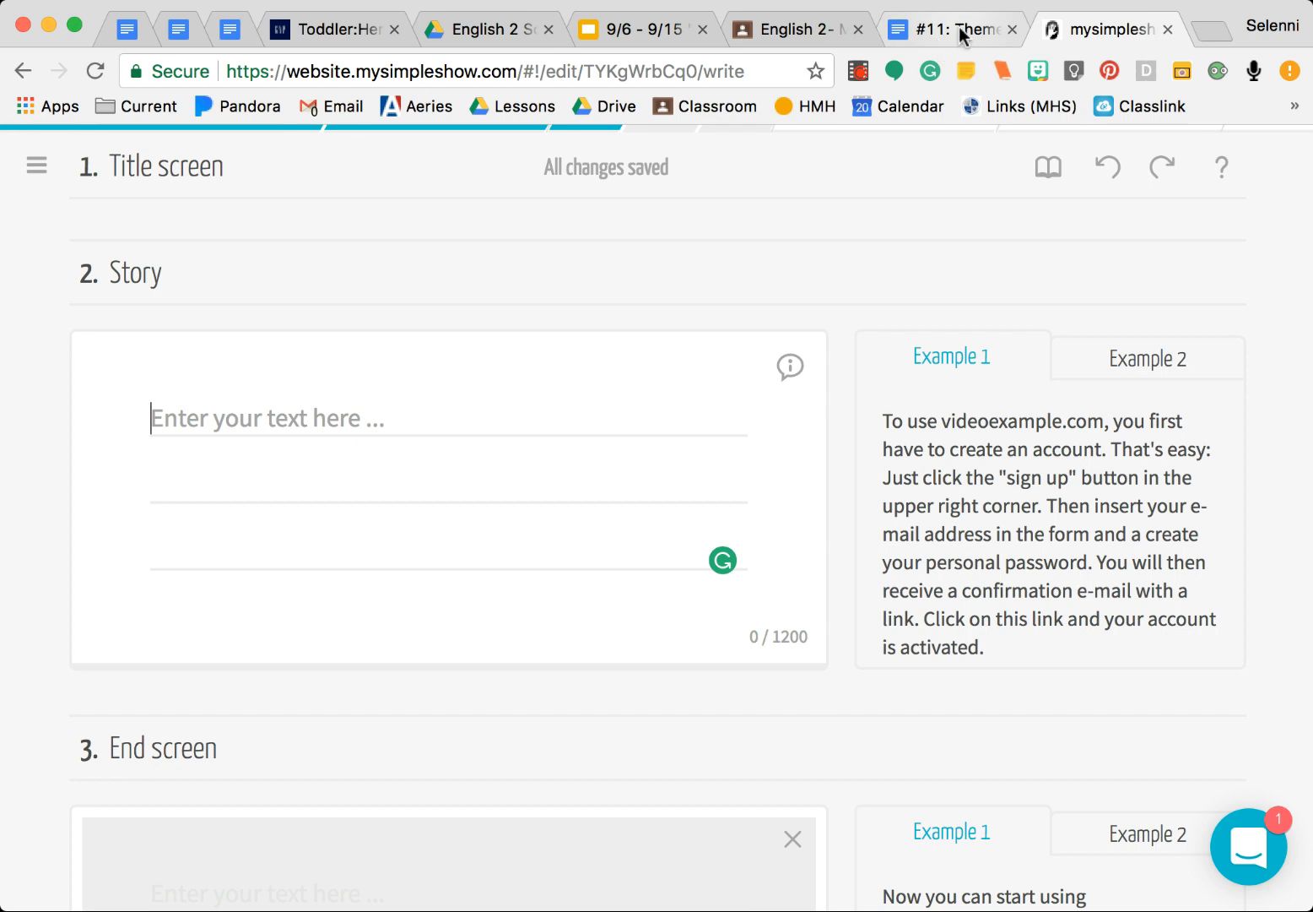
Select the example selflessness message paragraph in the Google Docs assignment for copying
click(952, 27)
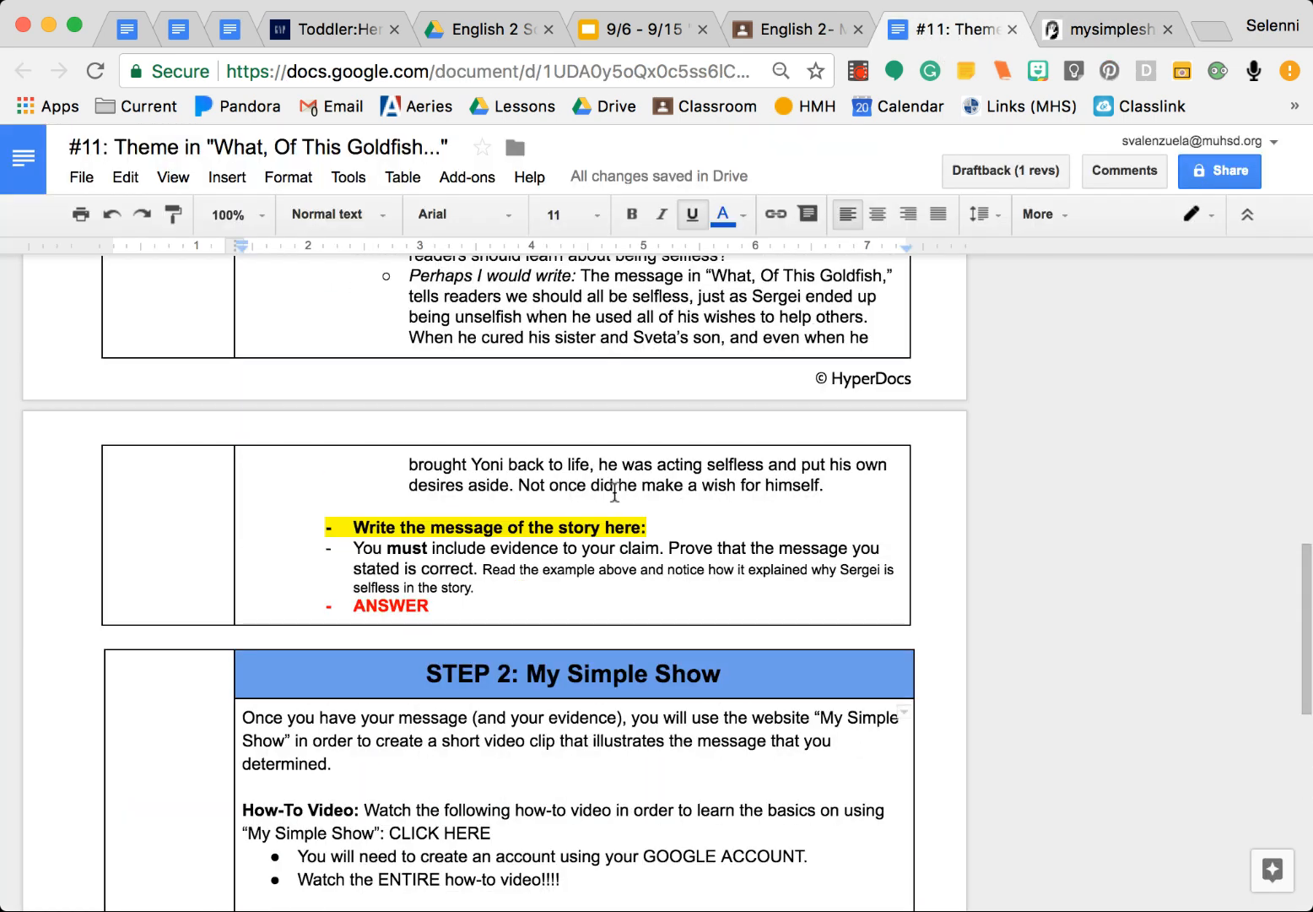
scroll(down, 3)
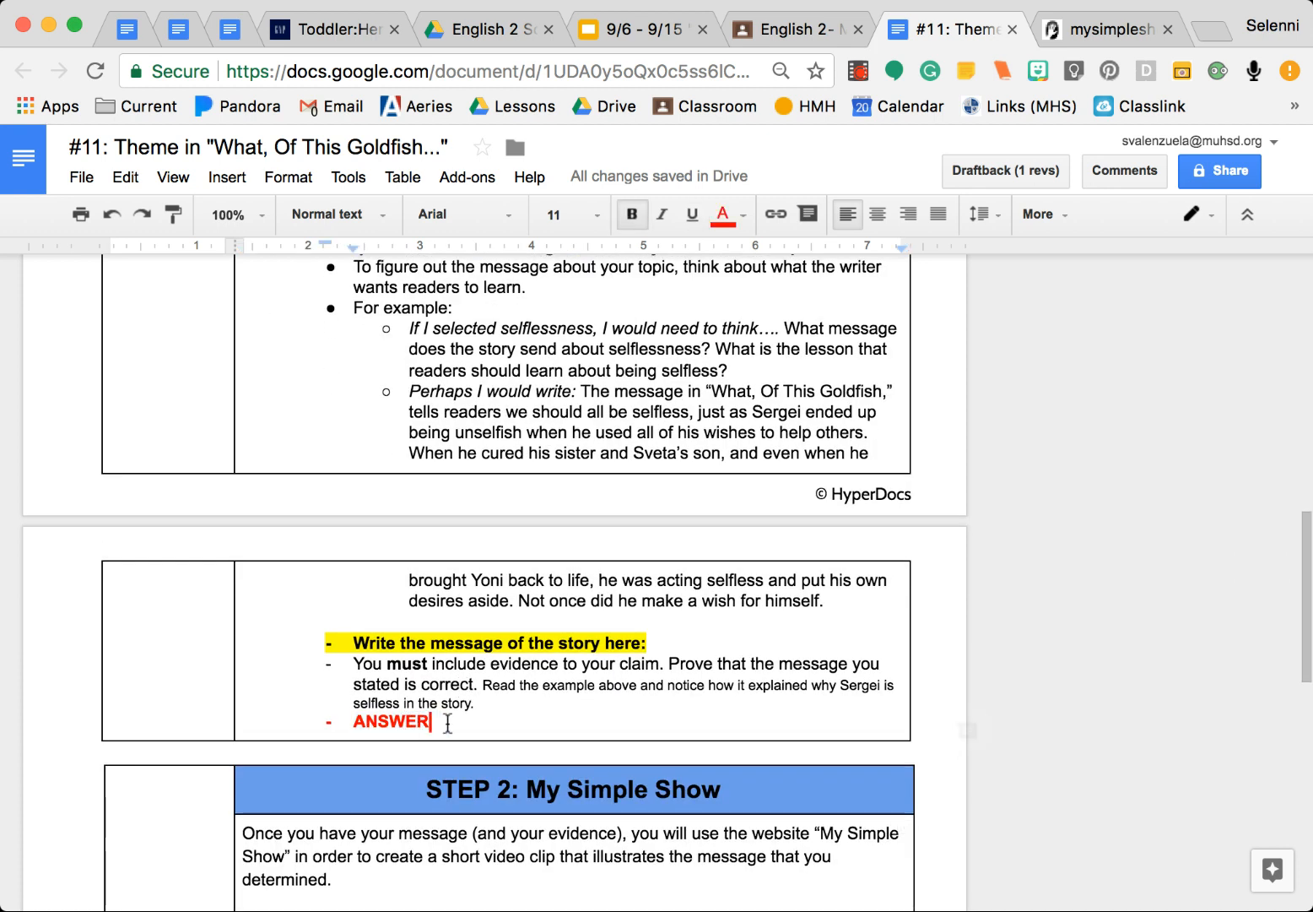
double_click(390, 722)
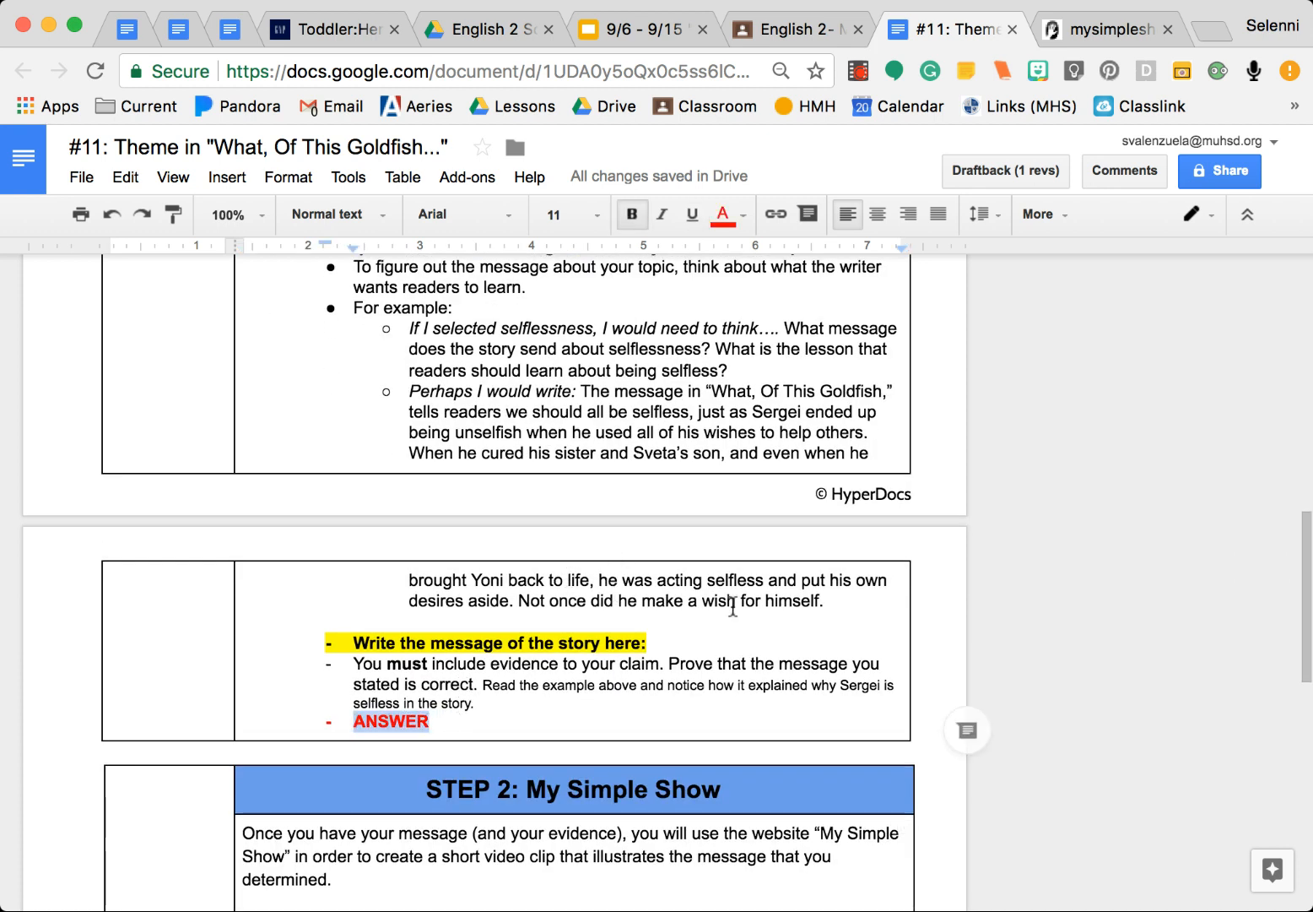
drag(588, 392, 824, 601)
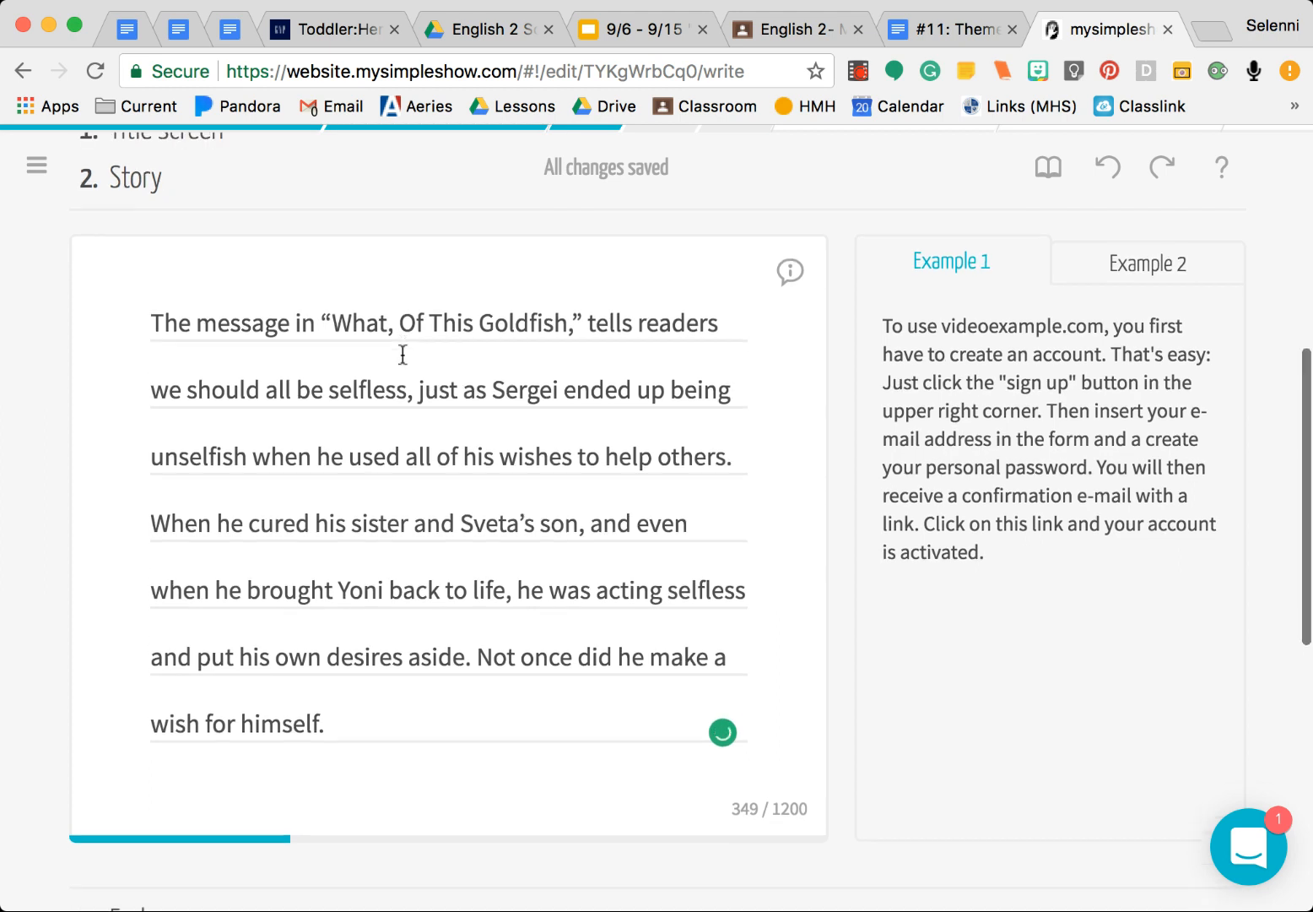
Clear the default 'Thank you!' text from the End screen box
scroll(down, 3)
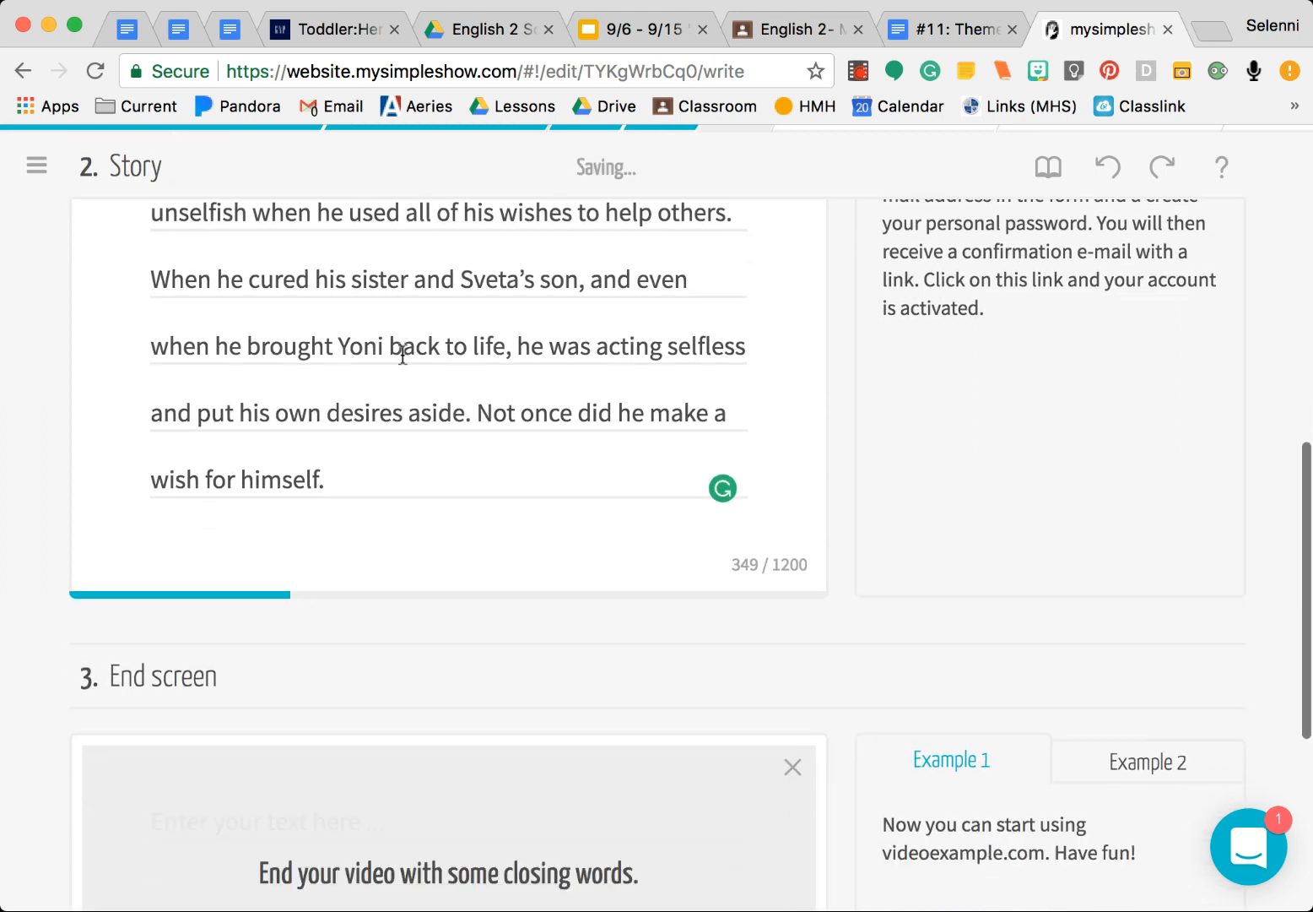
scroll(down, 3)
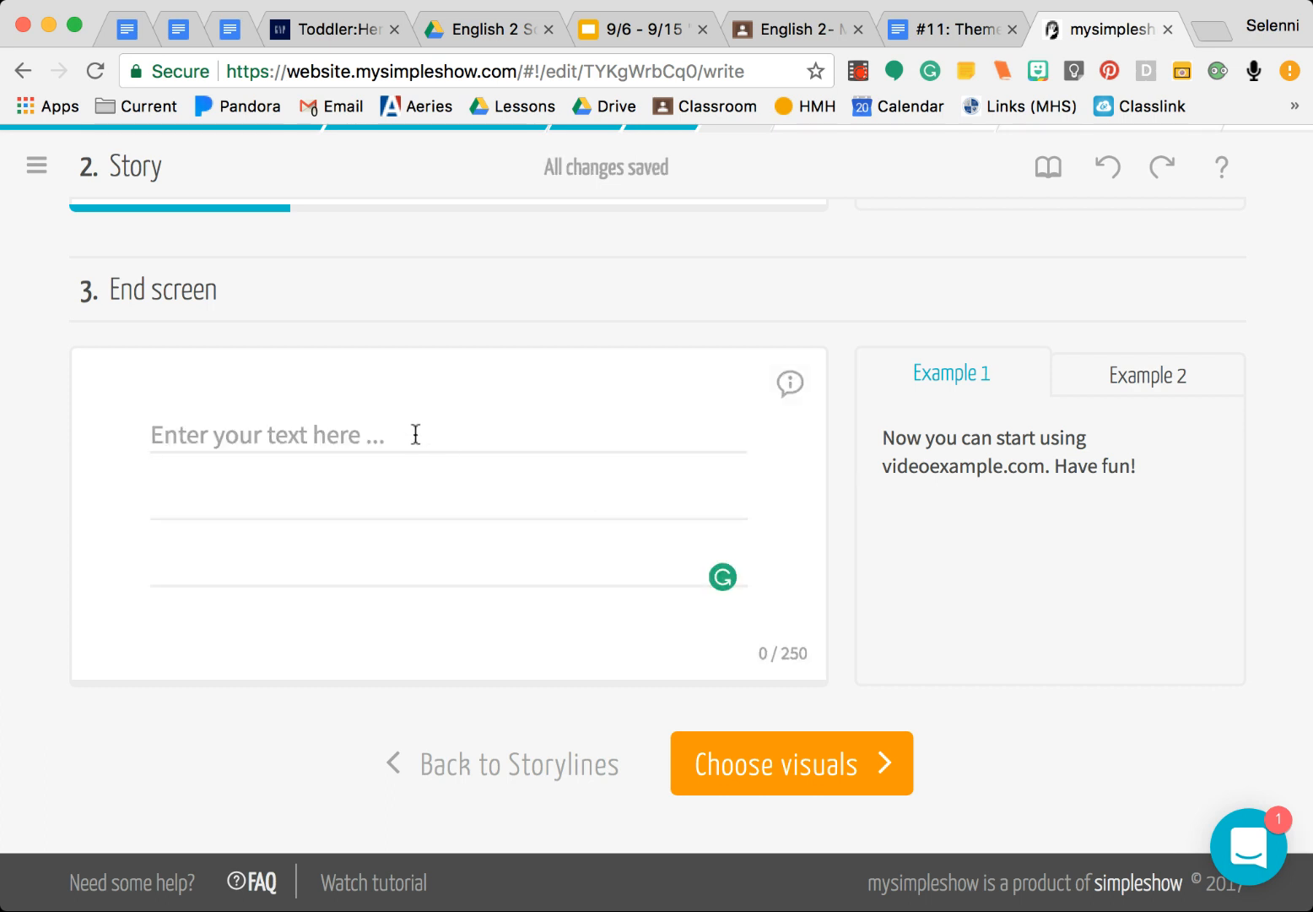
text(Thank you!)
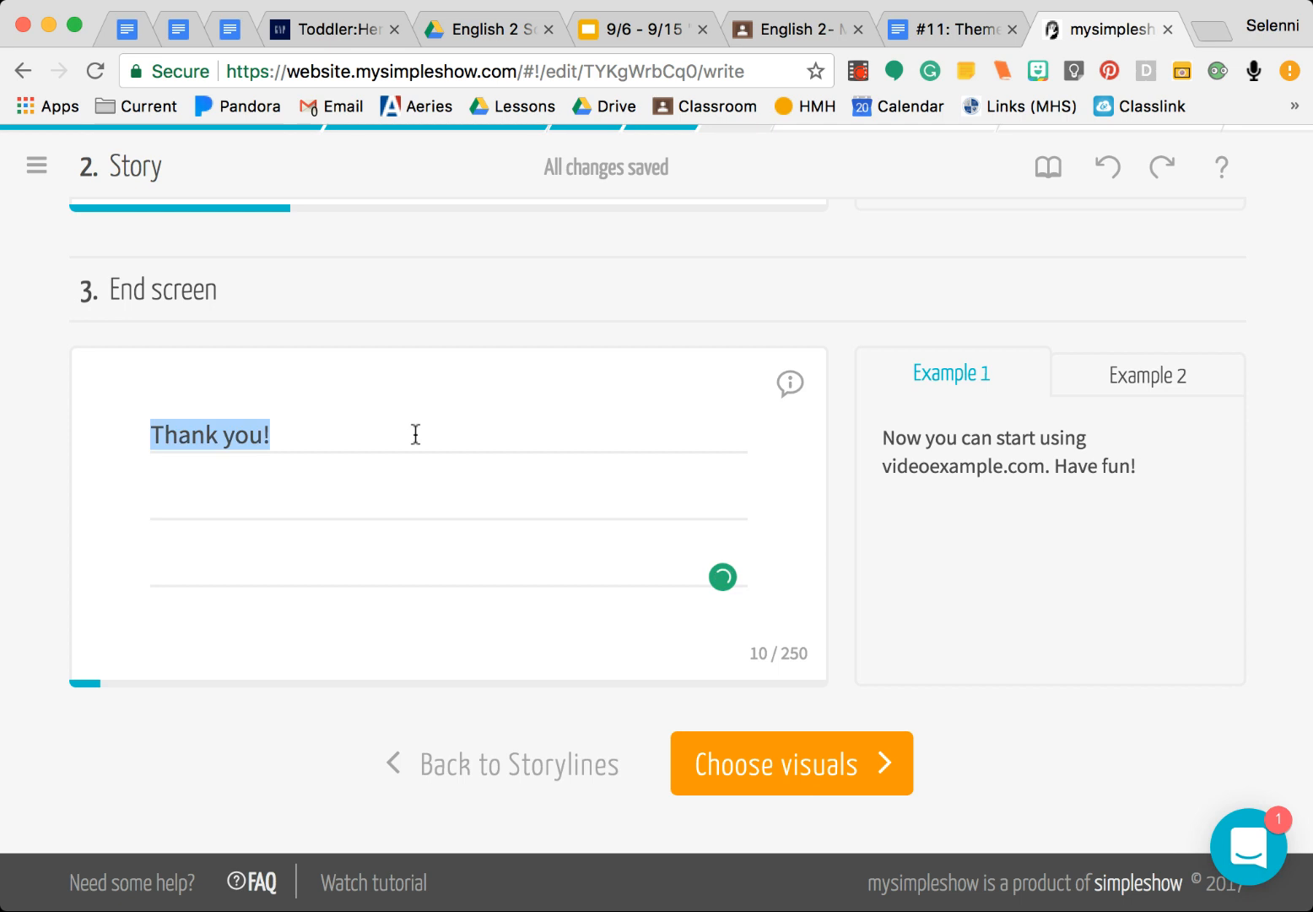
key(Delete)
text(The the)
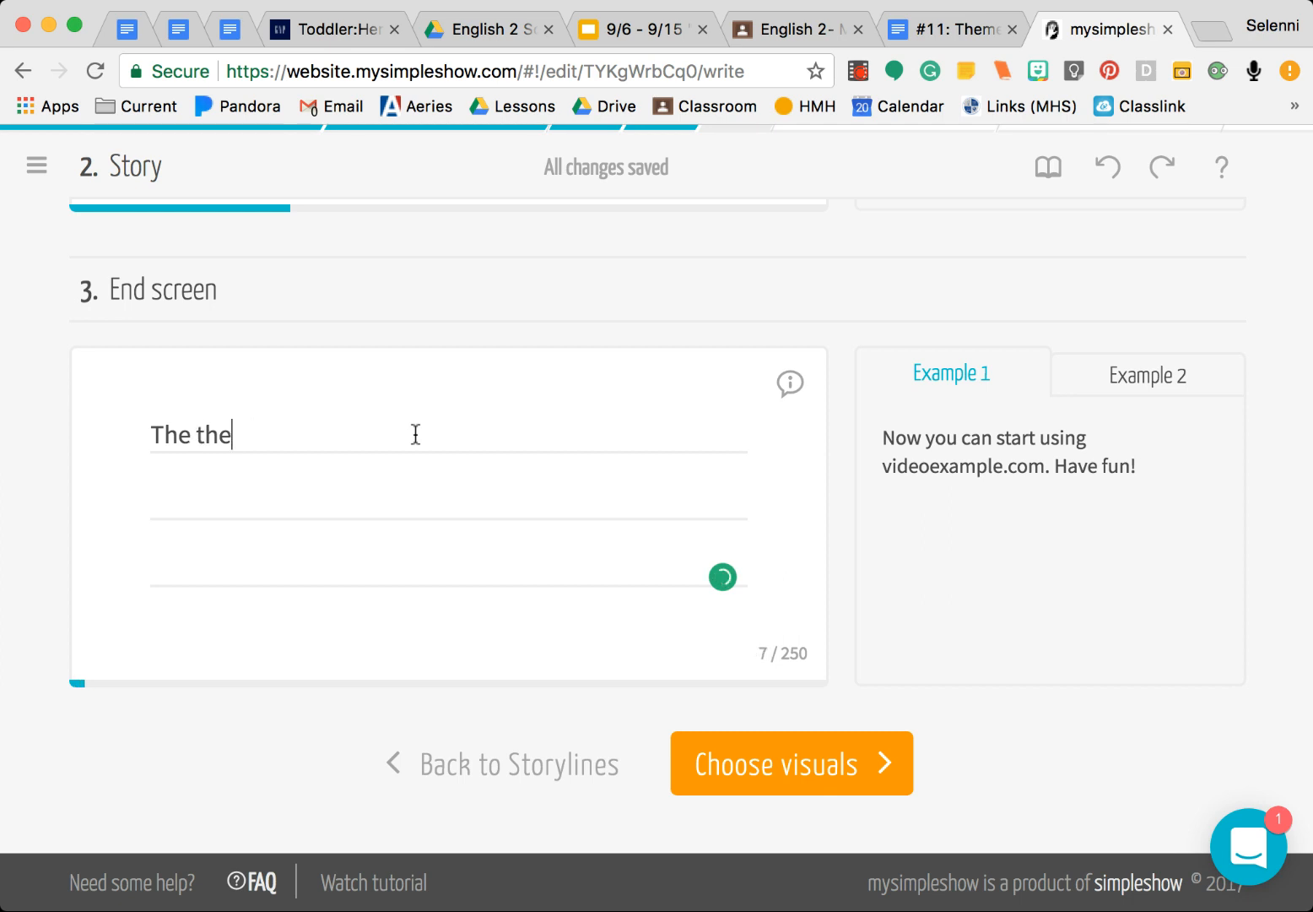
Write the closing line 'And that is the message regarding selflessness for "What, Of This Goldfish..."'
text(A)
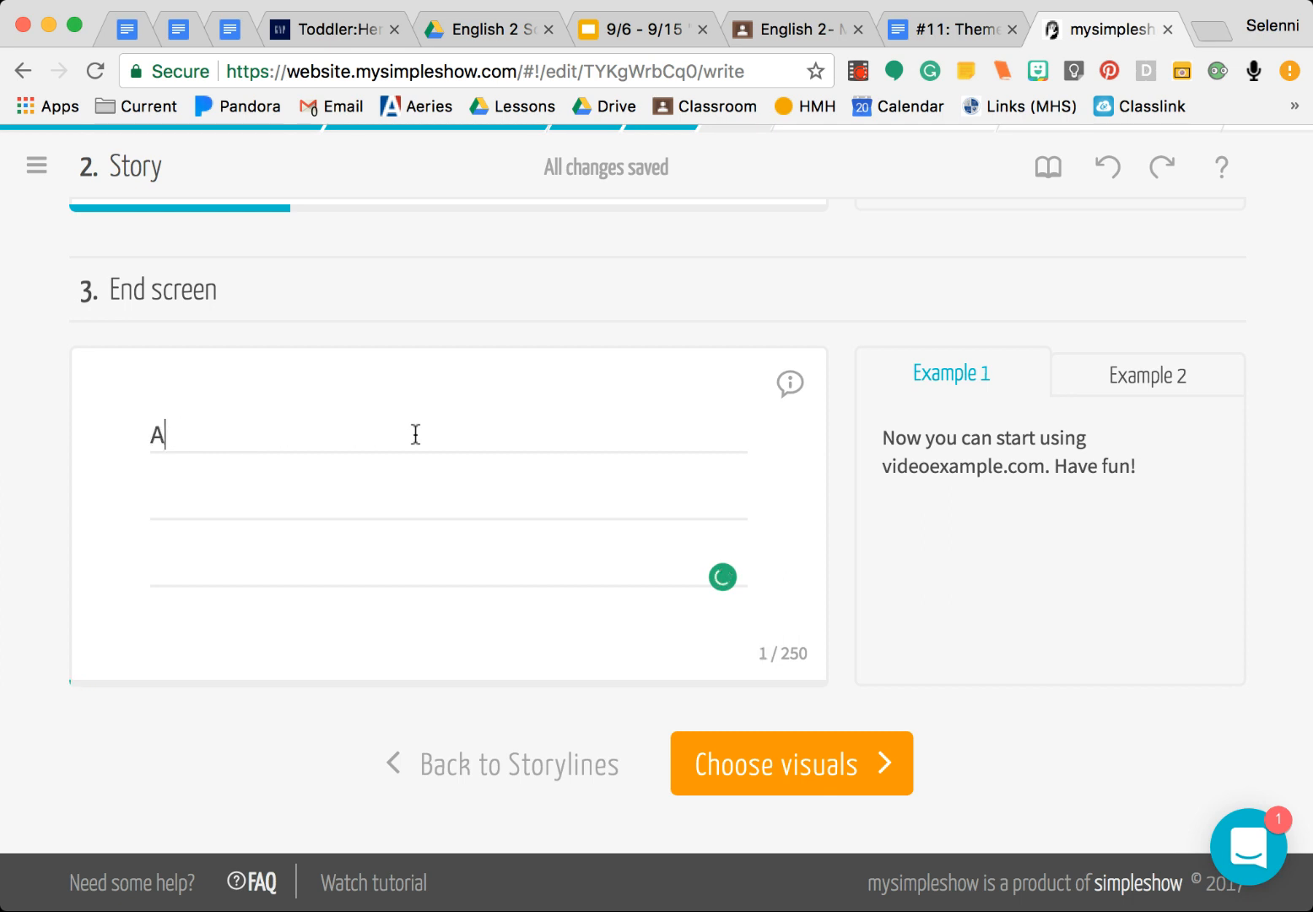
text(nd that is a)
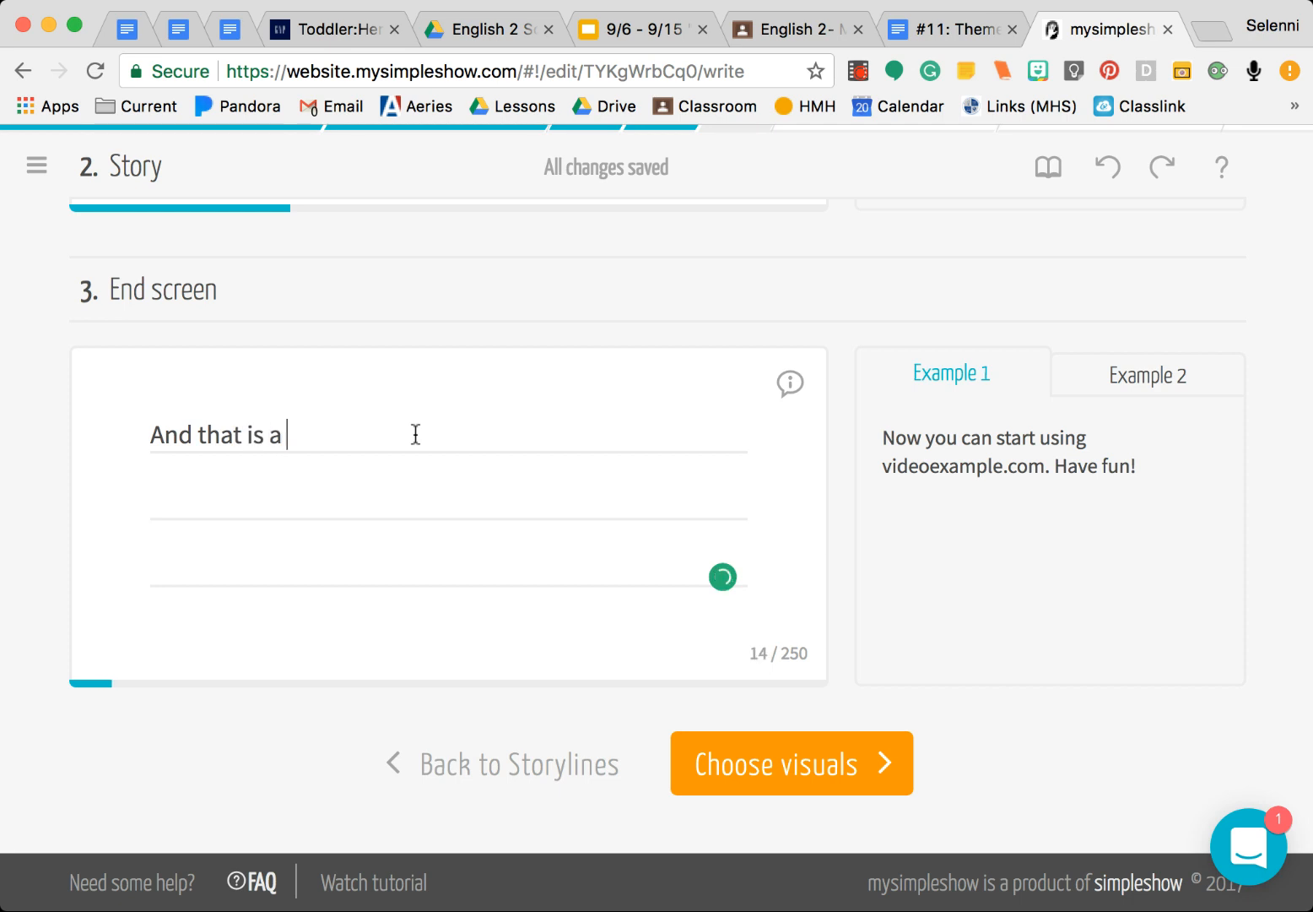
text(the mee)
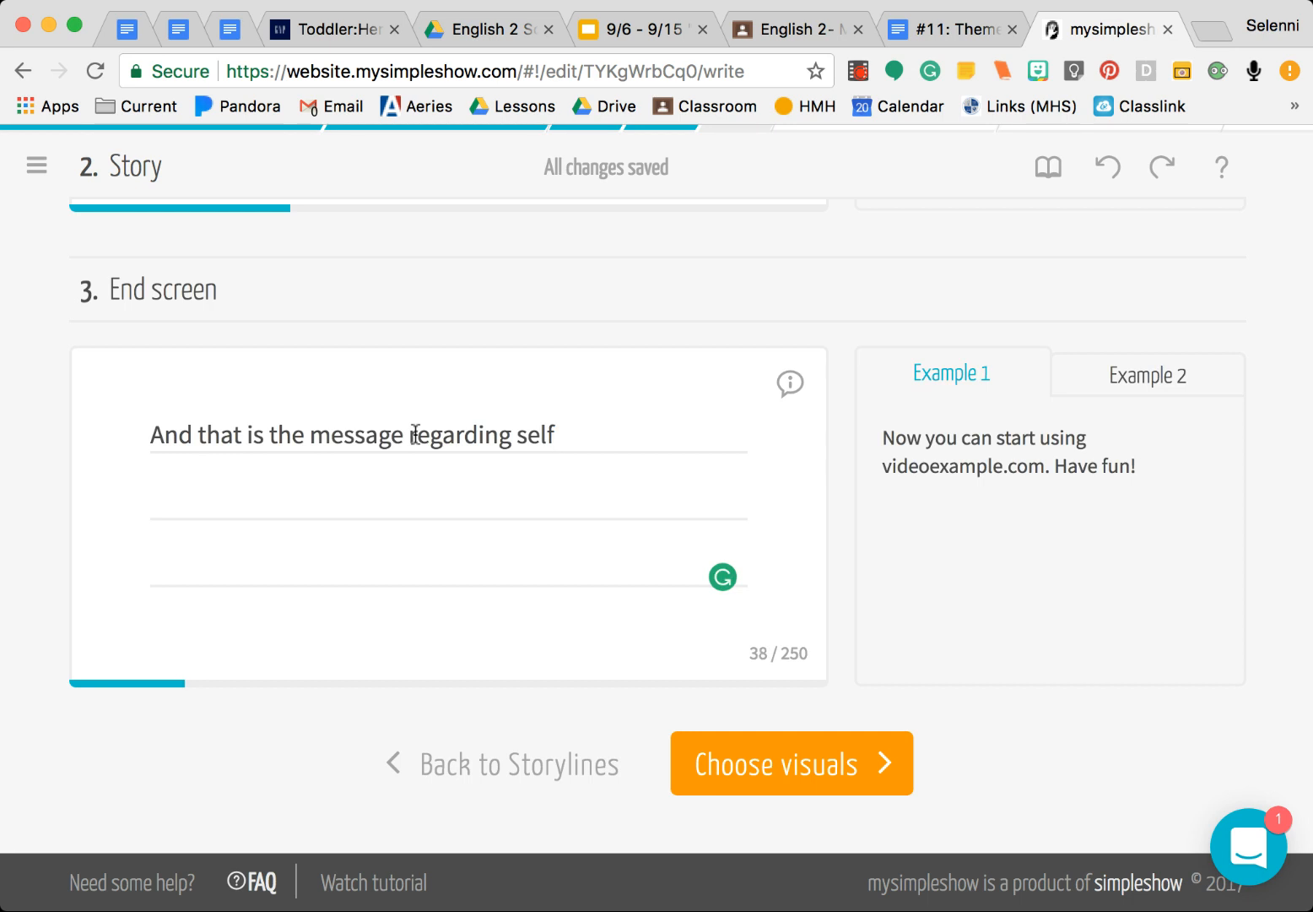
text(lessness)
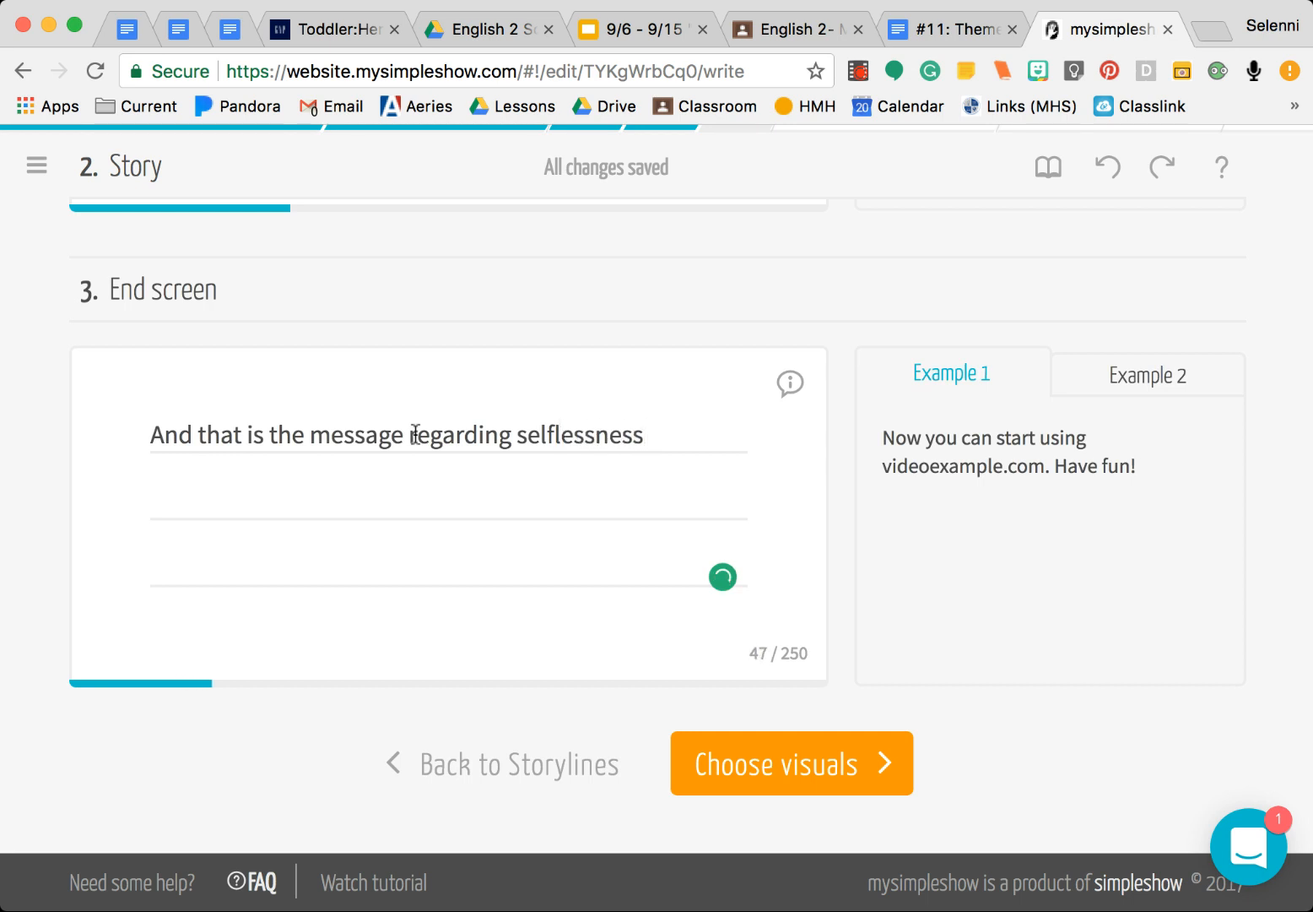
text(for)
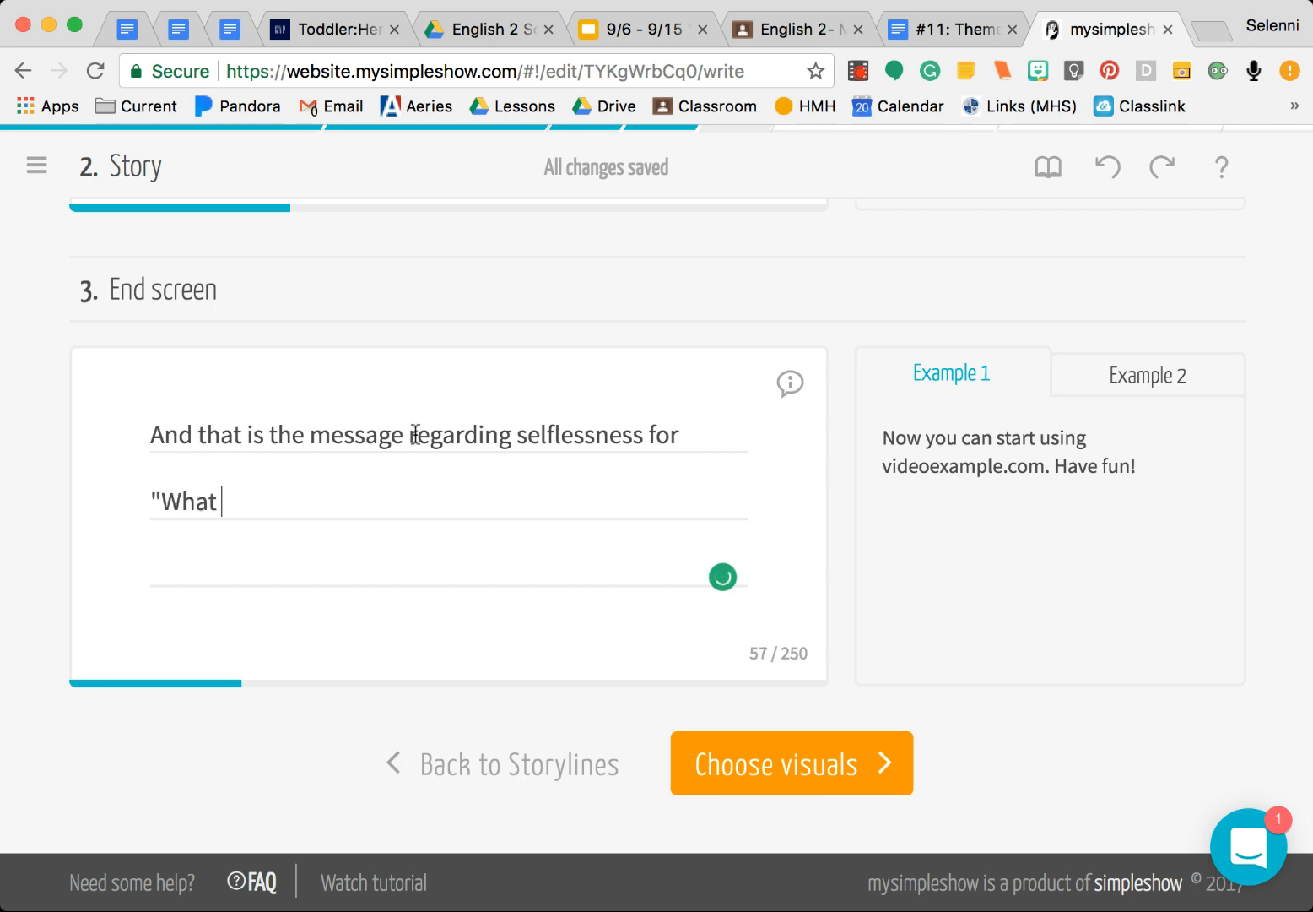
text(, Of)
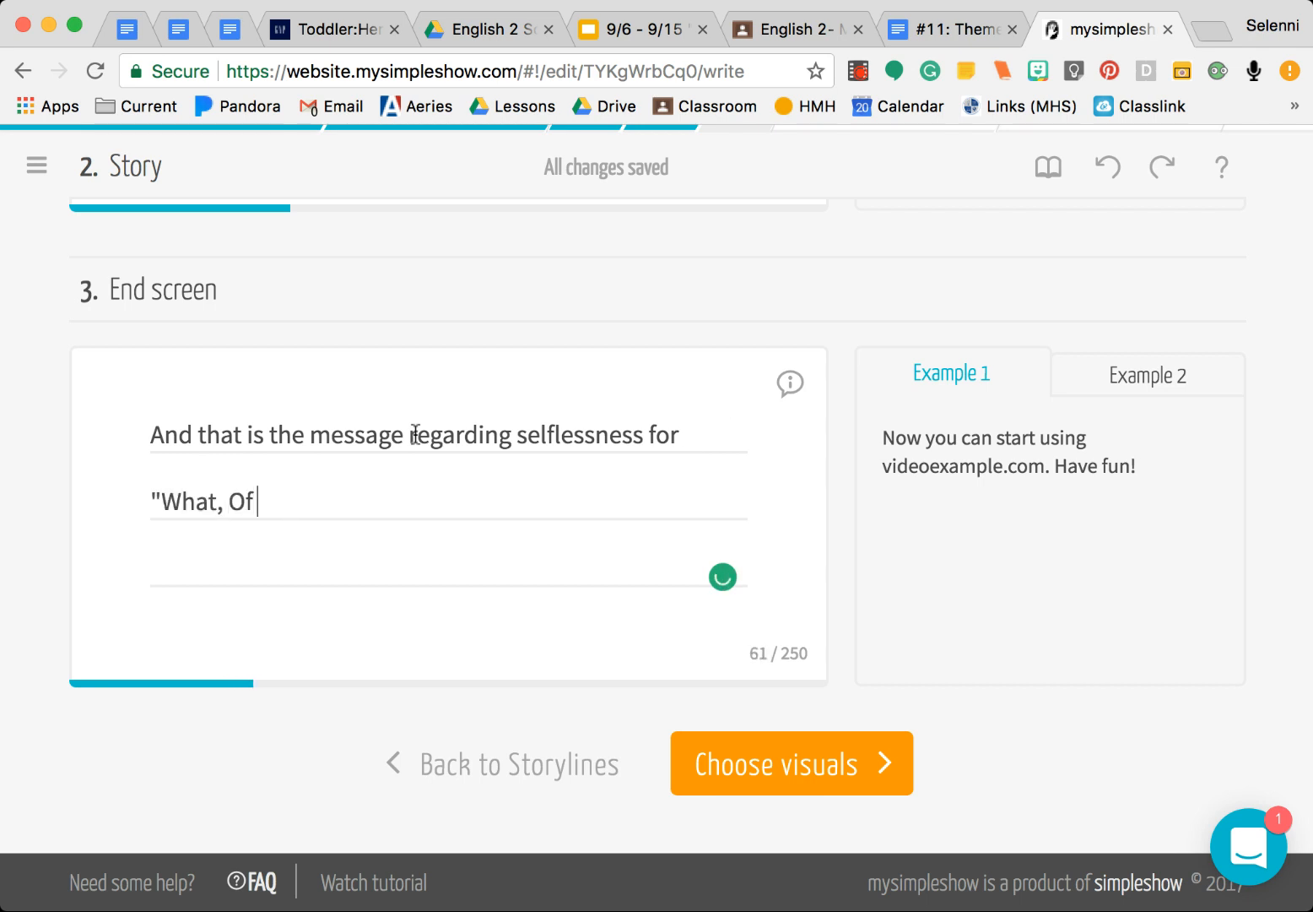
text(This Goldfish)
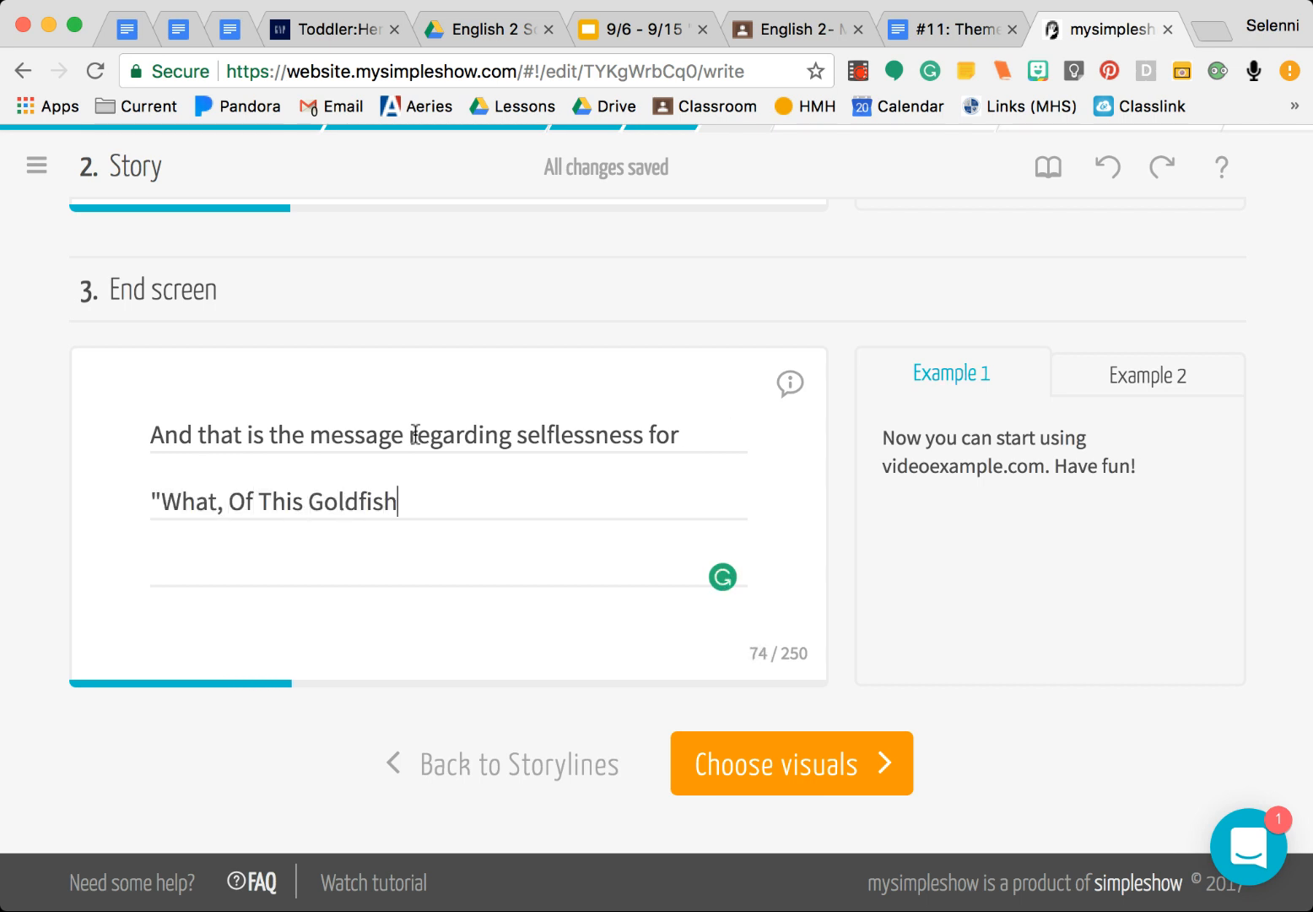
text(...")
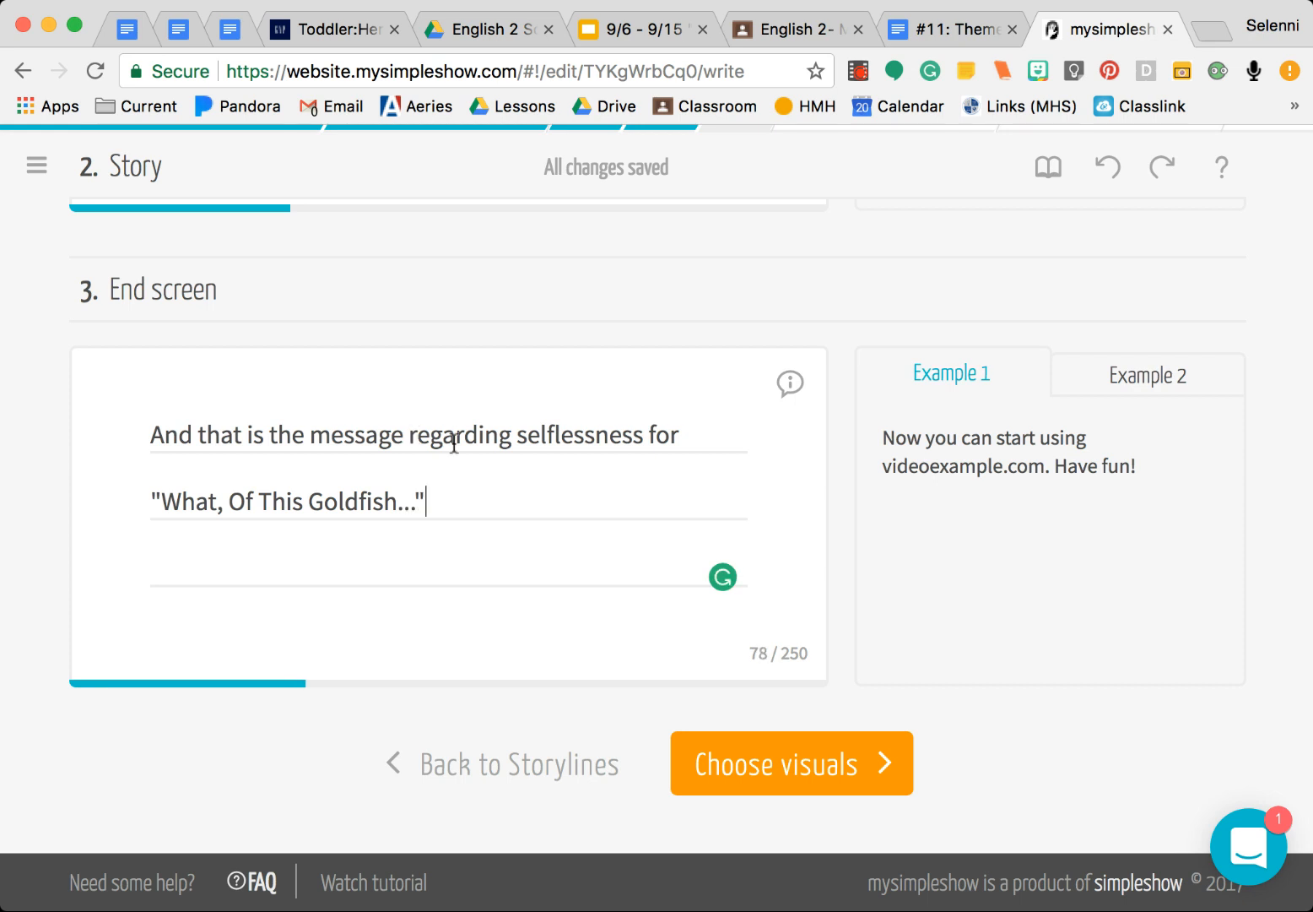
mouse_move(792, 763)
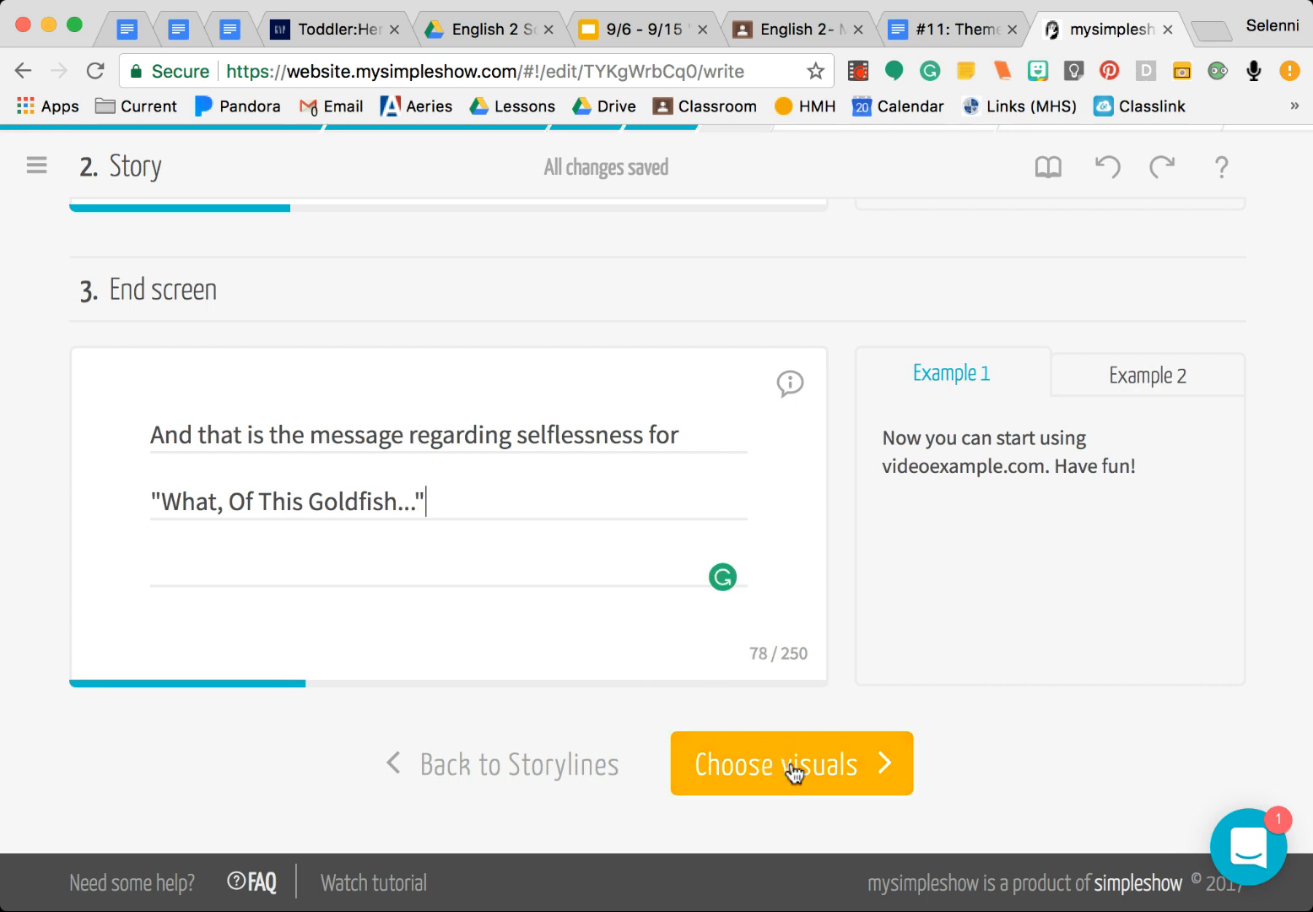
Move to Choose visuals and review the auto-drawn Title screen and Story scenes
click(792, 763)
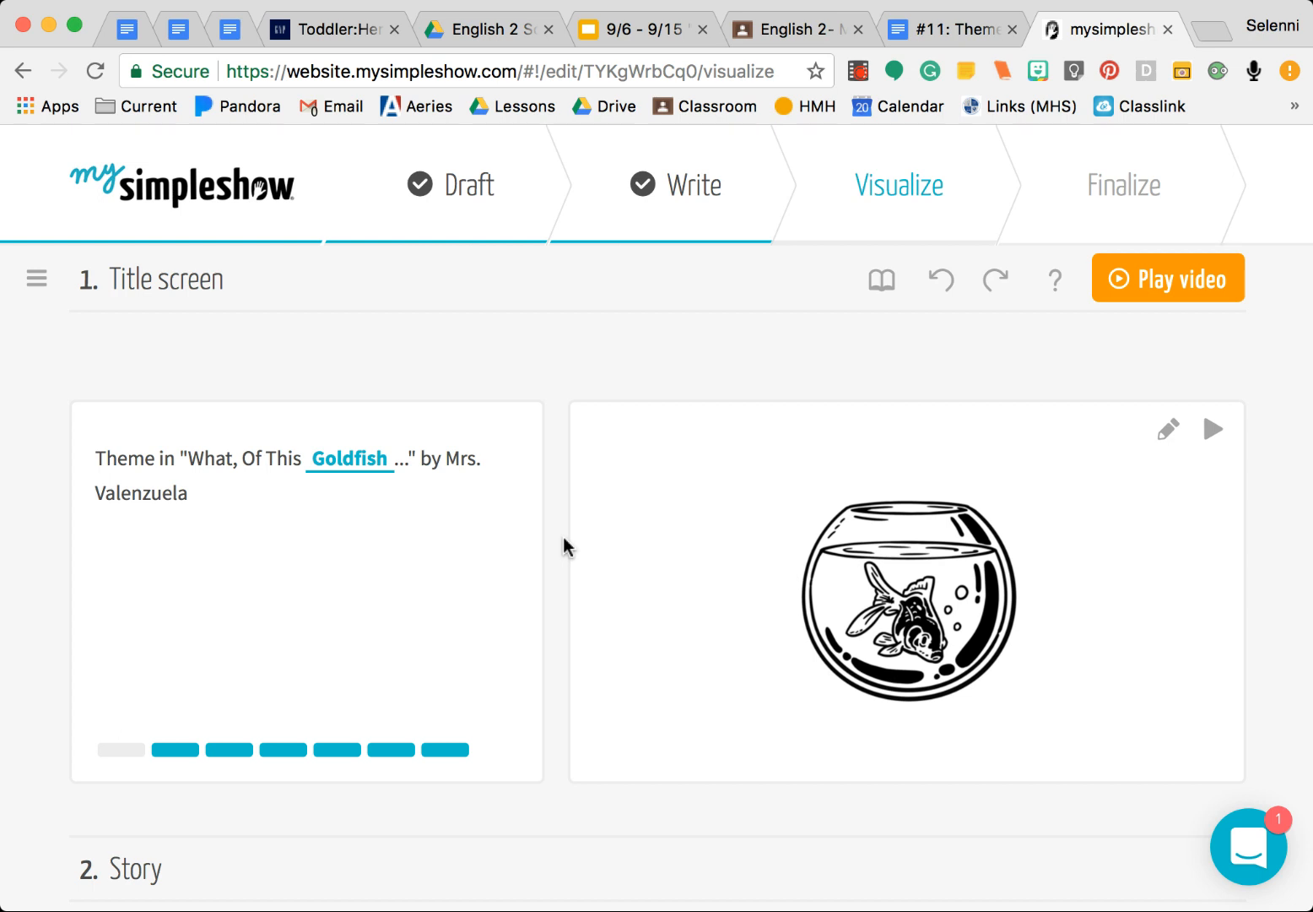
scroll(down, 3)
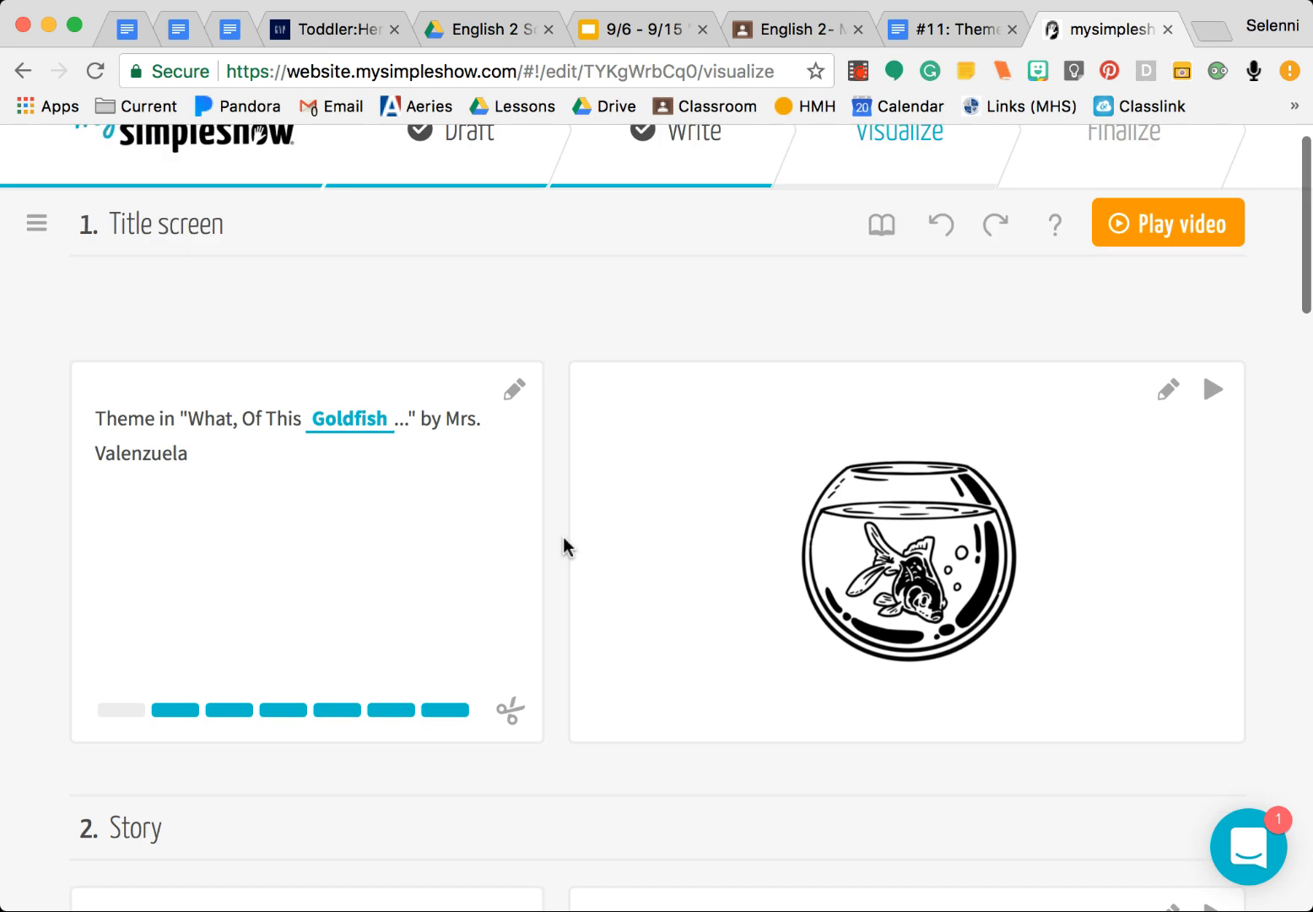
scroll(down, 3)
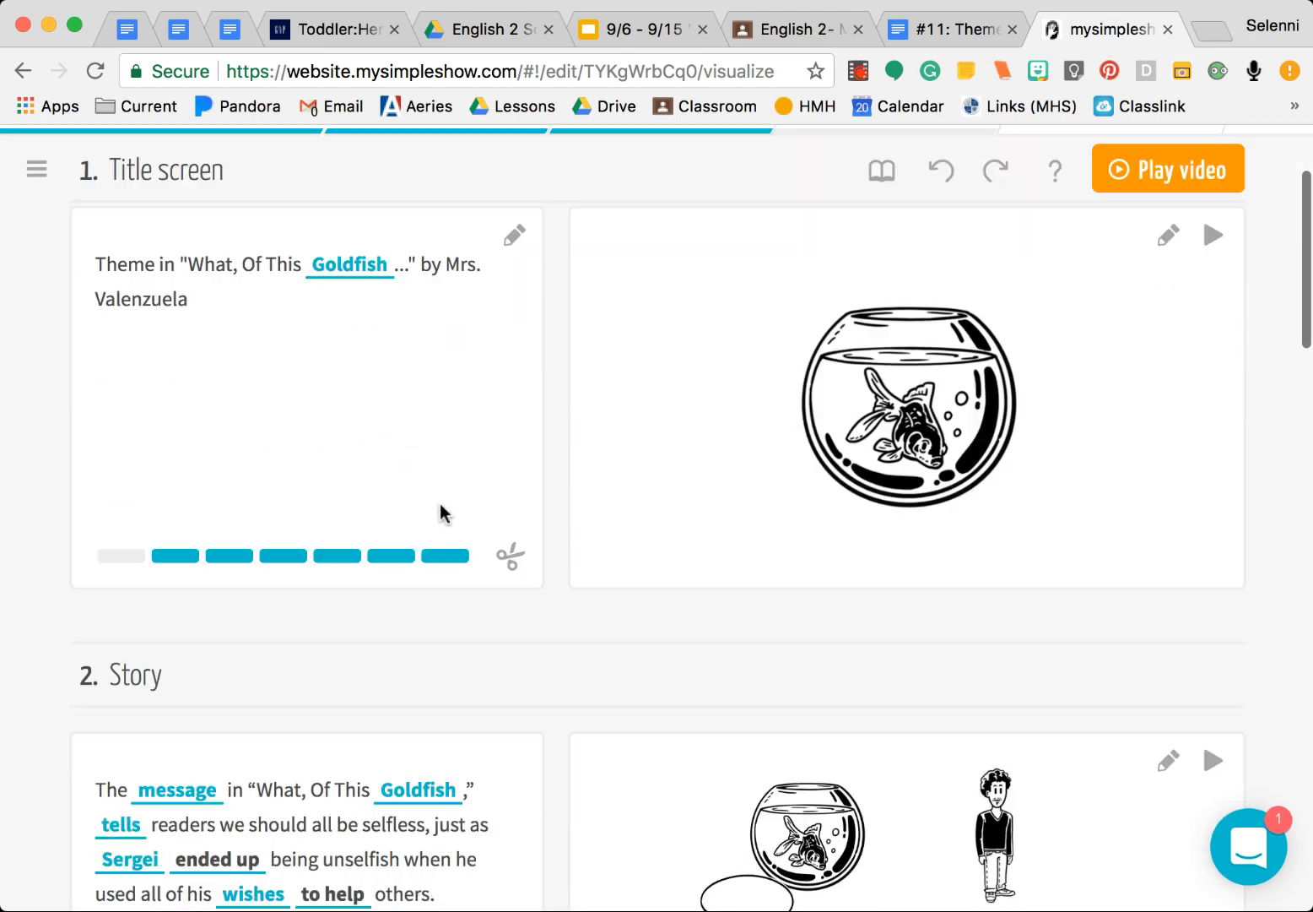
scroll(down, 3)
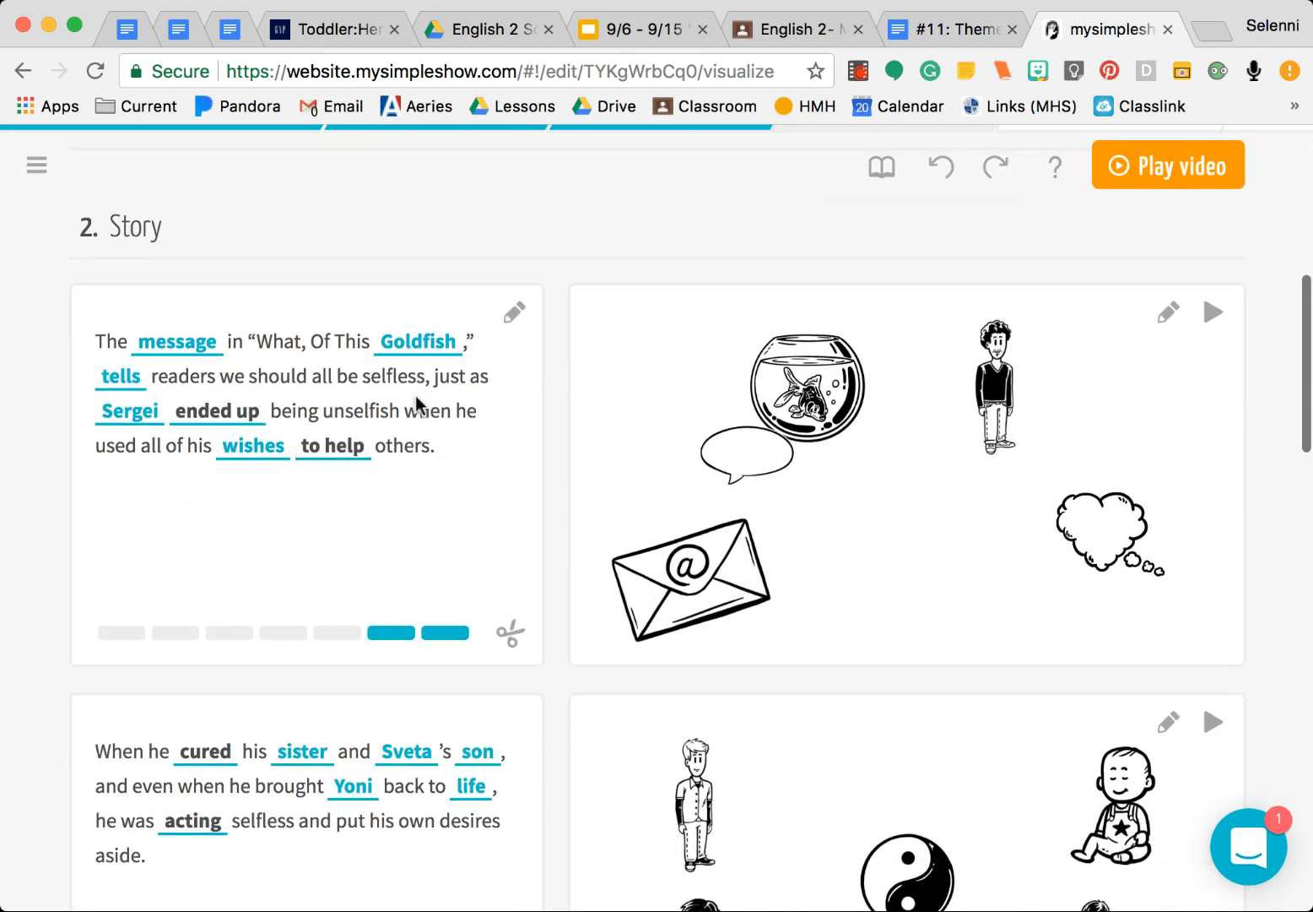
scroll(down, 3)
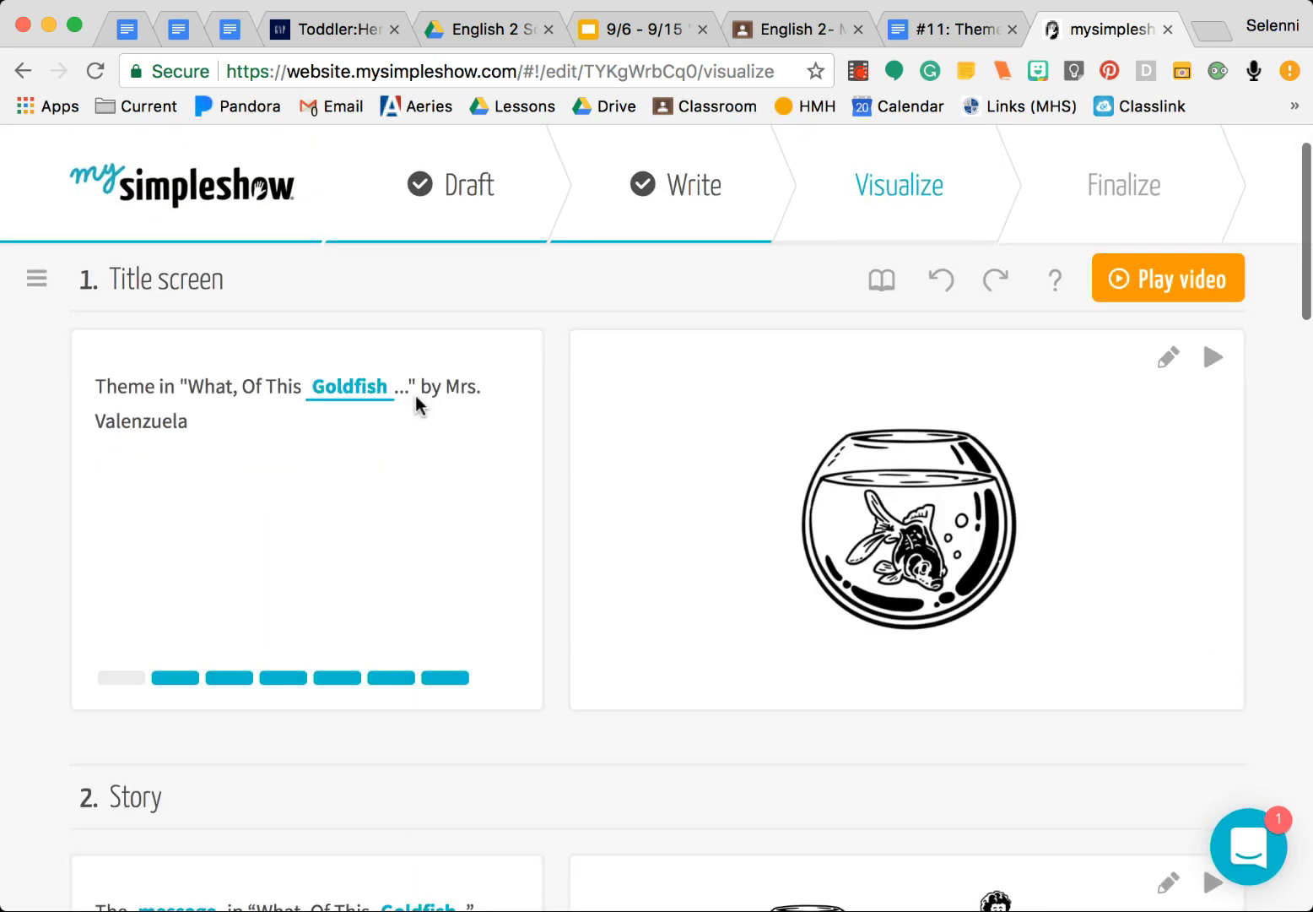
scroll(down, 3)
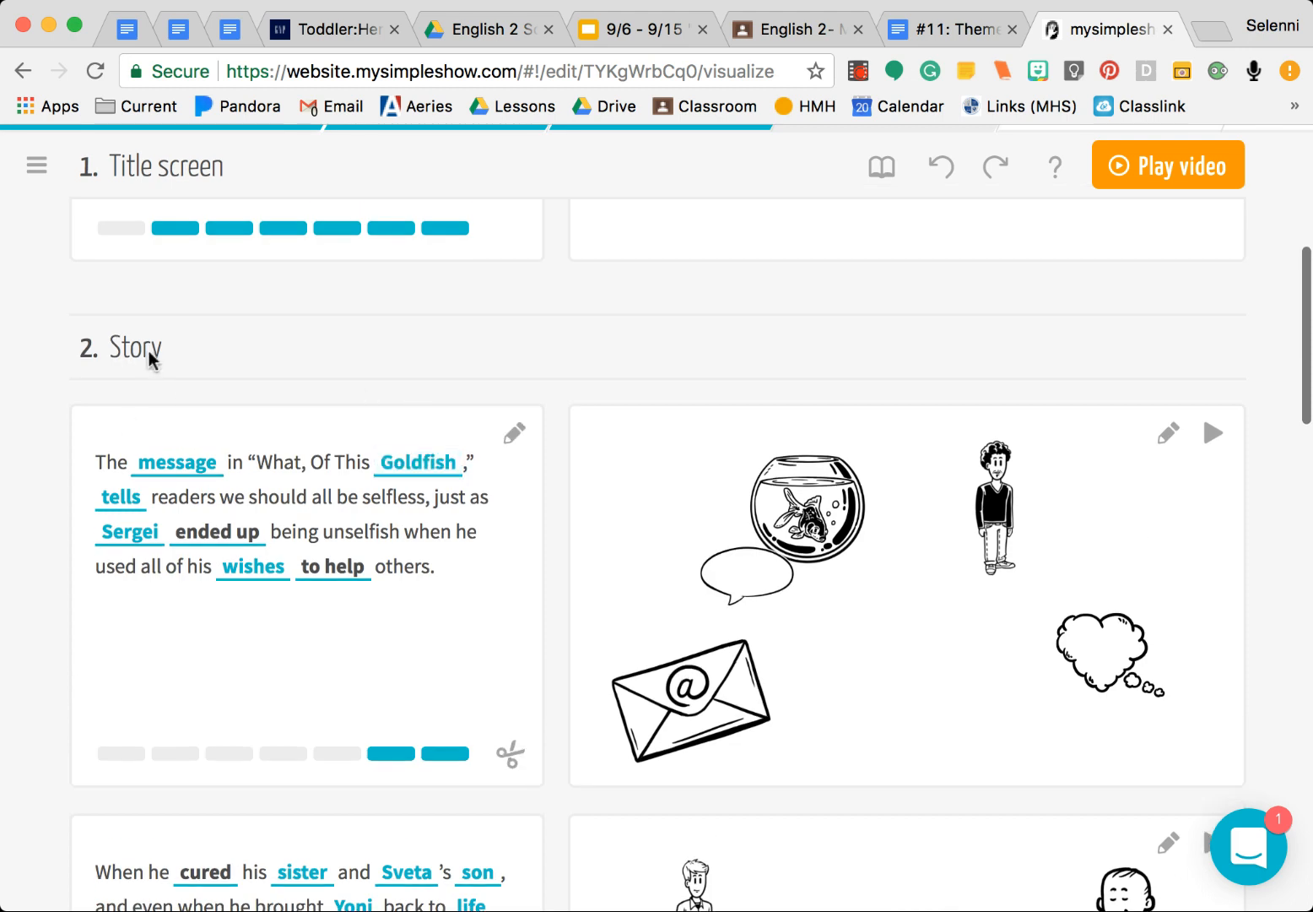
mouse_move(162, 415)
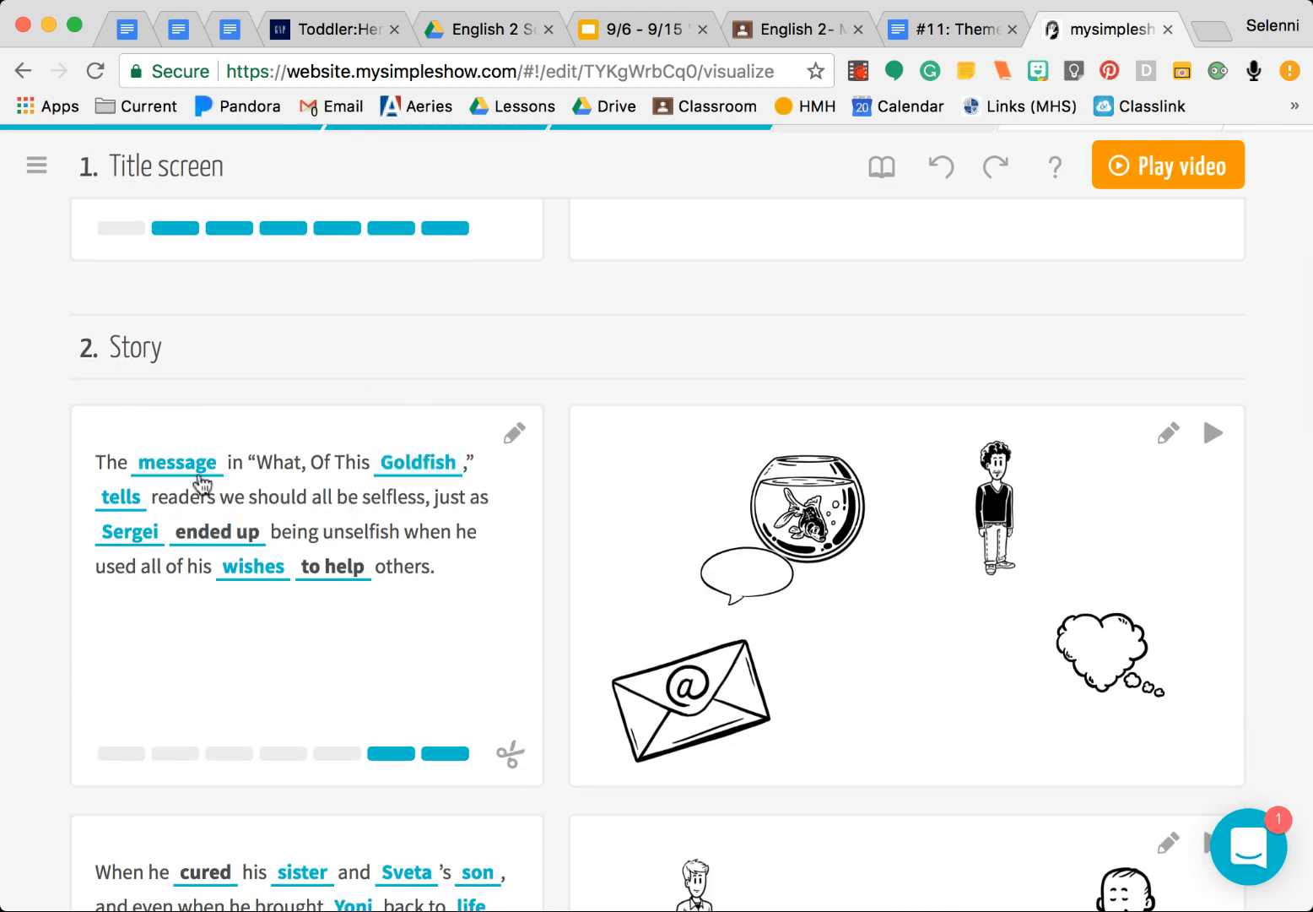
mouse_move(385, 570)
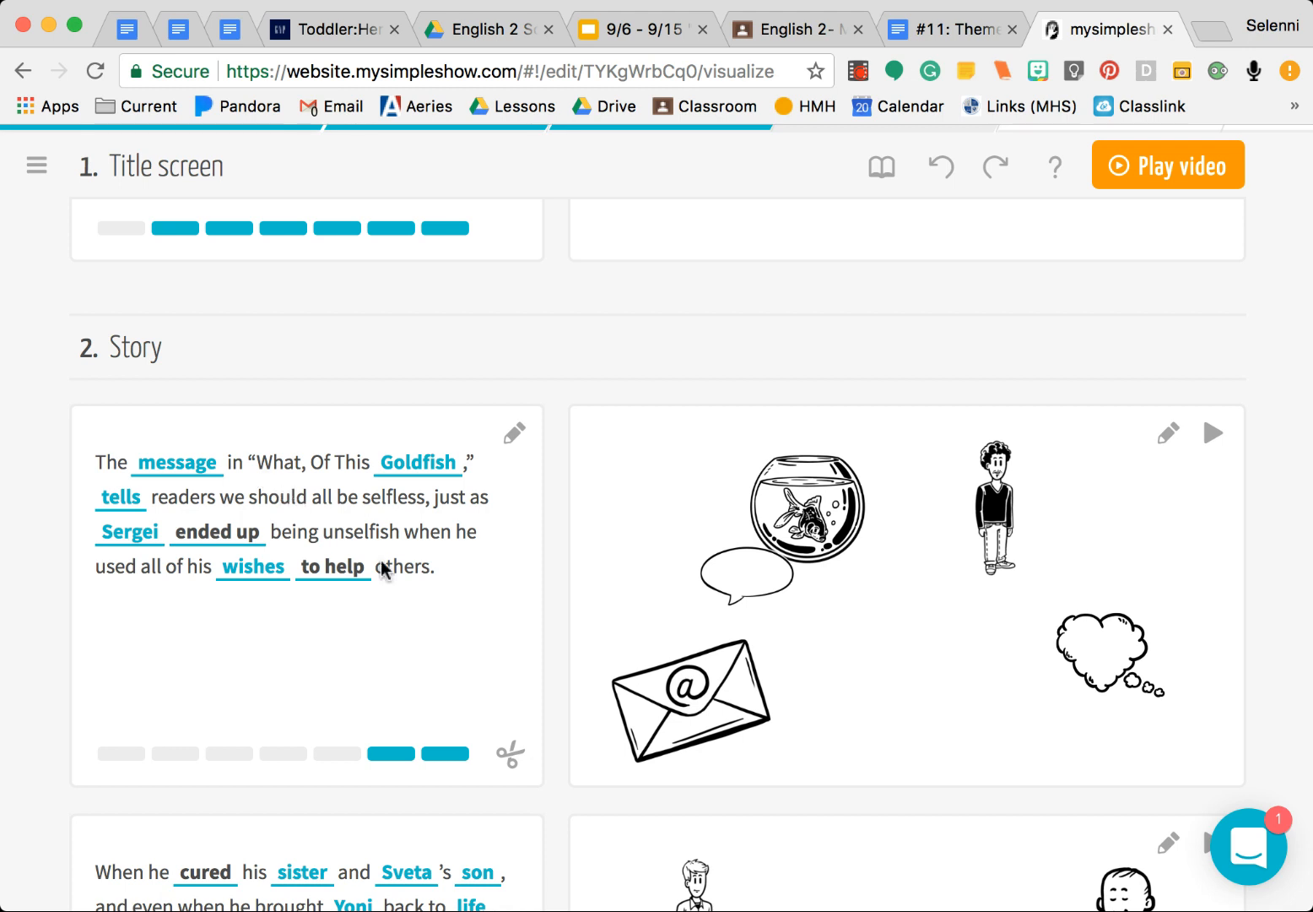
Check the pictures for message, Goldfish and Sergei, and add a helping-hands picture for 'to help'
click(176, 463)
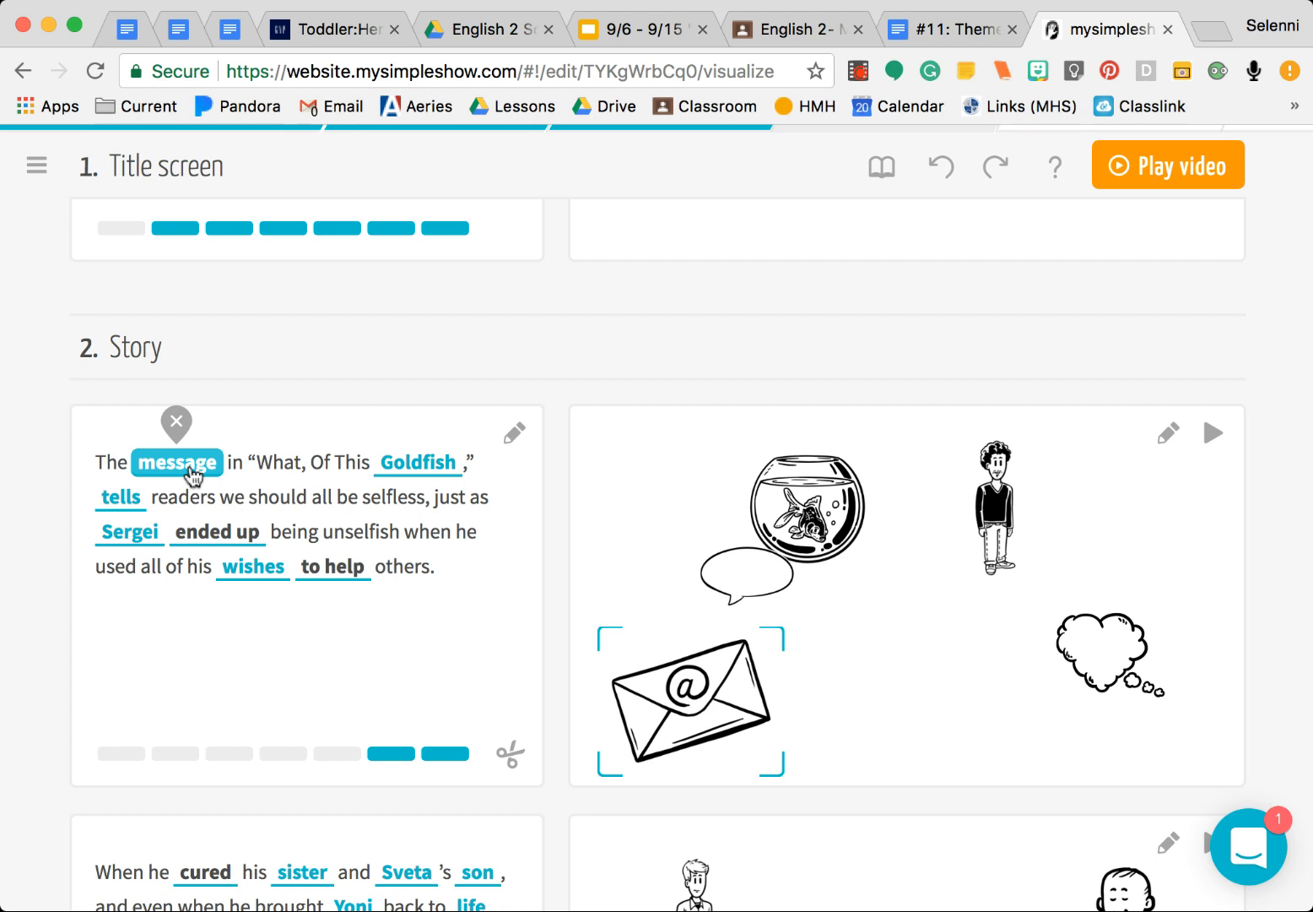
click(419, 463)
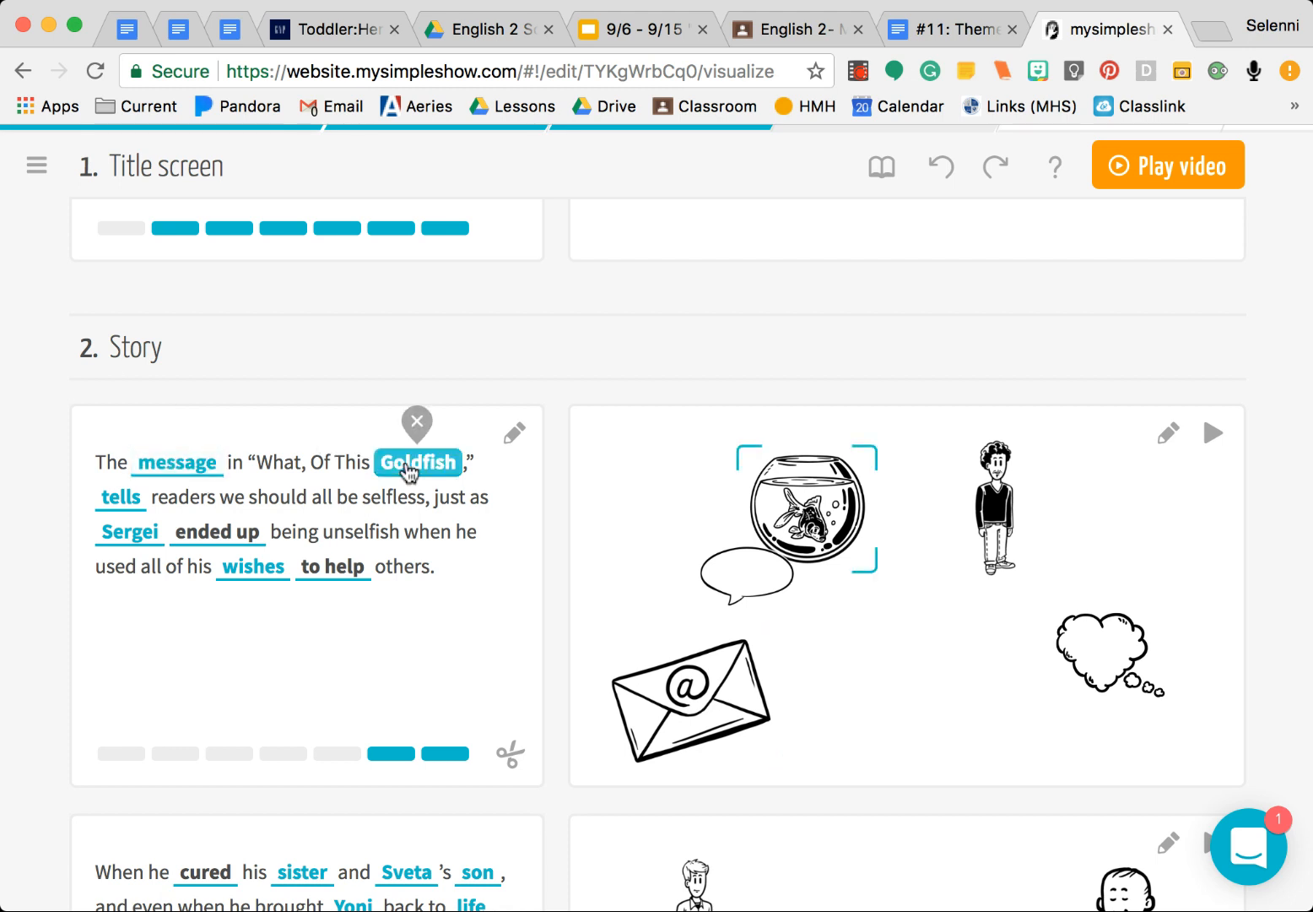
click(120, 497)
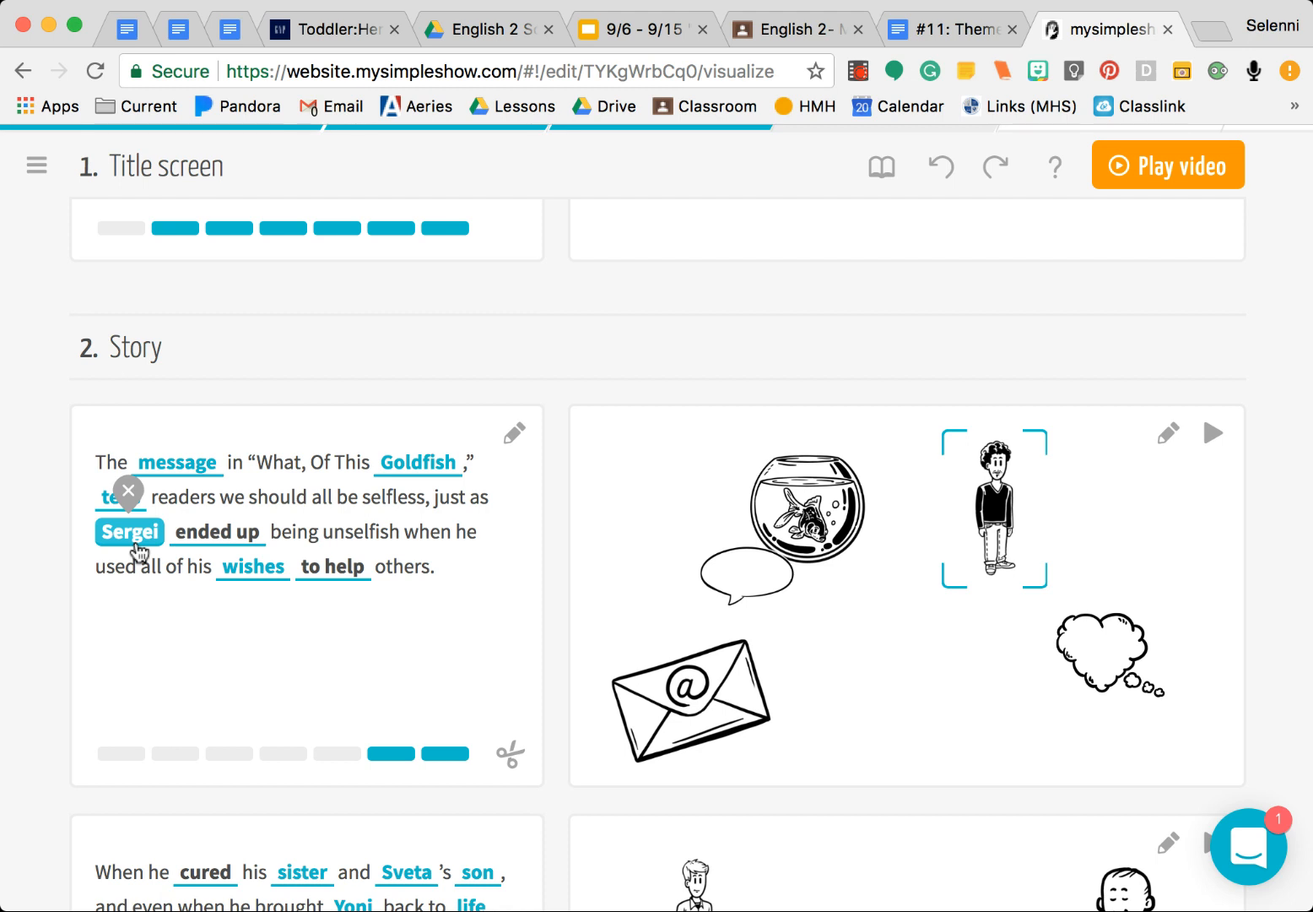
click(252, 567)
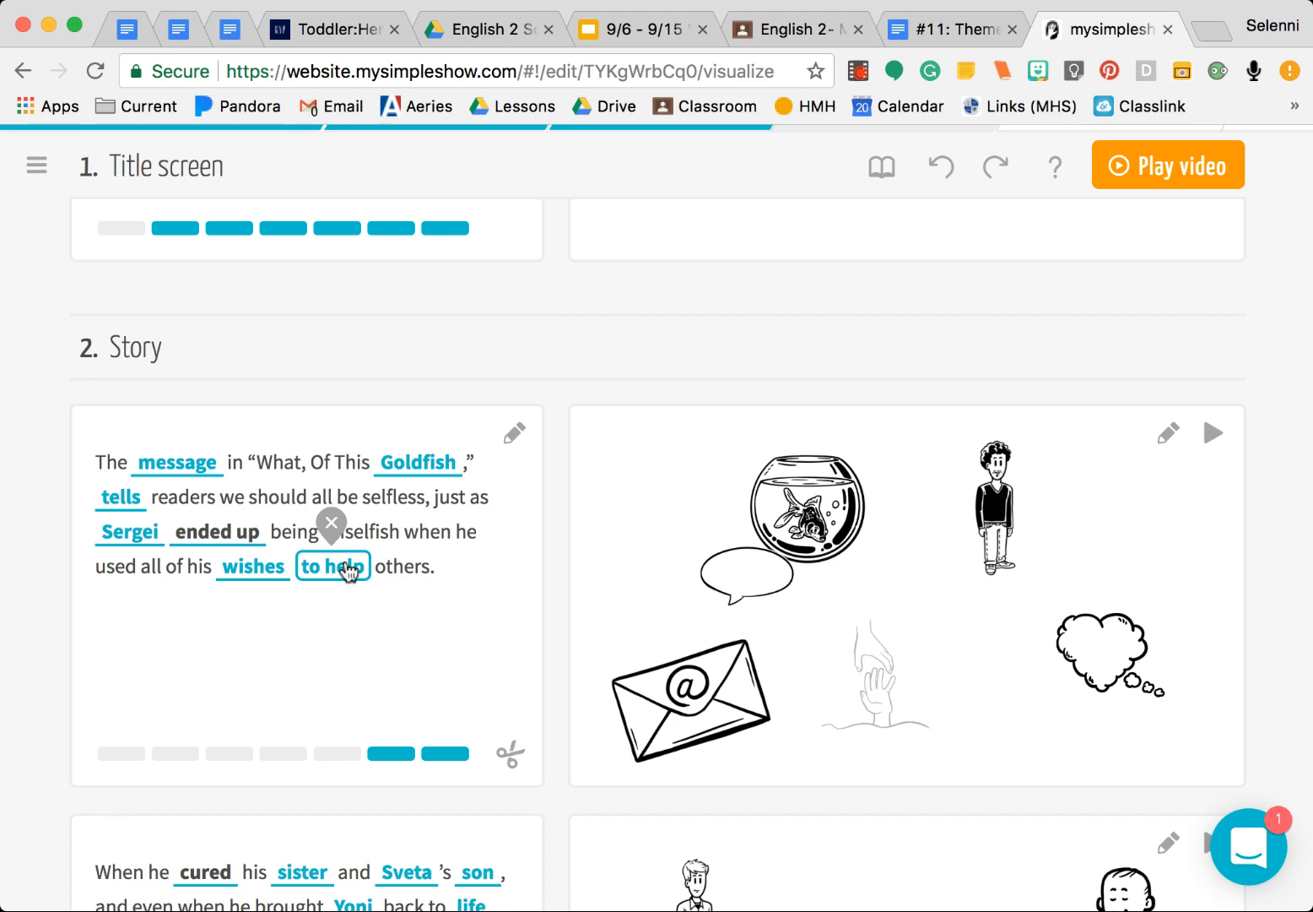
Browse the picture choices for 'to help' and pick the outstretched hand drawing
click(333, 566)
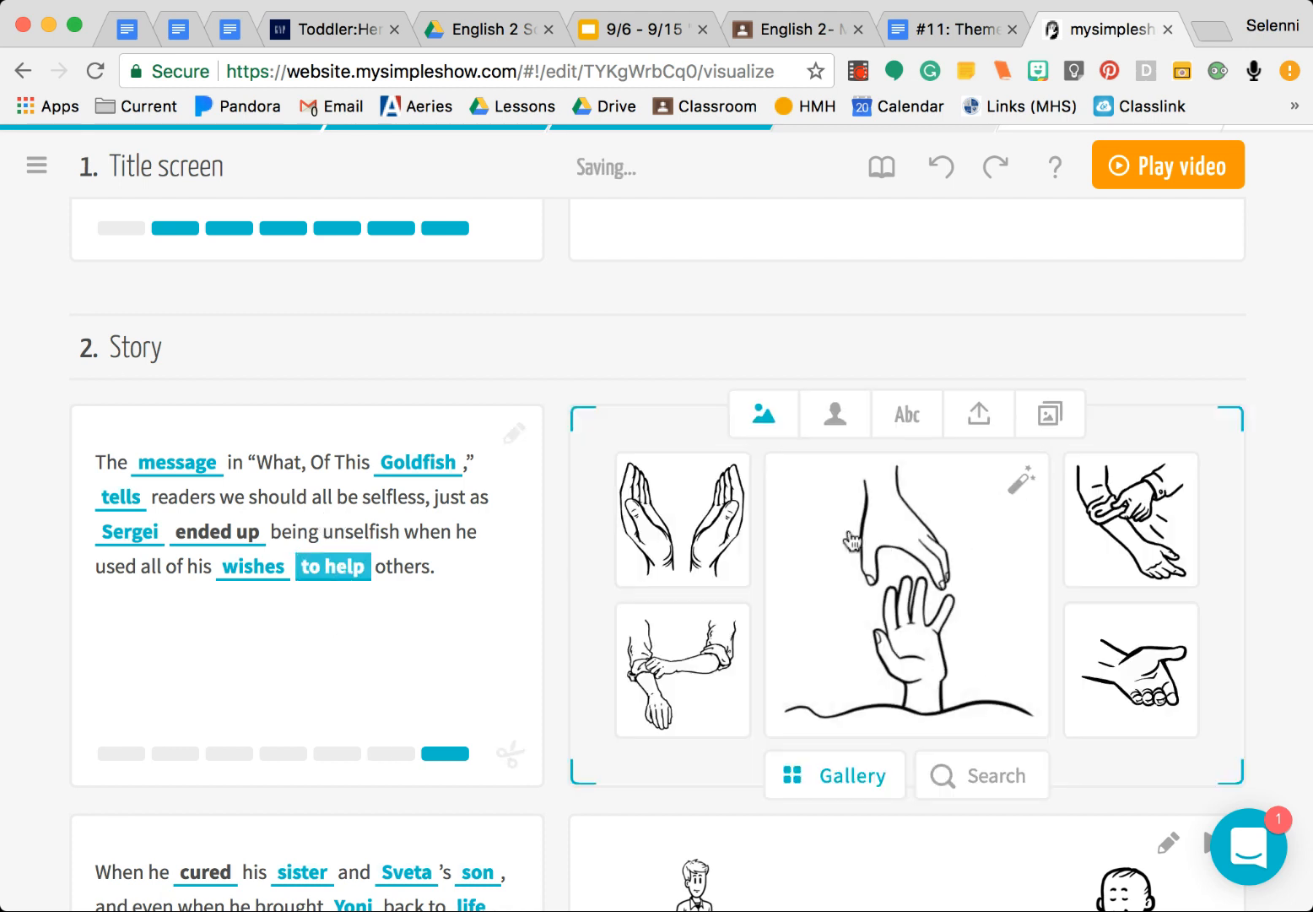
click(1131, 669)
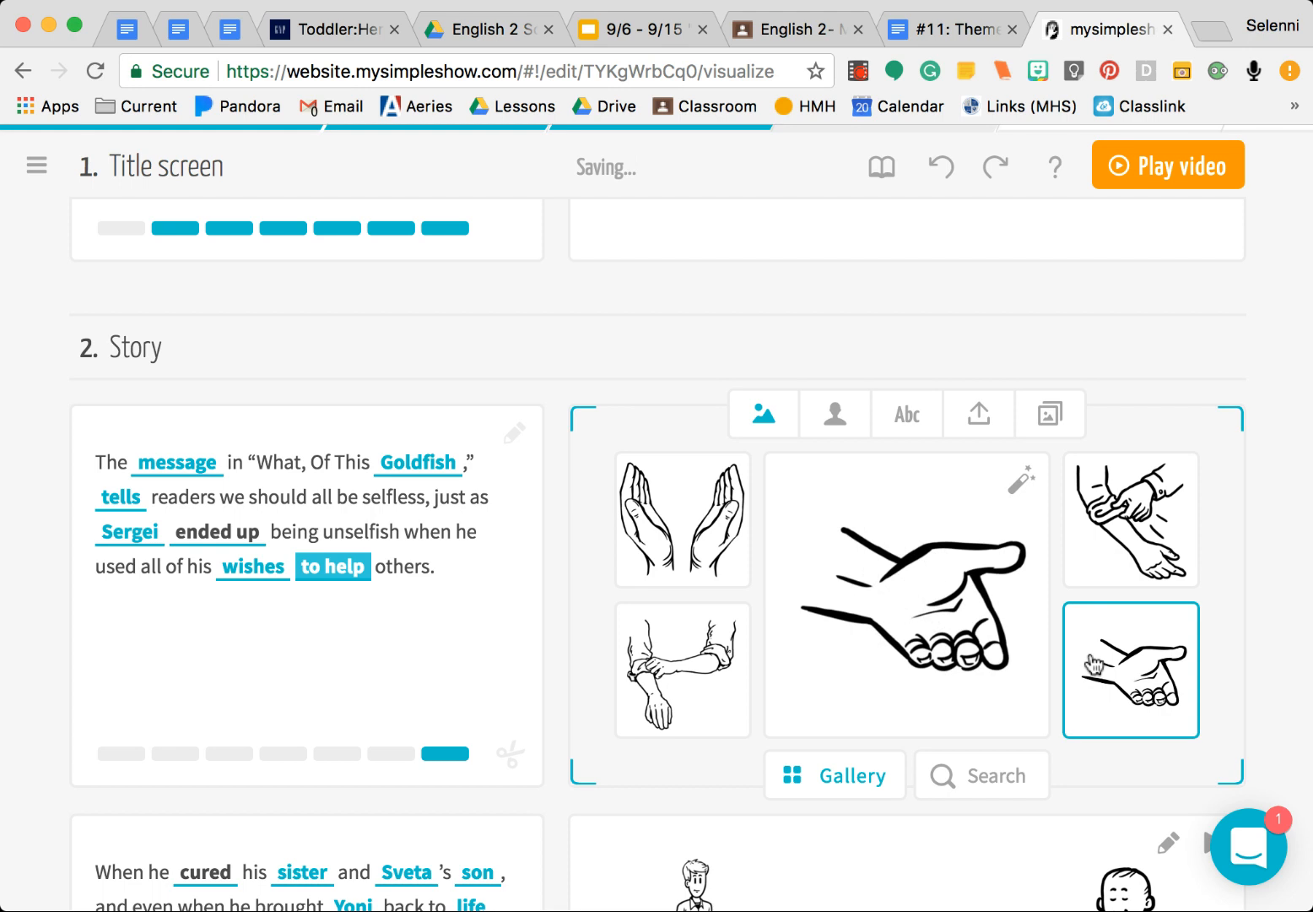
click(1129, 669)
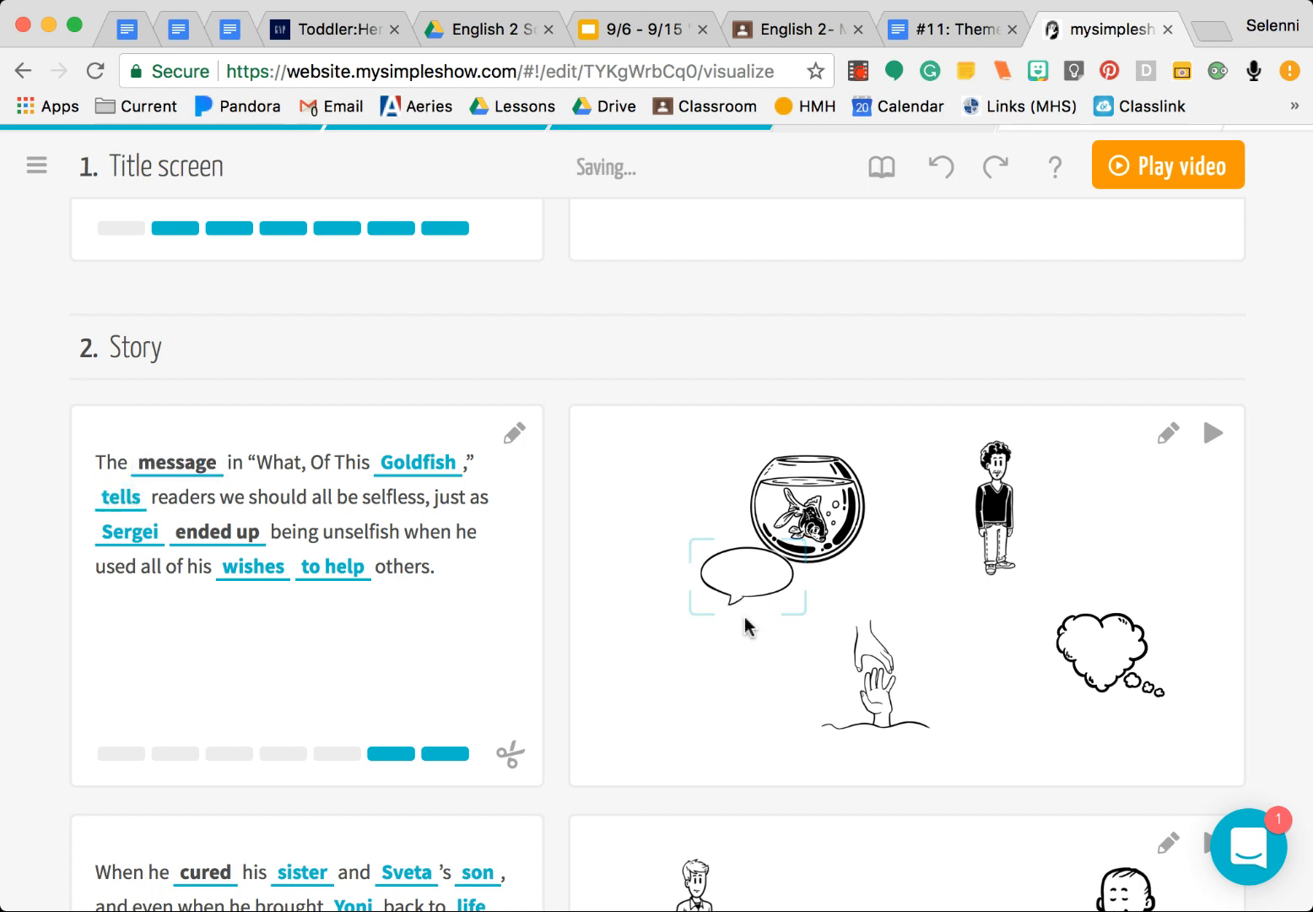
Deselect the speech bubble and start arranging the first Story scene's images
click(994, 506)
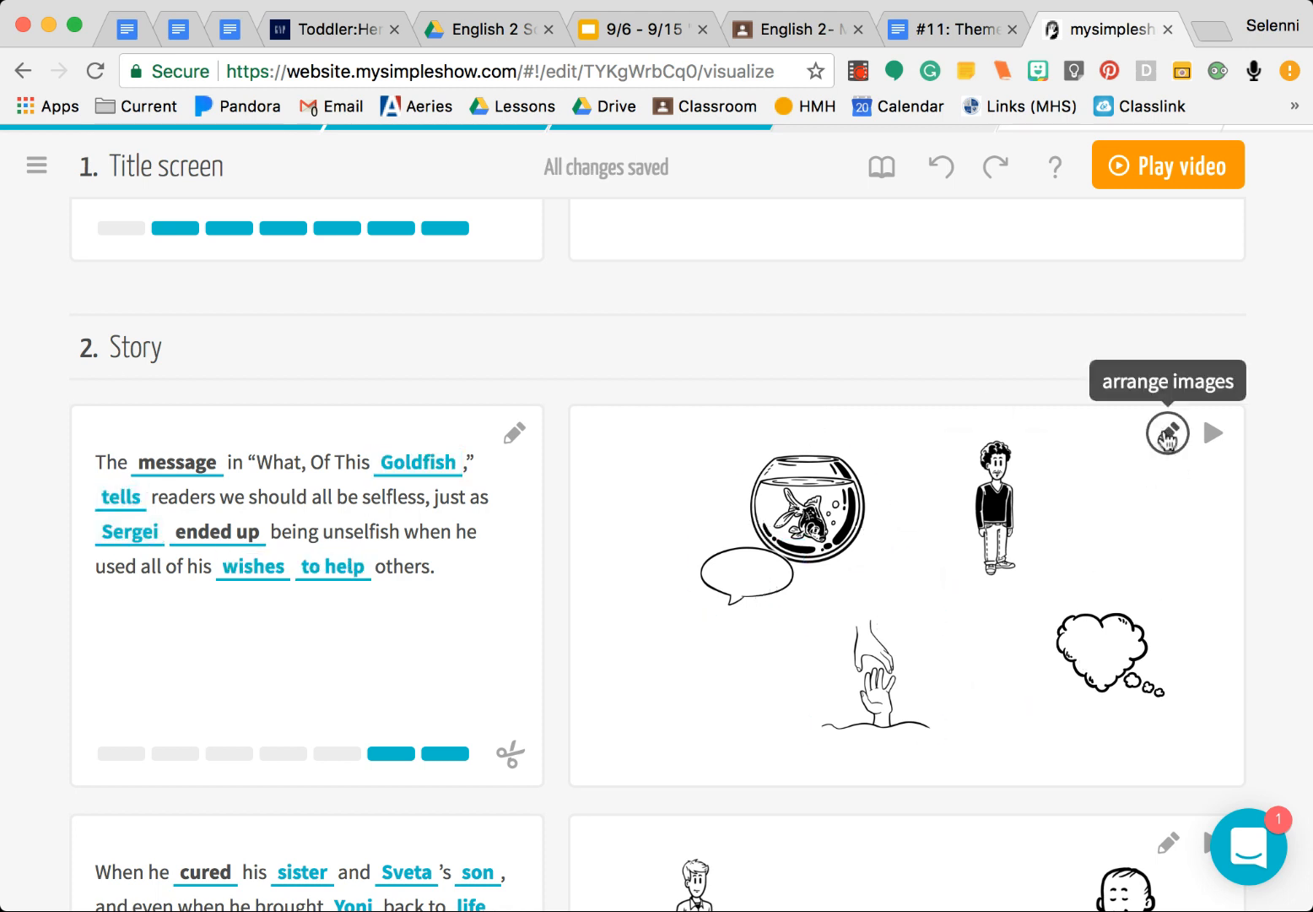
click(1169, 432)
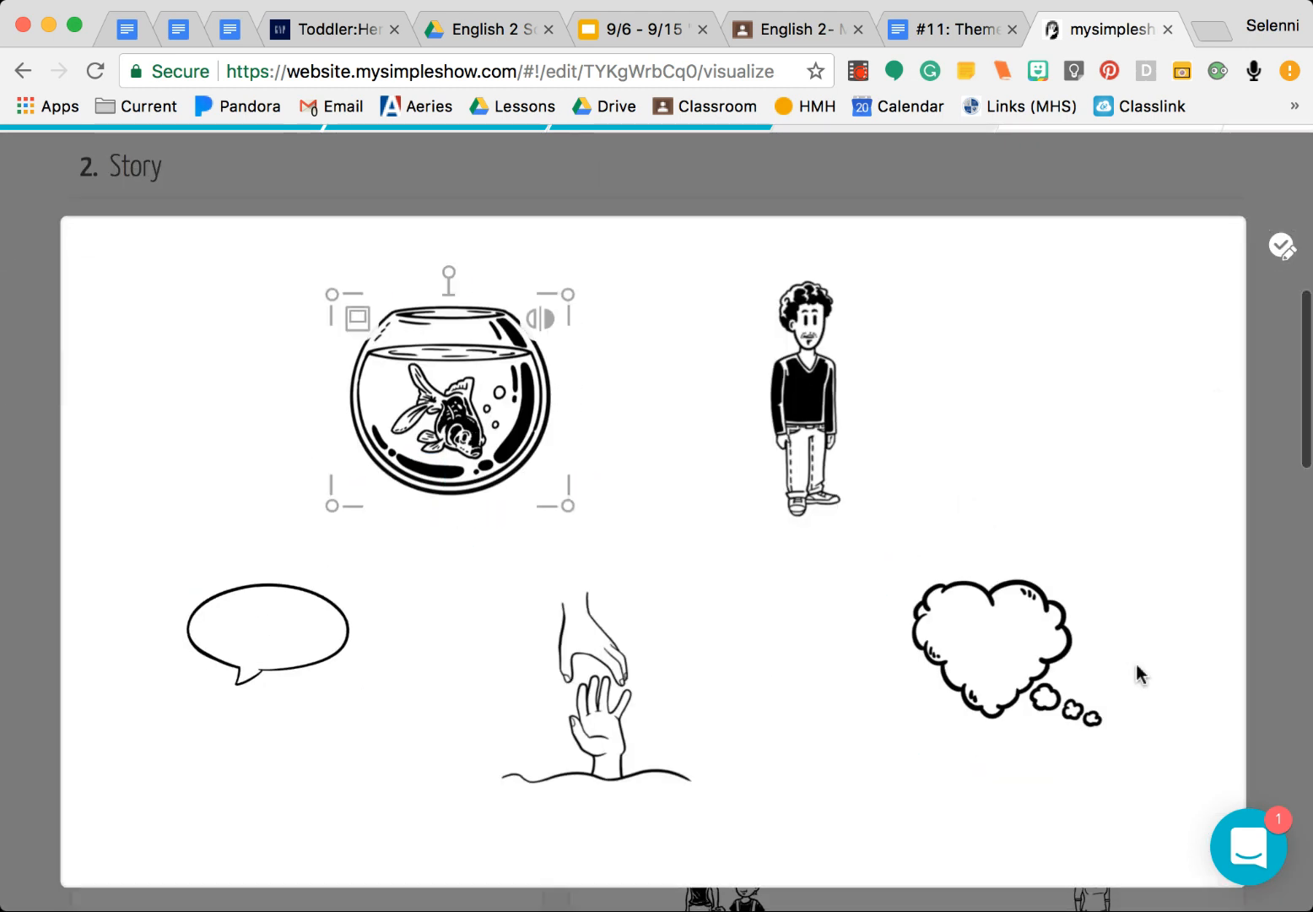
mouse_move(1283, 247)
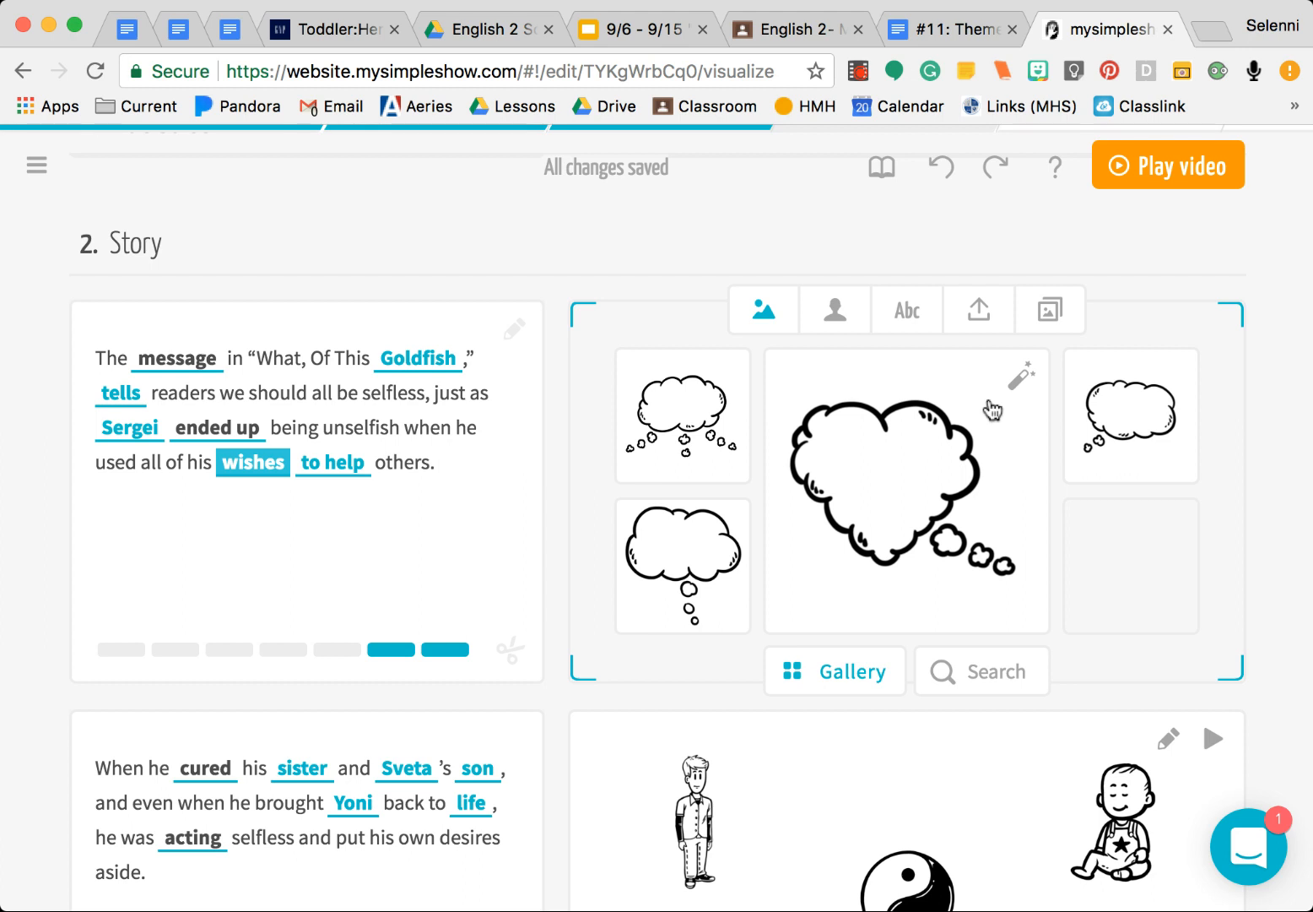
mouse_move(1051, 307)
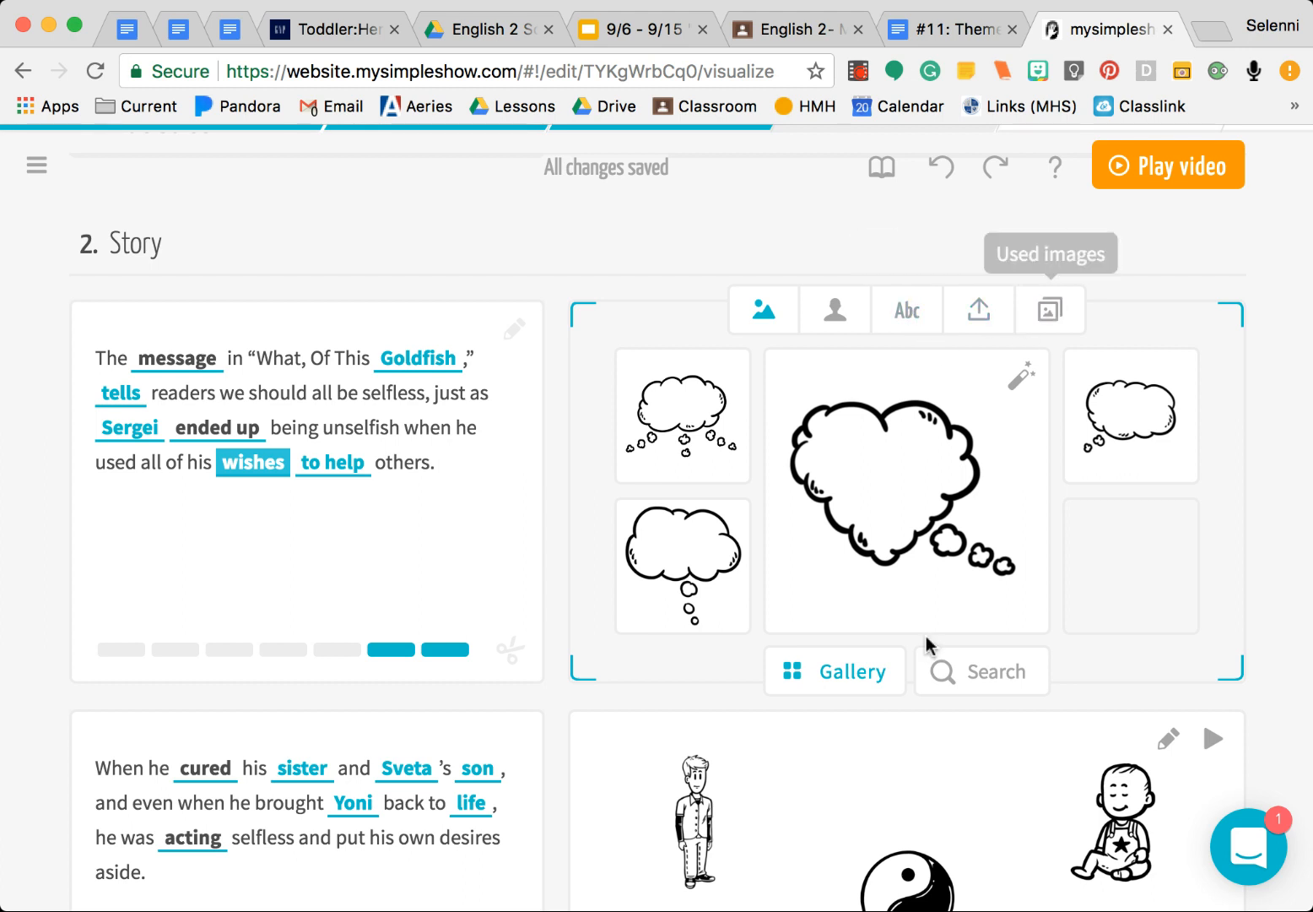
Search the image library for 'bottle', 'genie', 'wish' and finally 'candle'
click(996, 672)
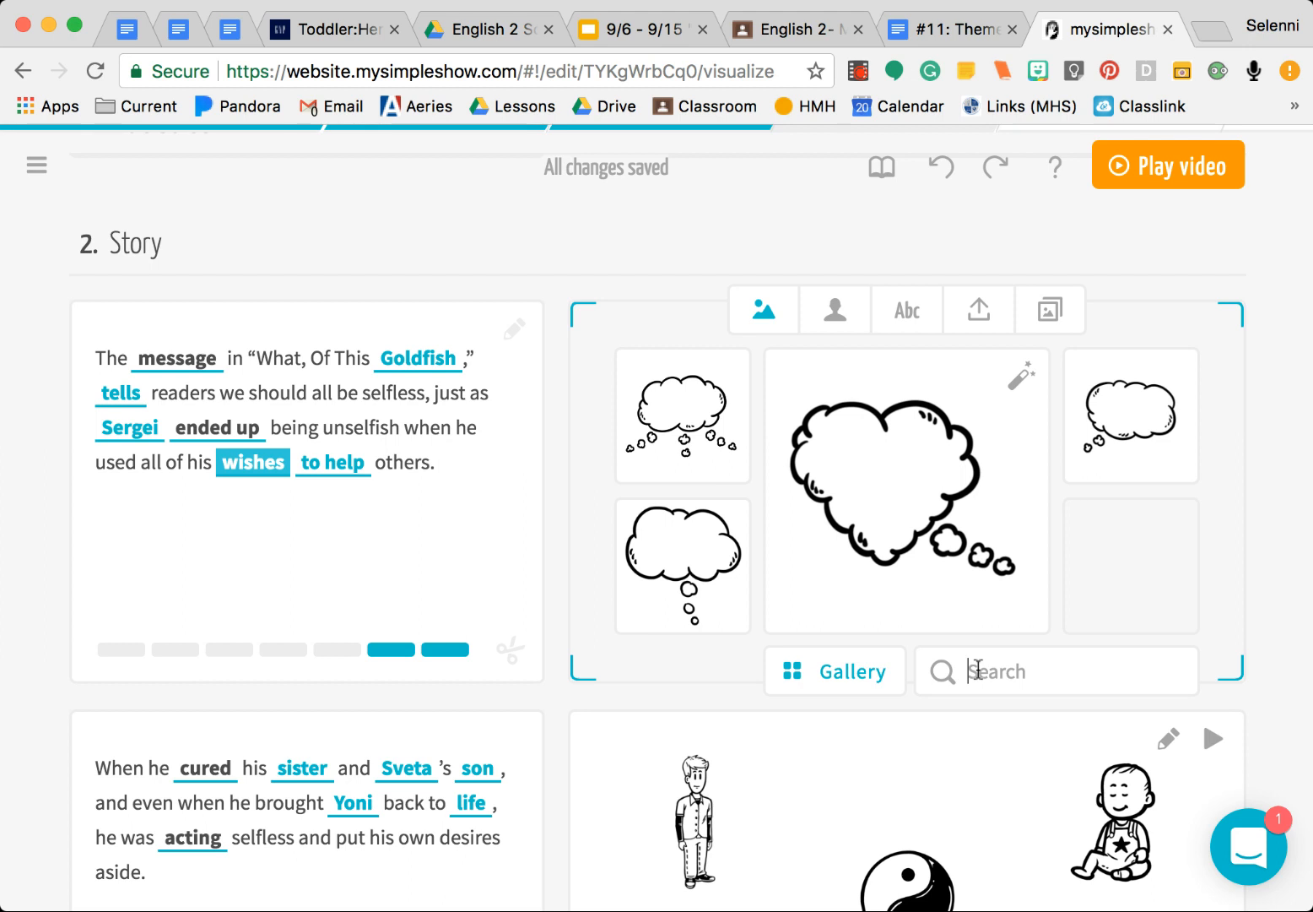
text(bottle)
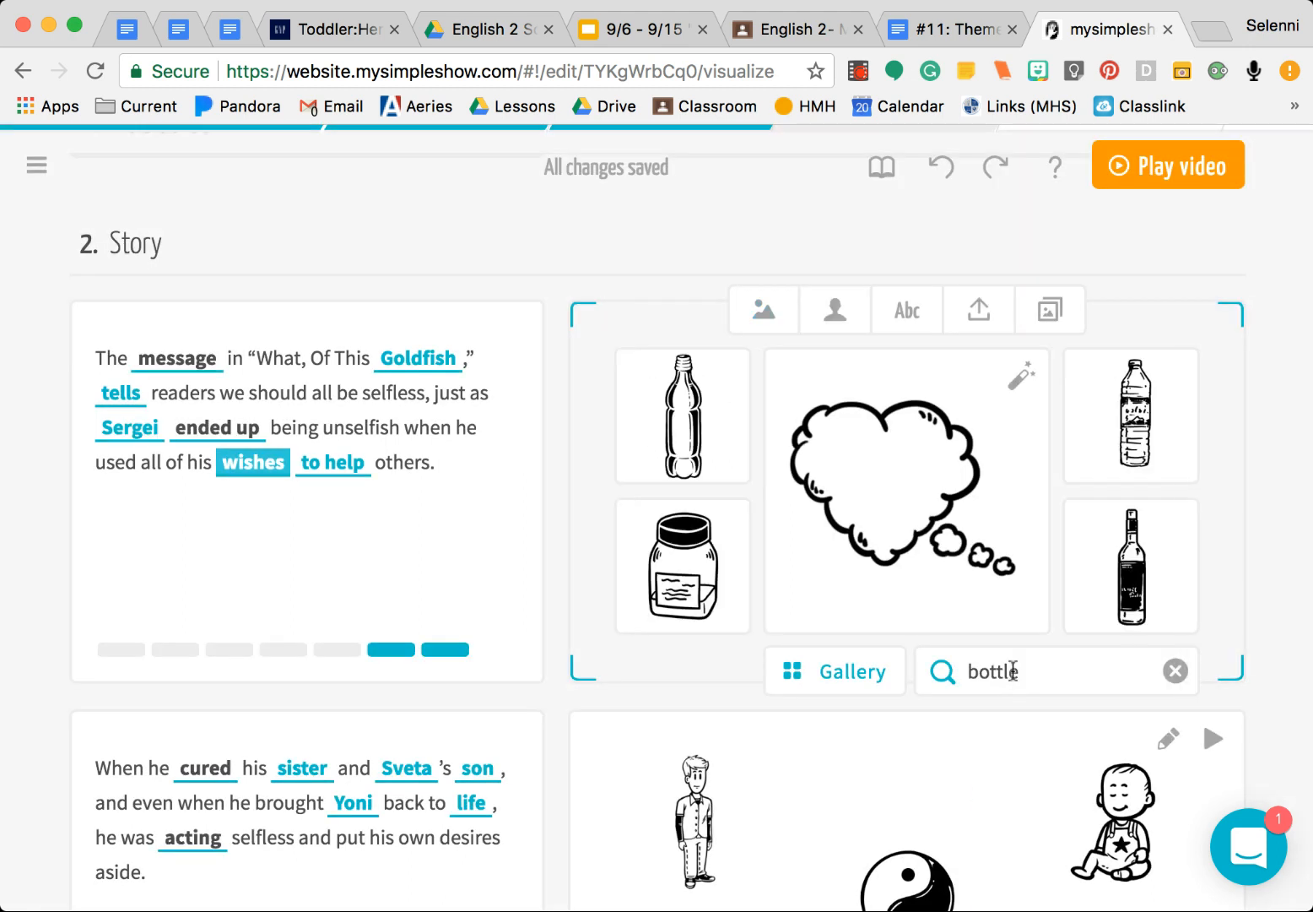
double_click(992, 672)
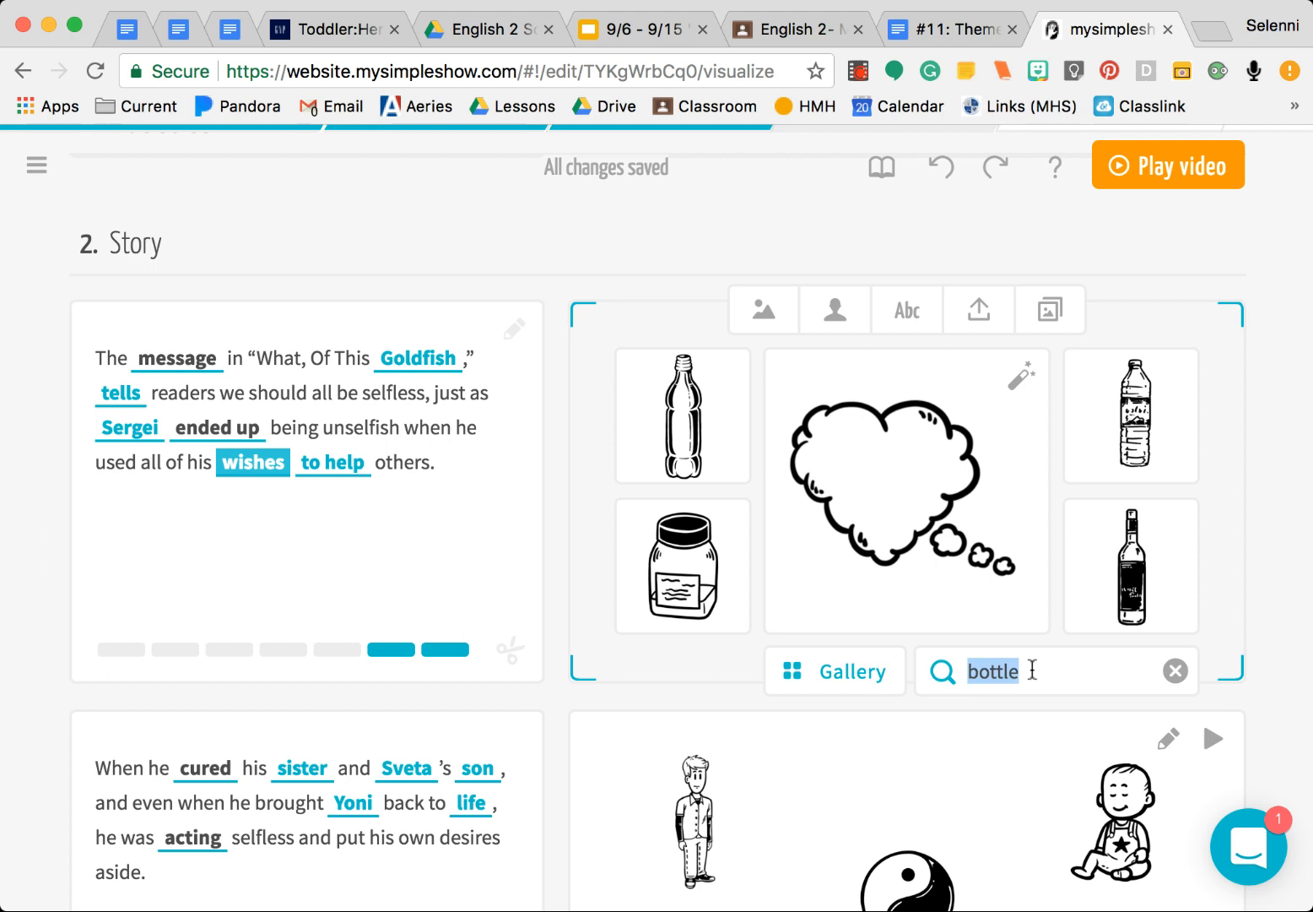
text(genie)
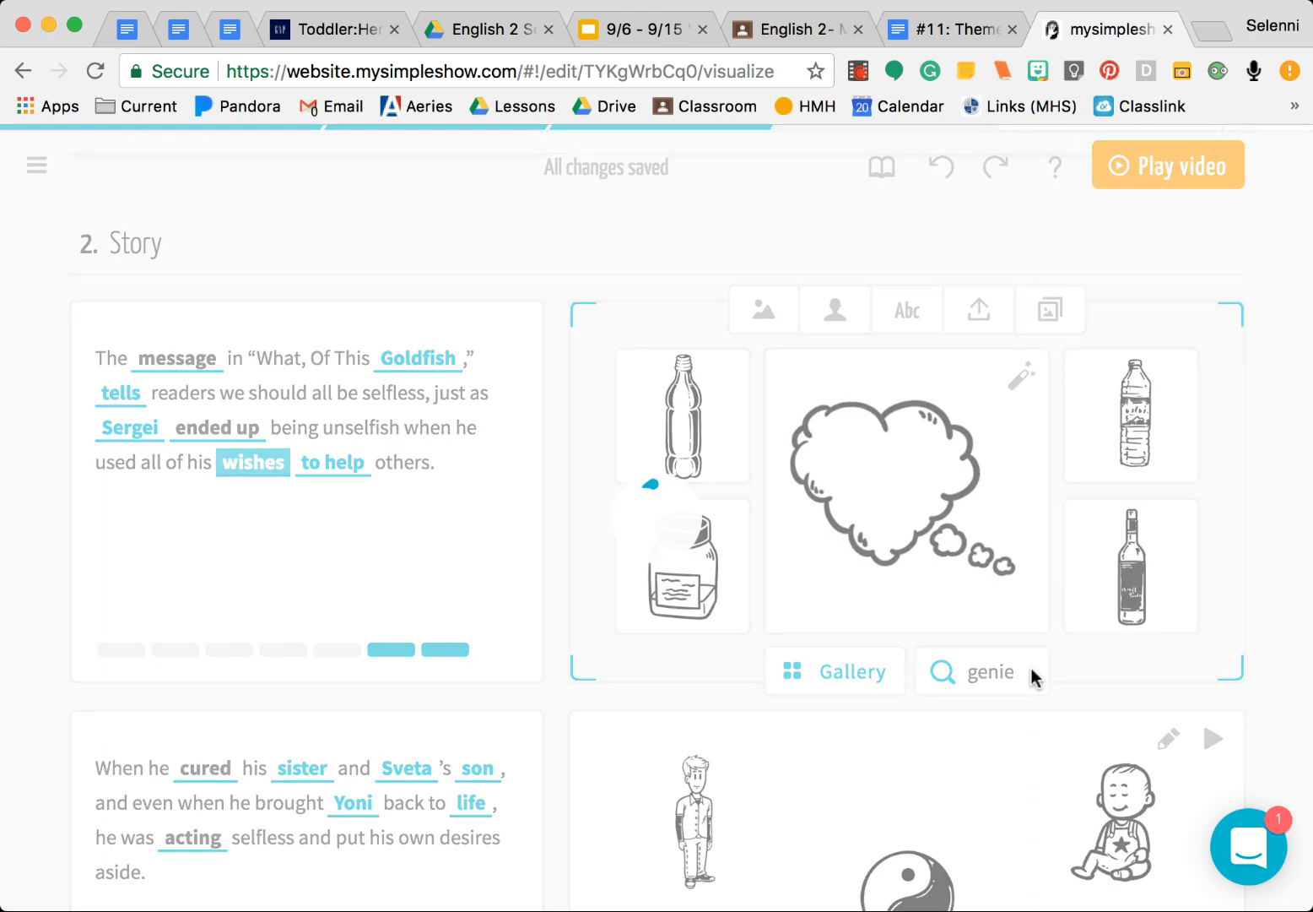
text(wish)
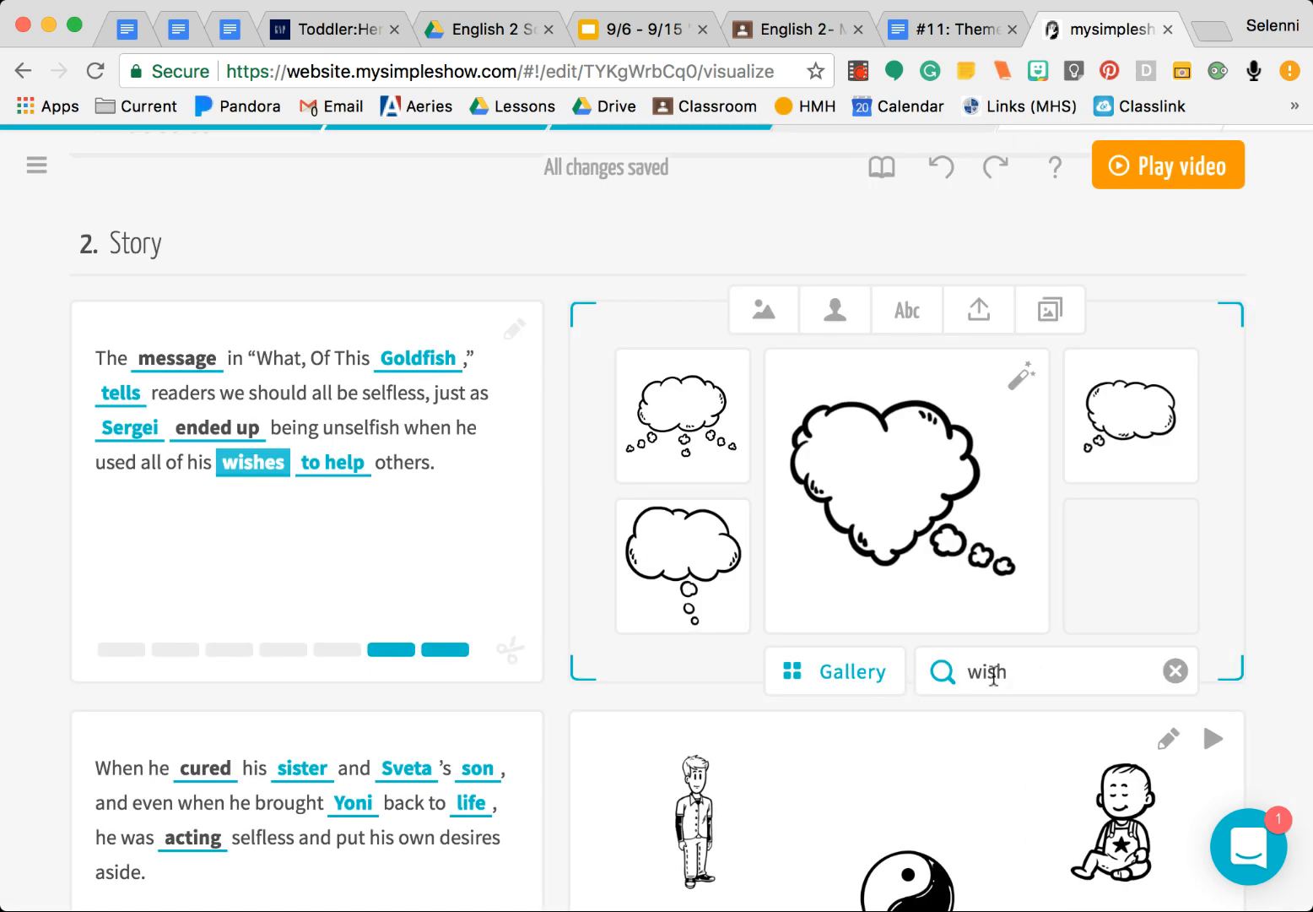
text(candle)
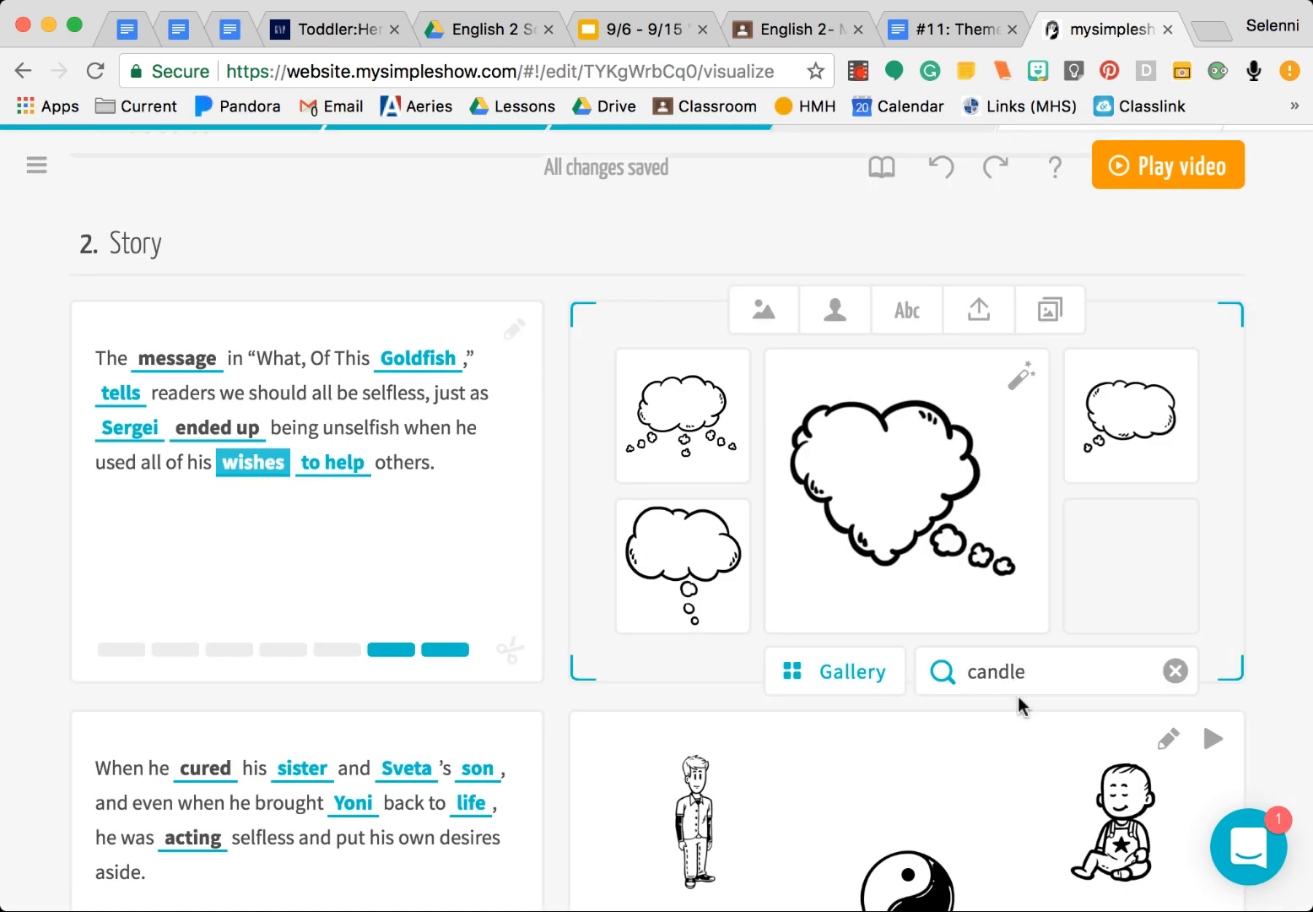
click(1056, 671)
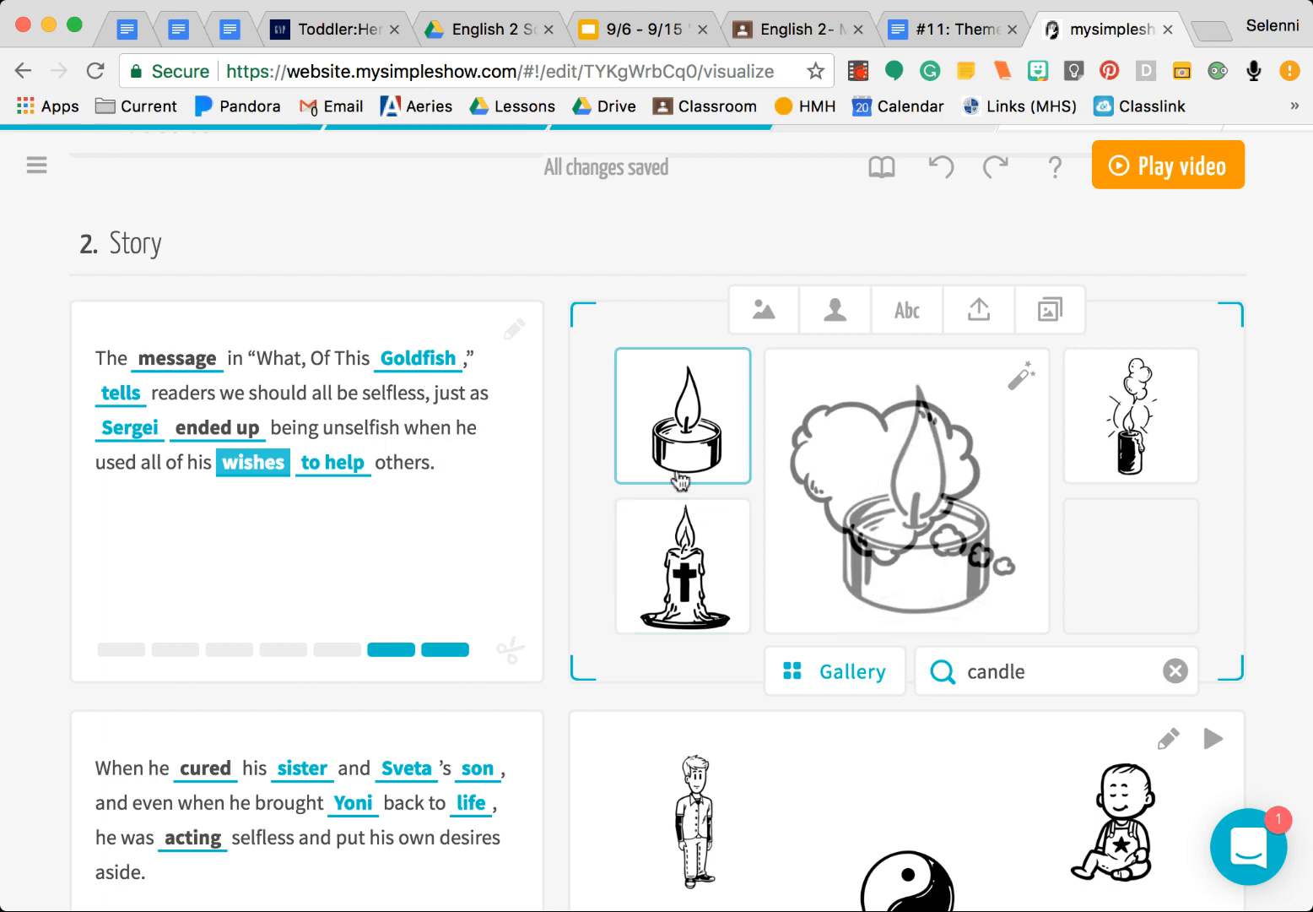
Choose the tea-light candle image to represent wishes
click(682, 416)
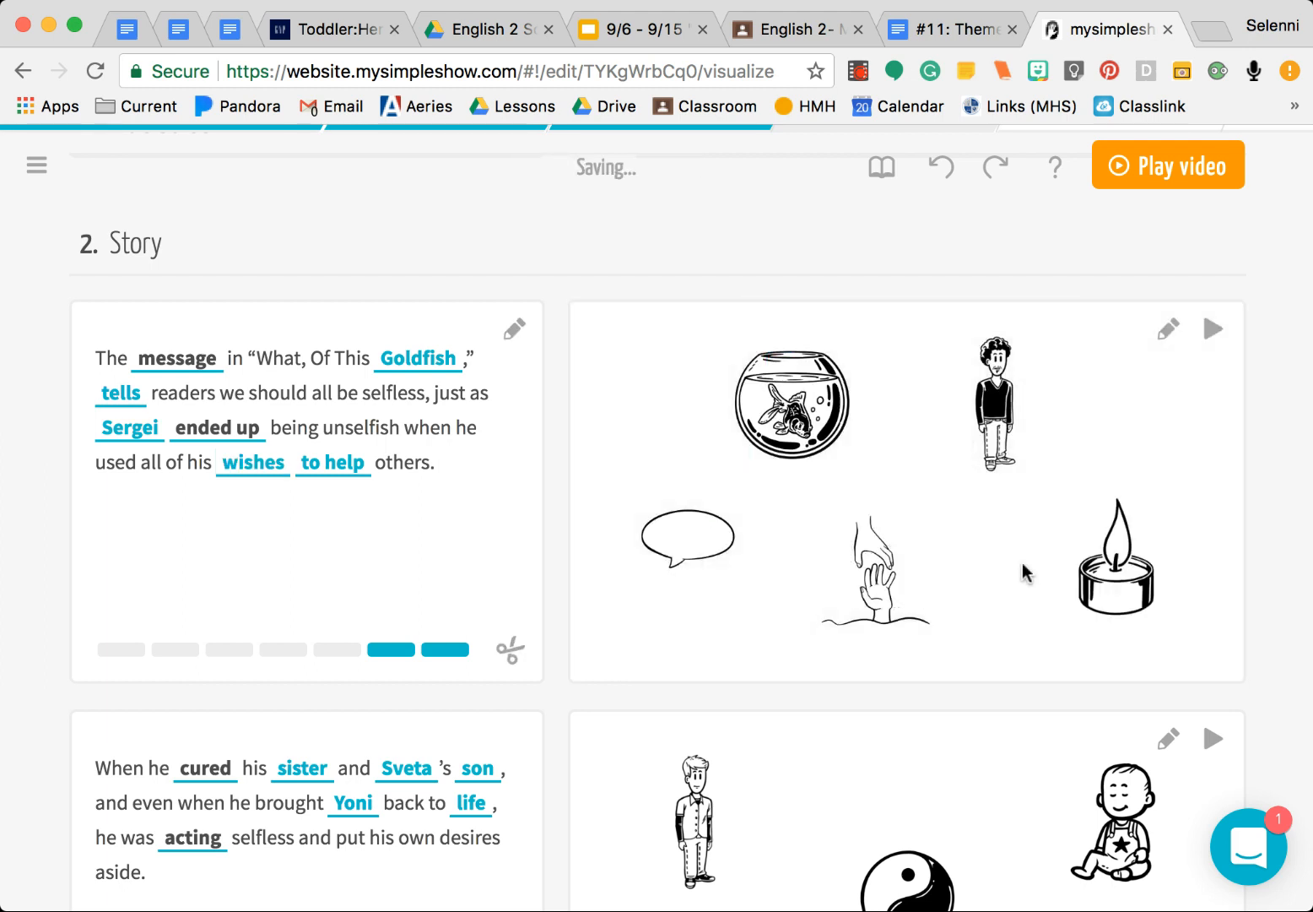
Browse the male character sets for Sergei and pick the short-haired man in a collared shirt
click(874, 571)
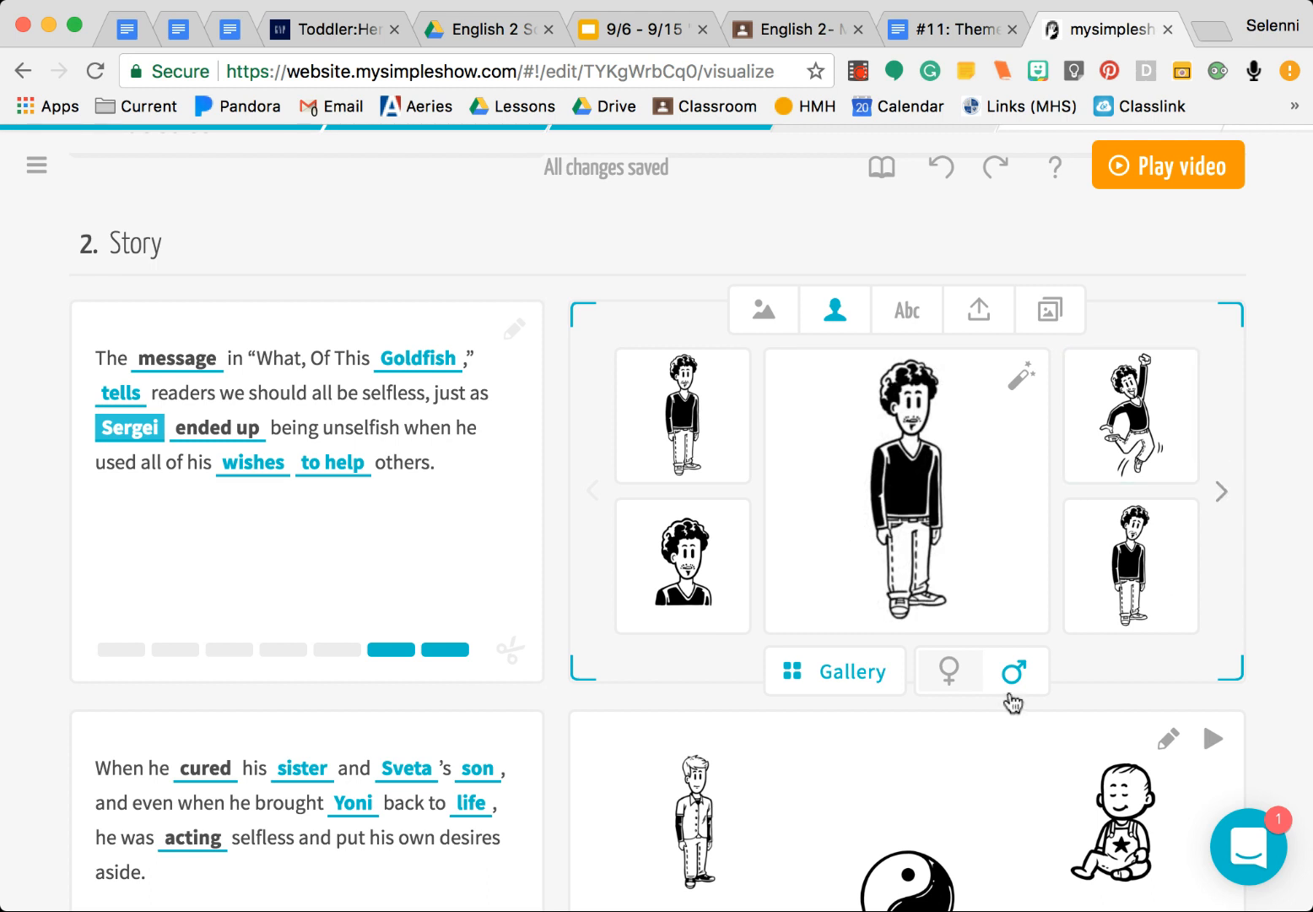
mouse_move(958, 686)
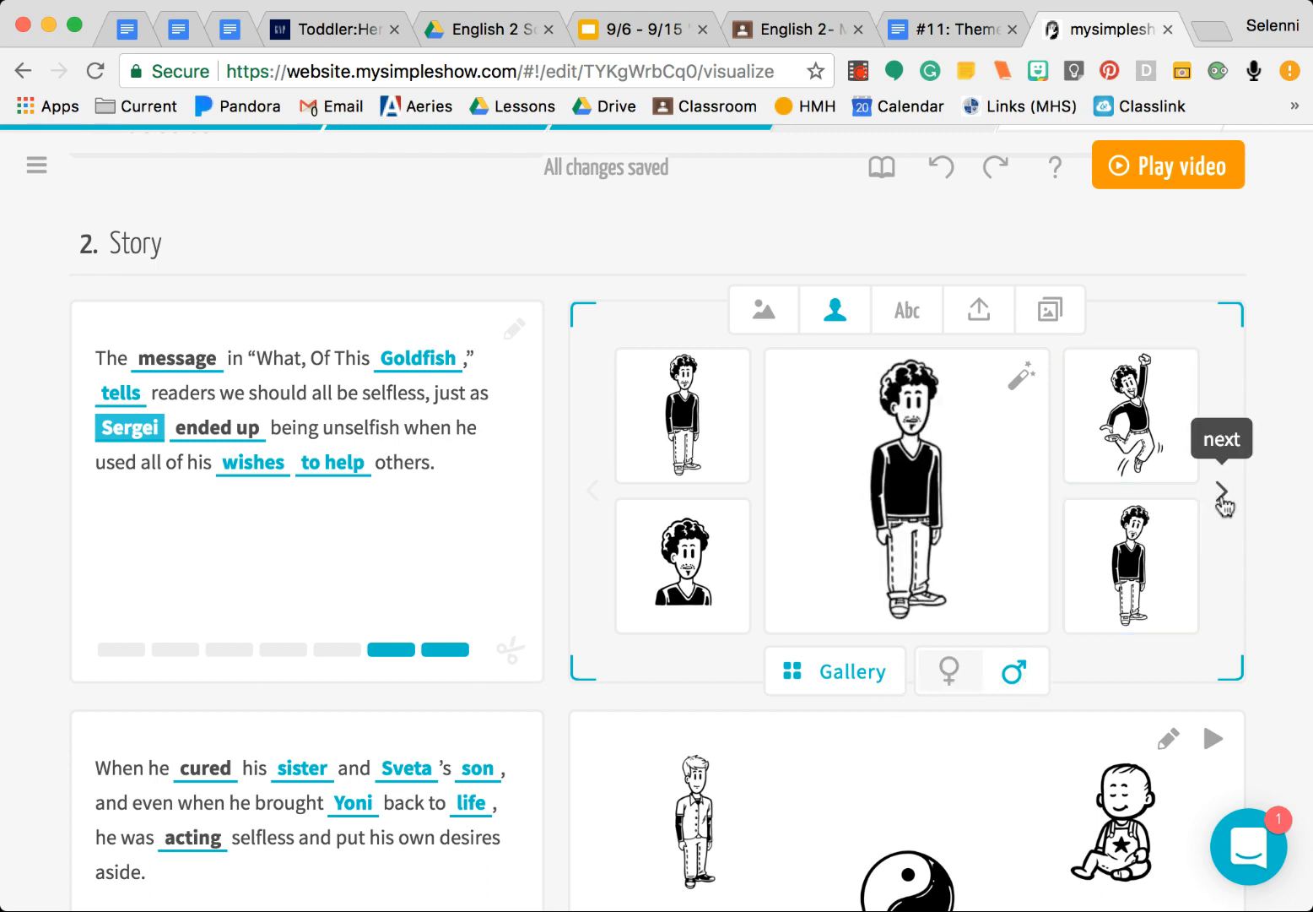
click(1226, 492)
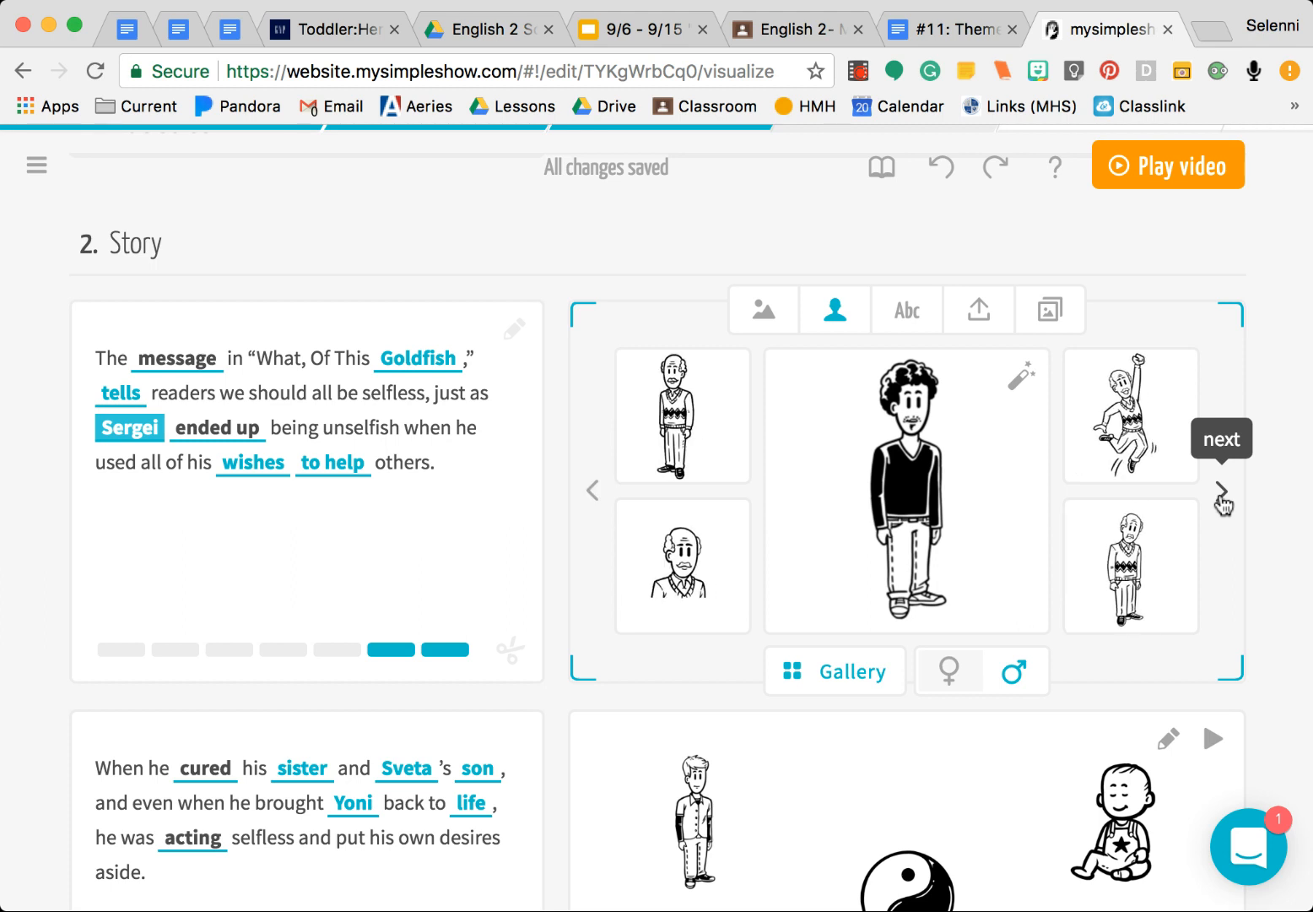
click(1222, 489)
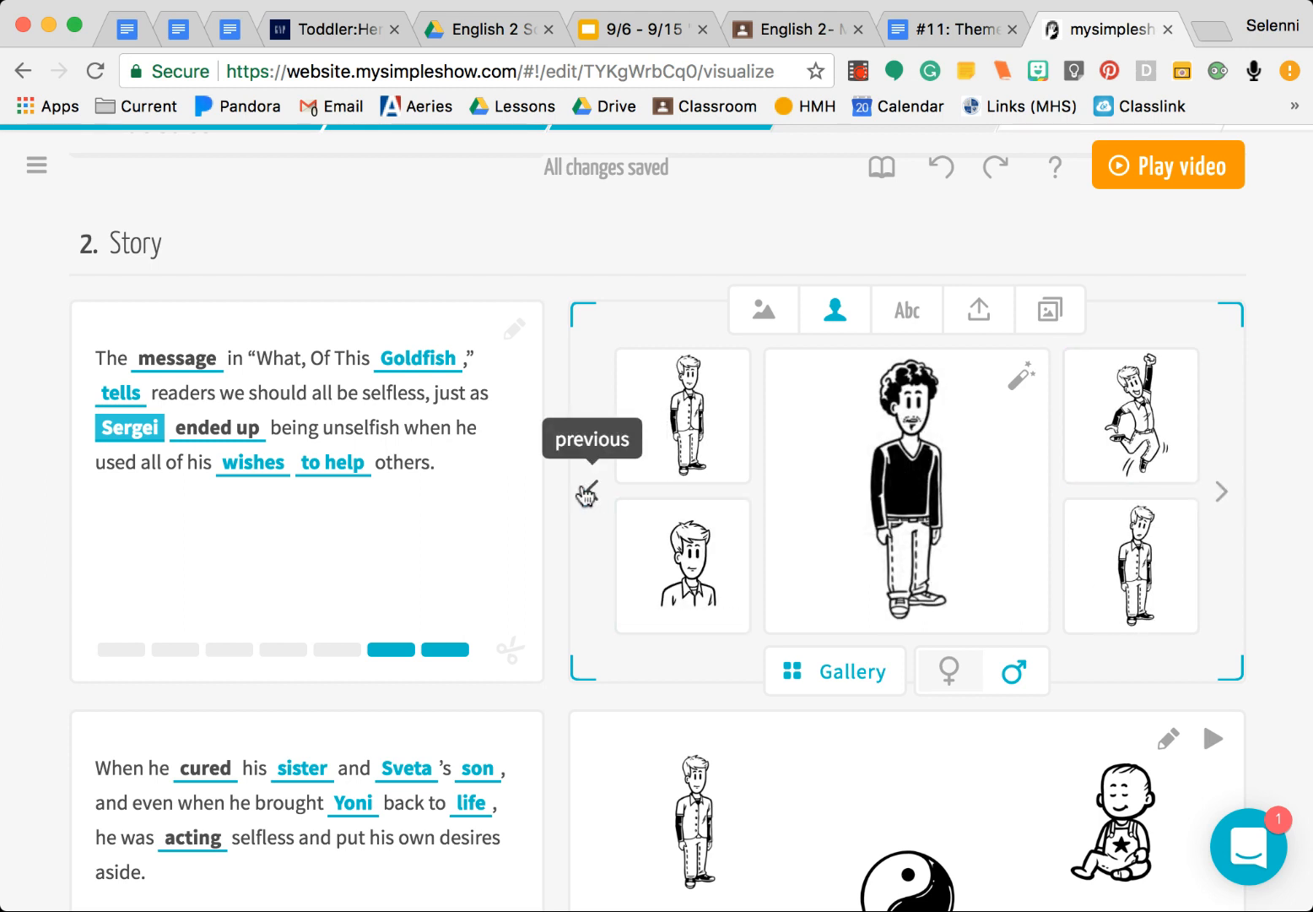
click(682, 564)
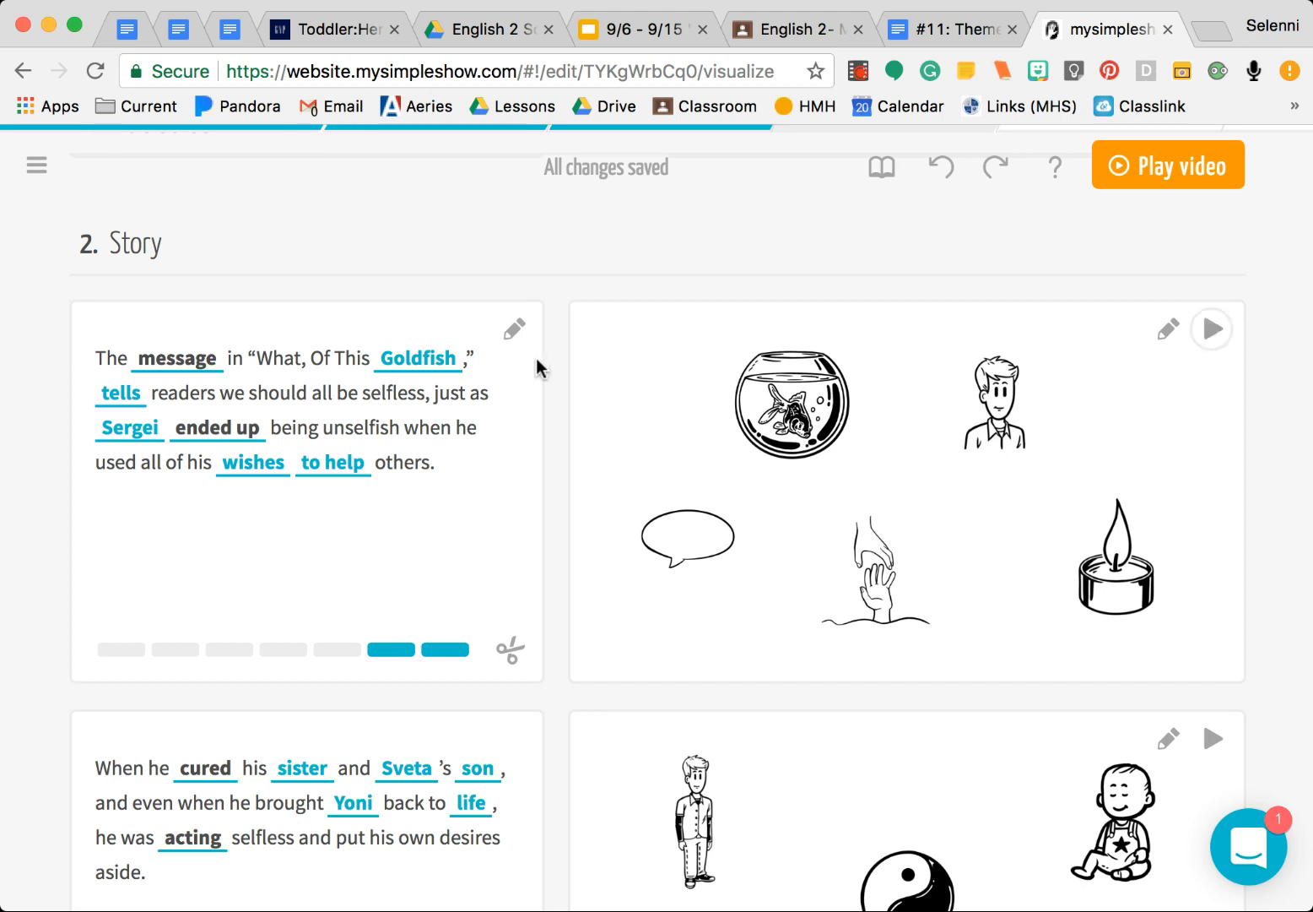
Show 'message' as text instead of a picture, underlined and in capitals: MESSAGE
click(175, 358)
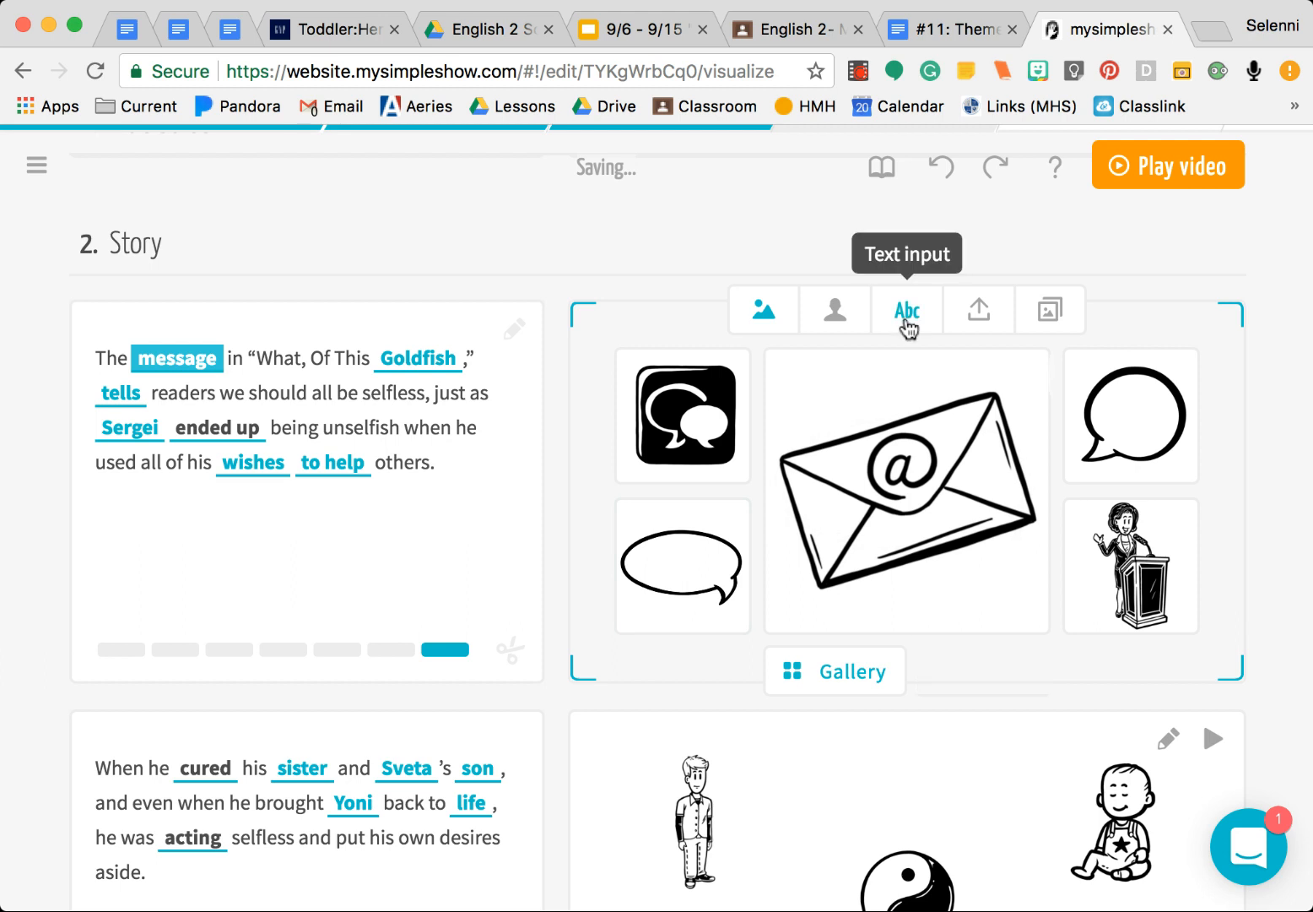
click(907, 309)
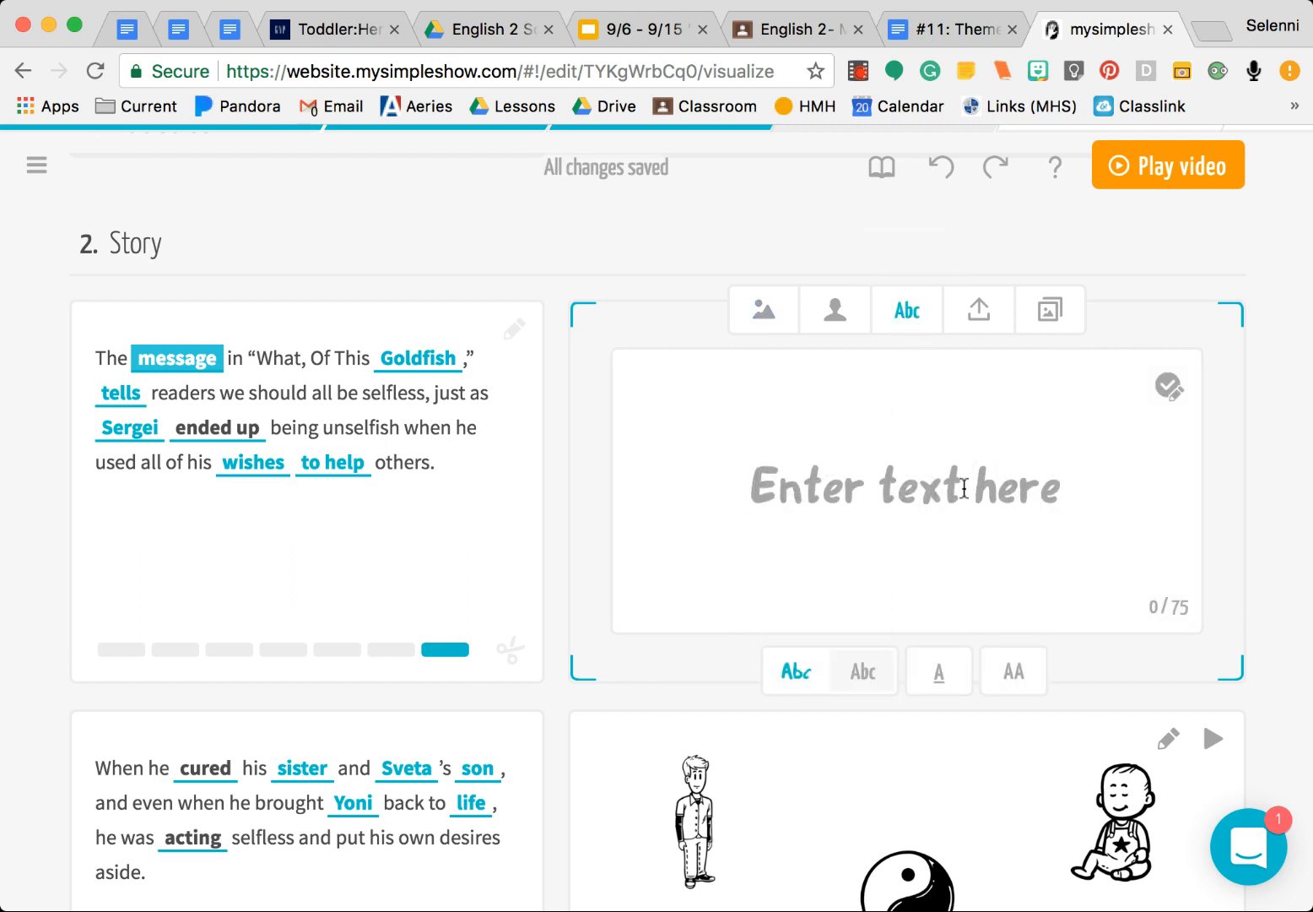
text(message)
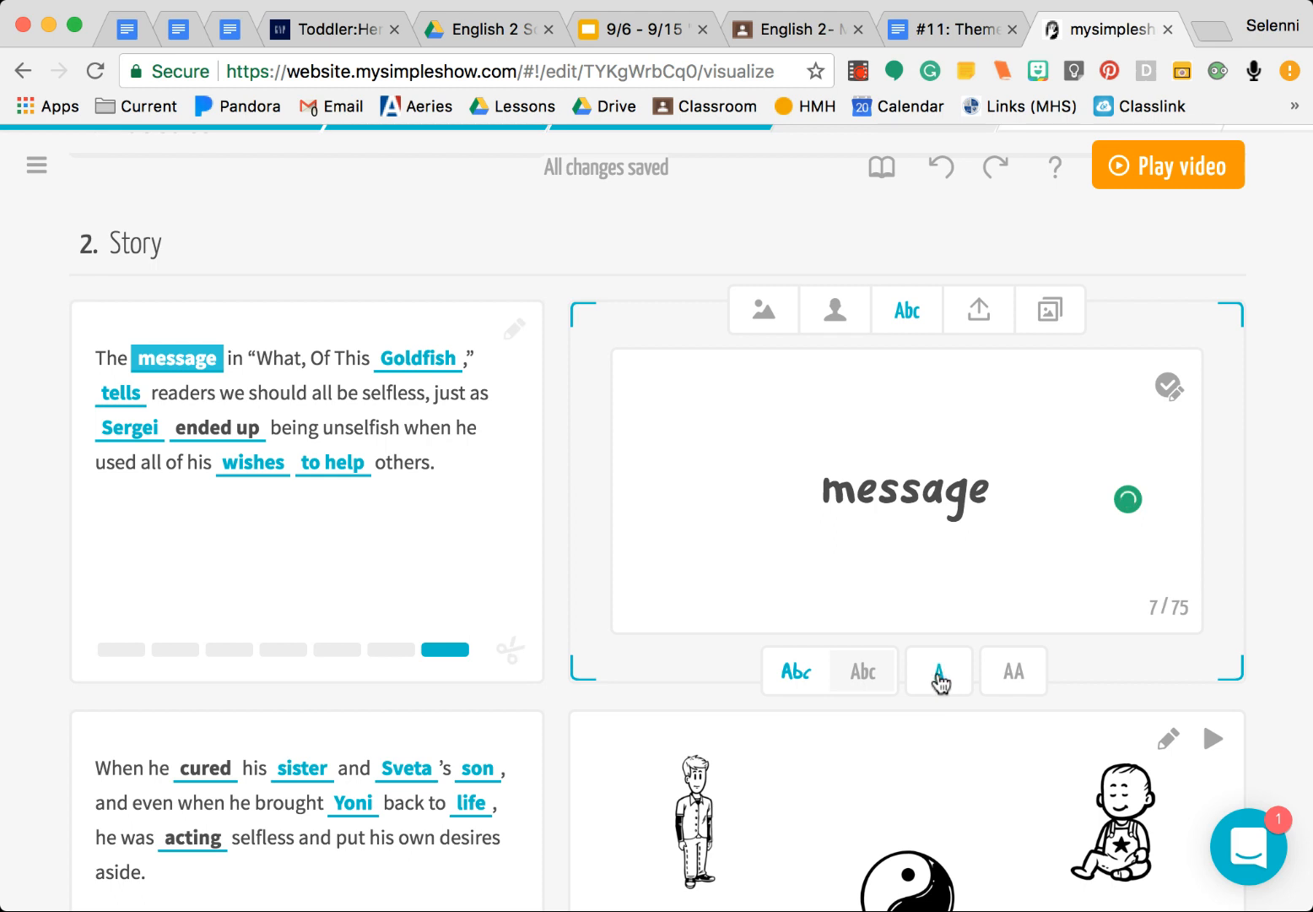
click(939, 672)
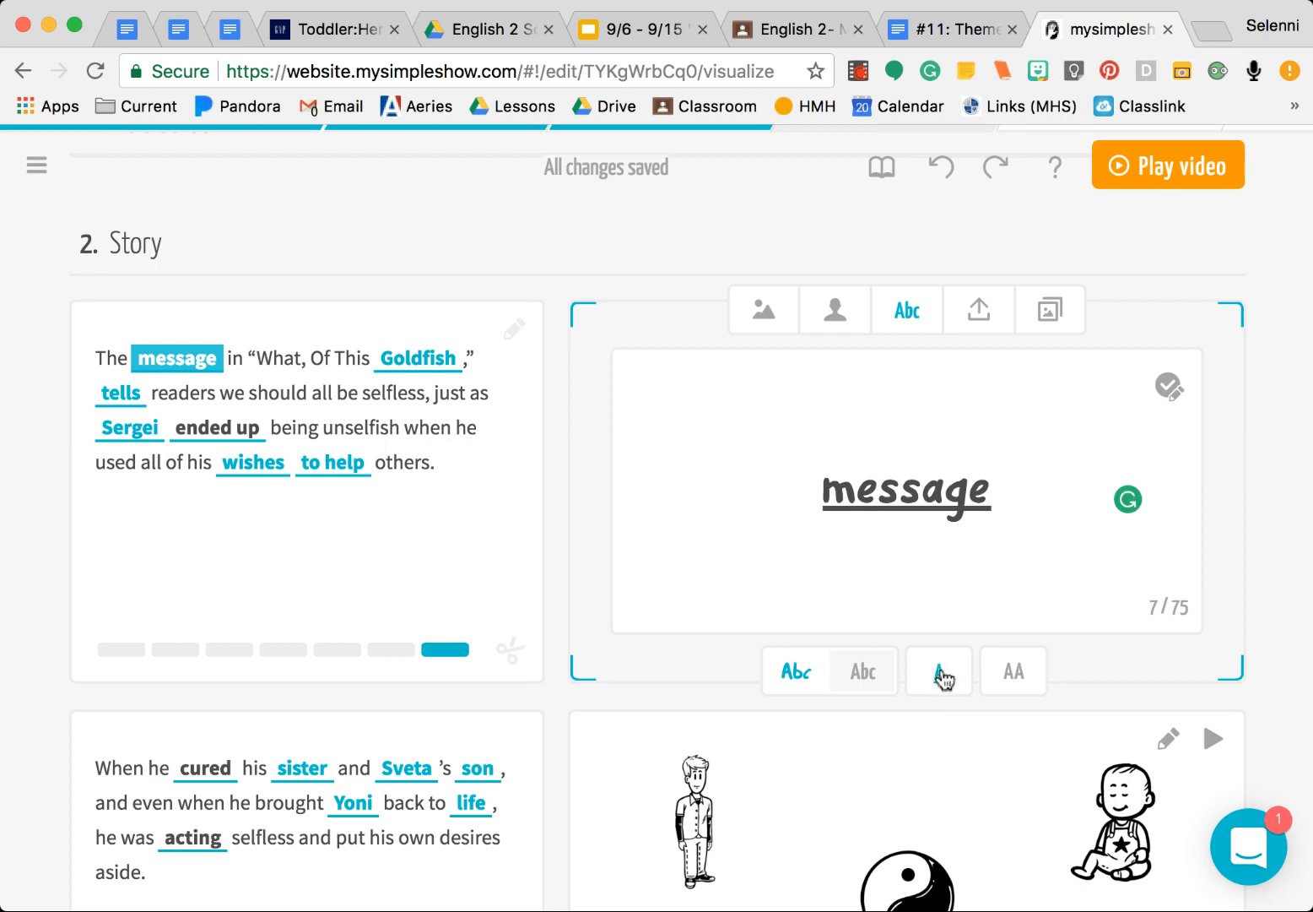
click(1013, 672)
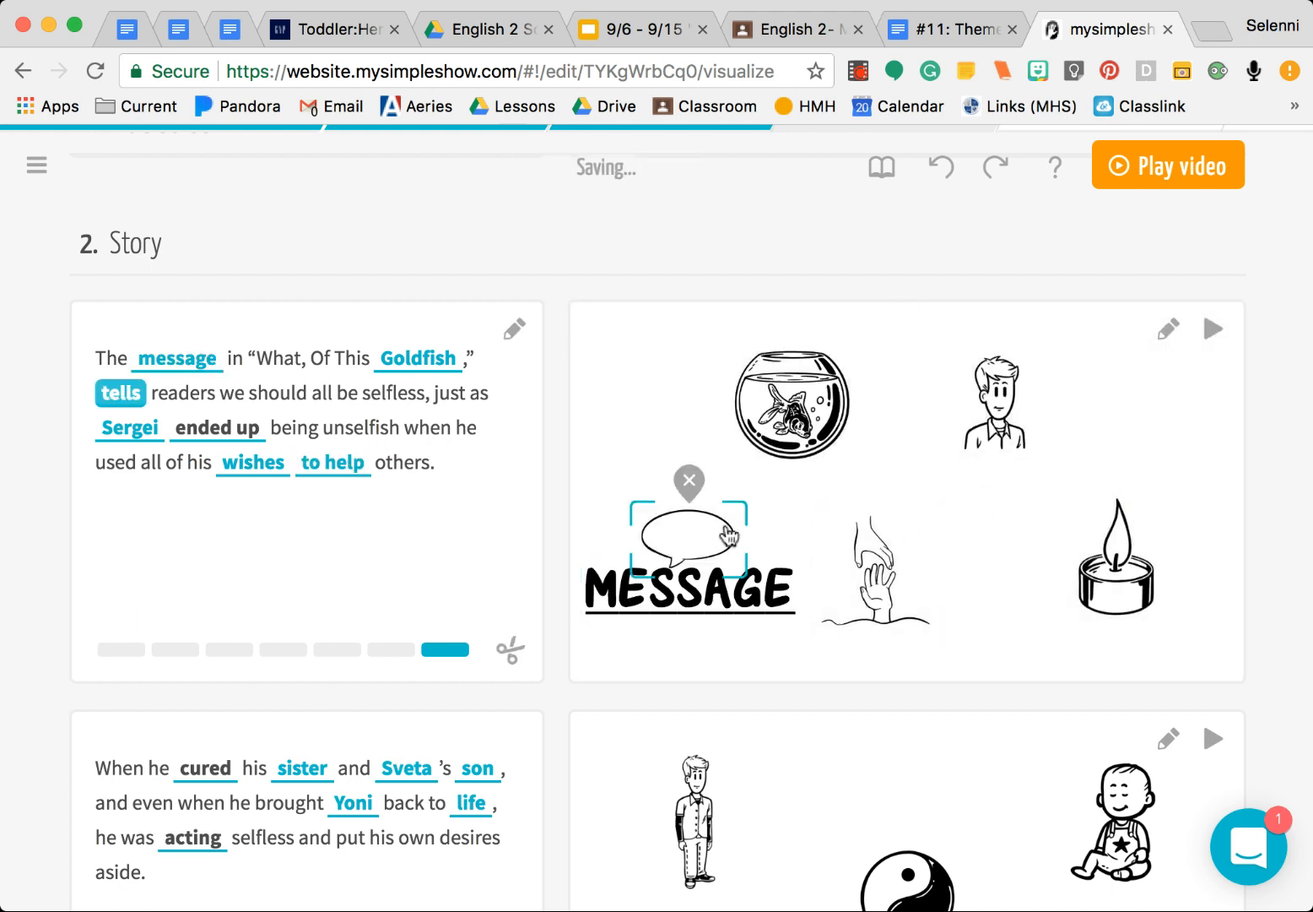
Rearrange the Story scene, moving the man to the upper right above the candle, and confirm
click(1168, 330)
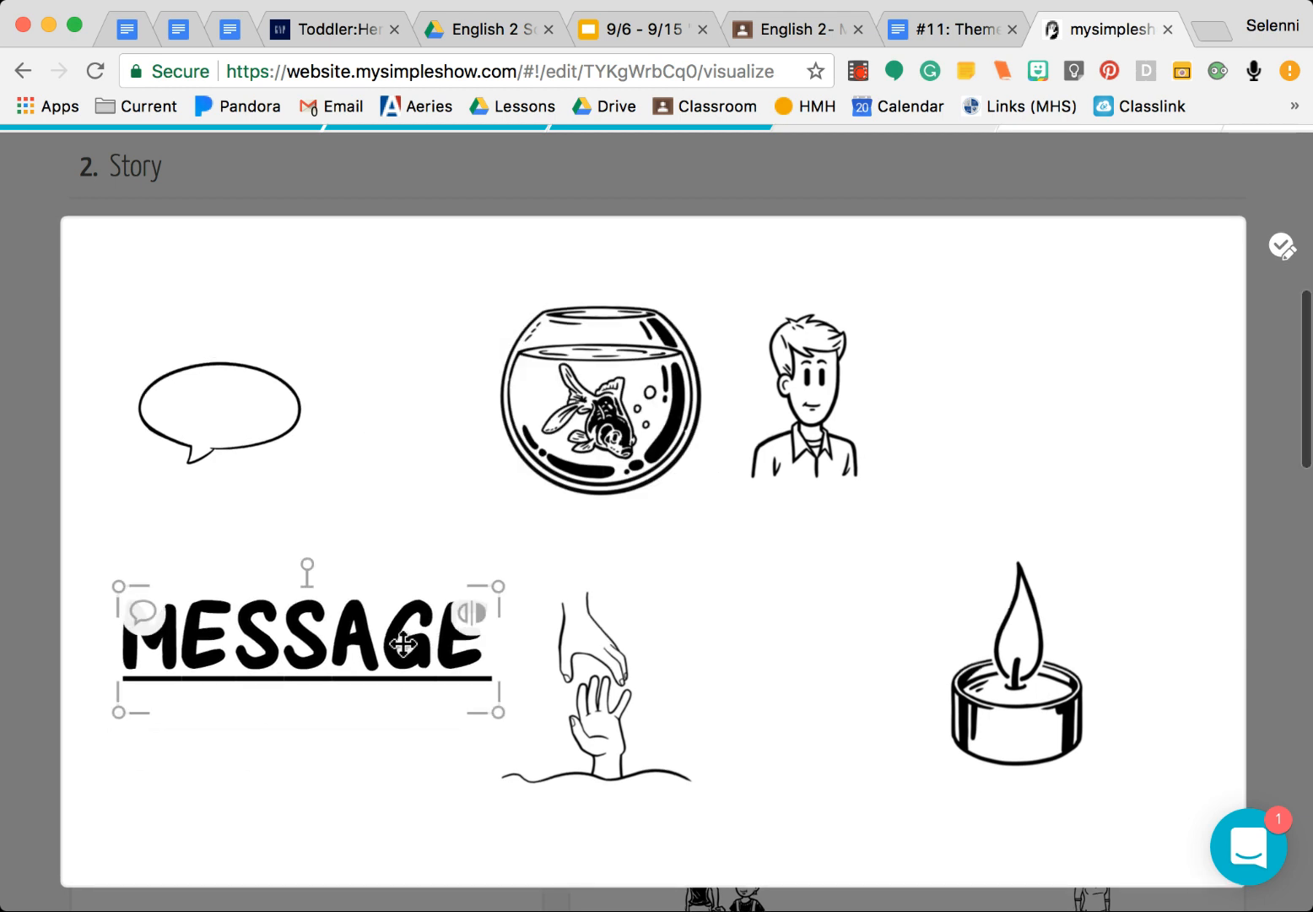
click(598, 684)
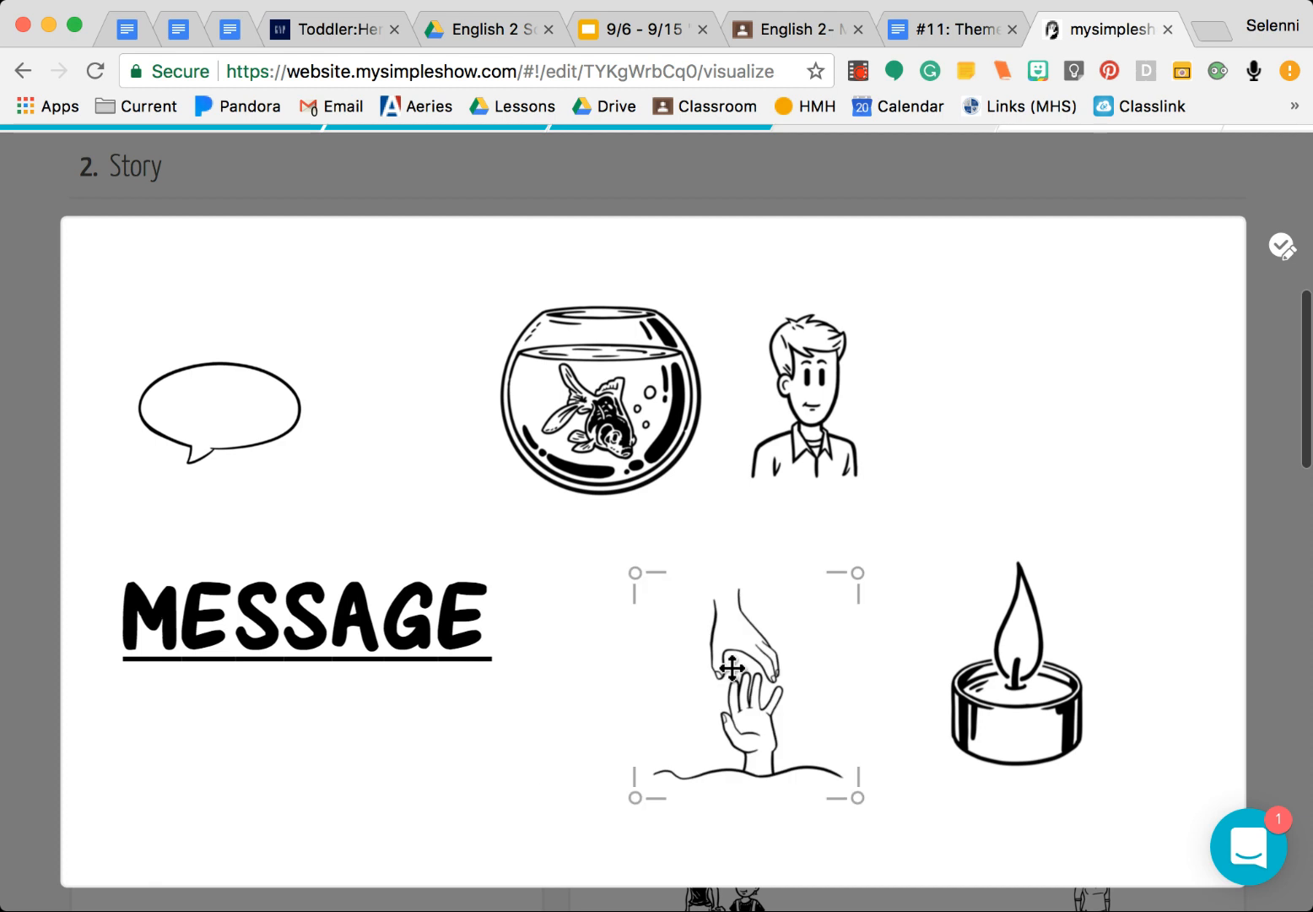
drag(804, 392, 1039, 413)
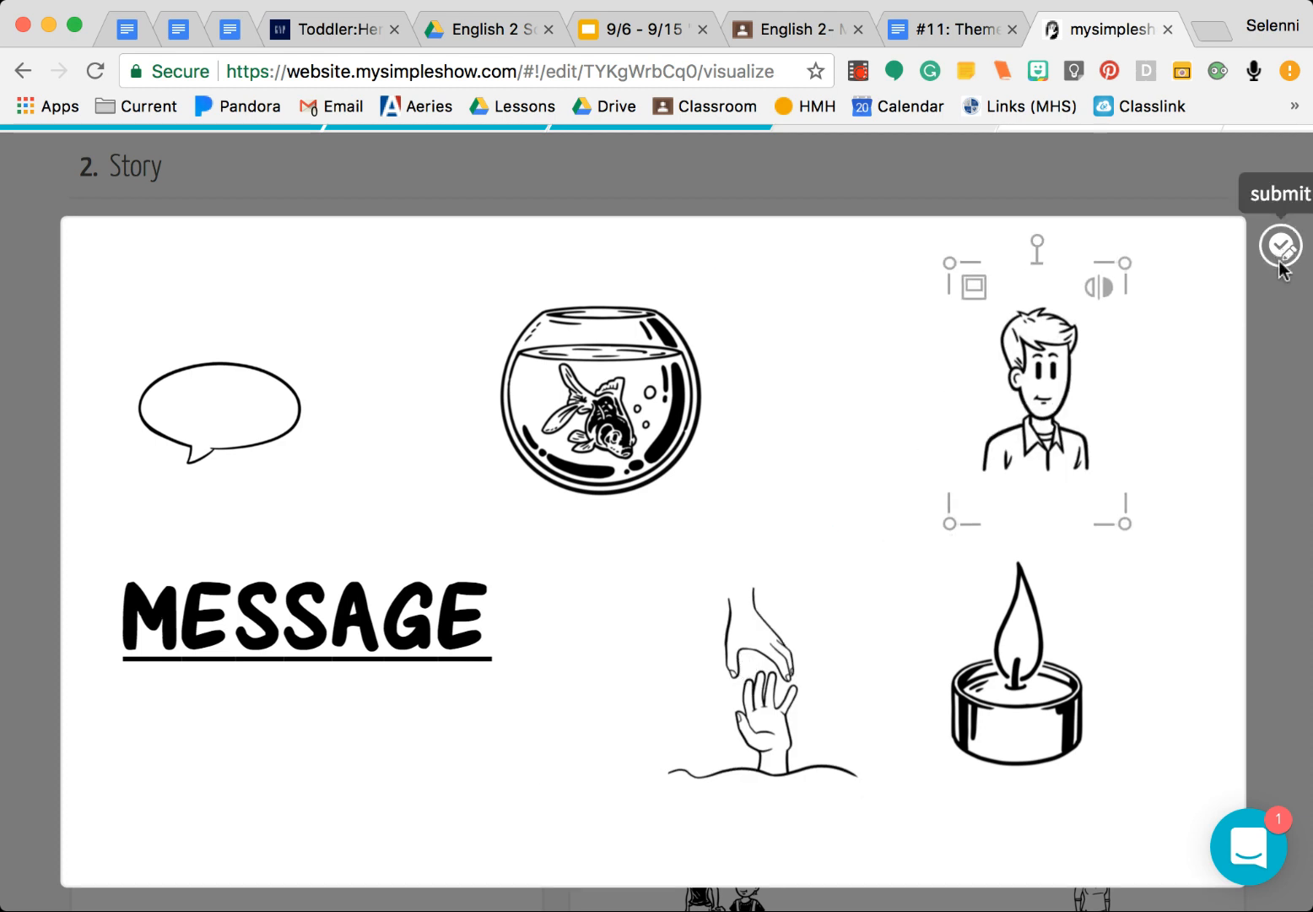
click(1283, 246)
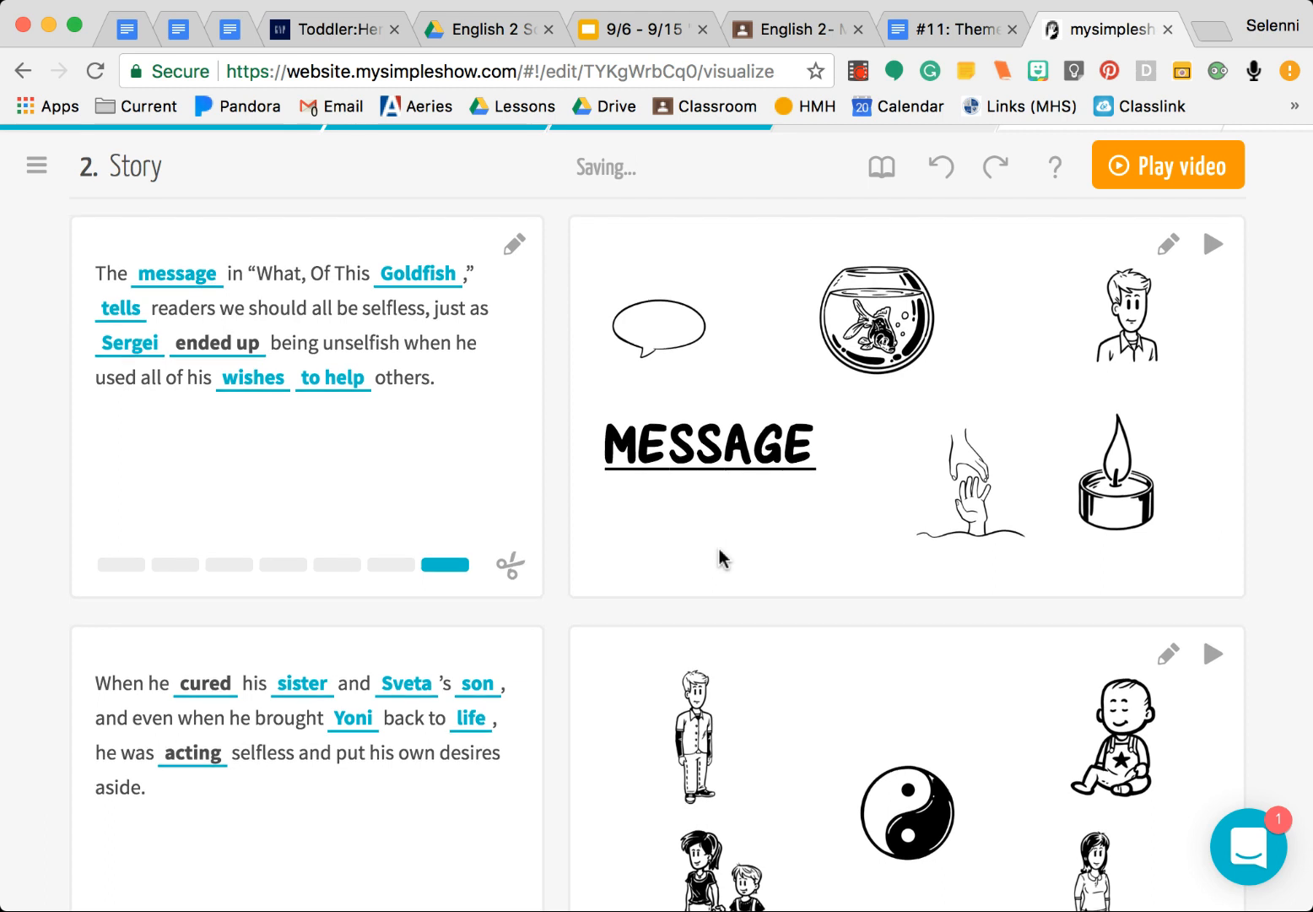
Scroll through the remaining scenes down to 4. Closing Frame with the mysimpleshow template
scroll(down, 3)
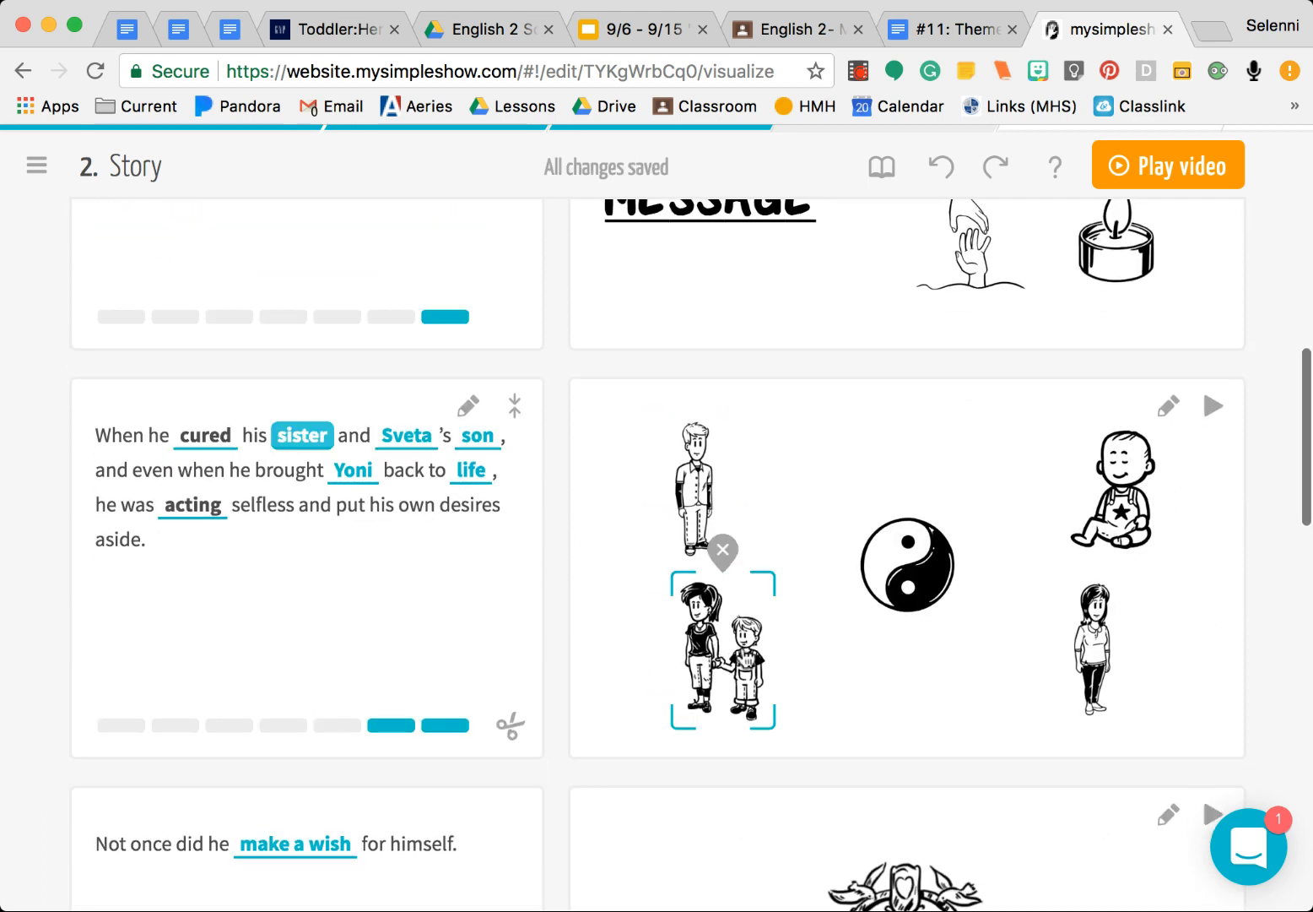
click(476, 436)
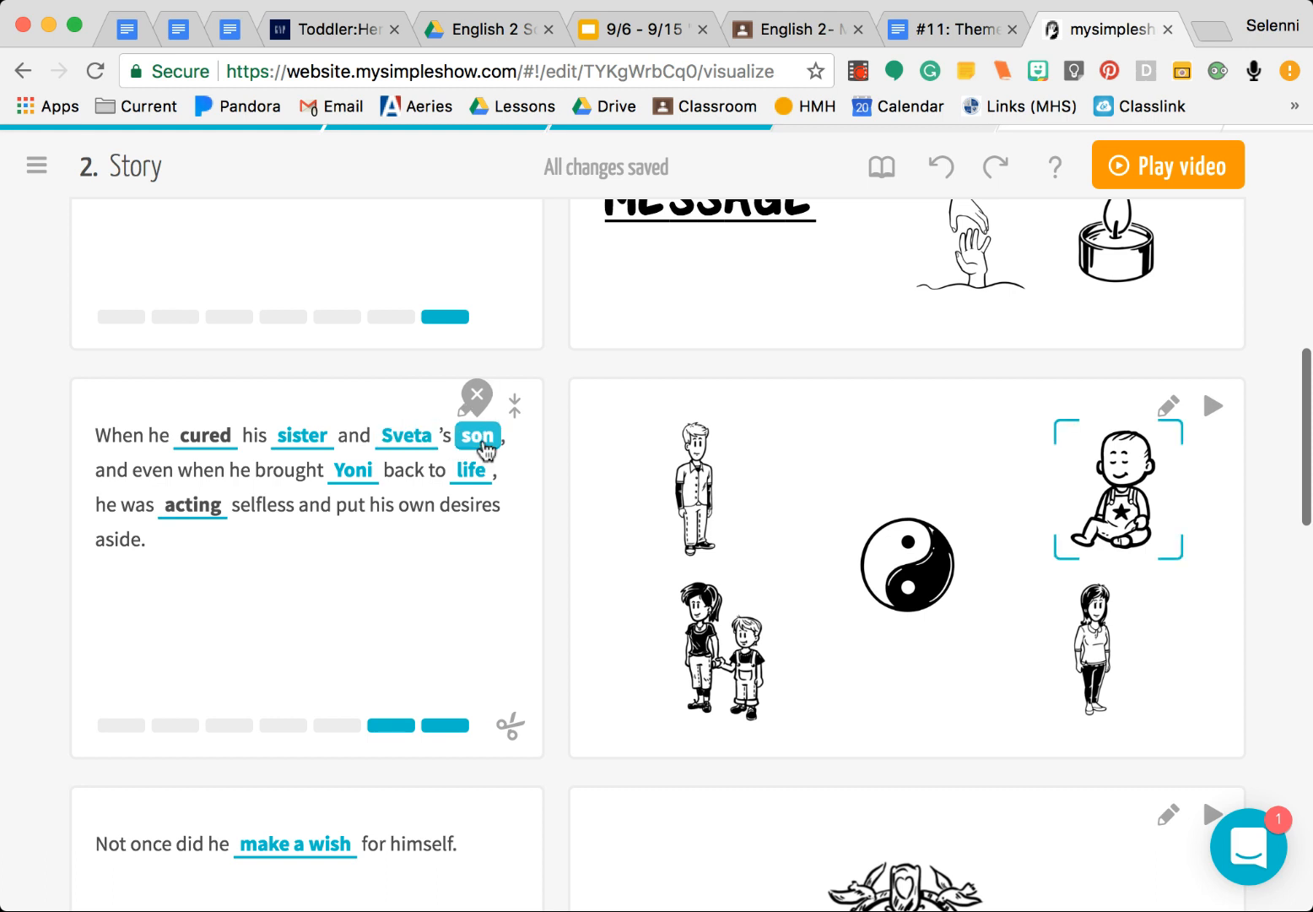
scroll(down, 3)
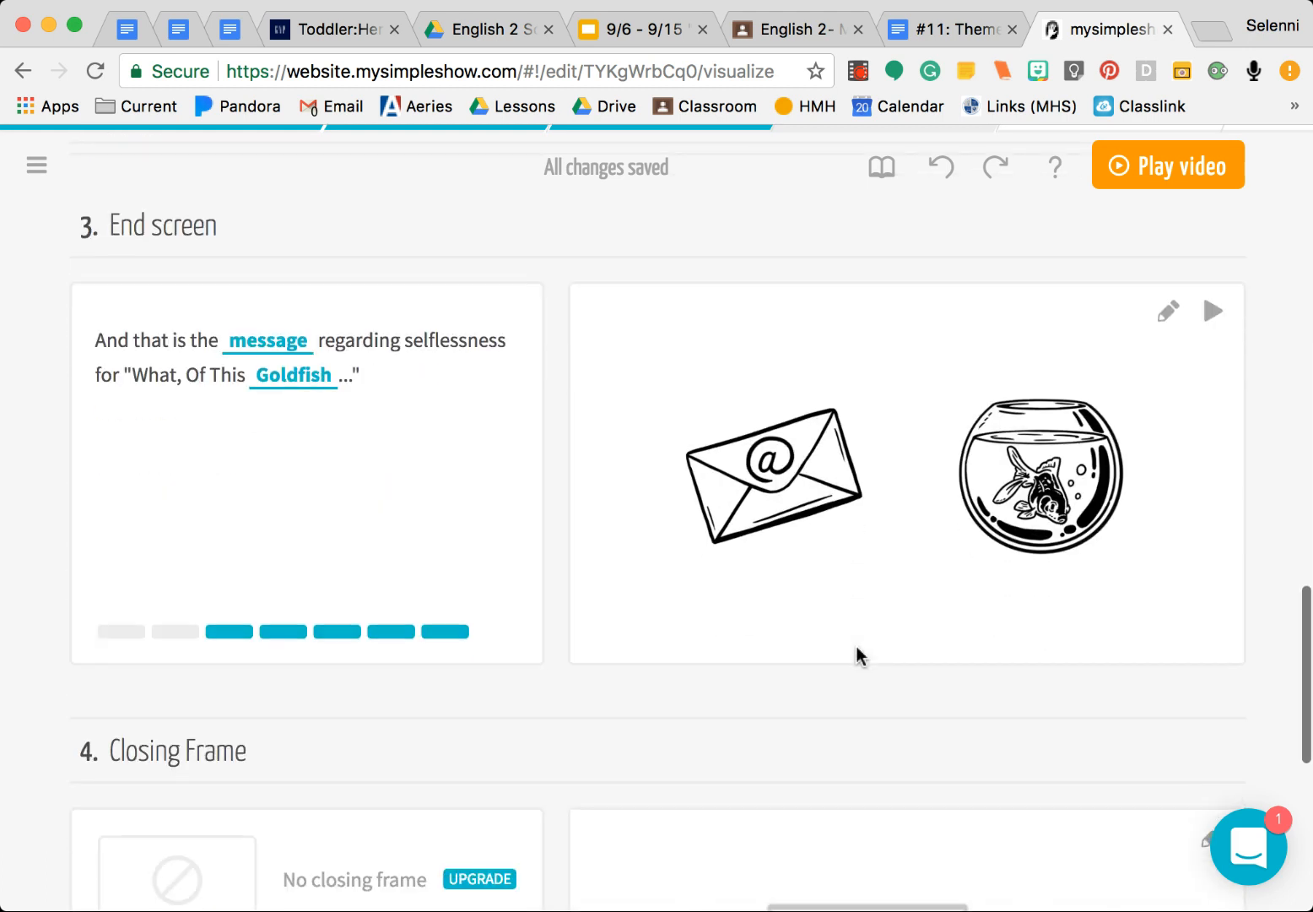
scroll(down, 3)
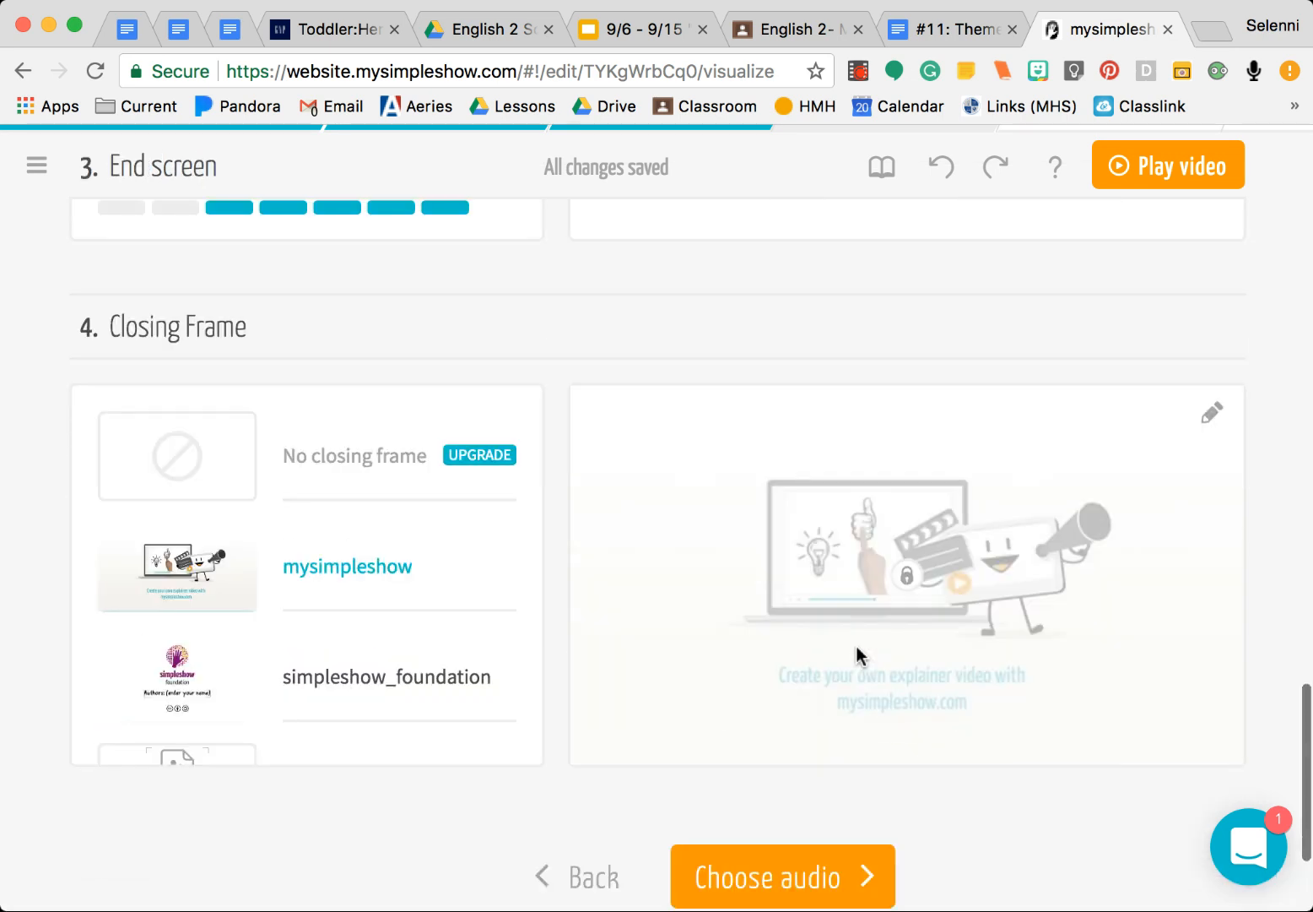
scroll(down, 3)
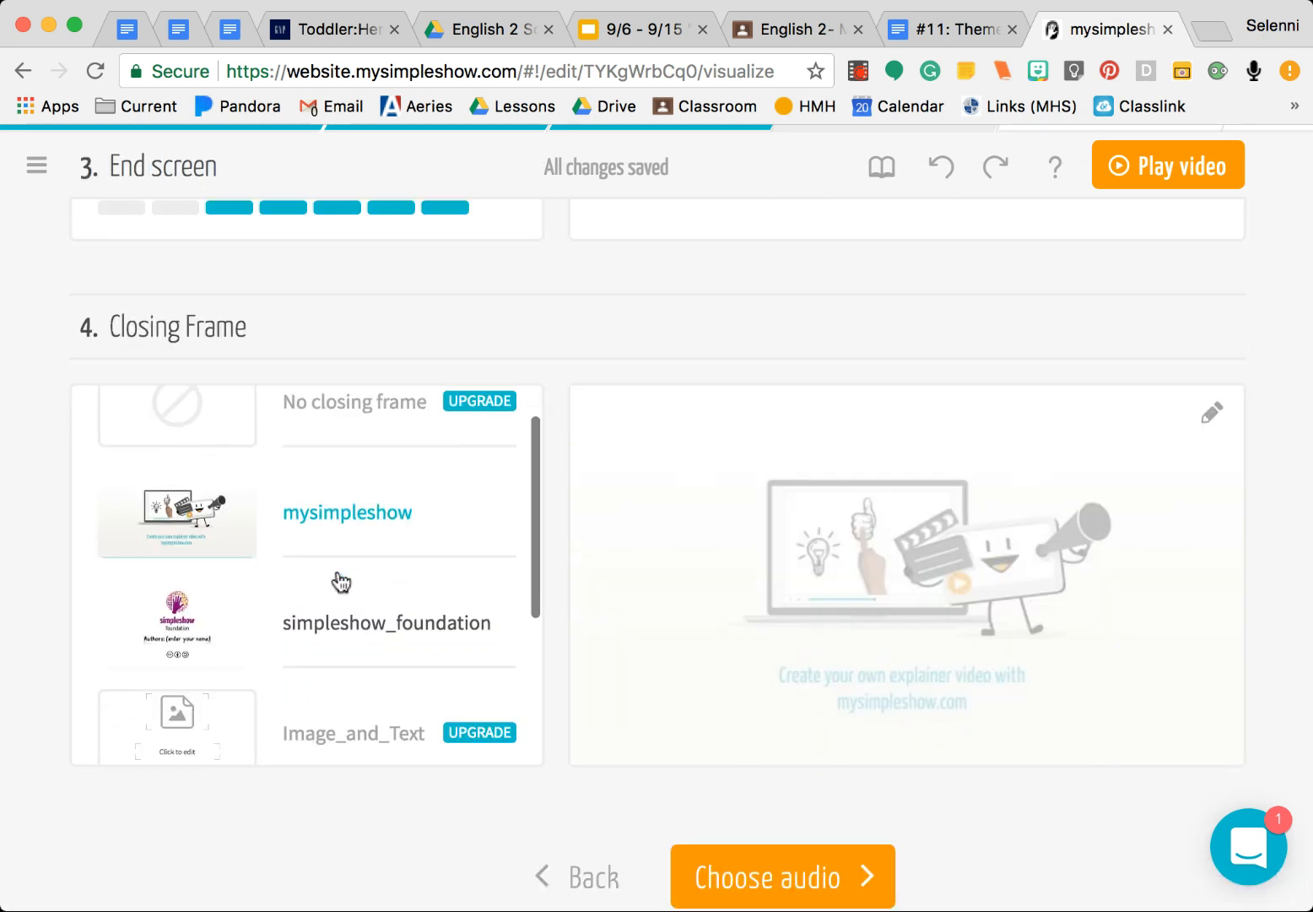
scroll(down, 3)
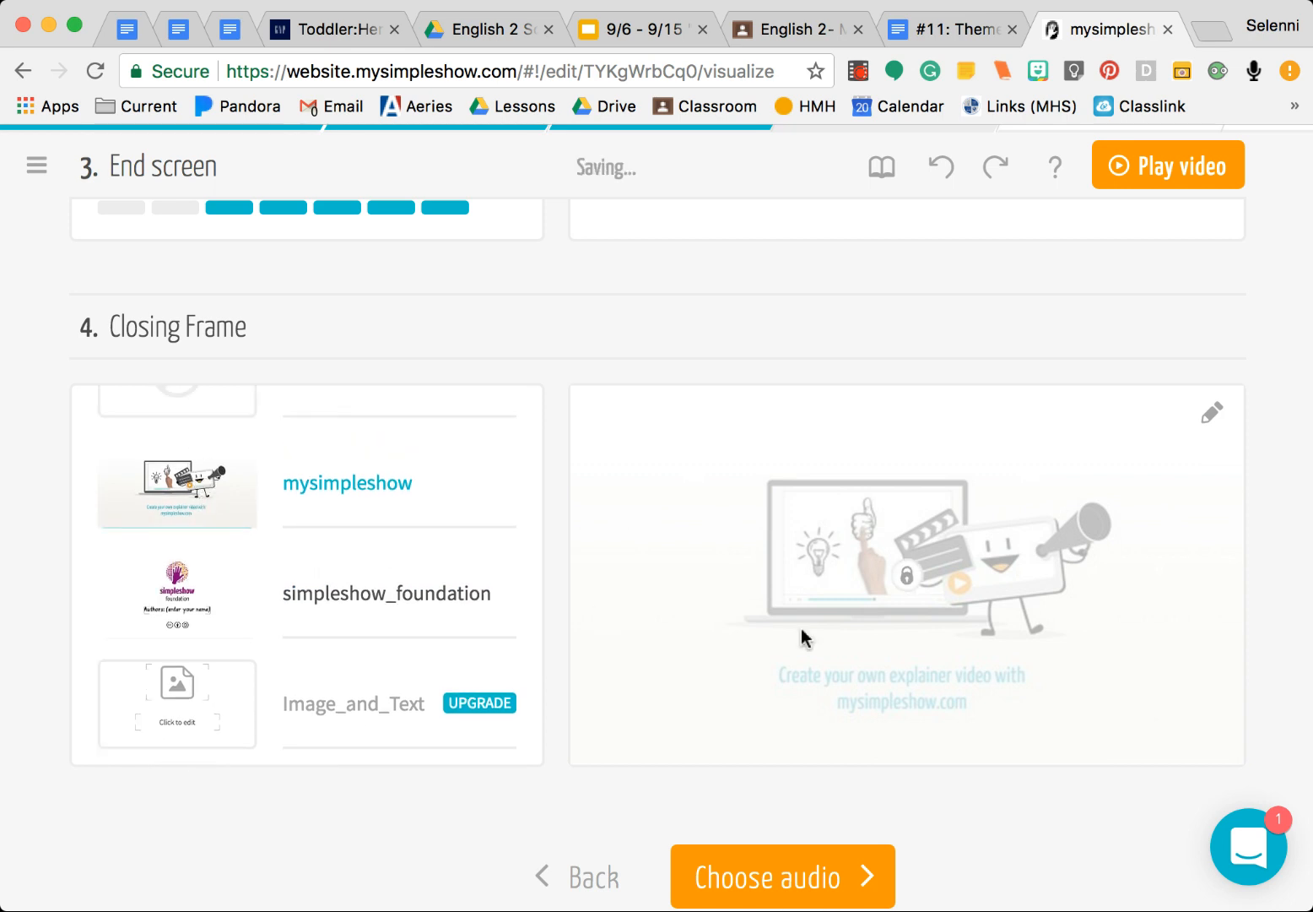
scroll(down, 3)
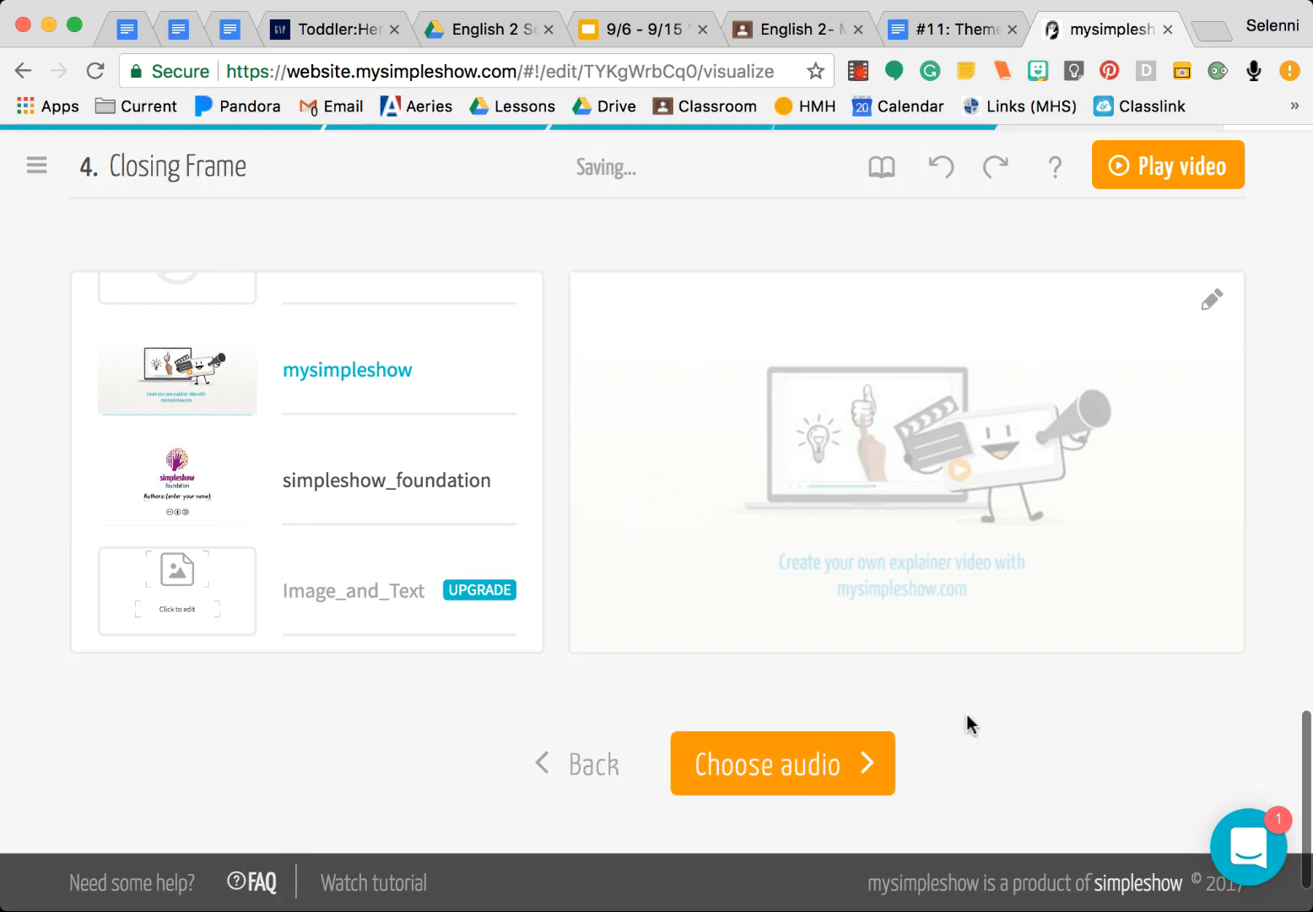
Proceed to Choose audio and check the Record option before returning to Voices
click(780, 763)
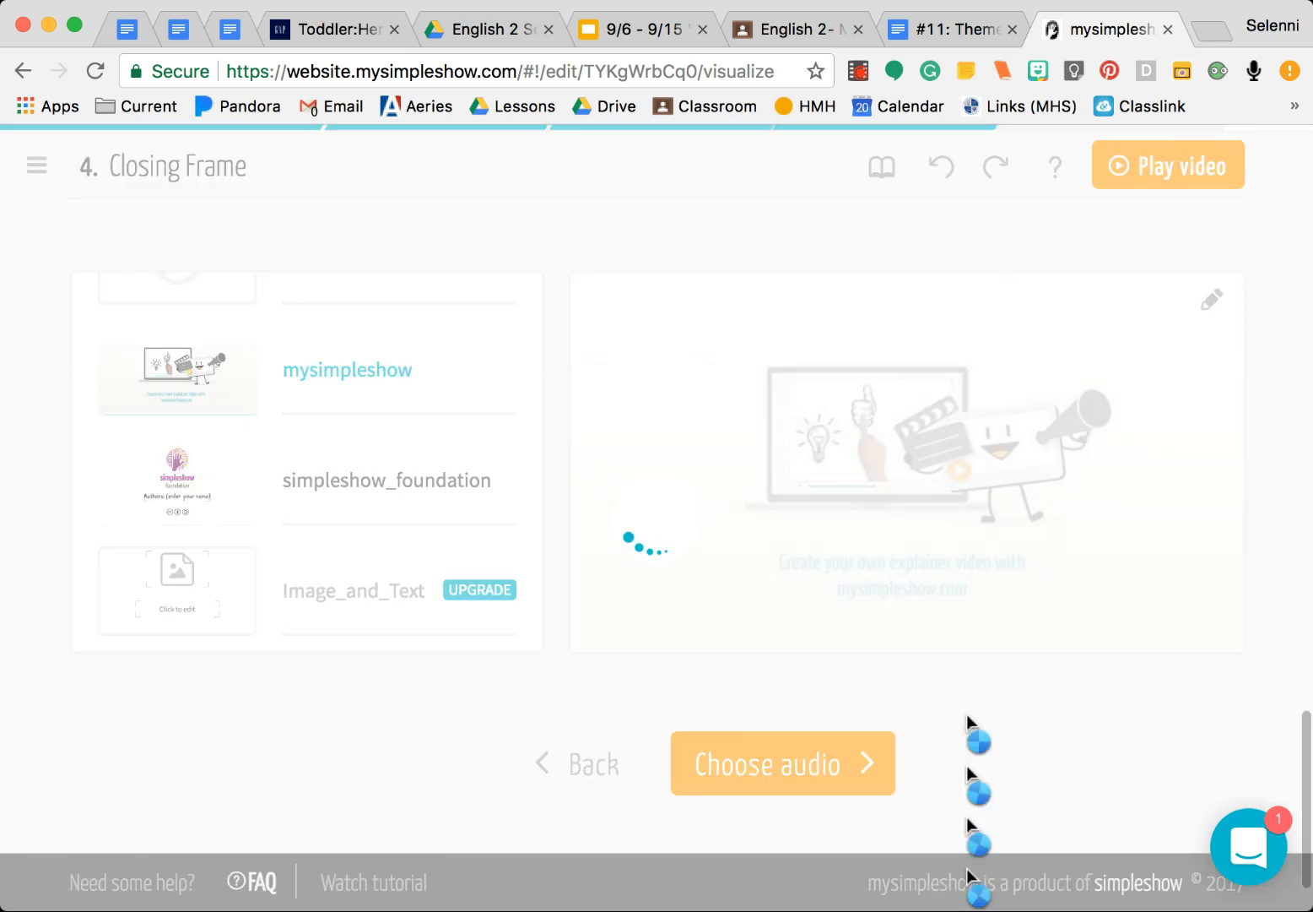
click(766, 764)
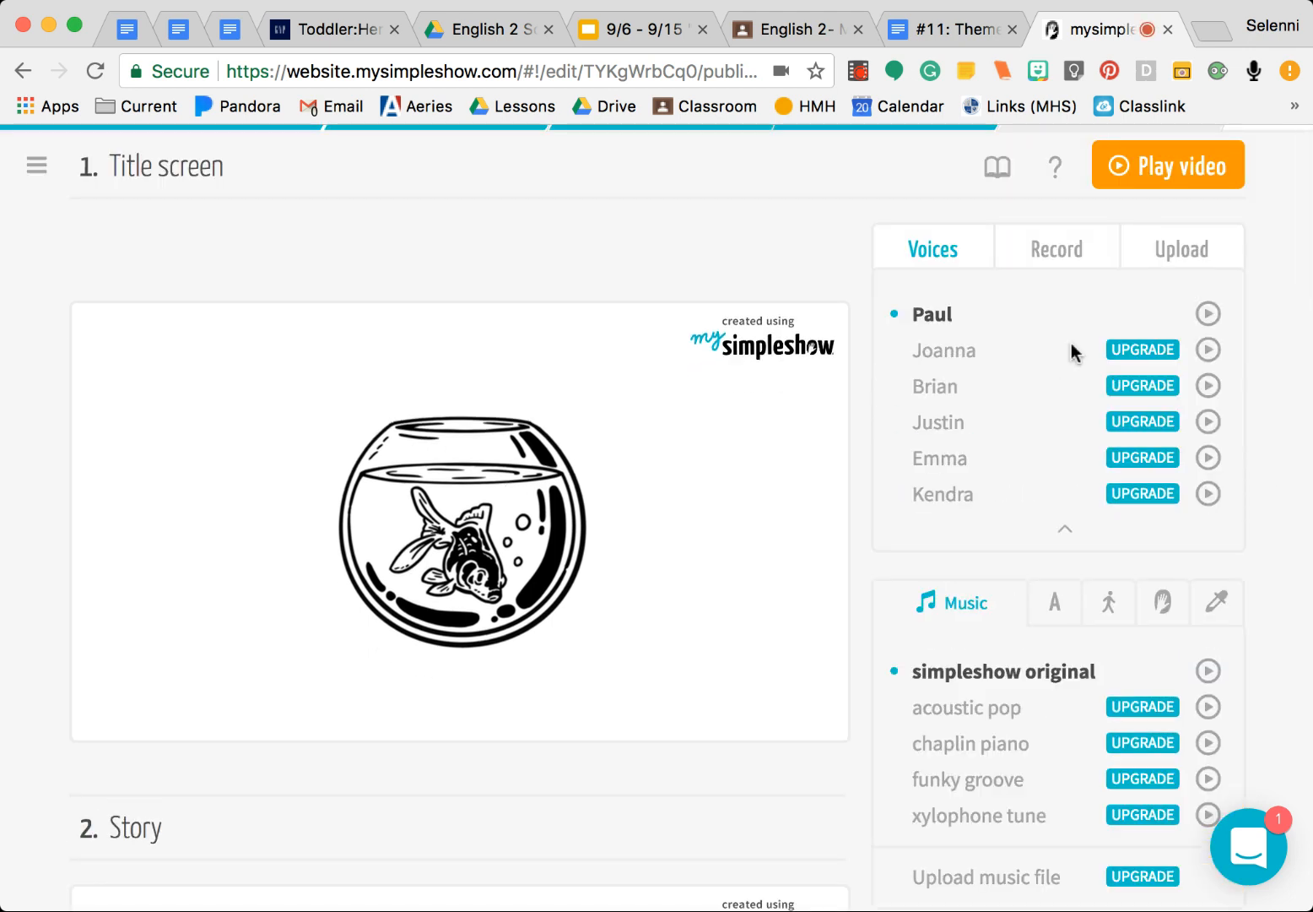
mouse_move(1256, 555)
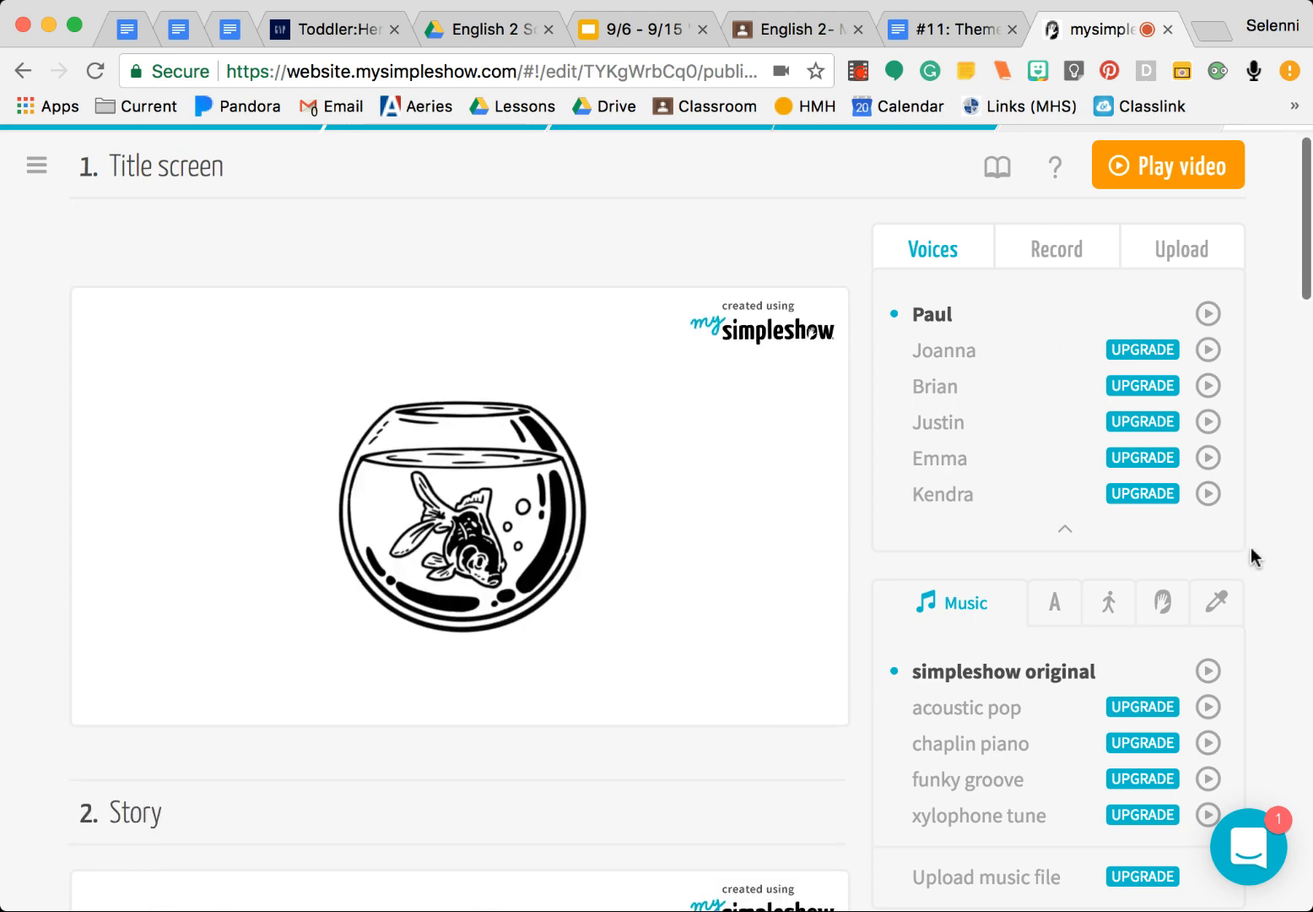
click(1056, 246)
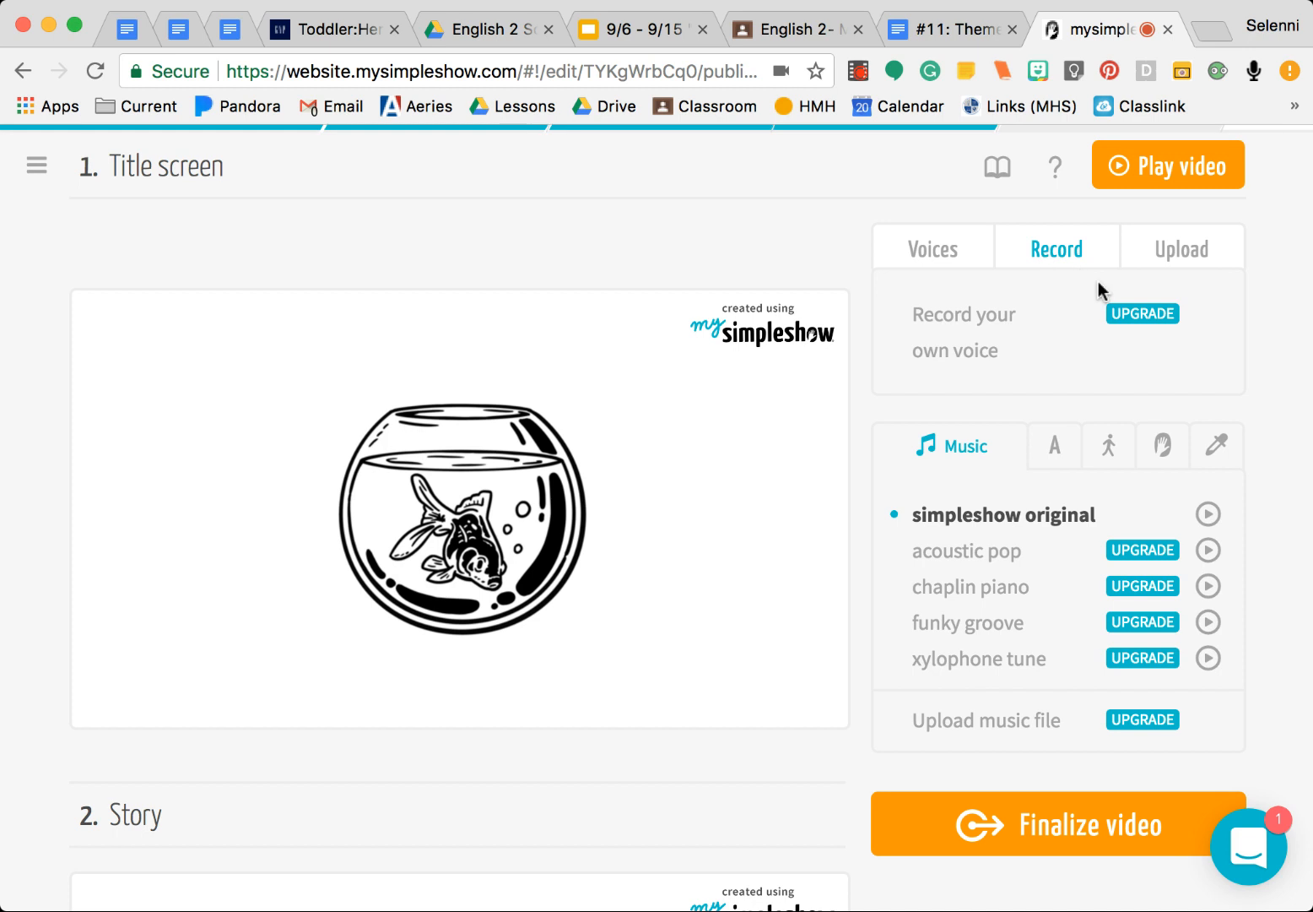
mouse_move(931, 249)
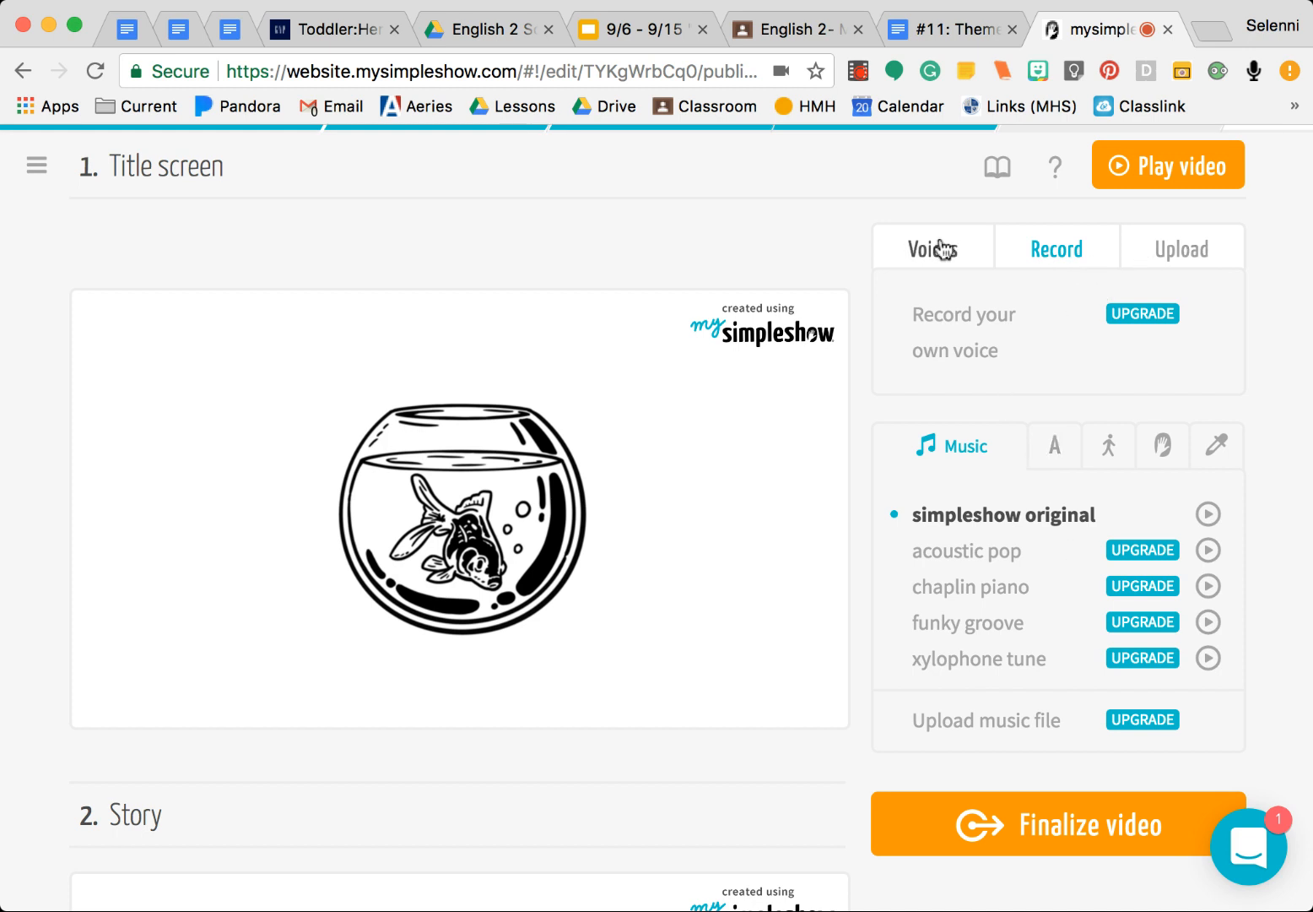
click(932, 248)
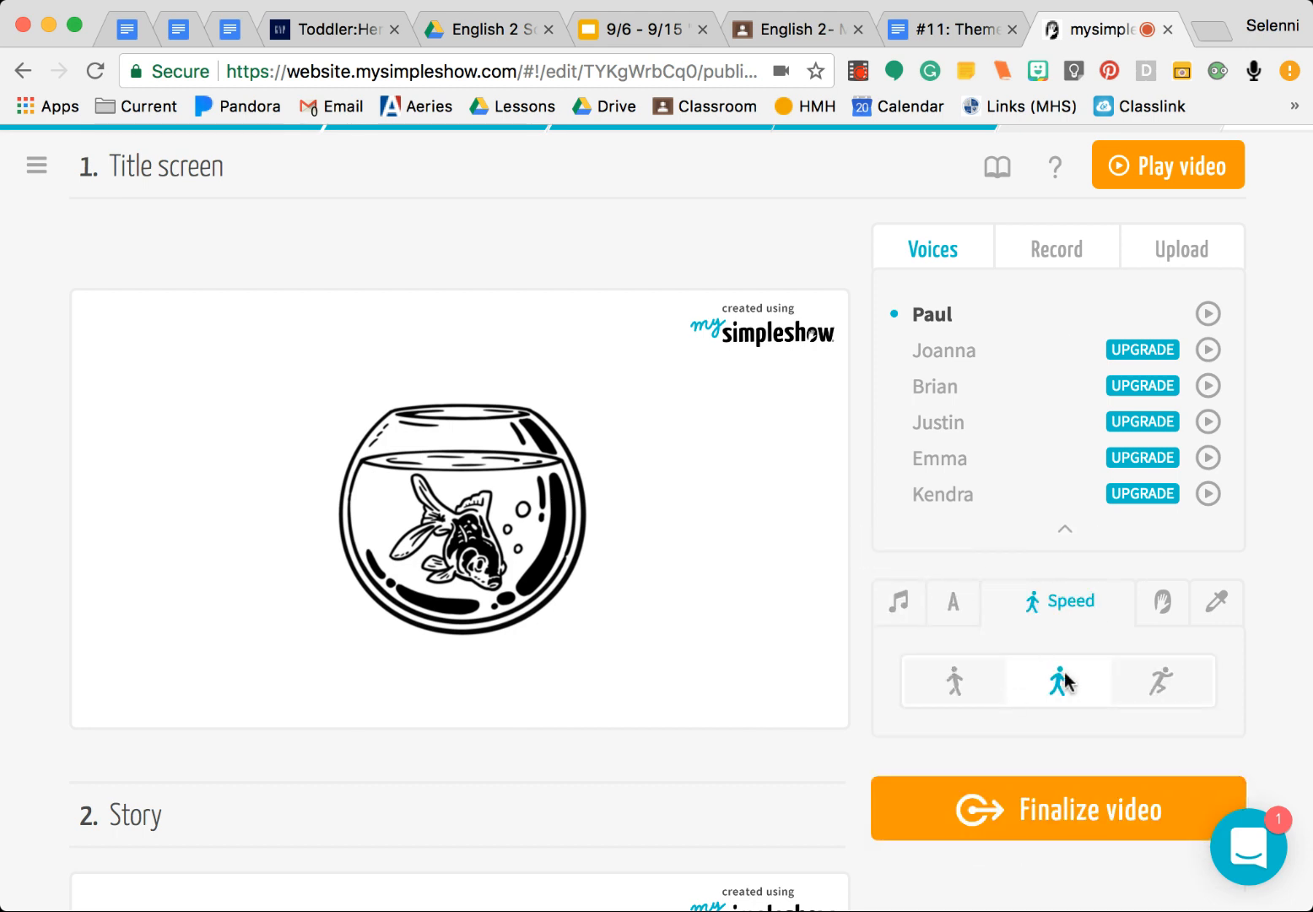
mouse_move(1114, 695)
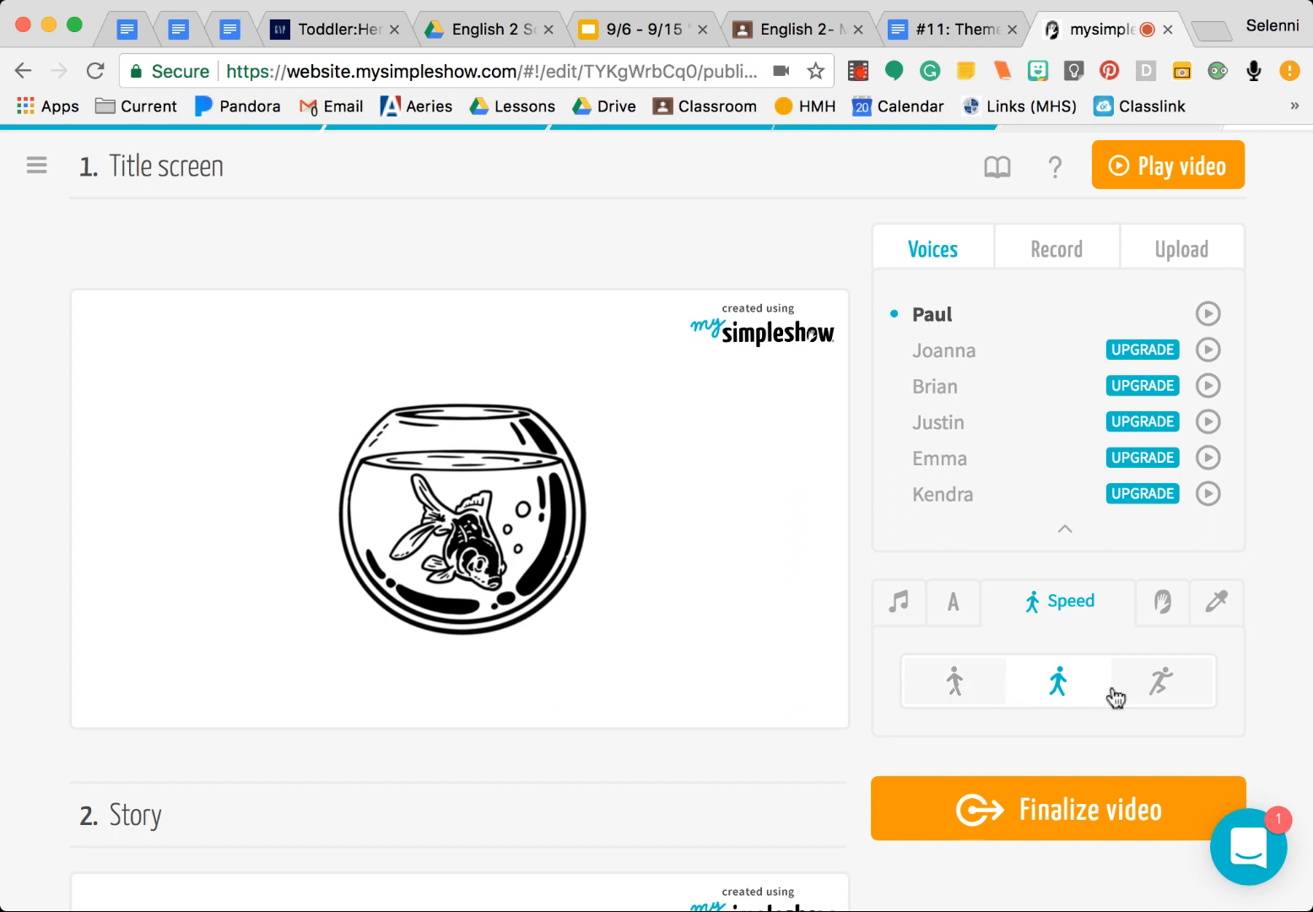
Review the Watermark and Upload tabs, ending back on Voices with Paul selected
click(1119, 601)
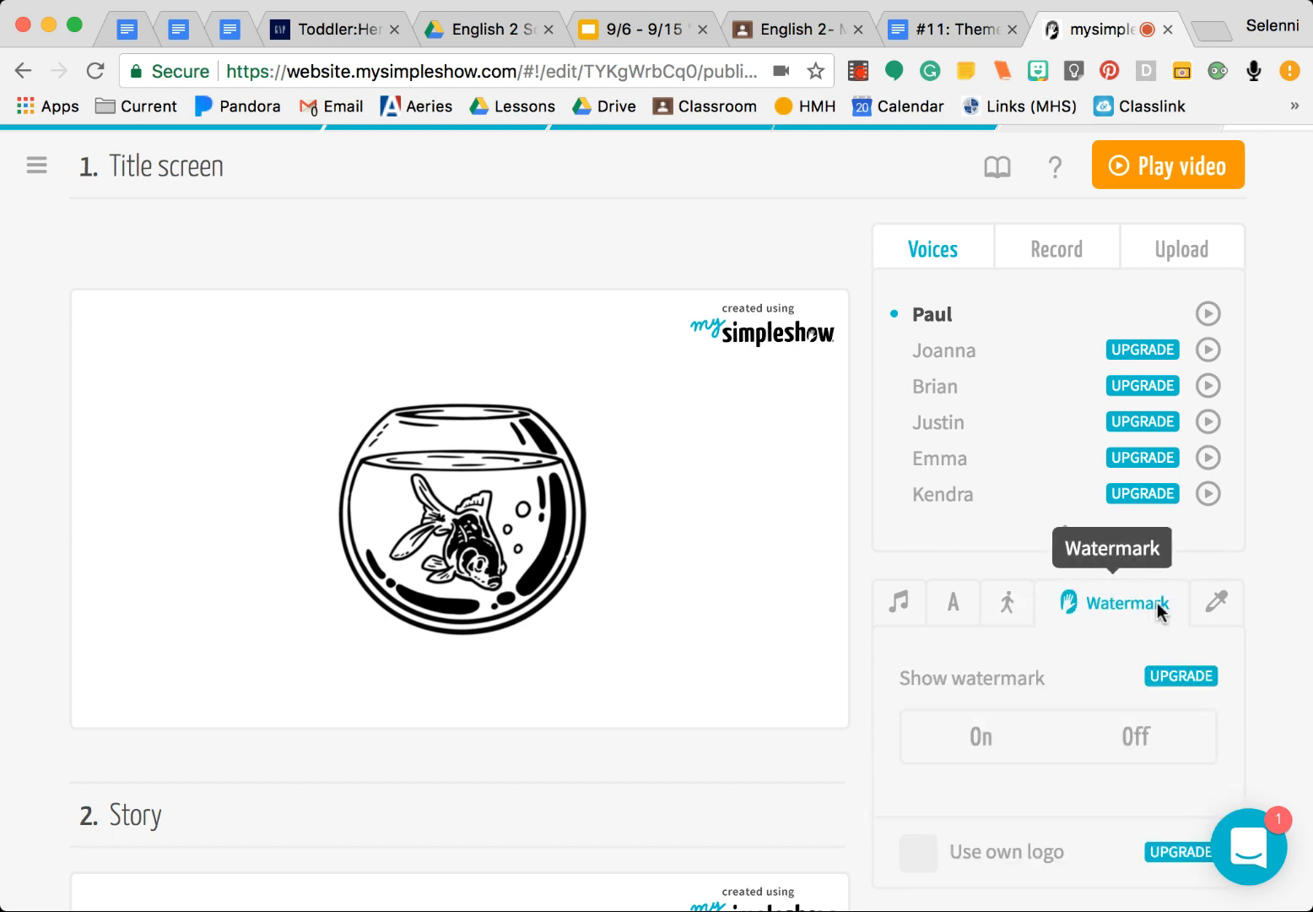
click(898, 601)
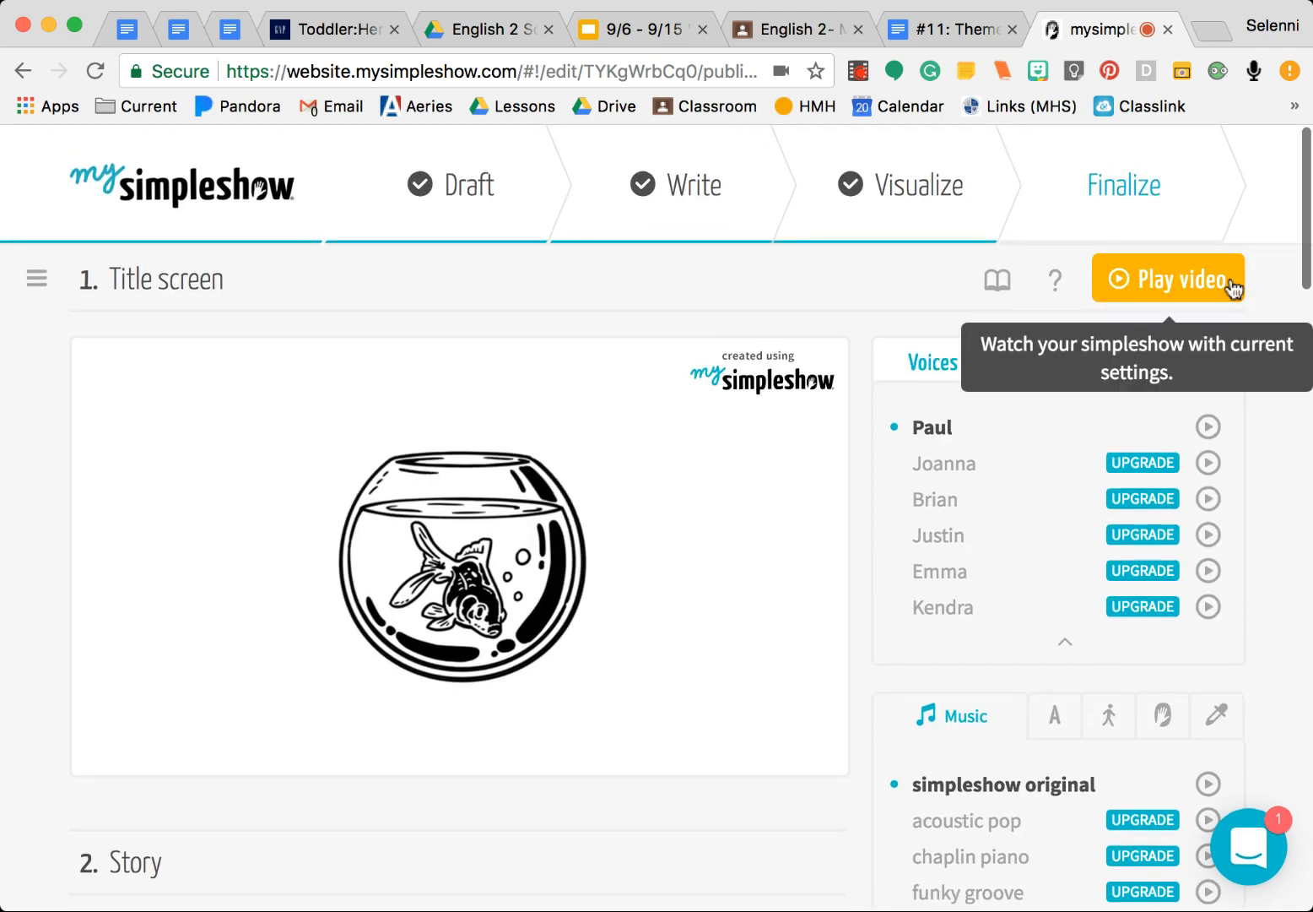
click(1182, 361)
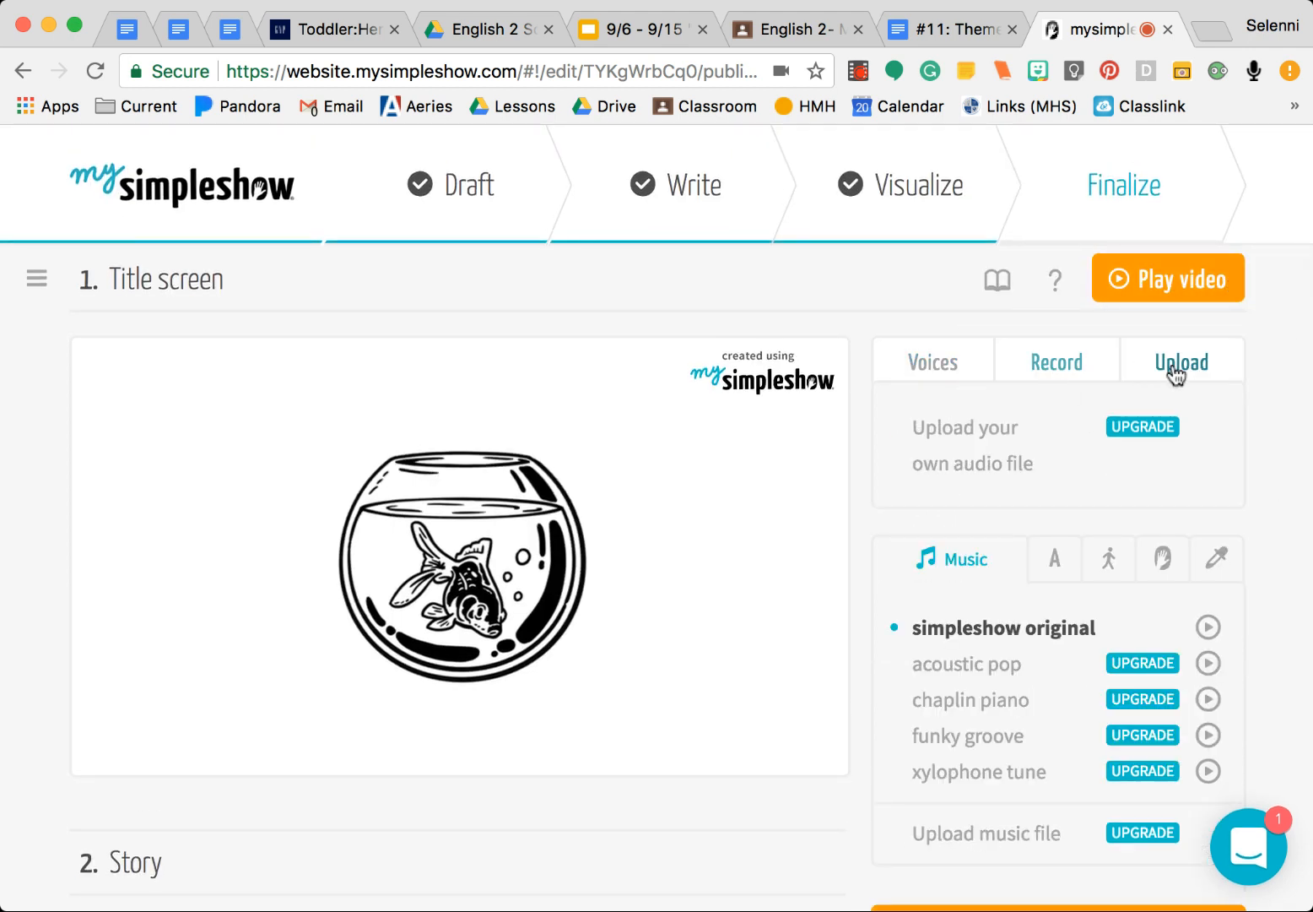
click(932, 361)
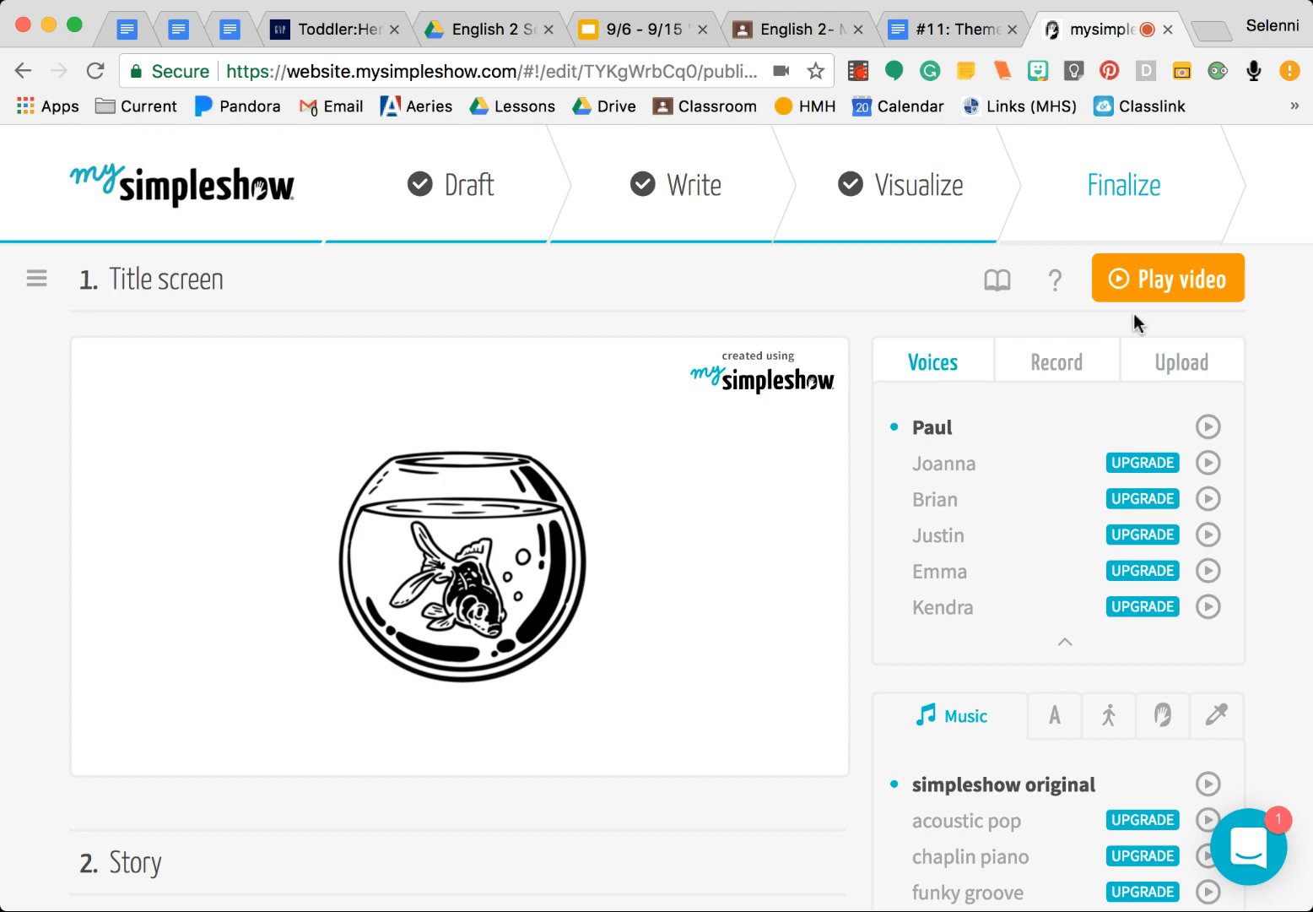
mouse_move(1208, 287)
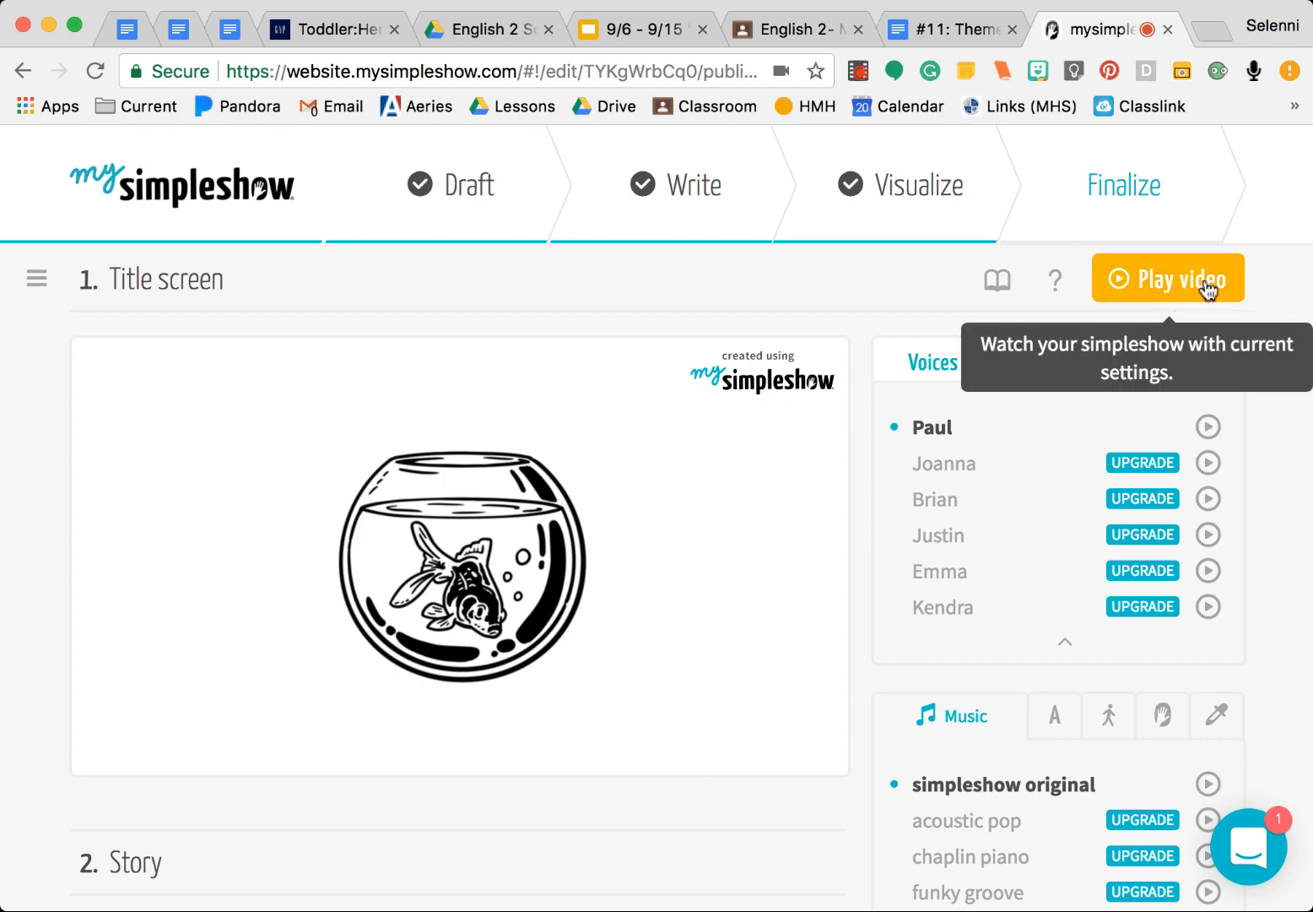
Play the video preview and pause it at about 0:27 on the Story scene
click(1168, 277)
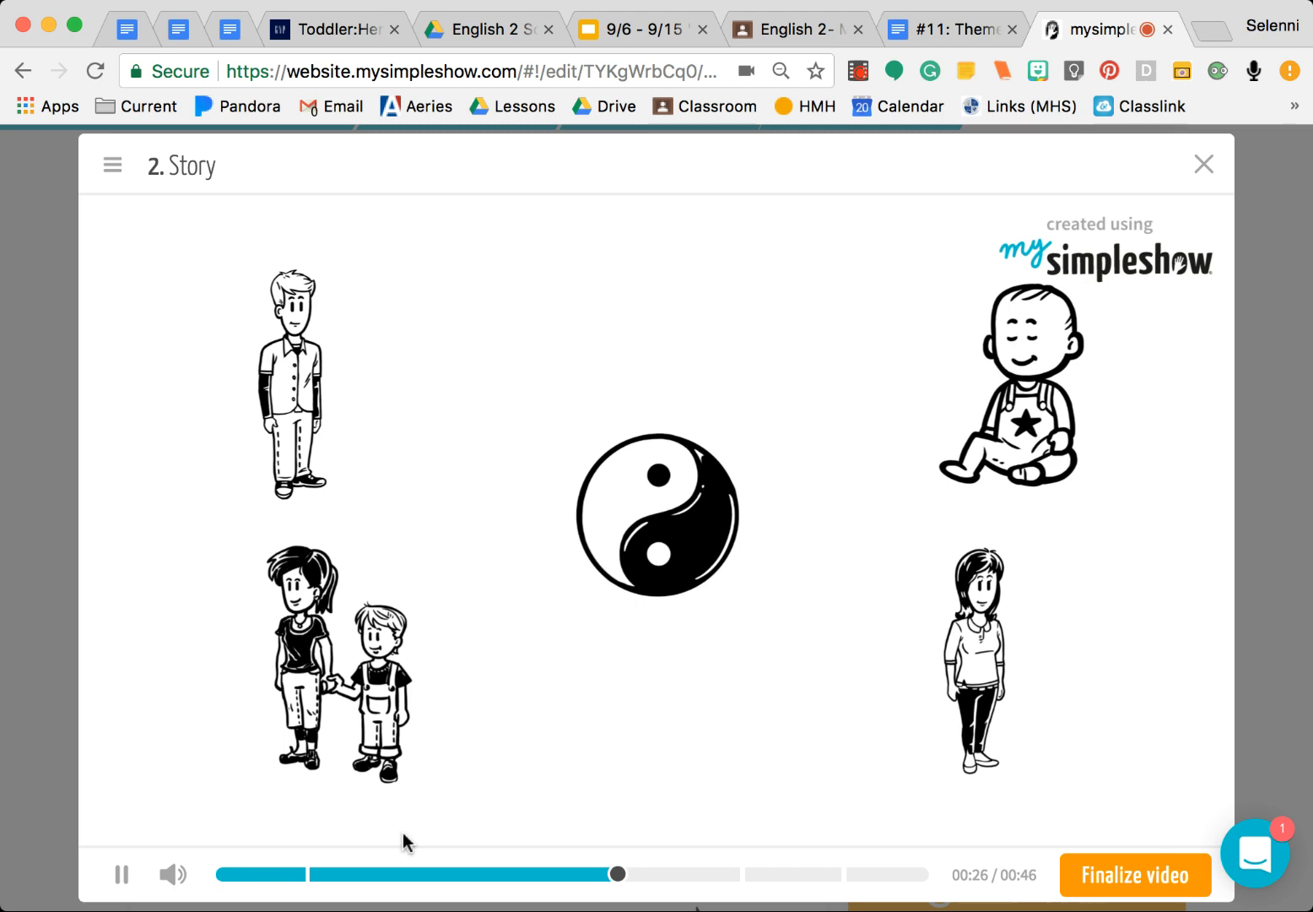
click(121, 874)
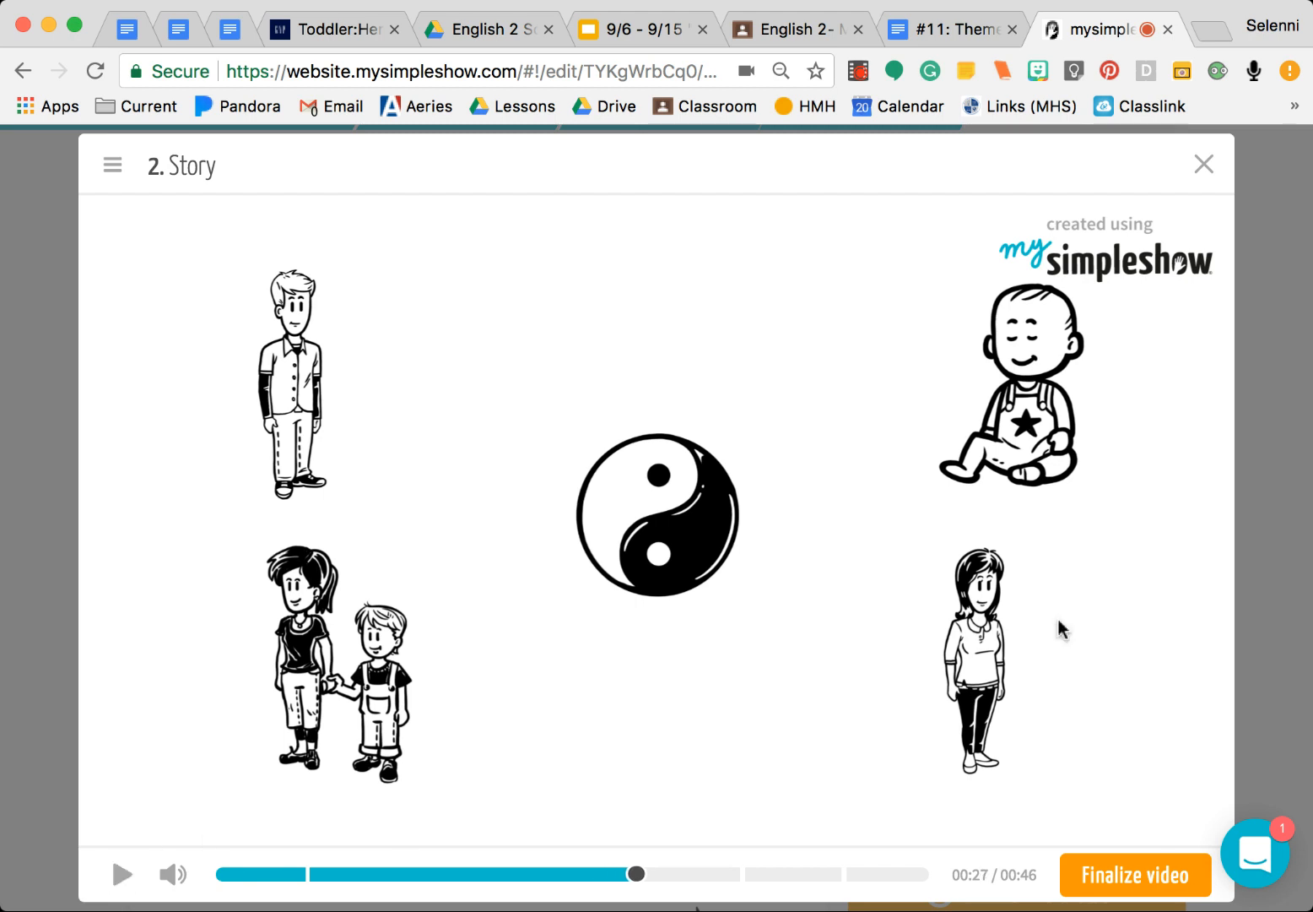
mouse_move(623, 532)
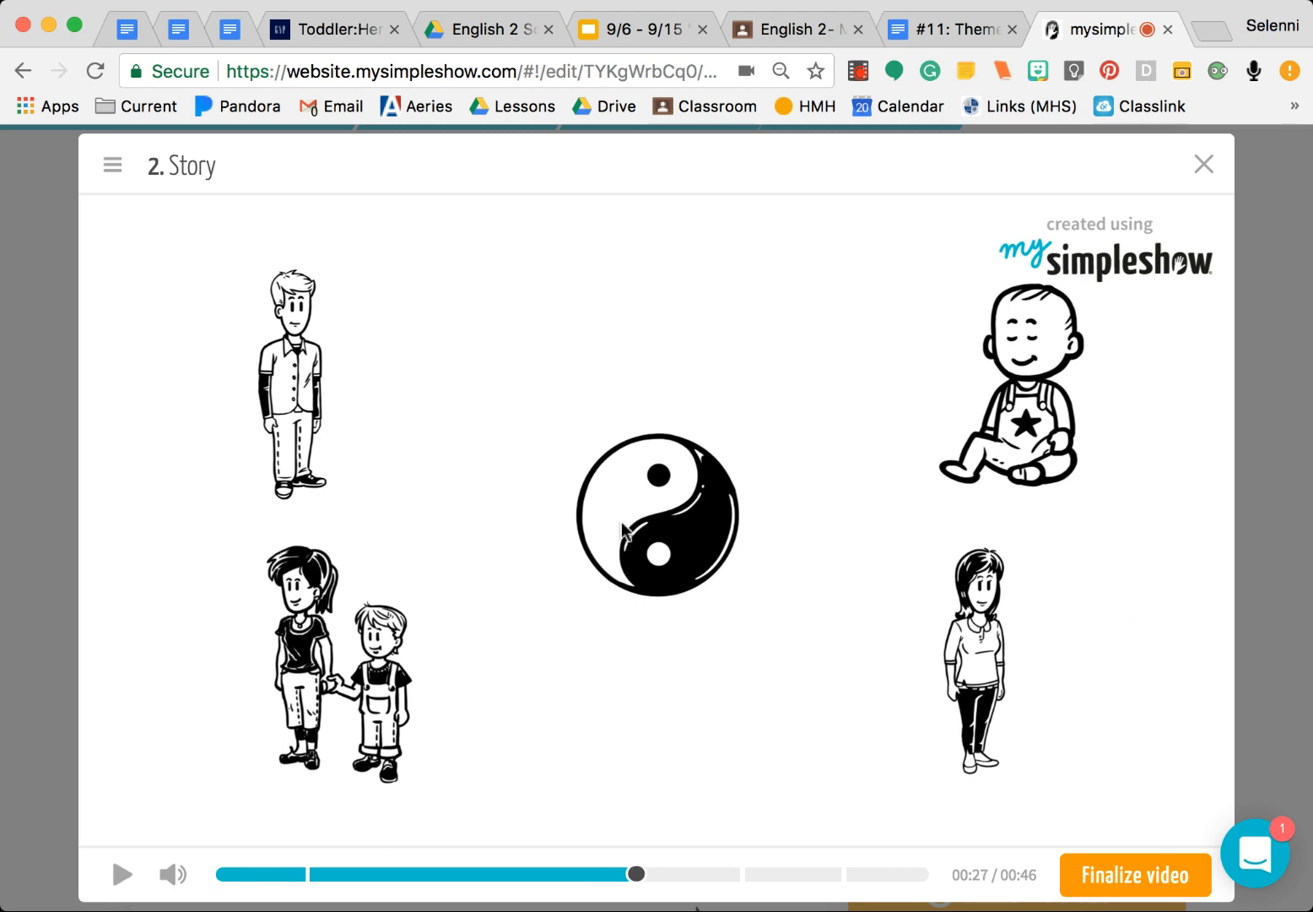
mouse_move(706, 473)
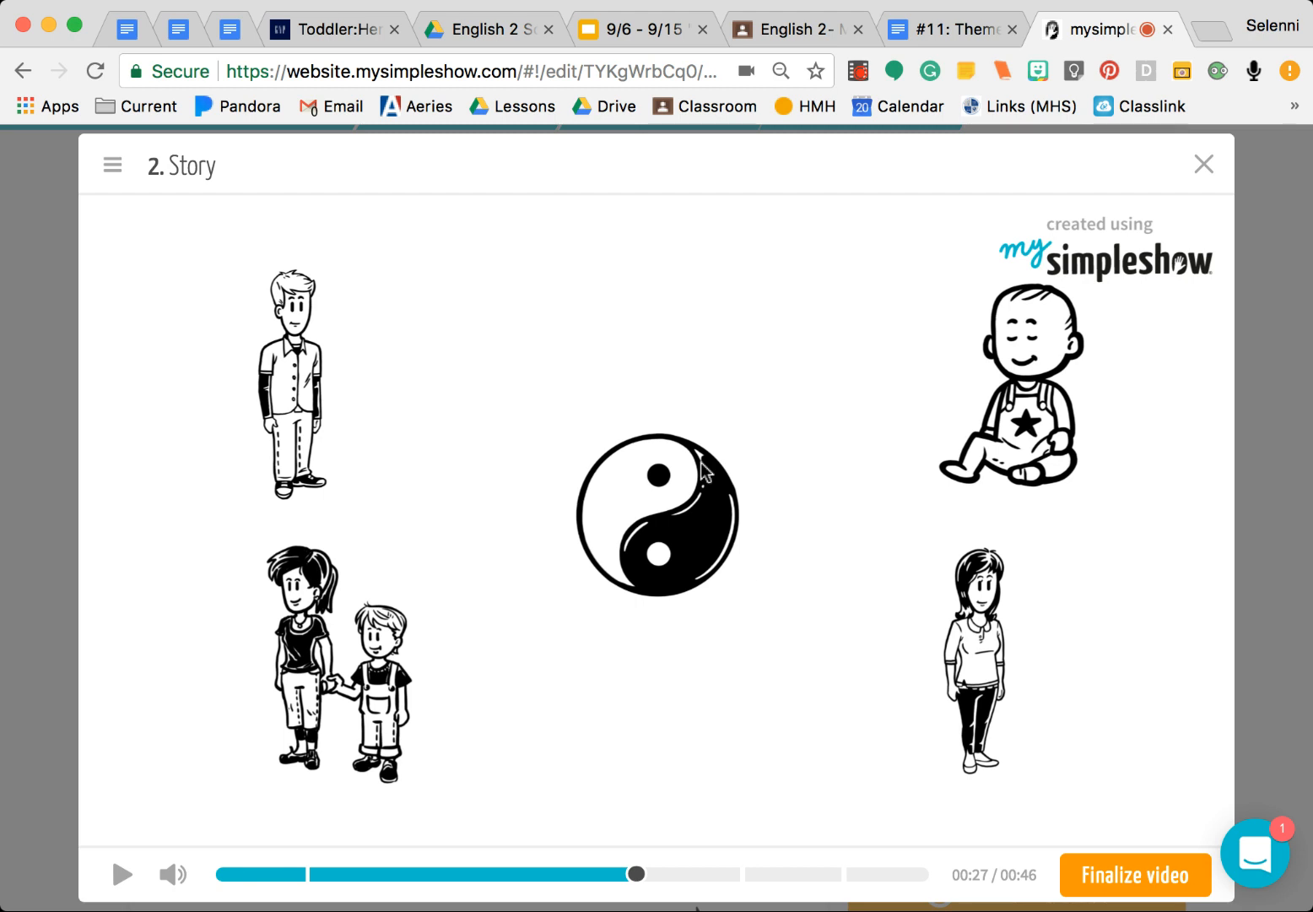
mouse_move(1075, 719)
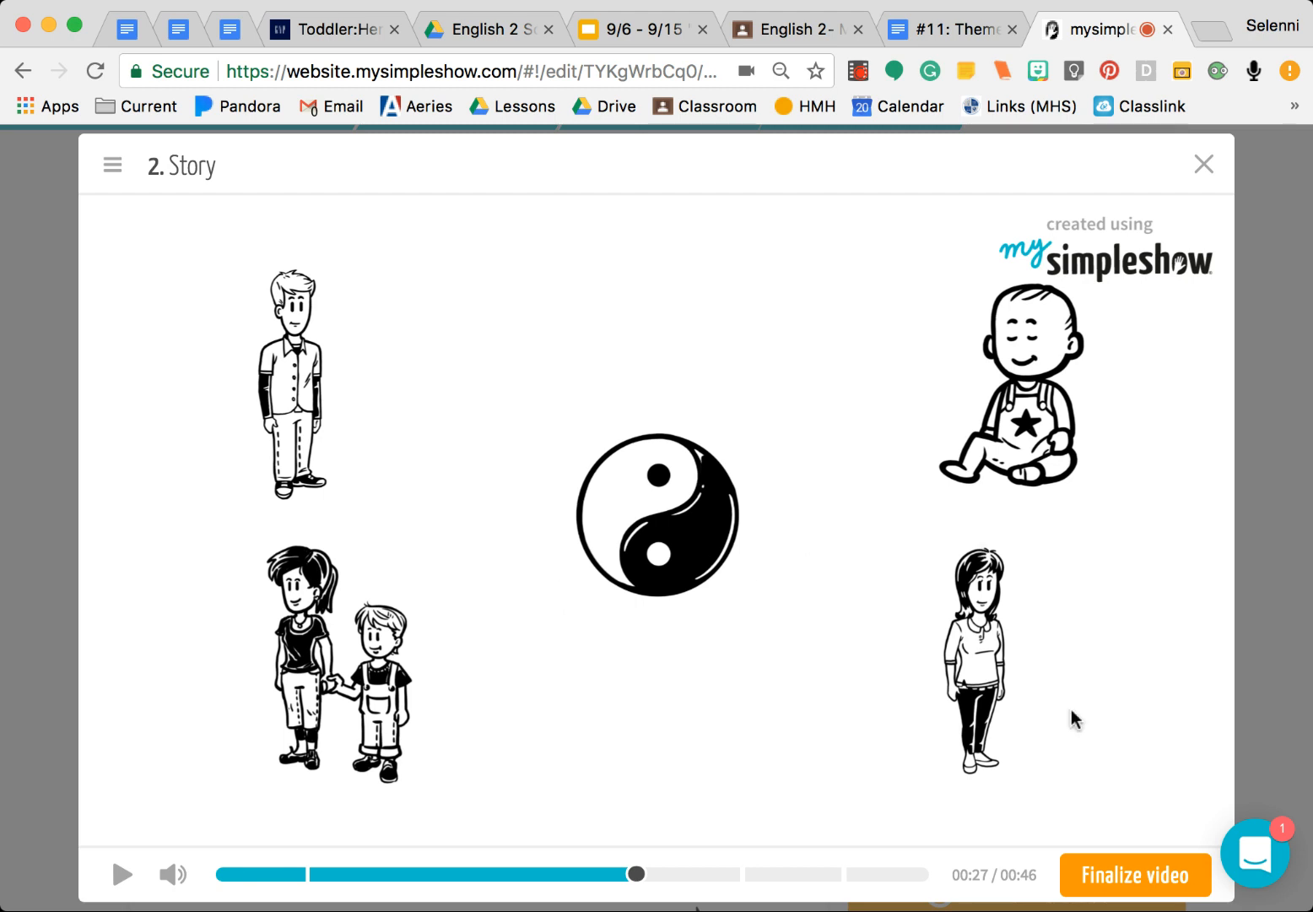
mouse_move(1134, 874)
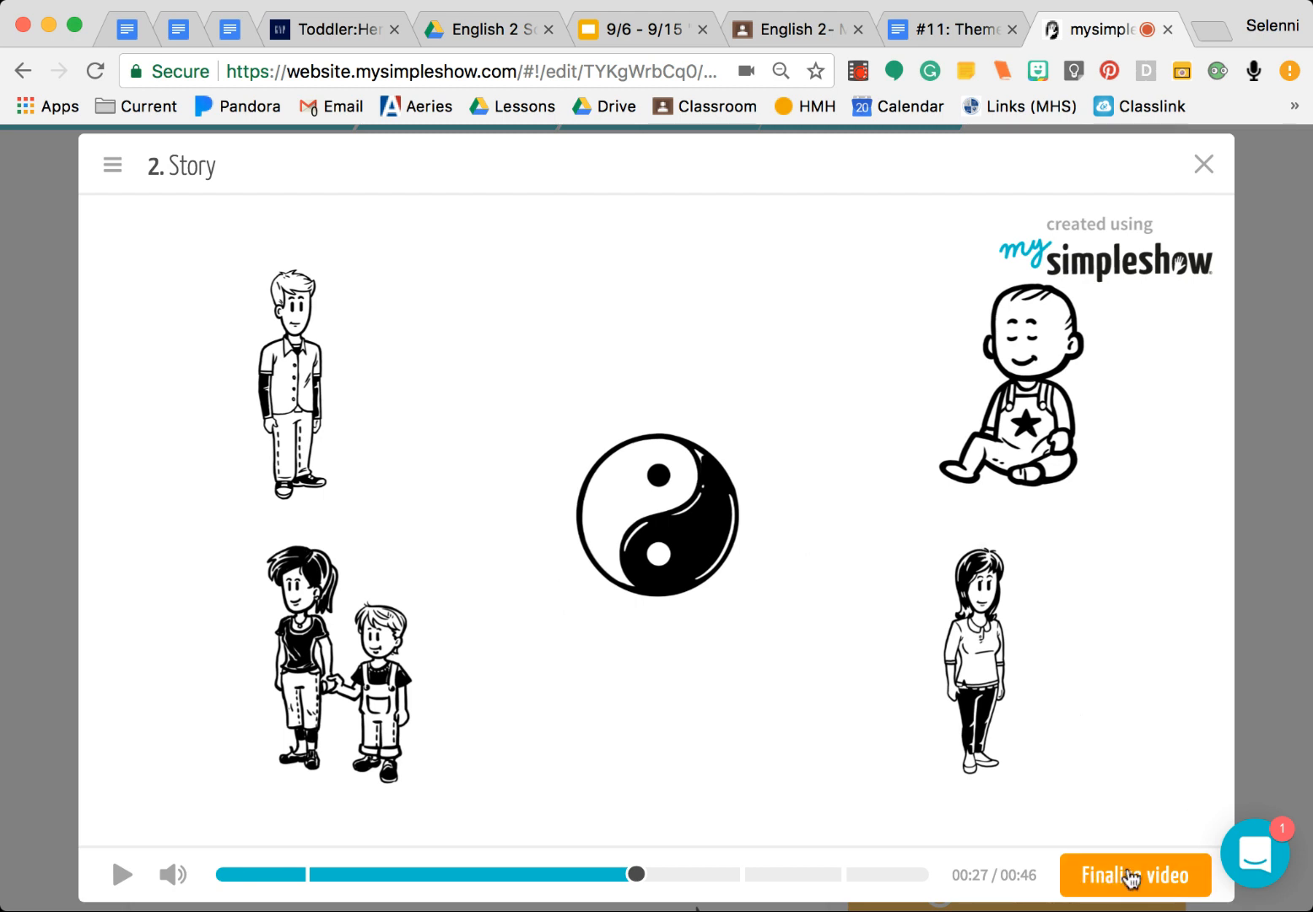
Finalize the video, continuing past the upgrade dialog without upgrading
click(1134, 874)
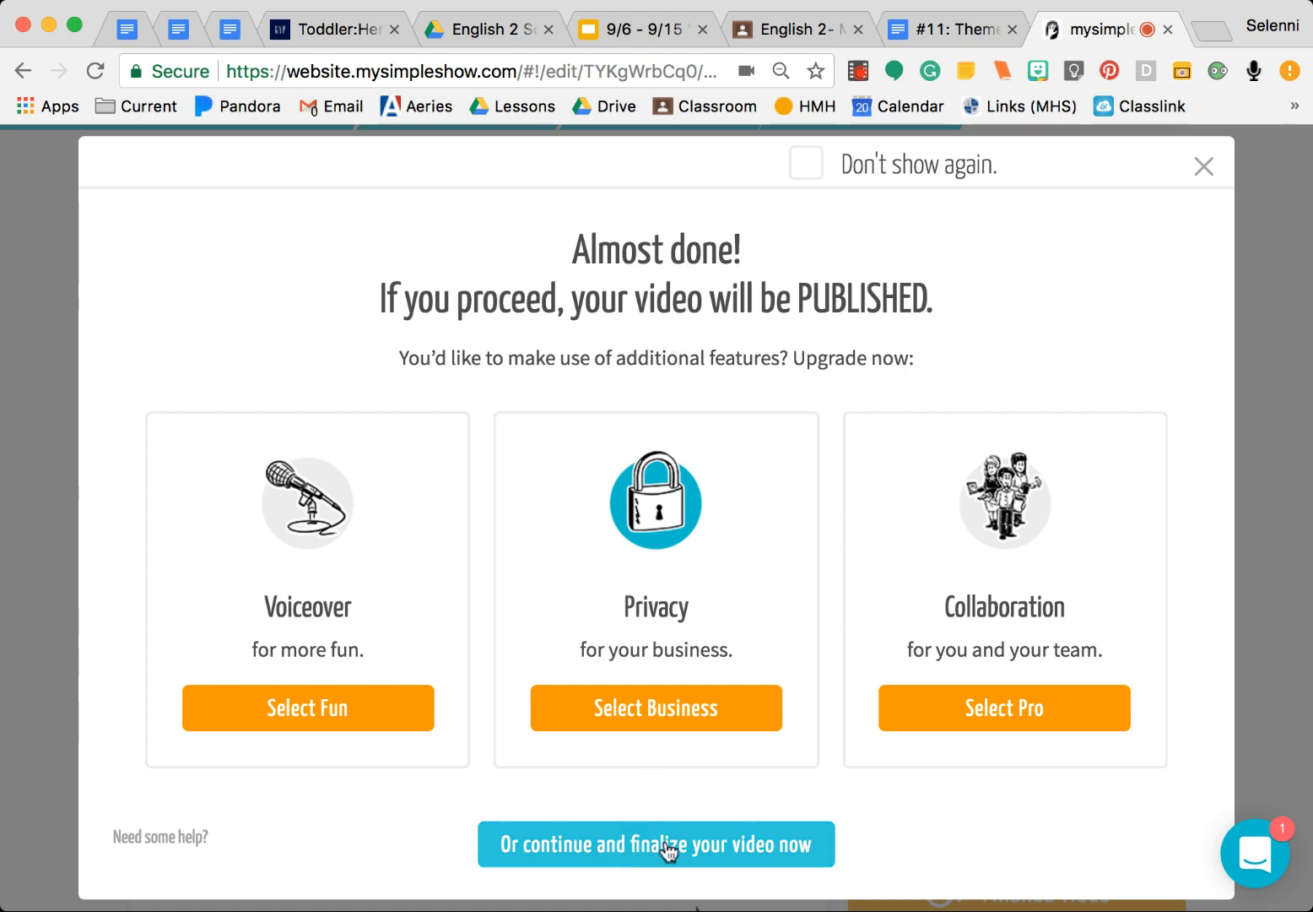
click(655, 844)
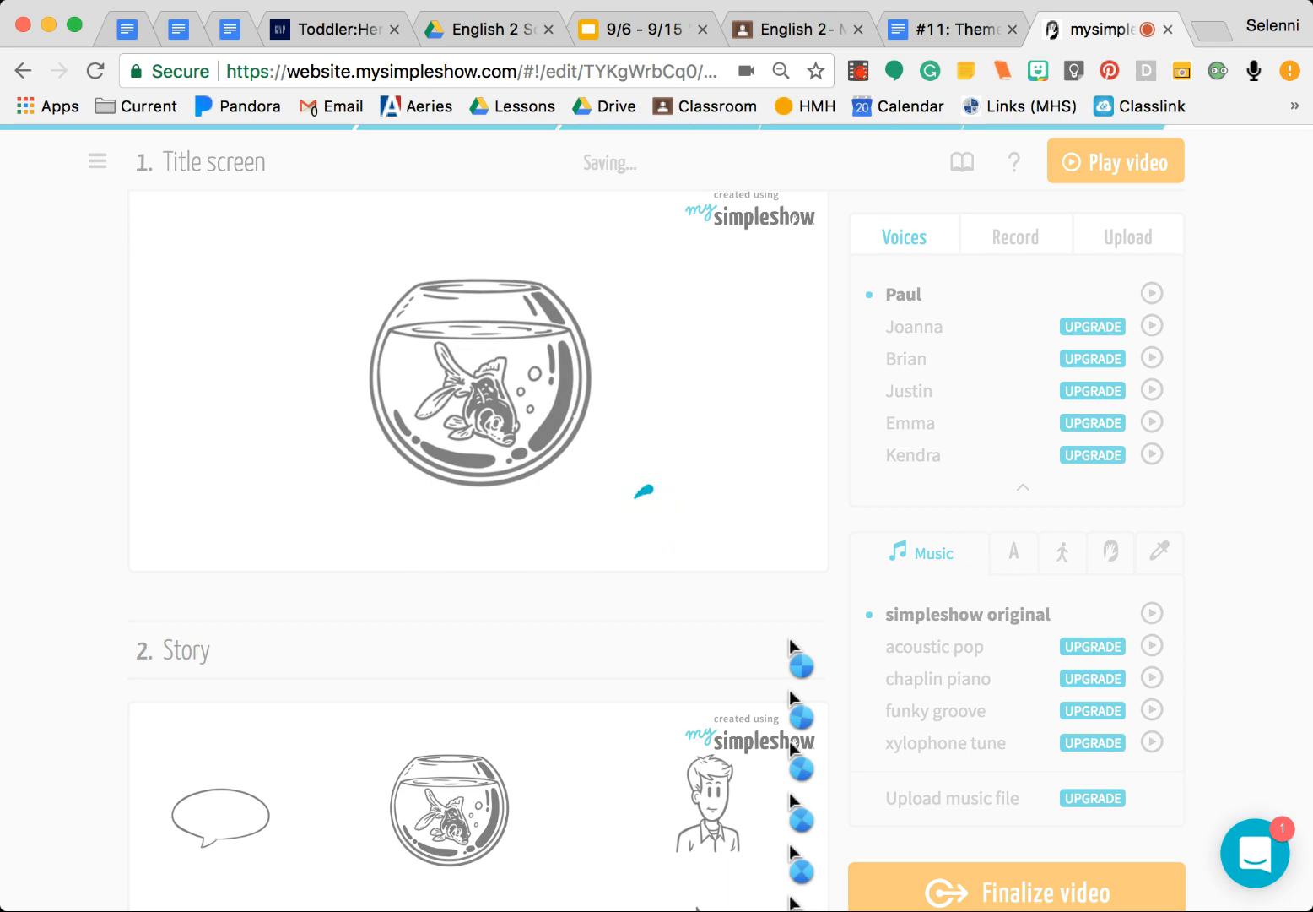
Review the My Video page showing the queued video and its title
click(1017, 892)
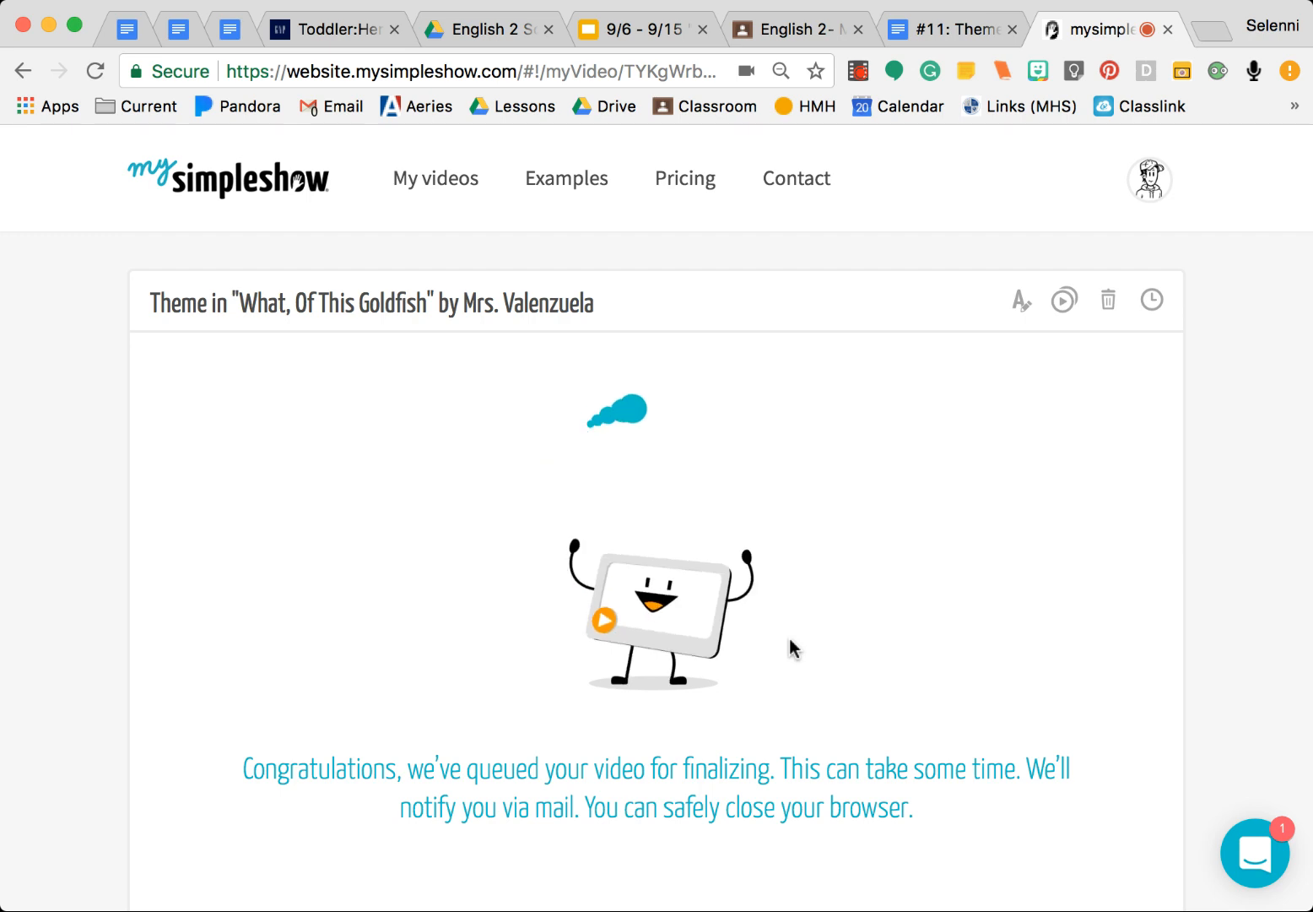
scroll(down, 3)
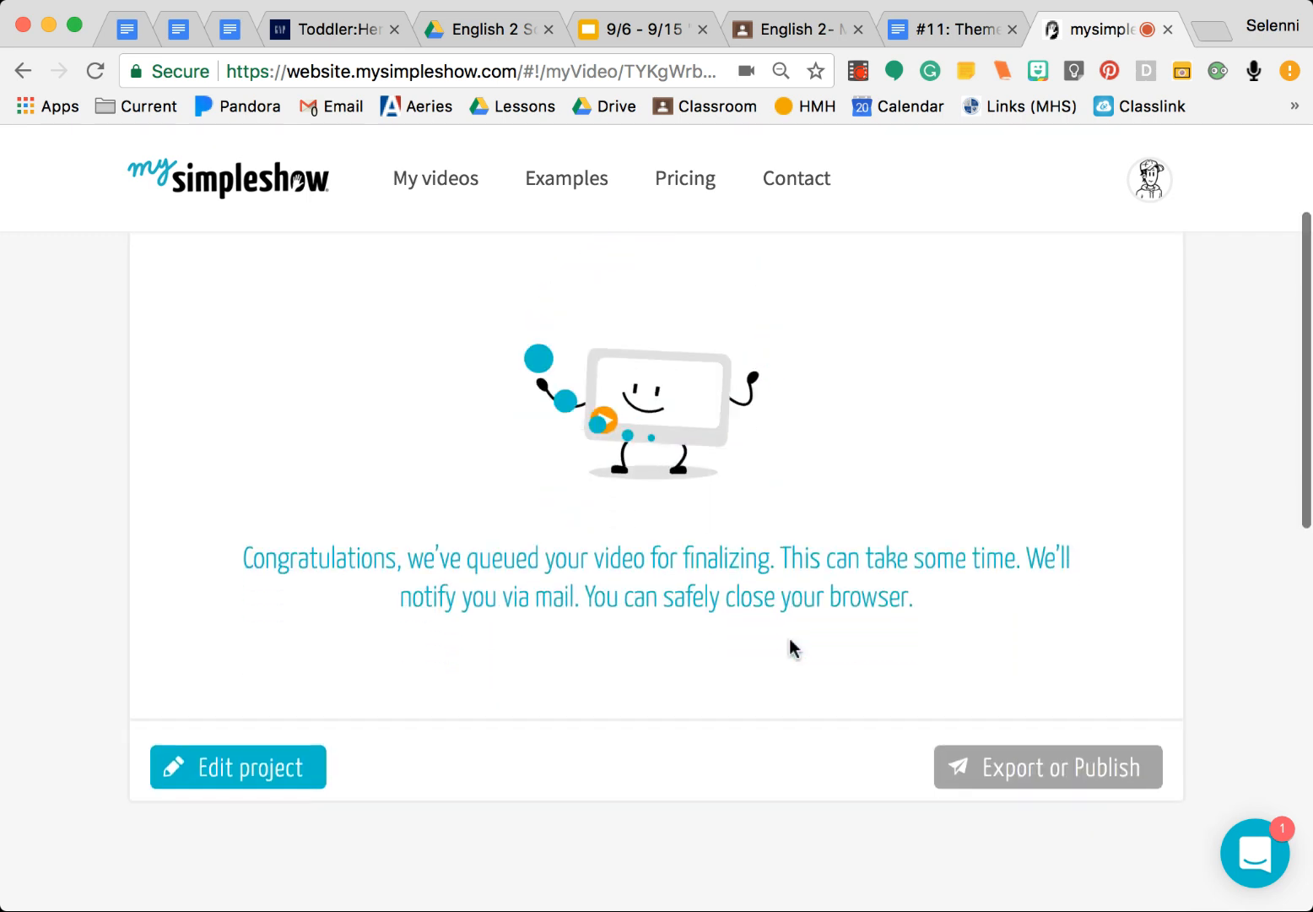
scroll(down, 3)
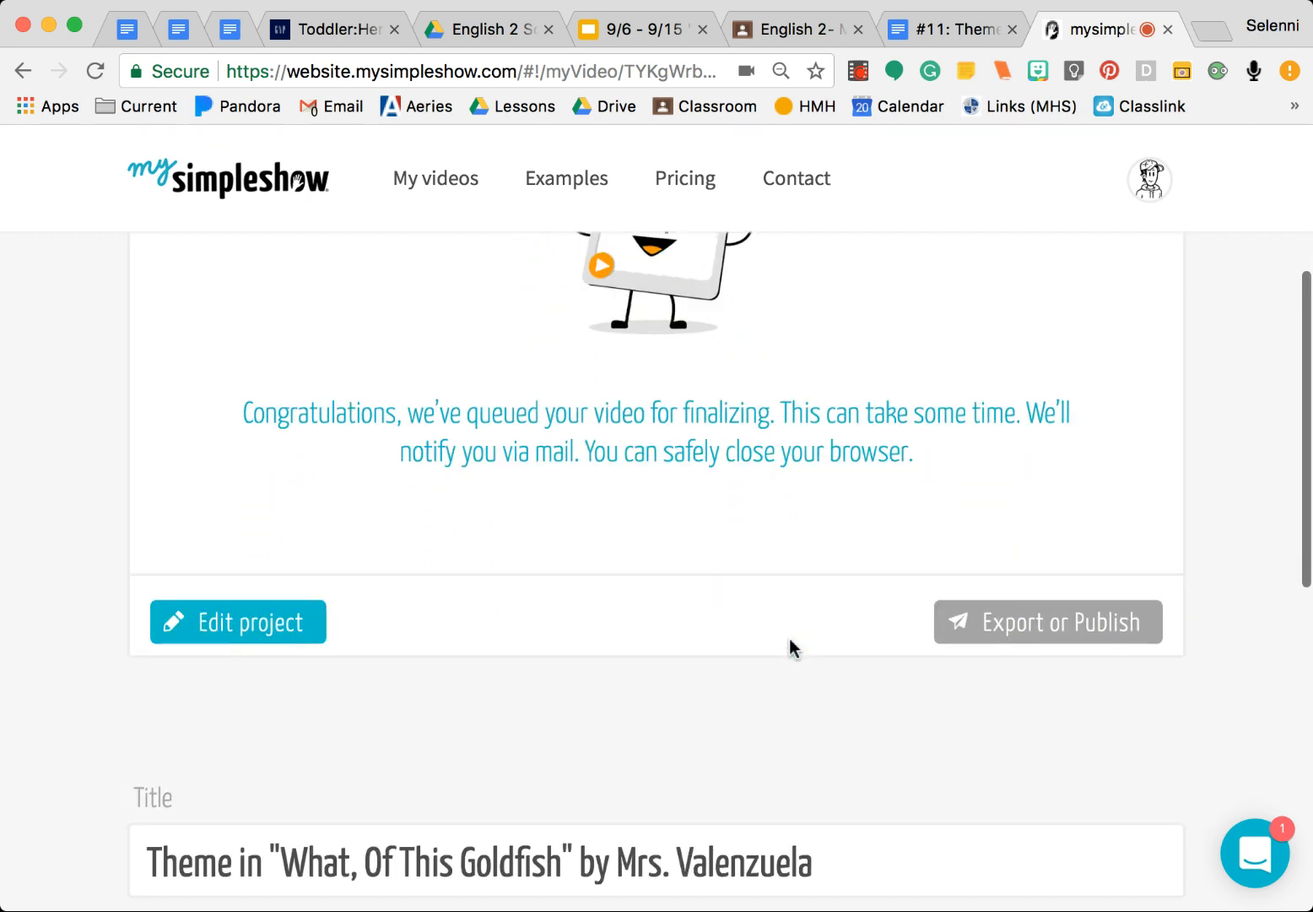
scroll(down, 3)
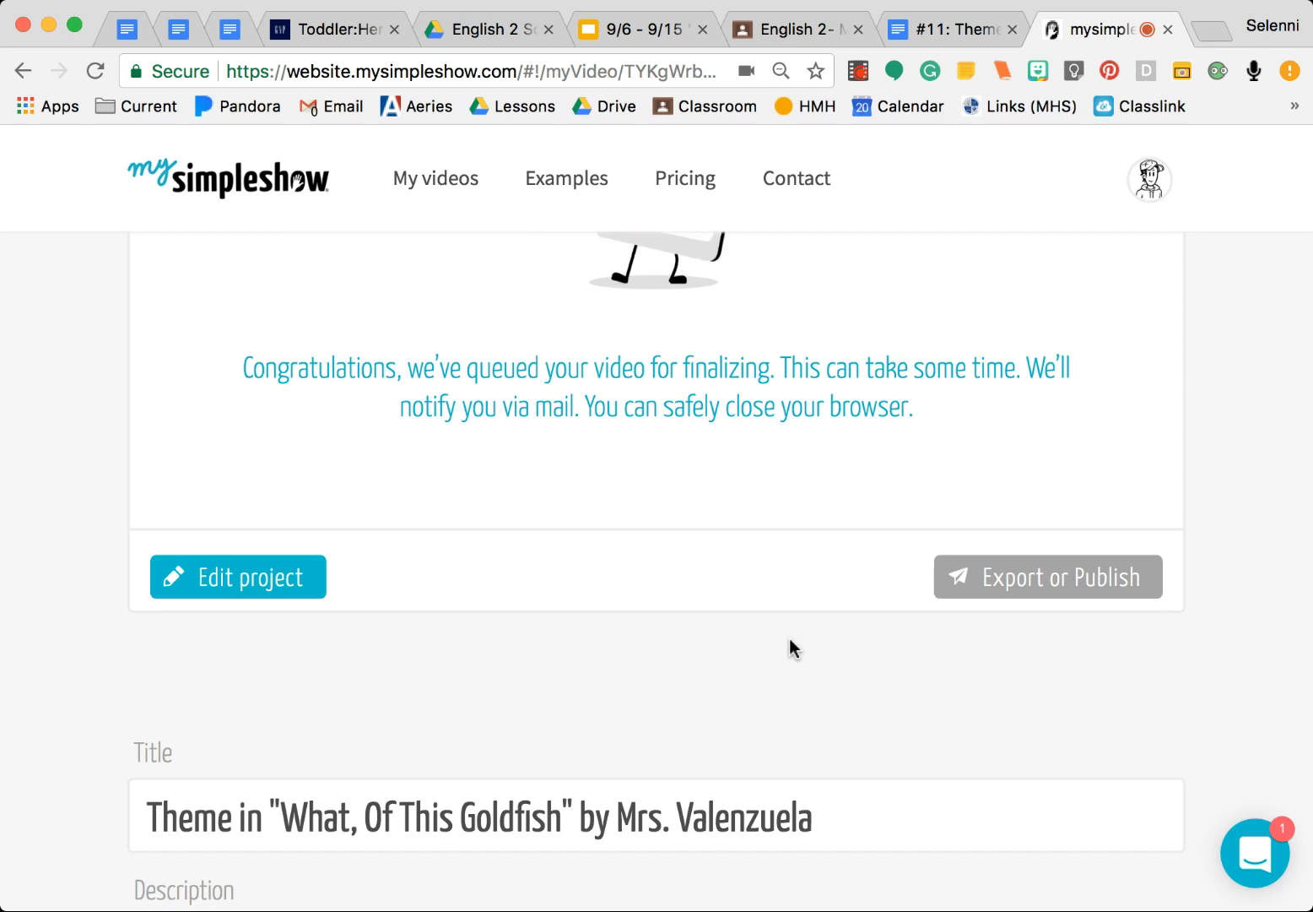
scroll(down, 3)
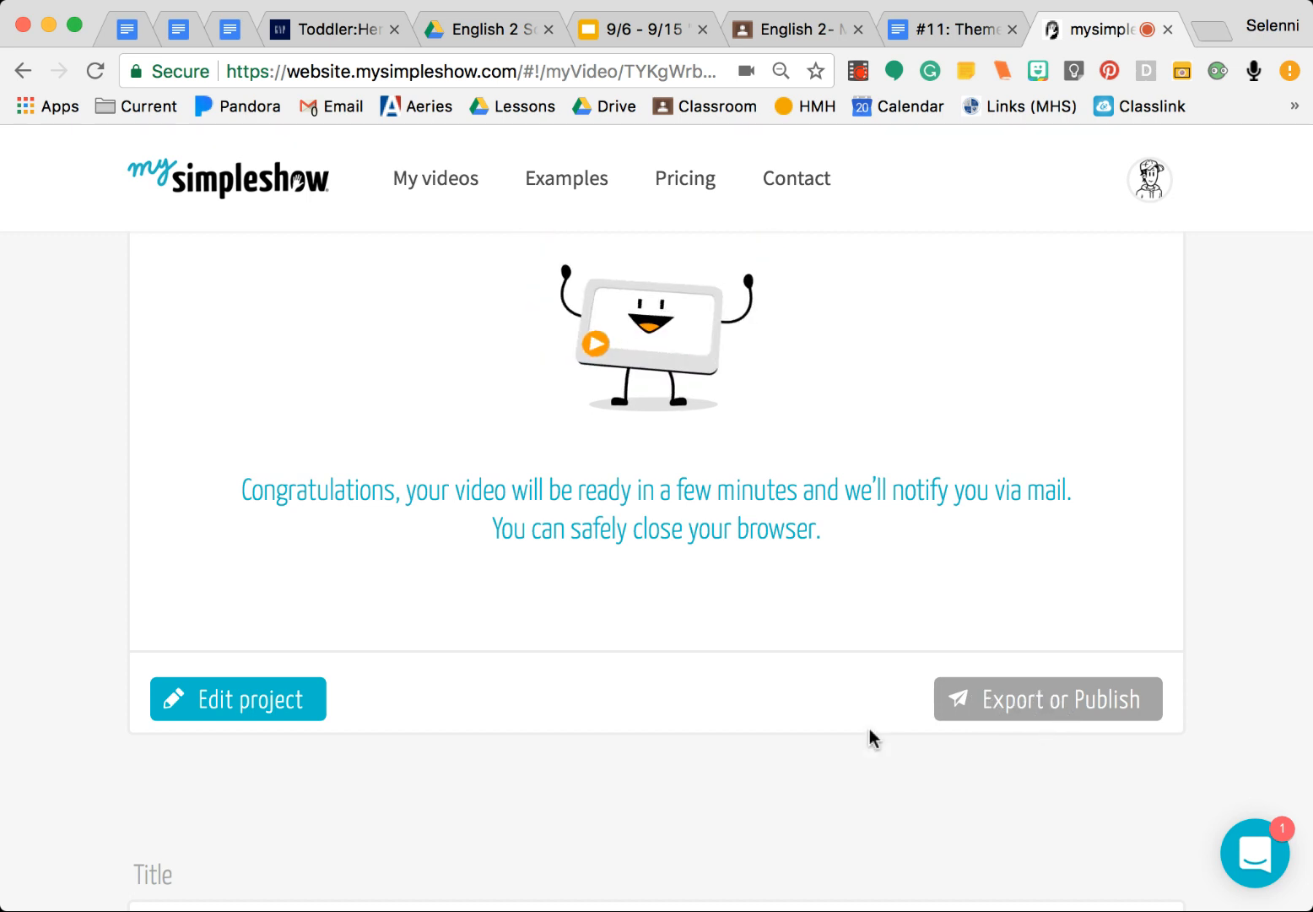
mouse_move(891, 577)
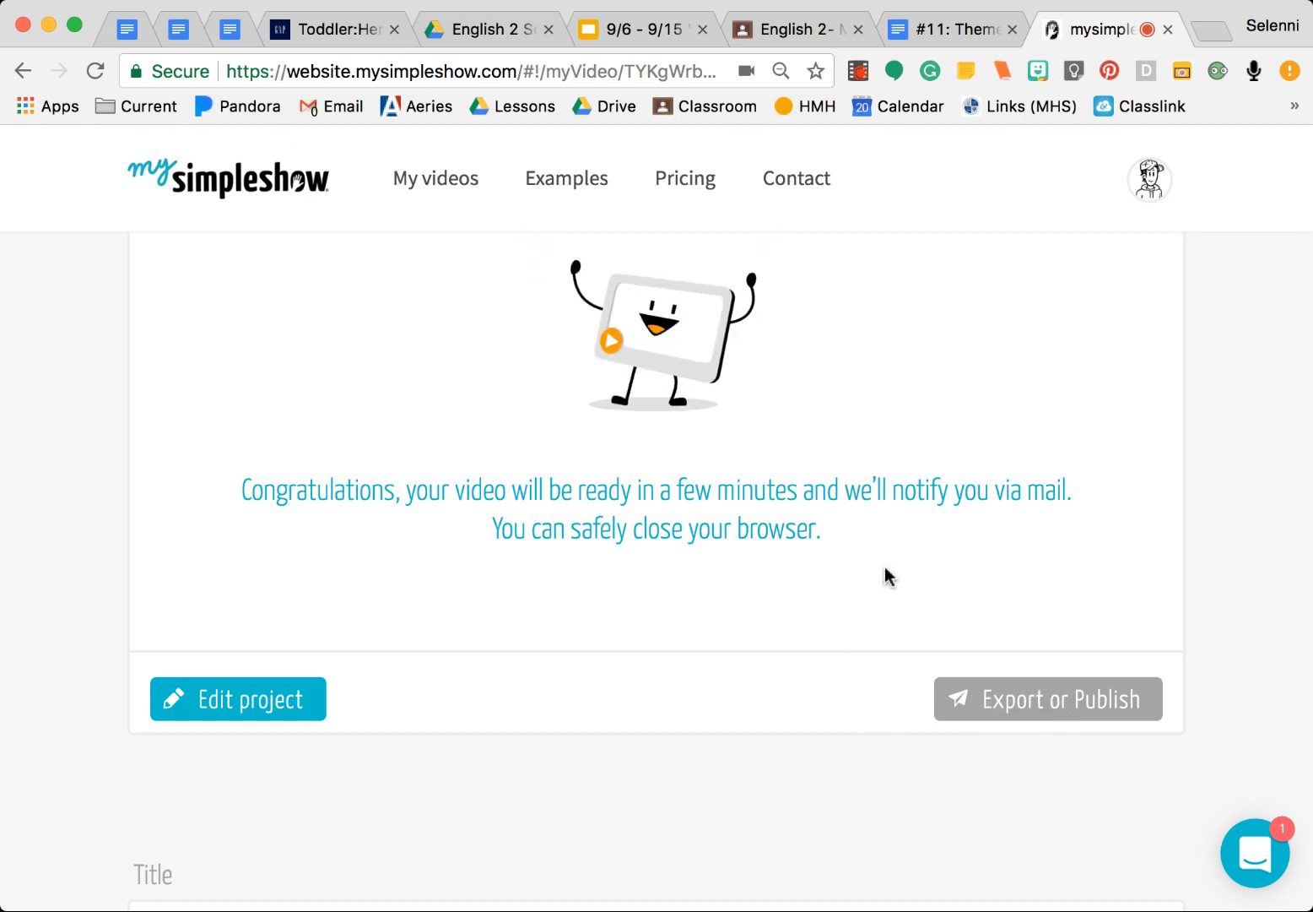
scroll(down, 3)
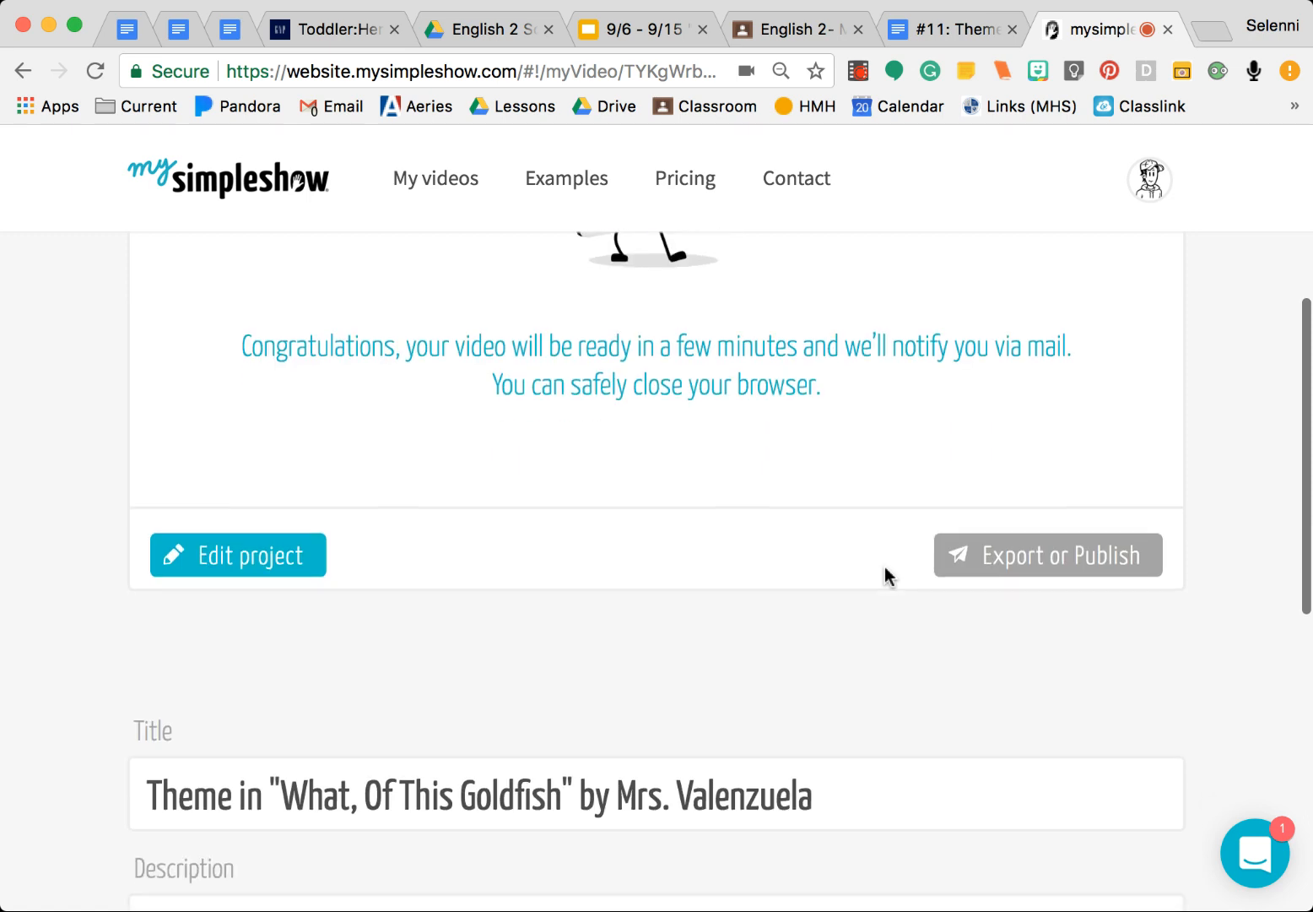